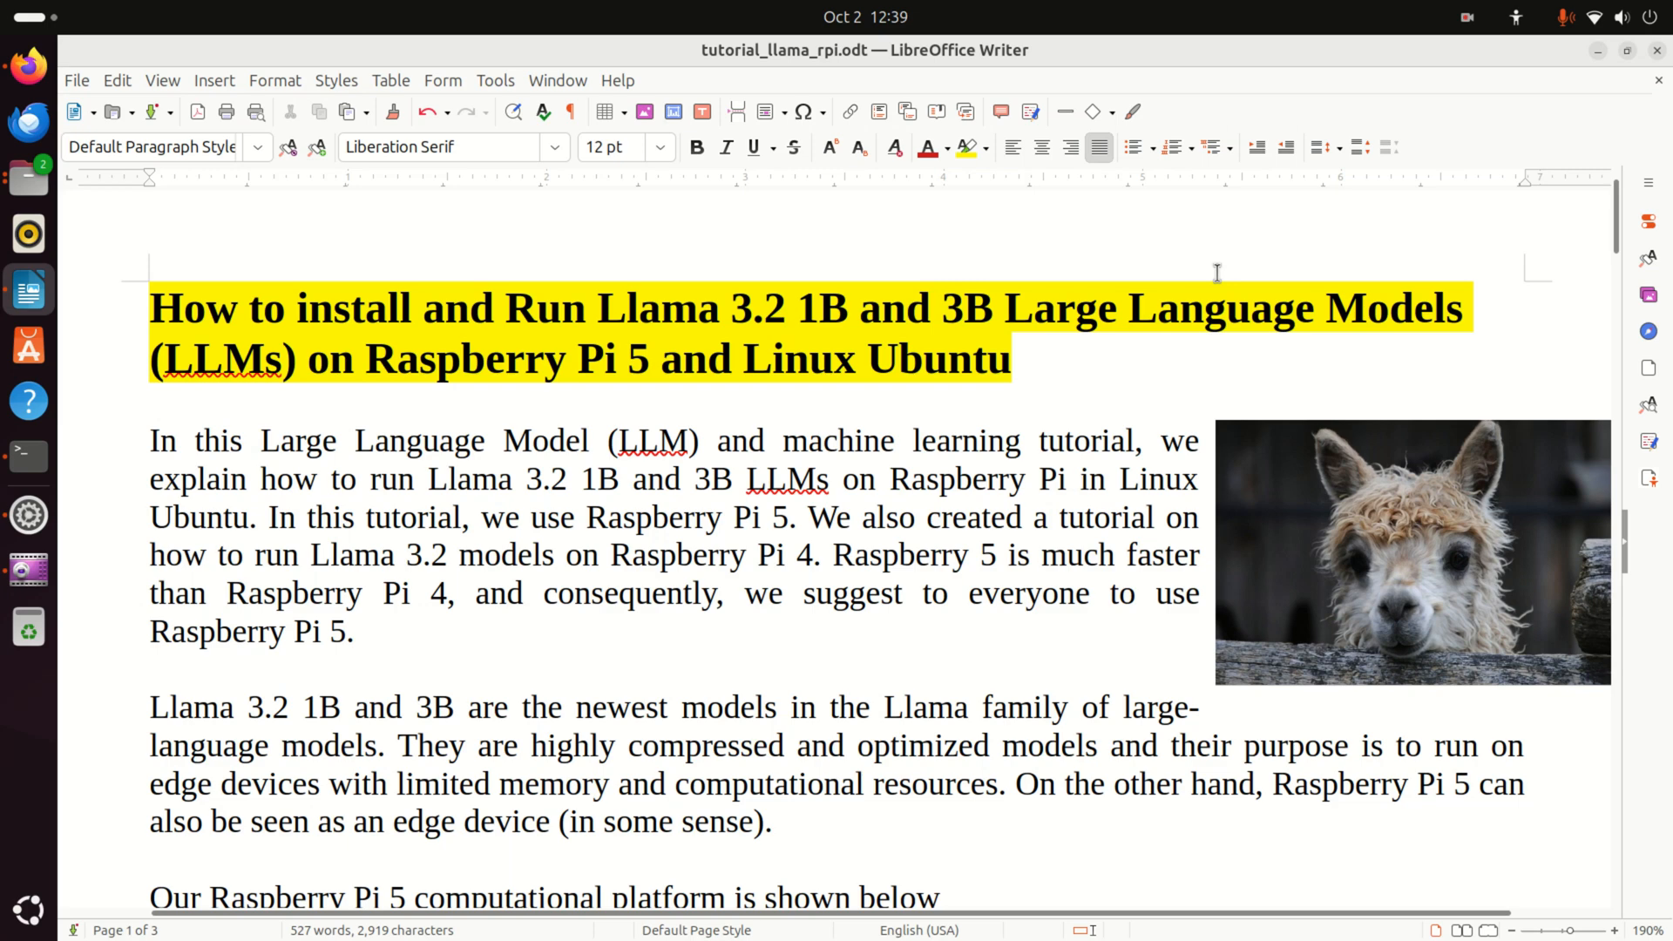
Scroll the Writer tutorial down to the Raspberry Pi 5 photo and its 8GB RAM description
left_click(1081, 479)
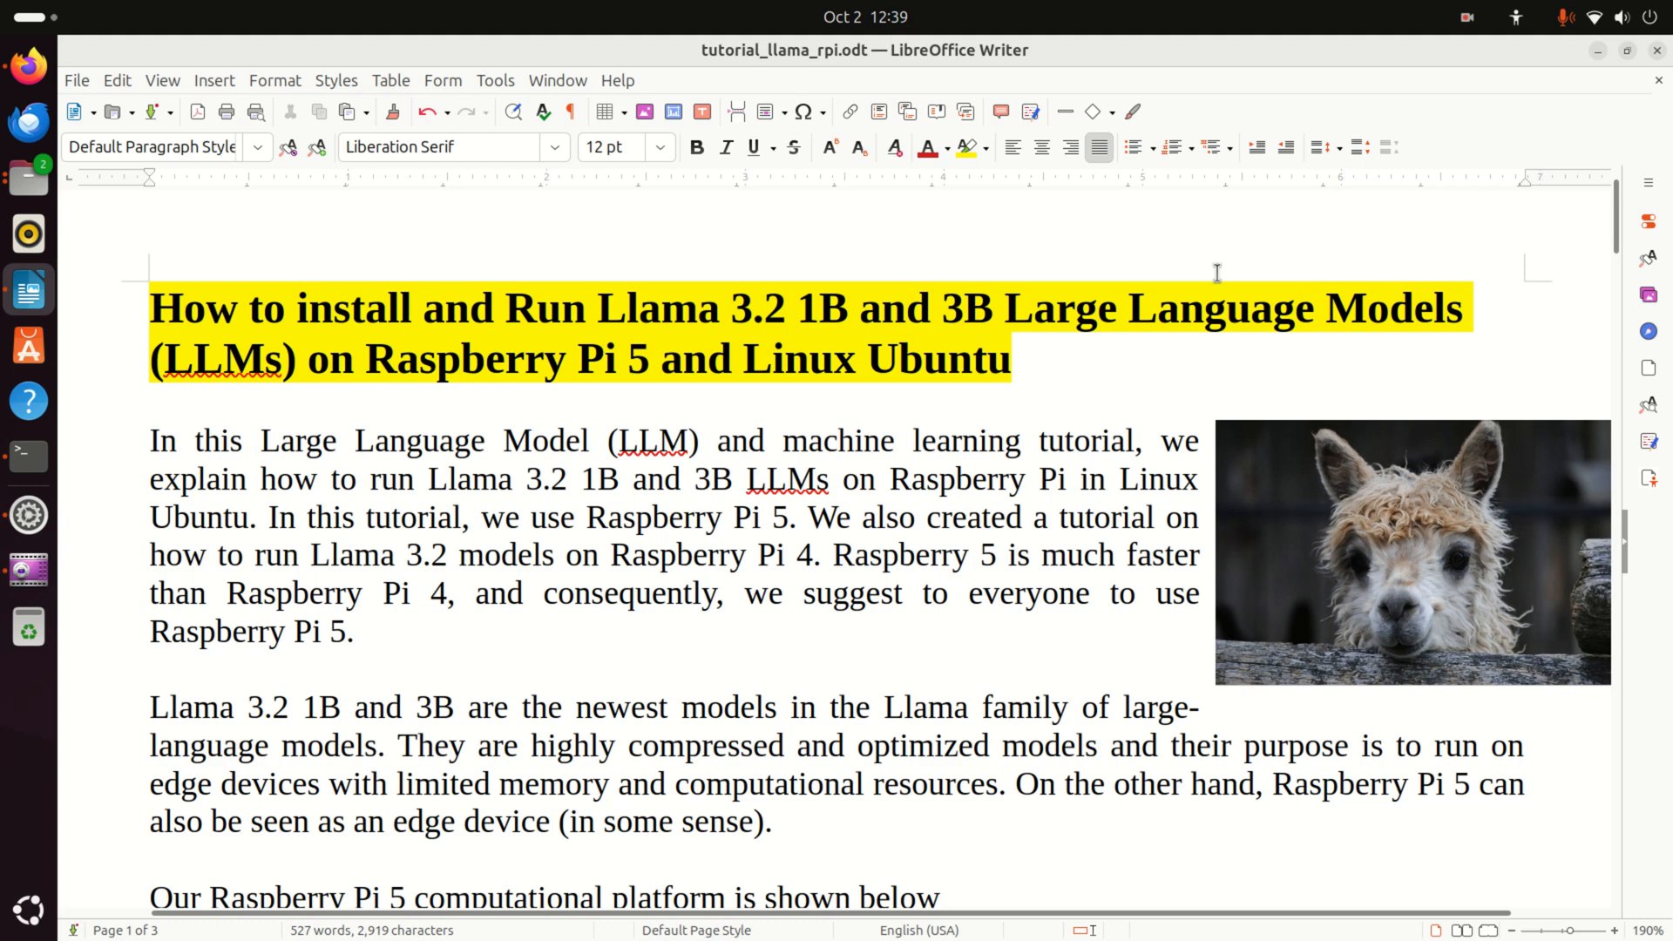
left_click(1081, 479)
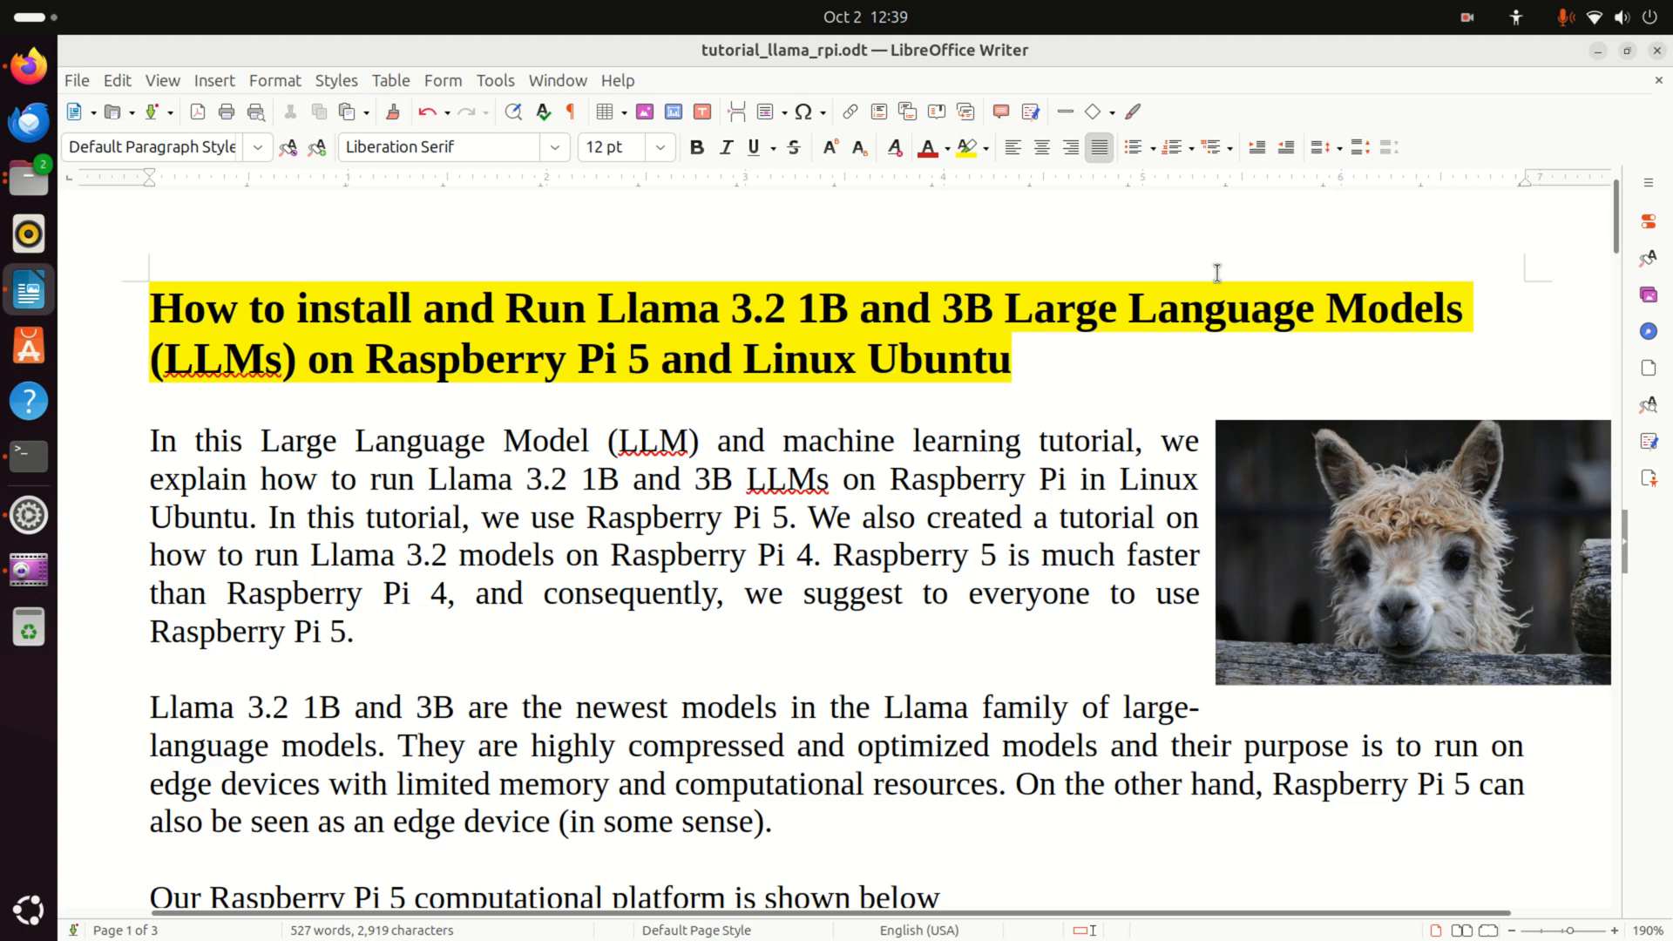
scroll("down", 3)
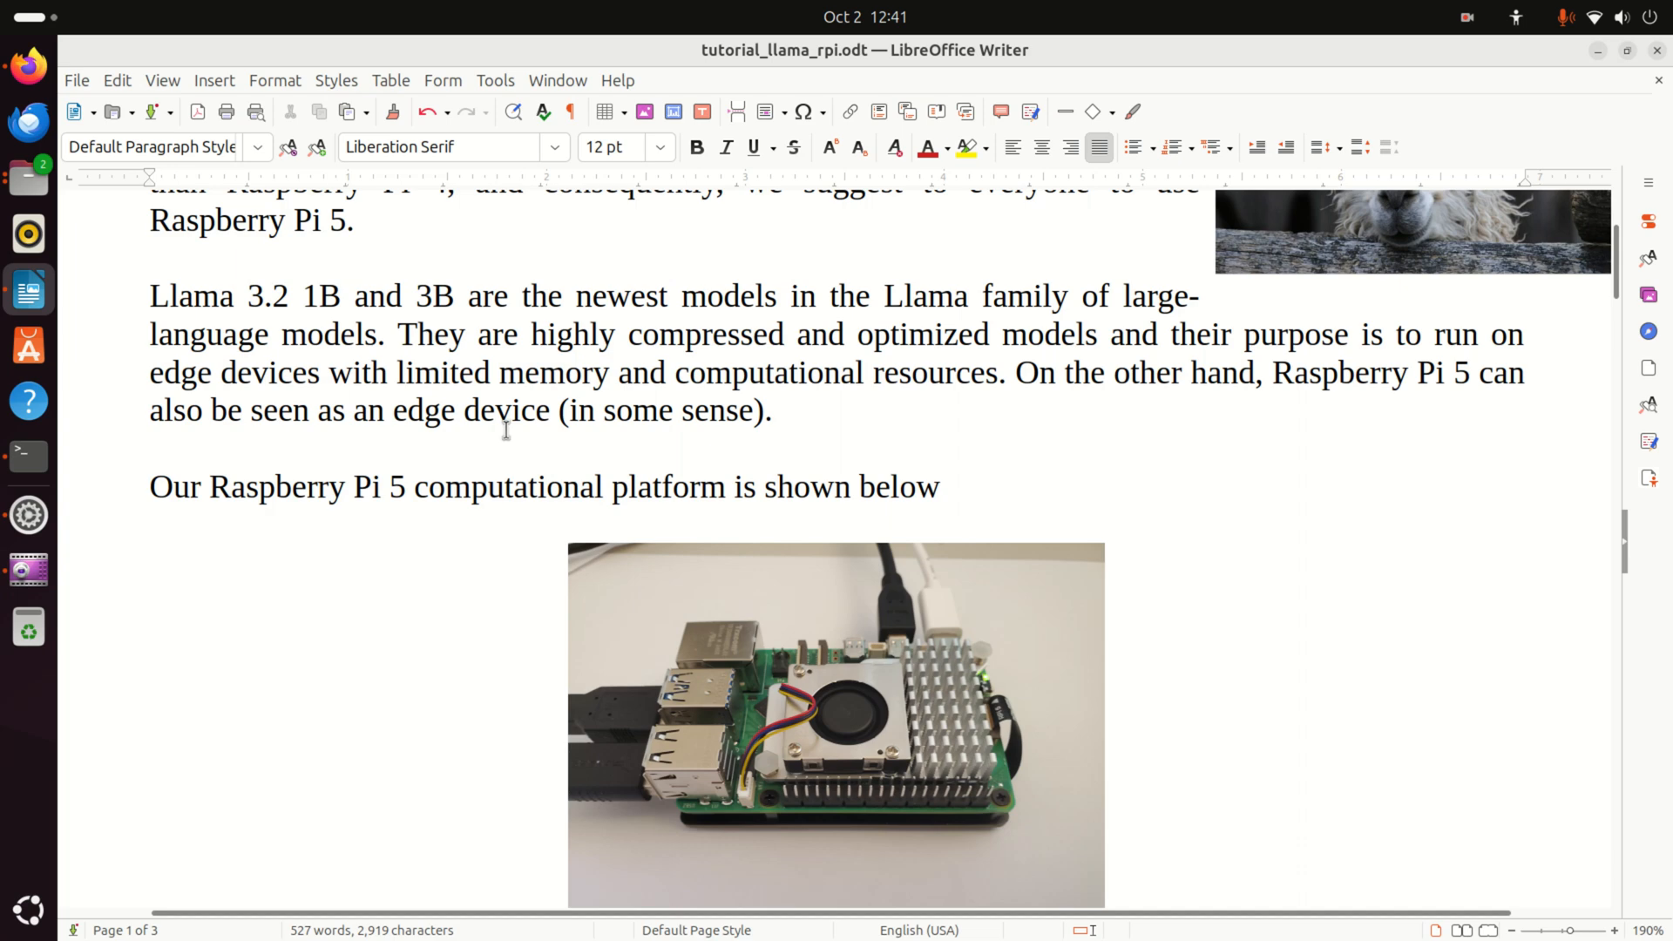
scroll("down", 3)
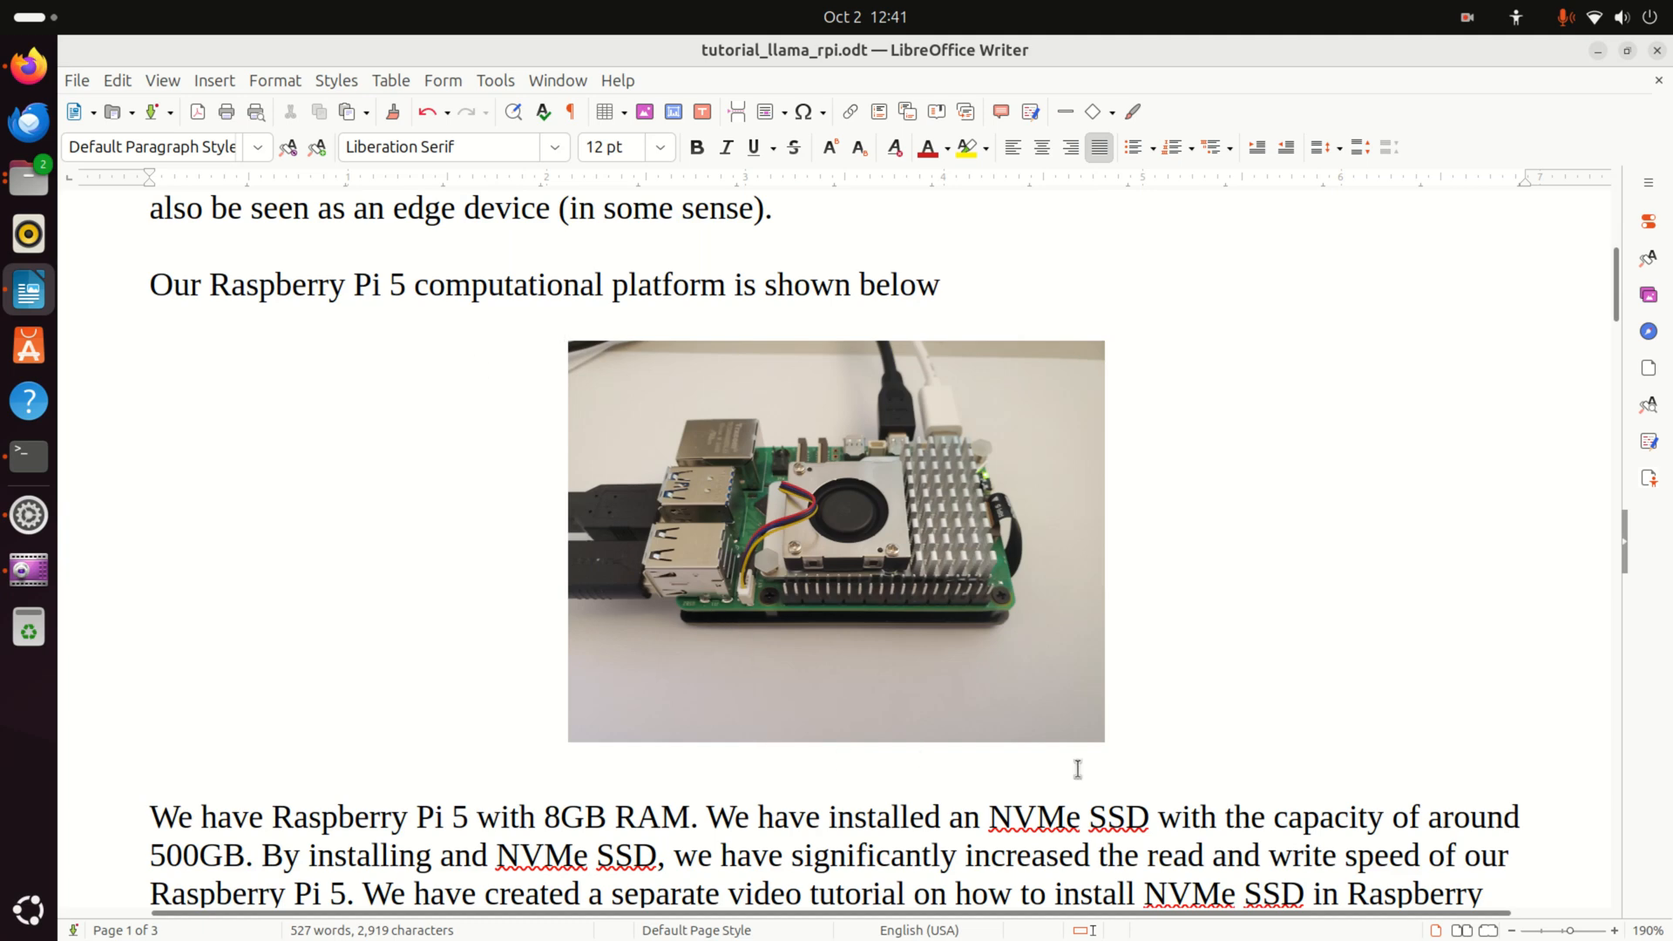
mouse_move(709, 429)
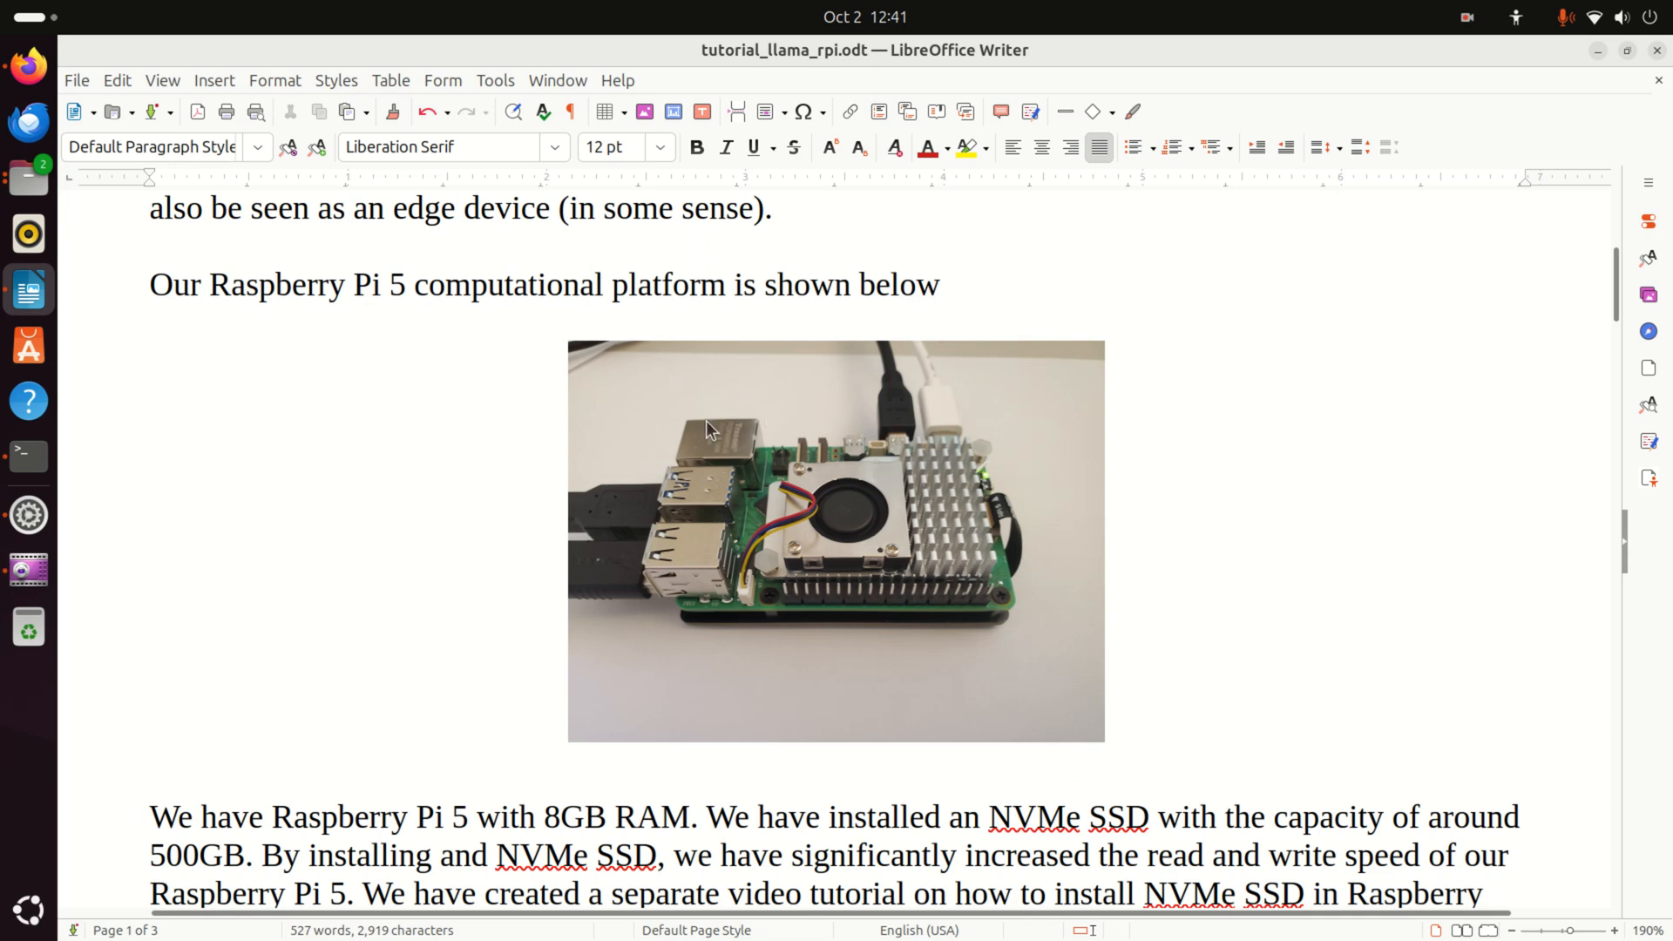
mouse_move(884, 456)
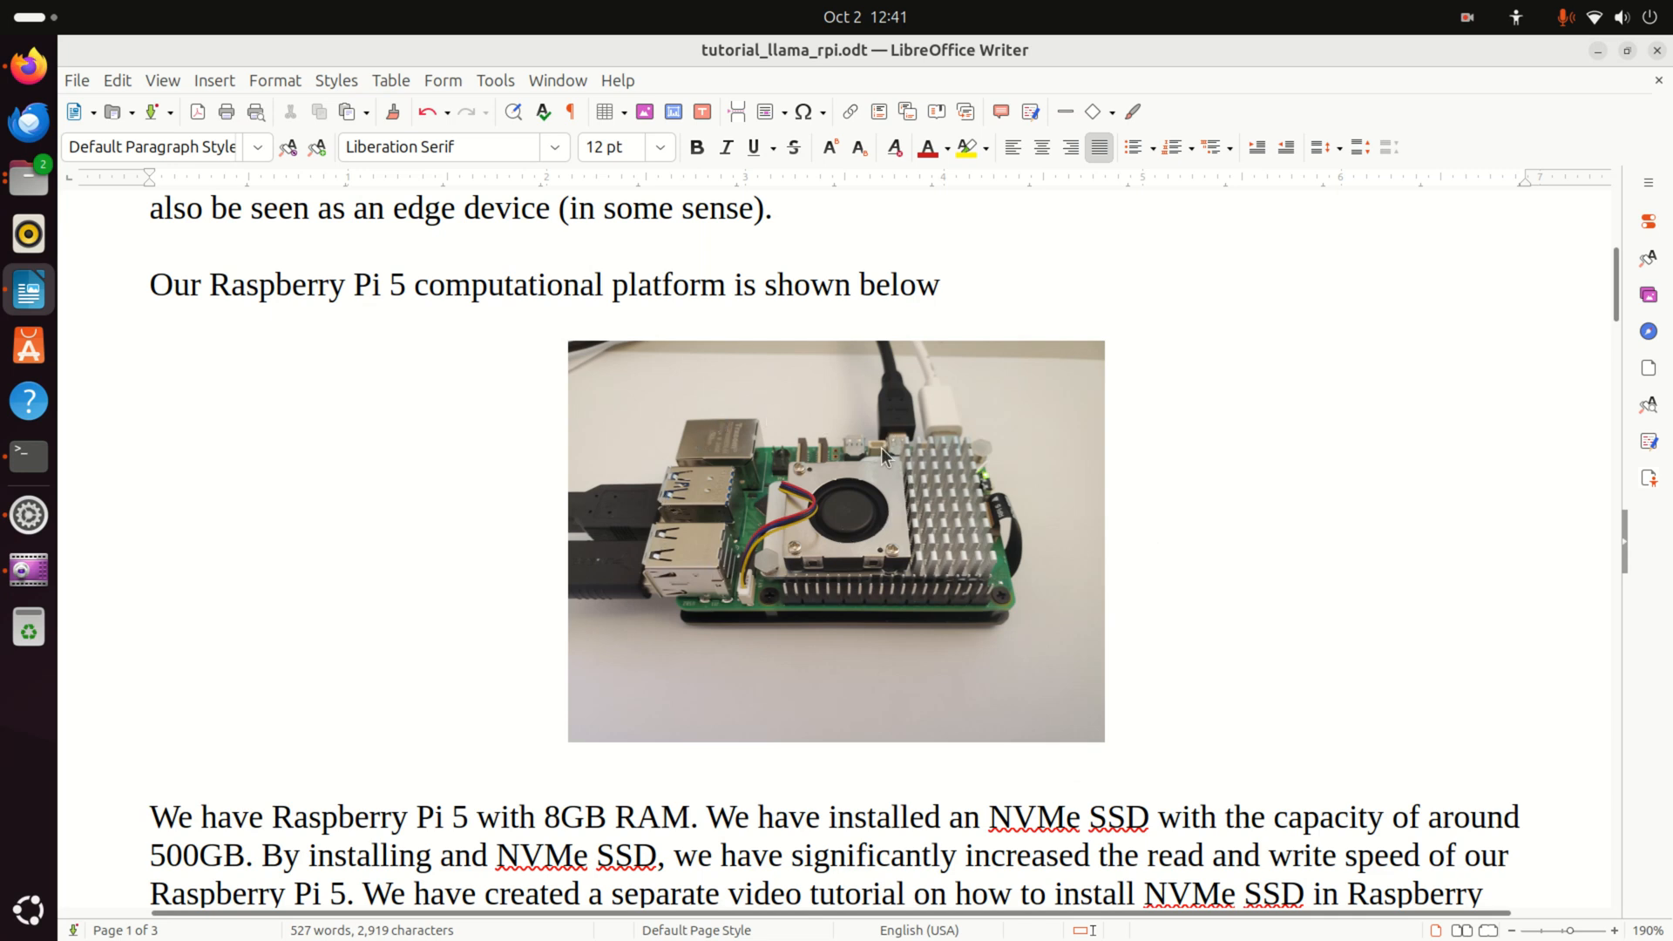
mouse_move(913, 448)
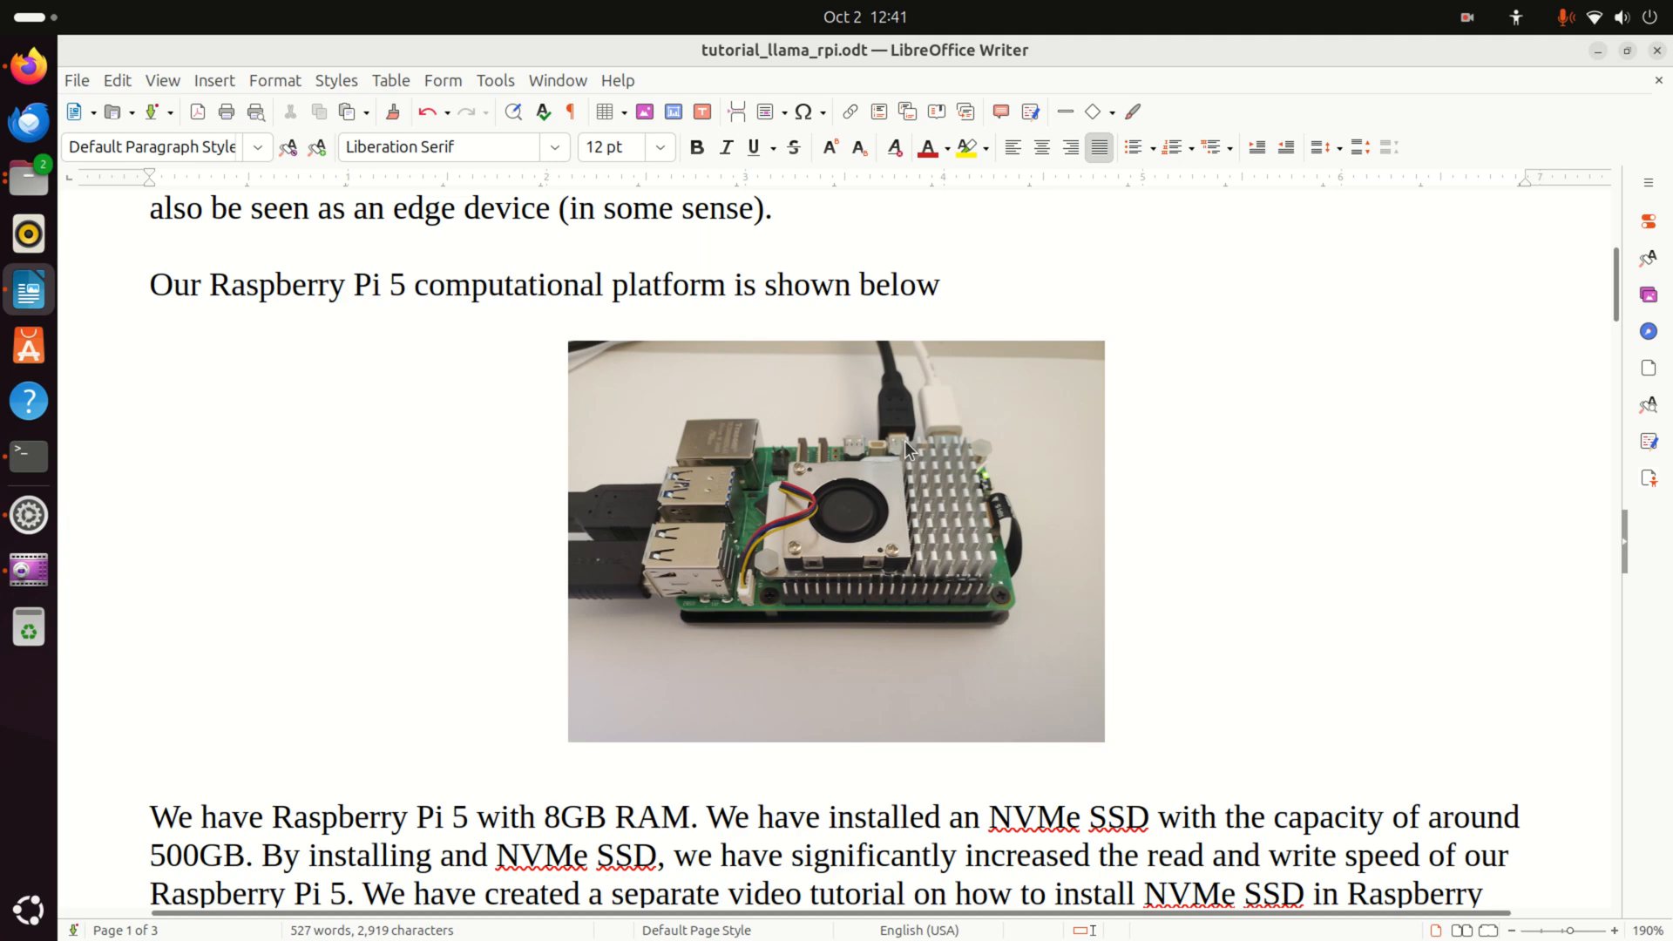
mouse_move(964, 433)
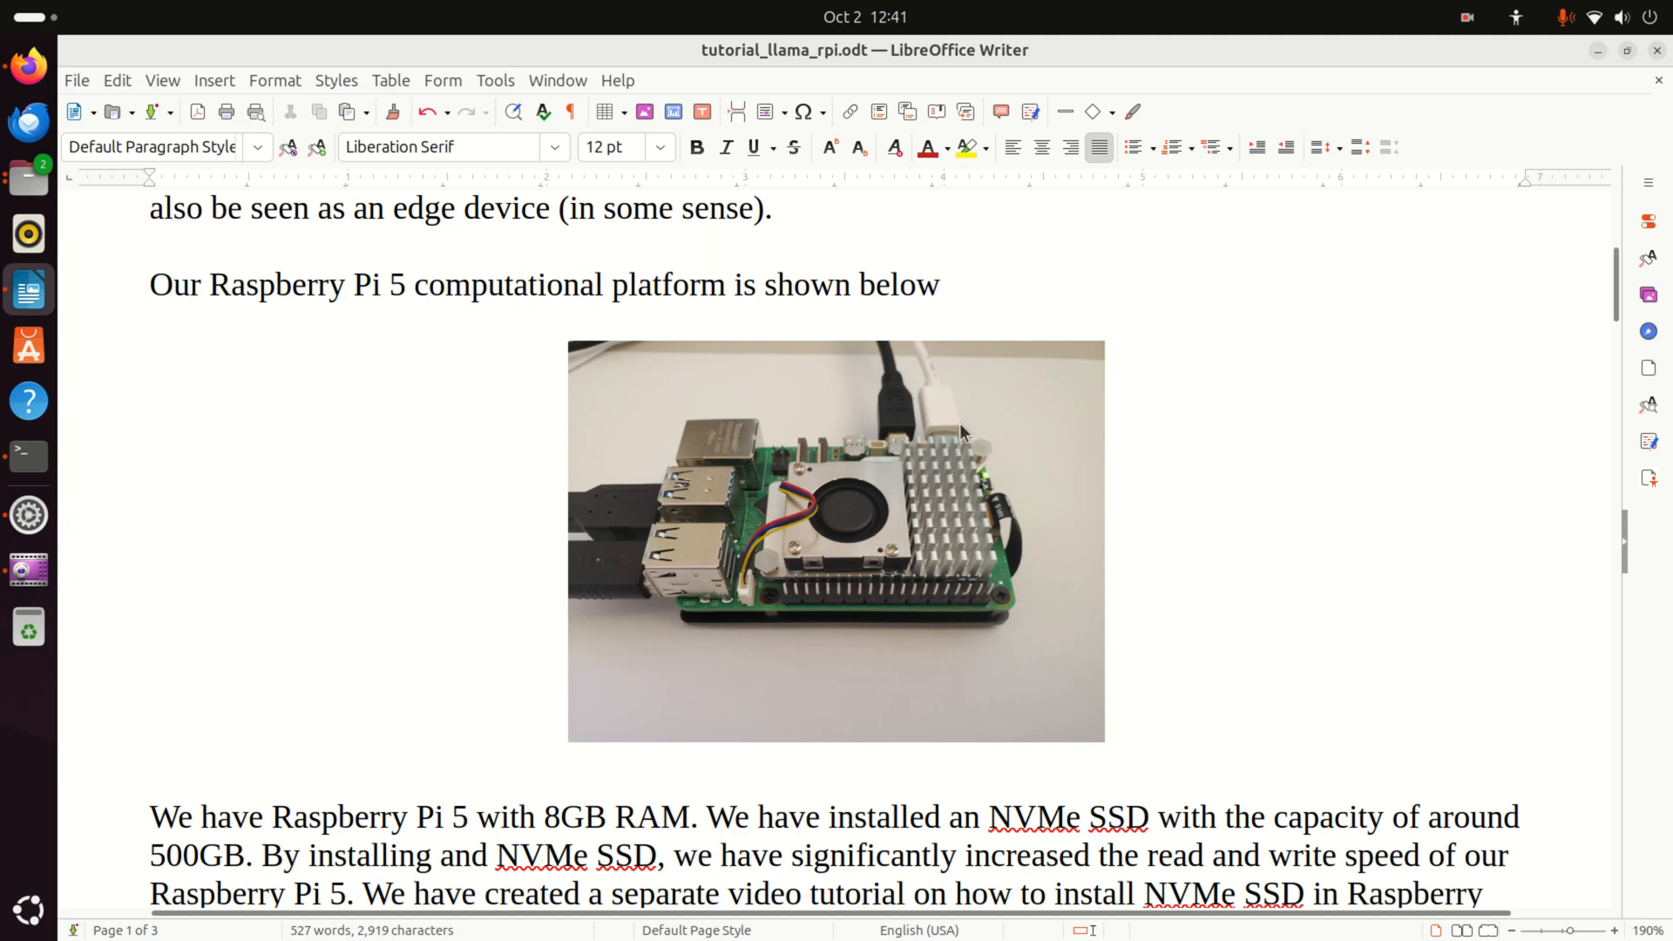
Scroll further to reveal the full NVMe SSD paragraph in the tutorial
scroll("down", 3)
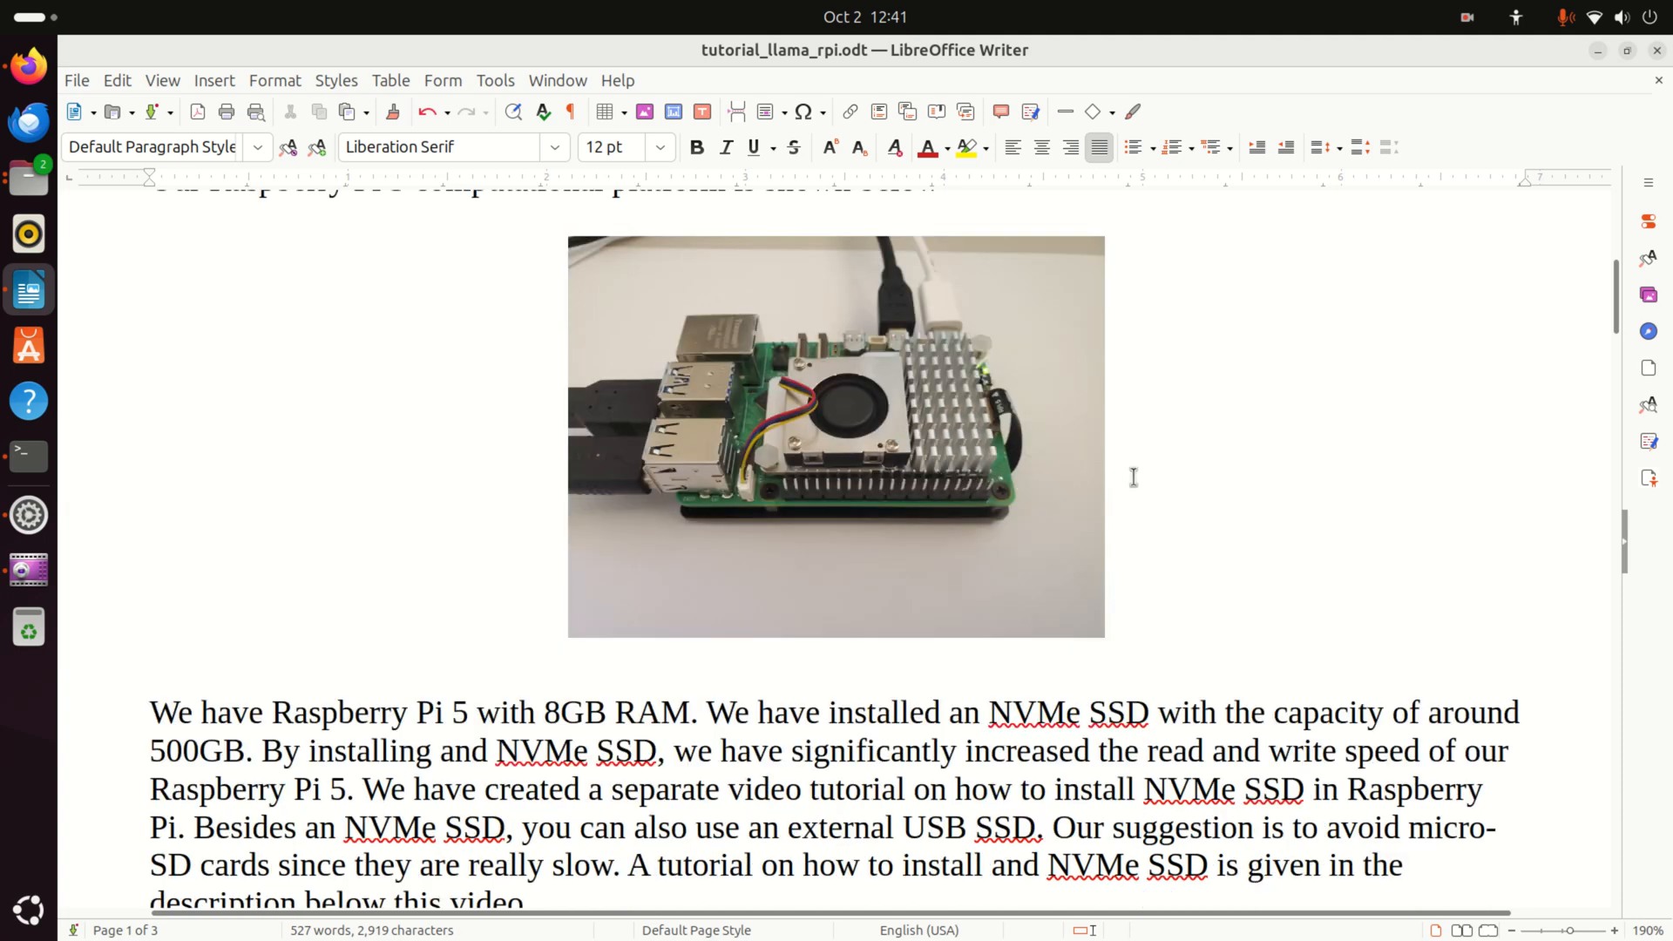
mouse_move(1090, 473)
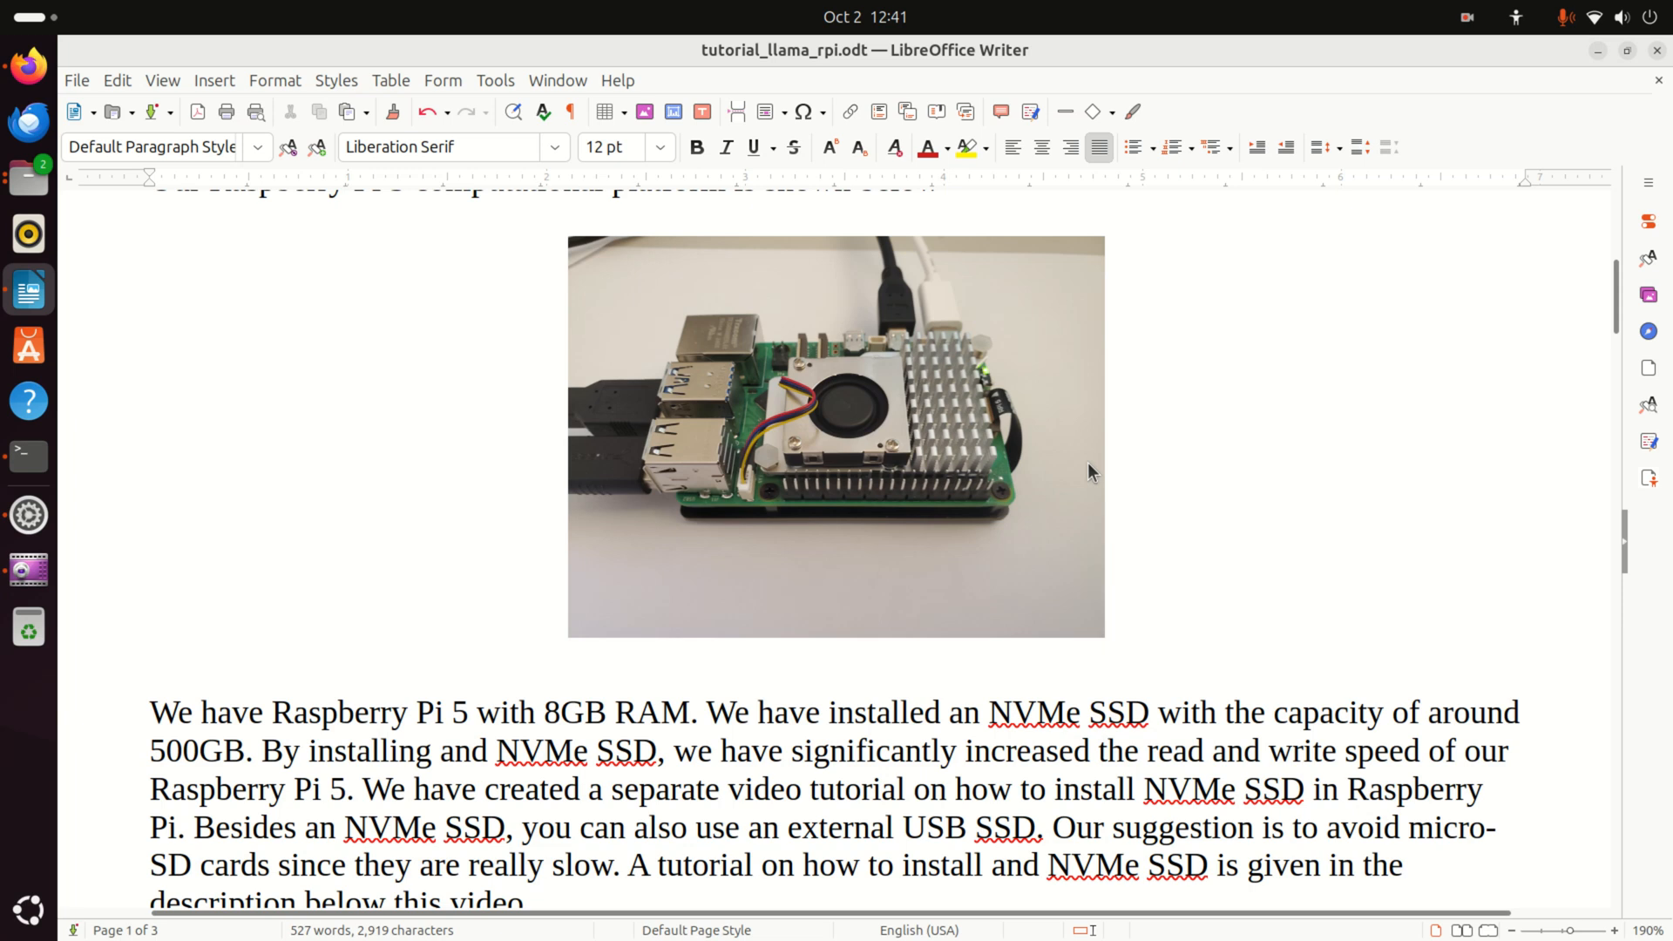
mouse_move(955, 517)
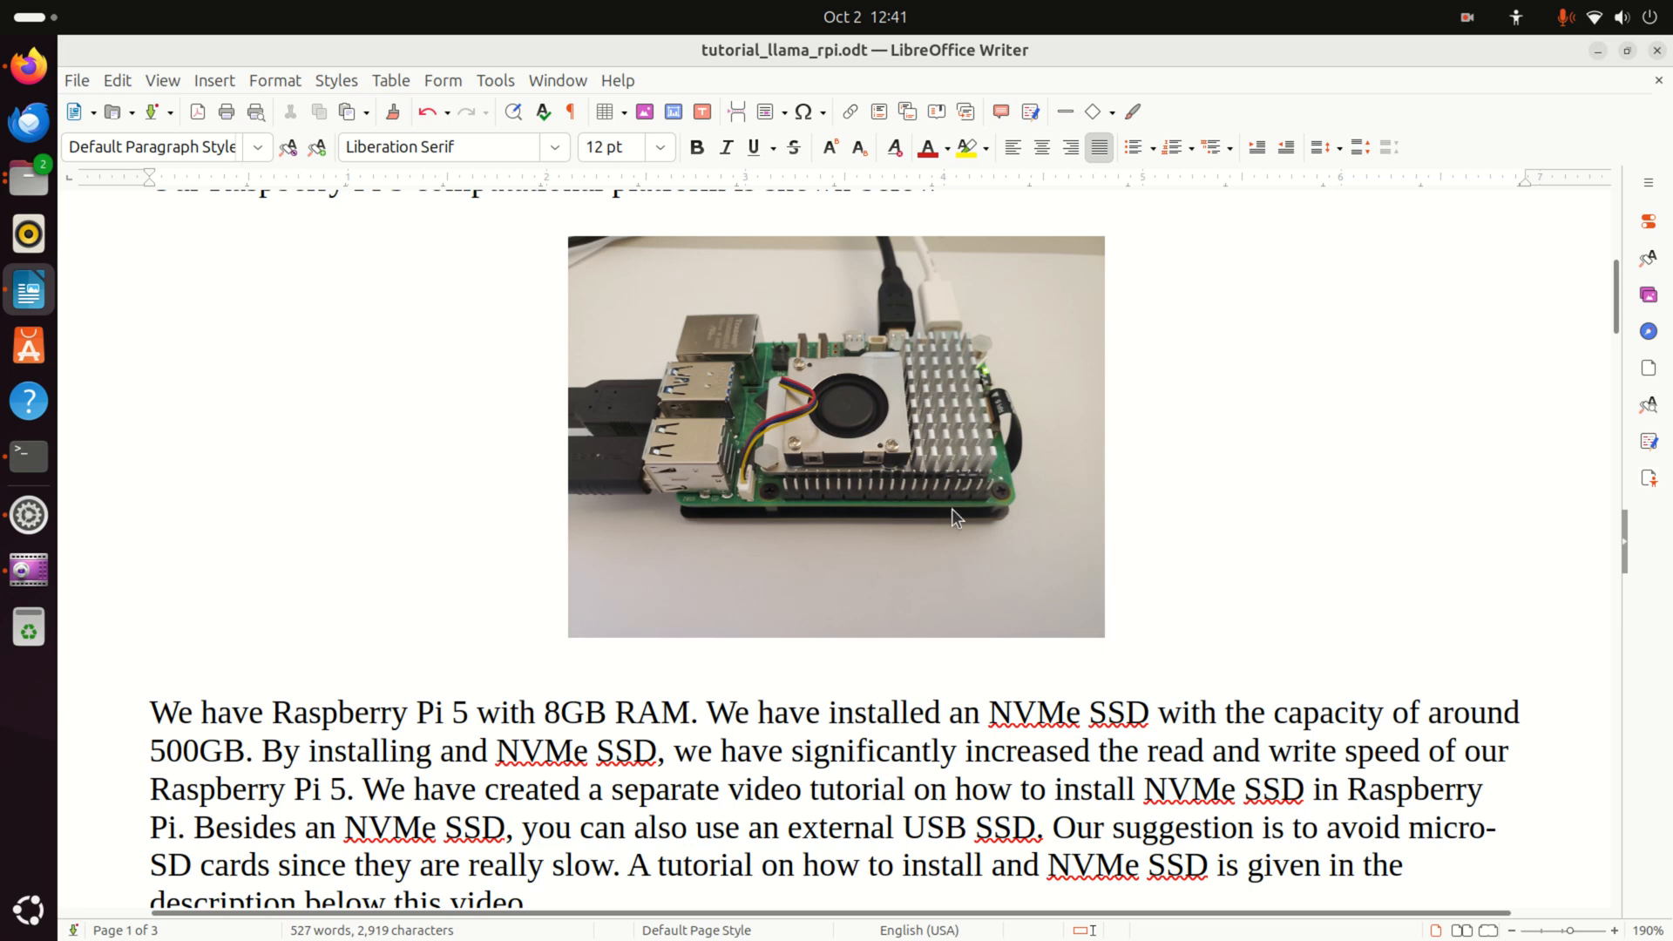
mouse_move(864, 522)
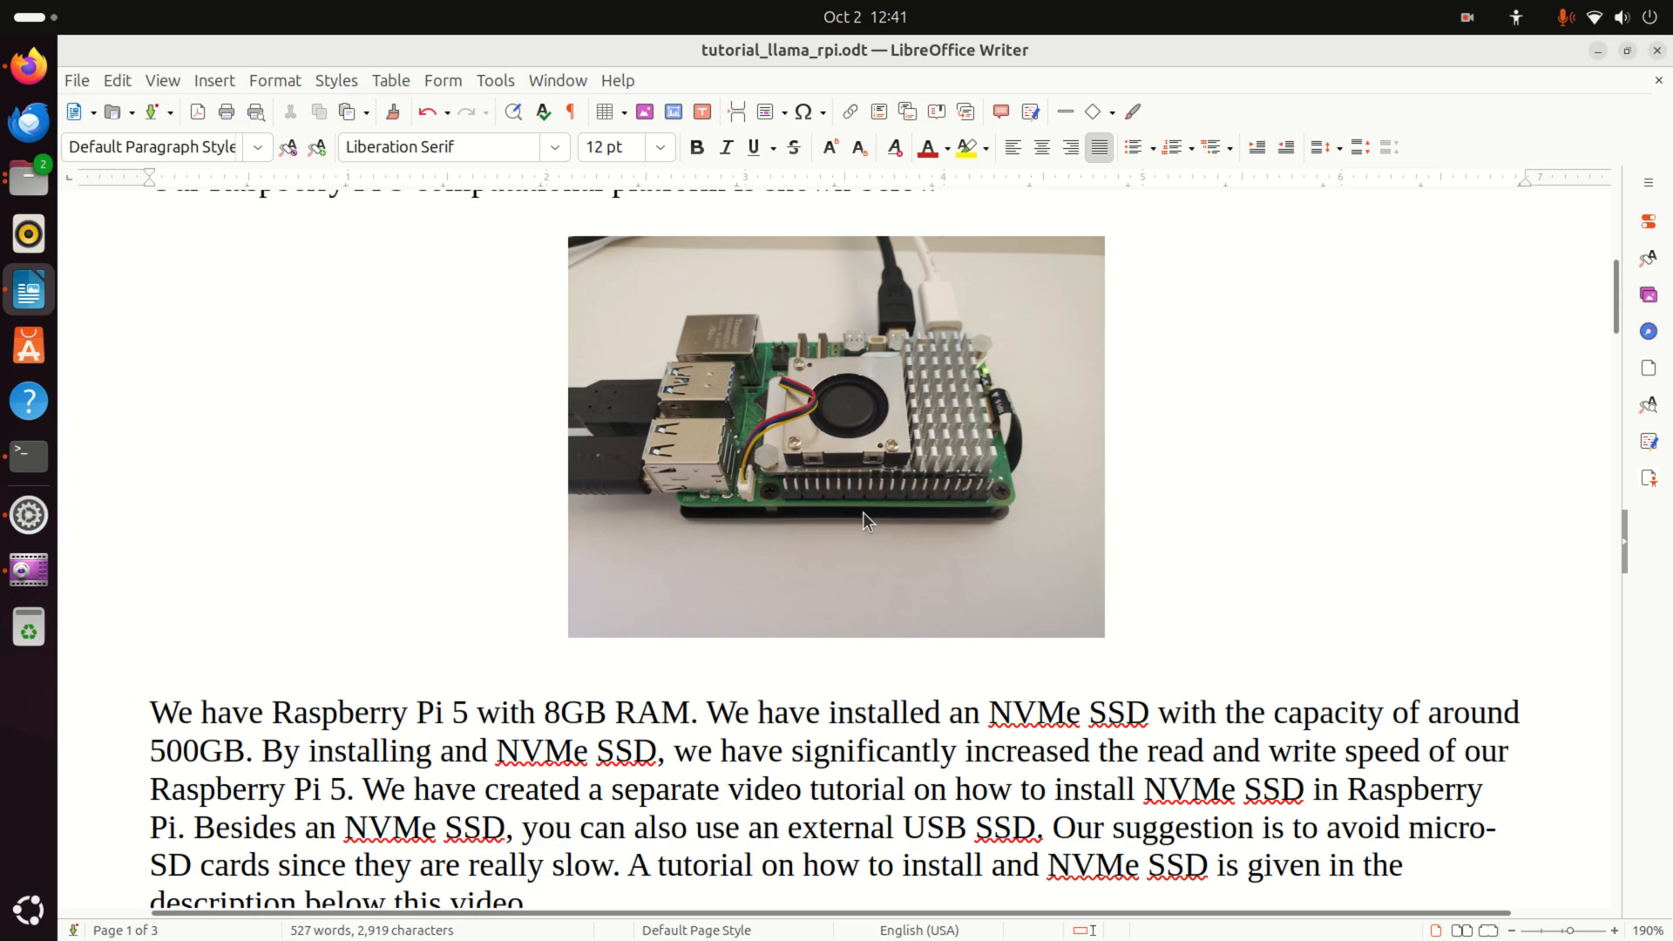
mouse_move(939, 513)
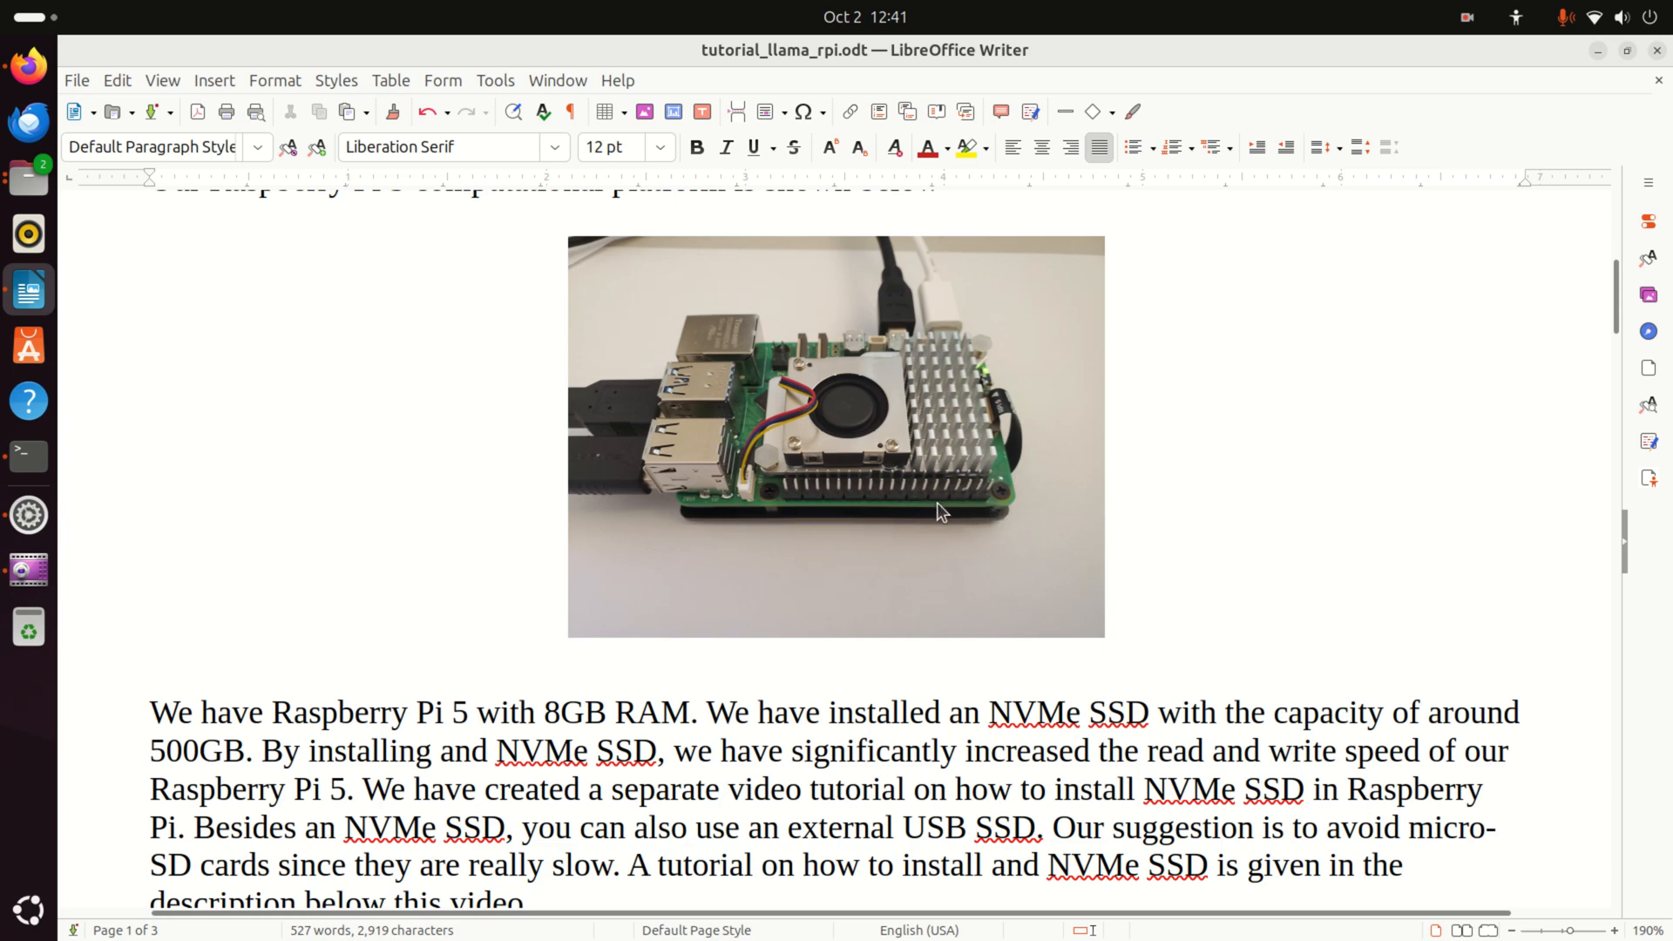
mouse_move(957, 445)
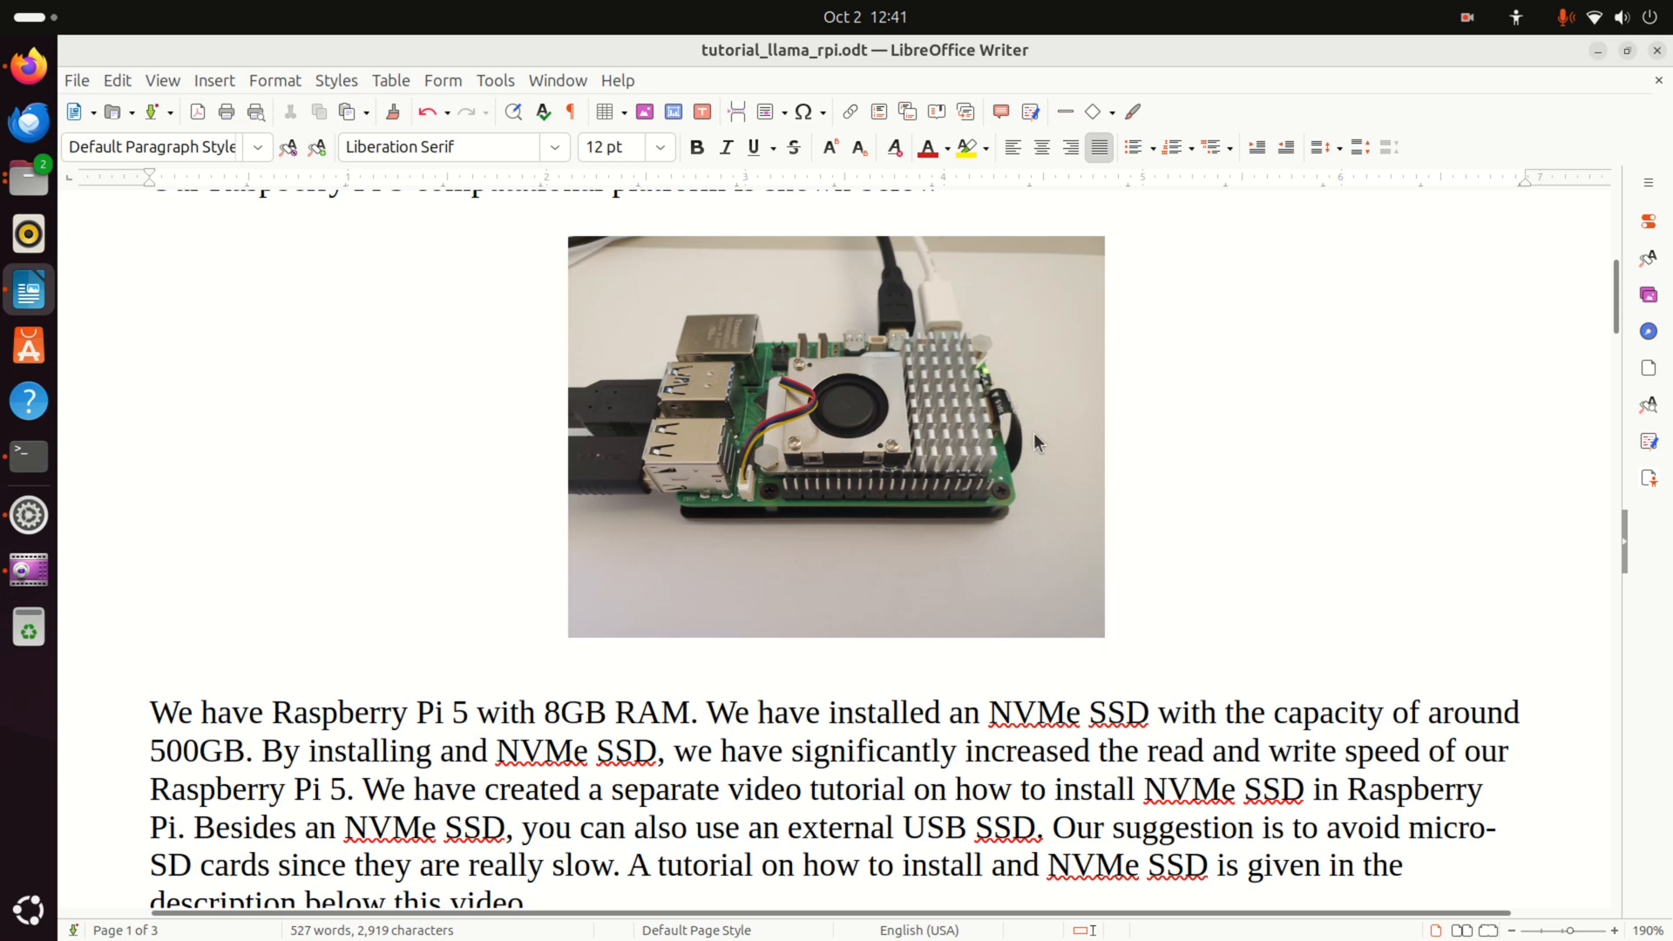
mouse_move(1003, 421)
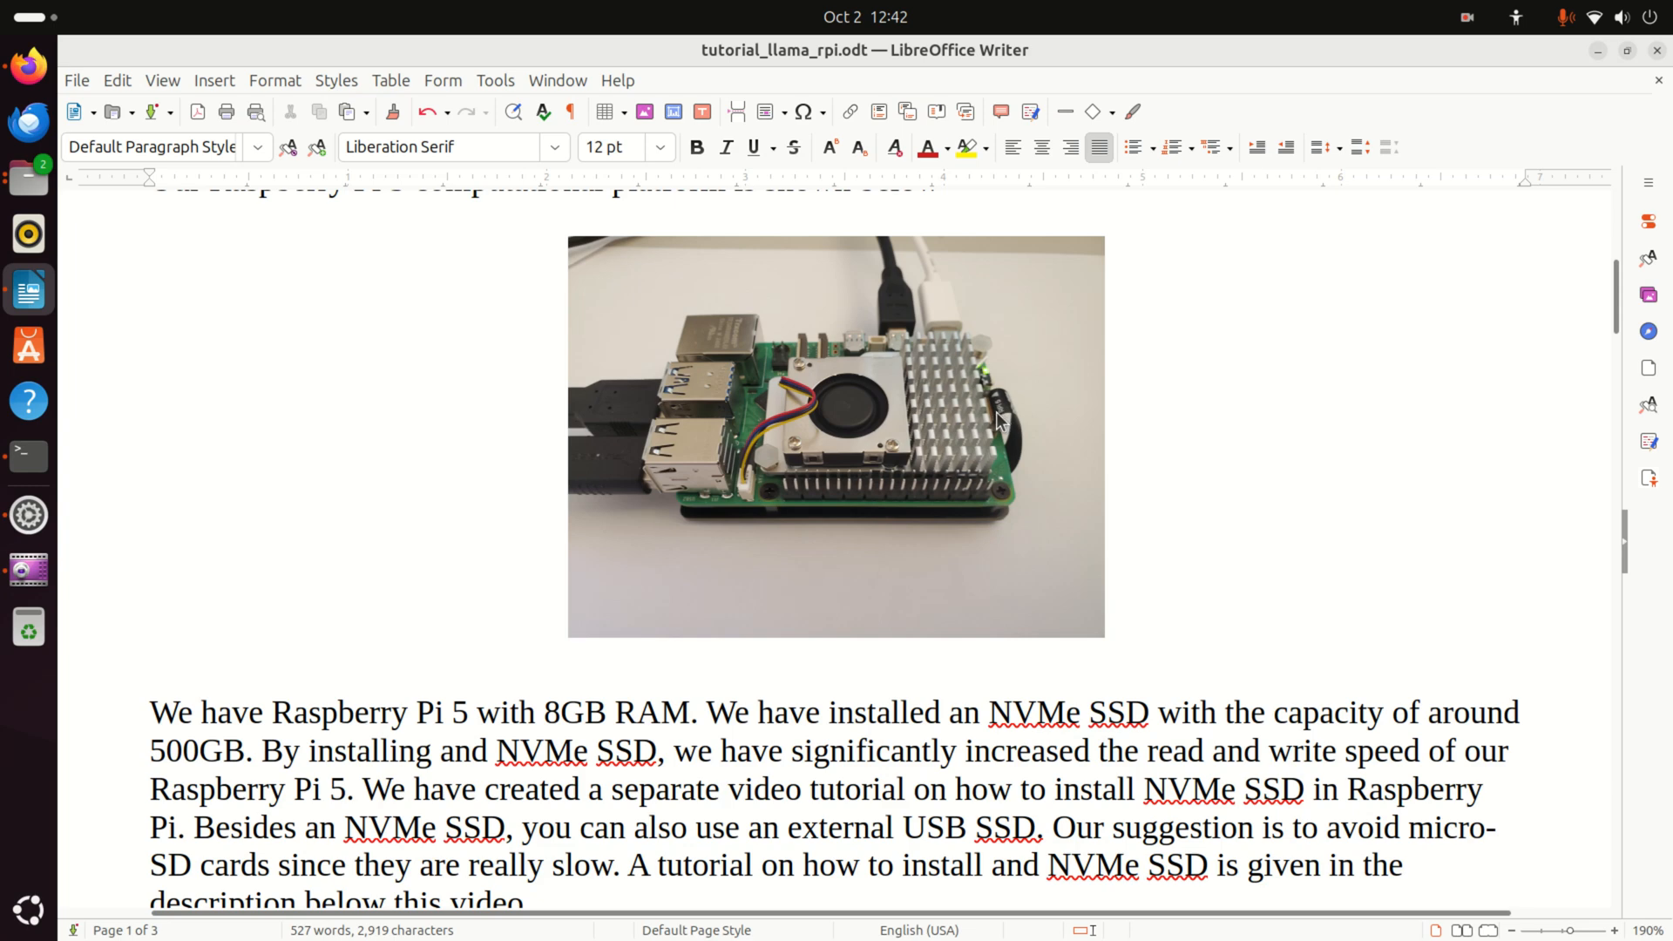
mouse_move(1013, 482)
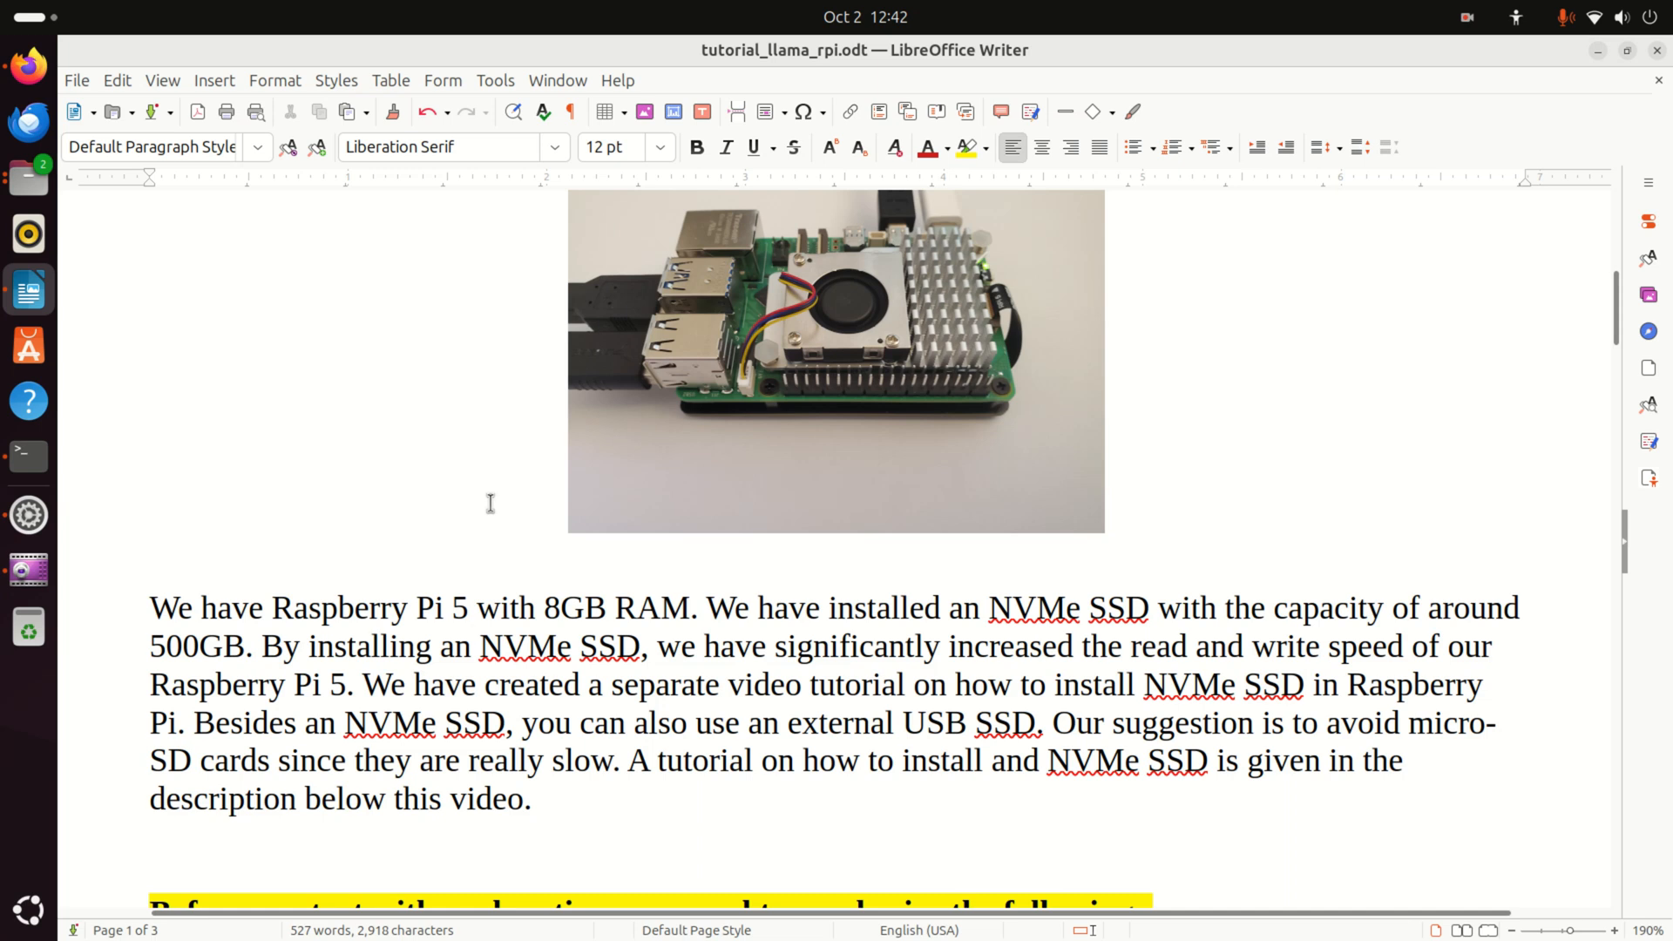
left_click(469, 645)
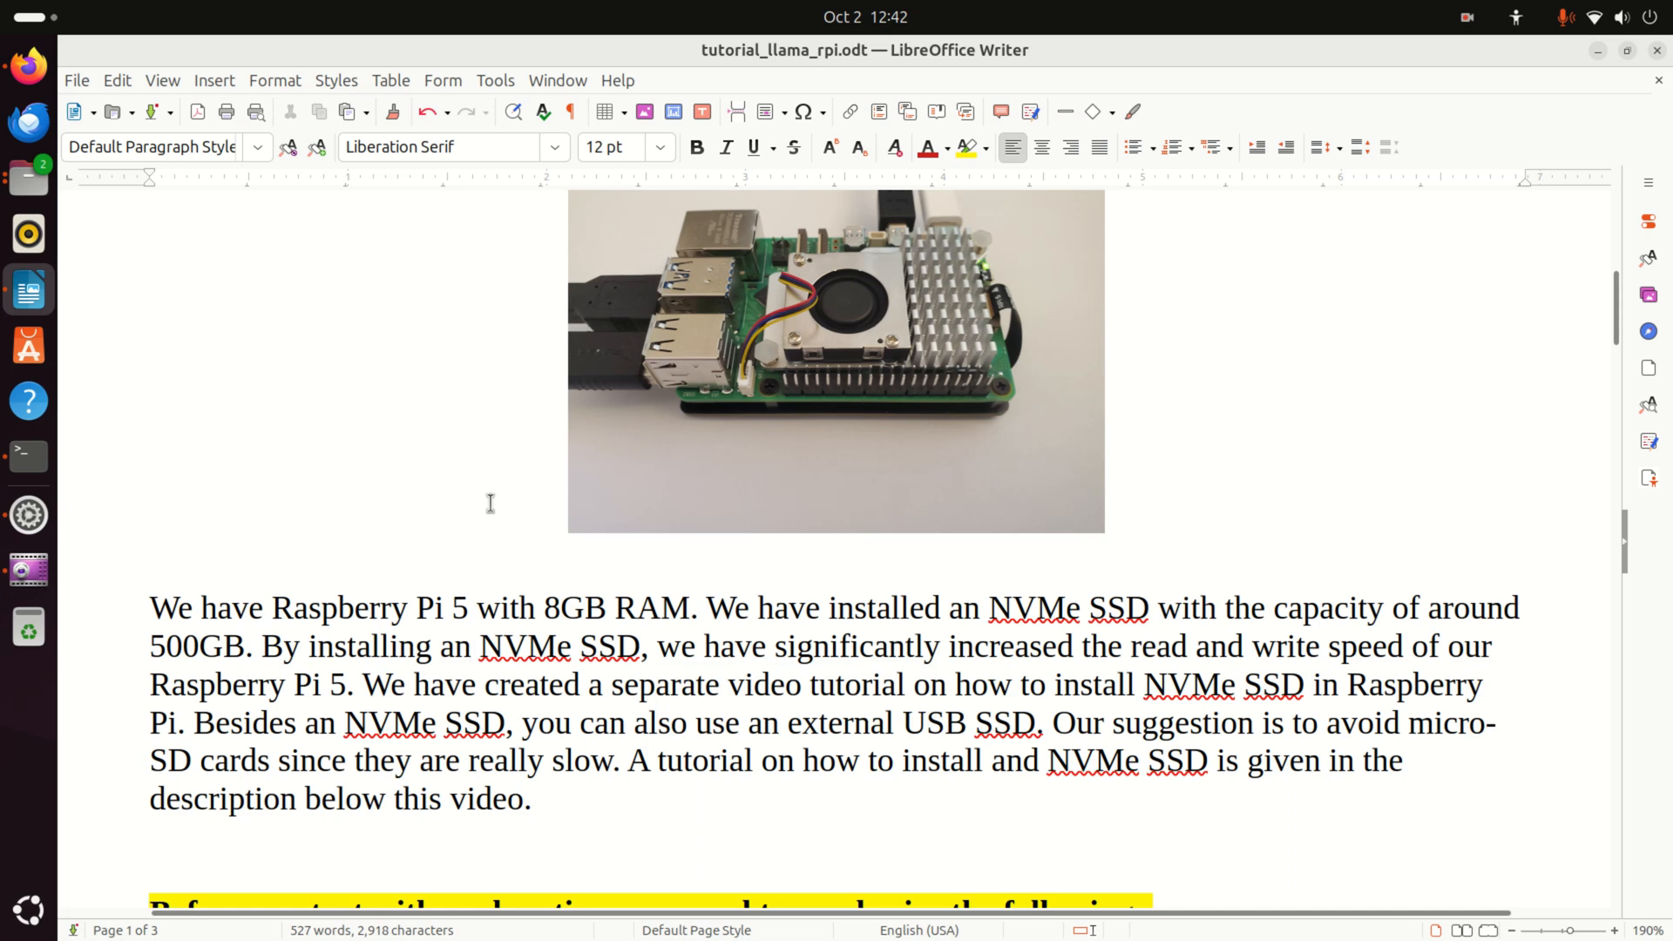
left_click(470, 646)
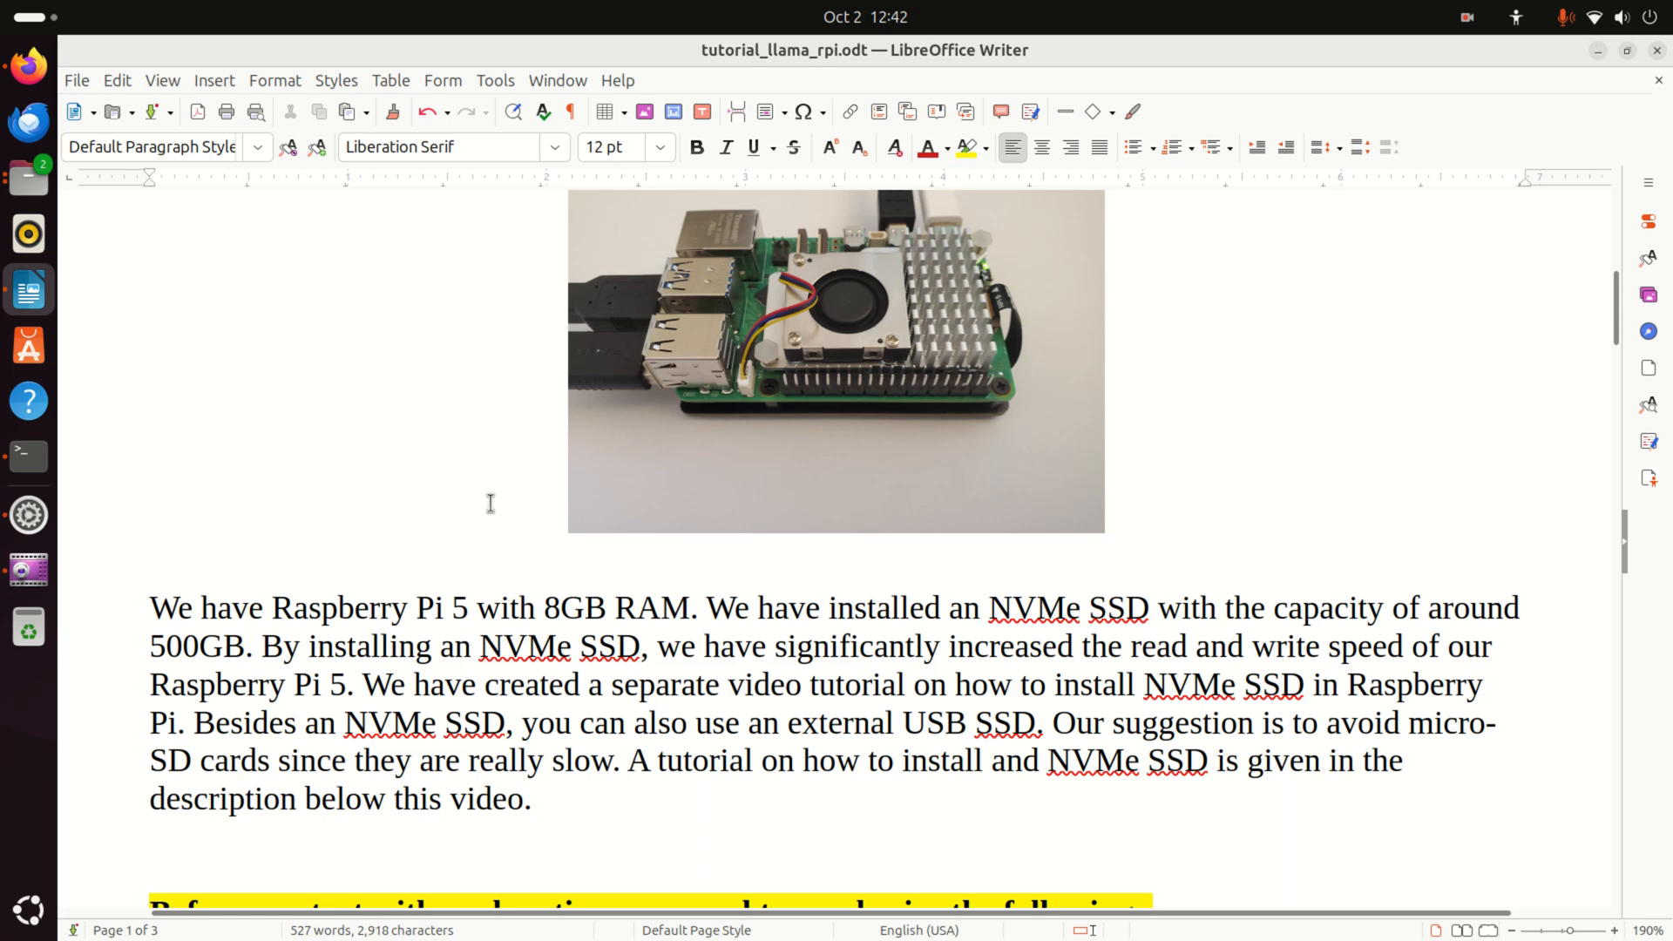
left_click(470, 647)
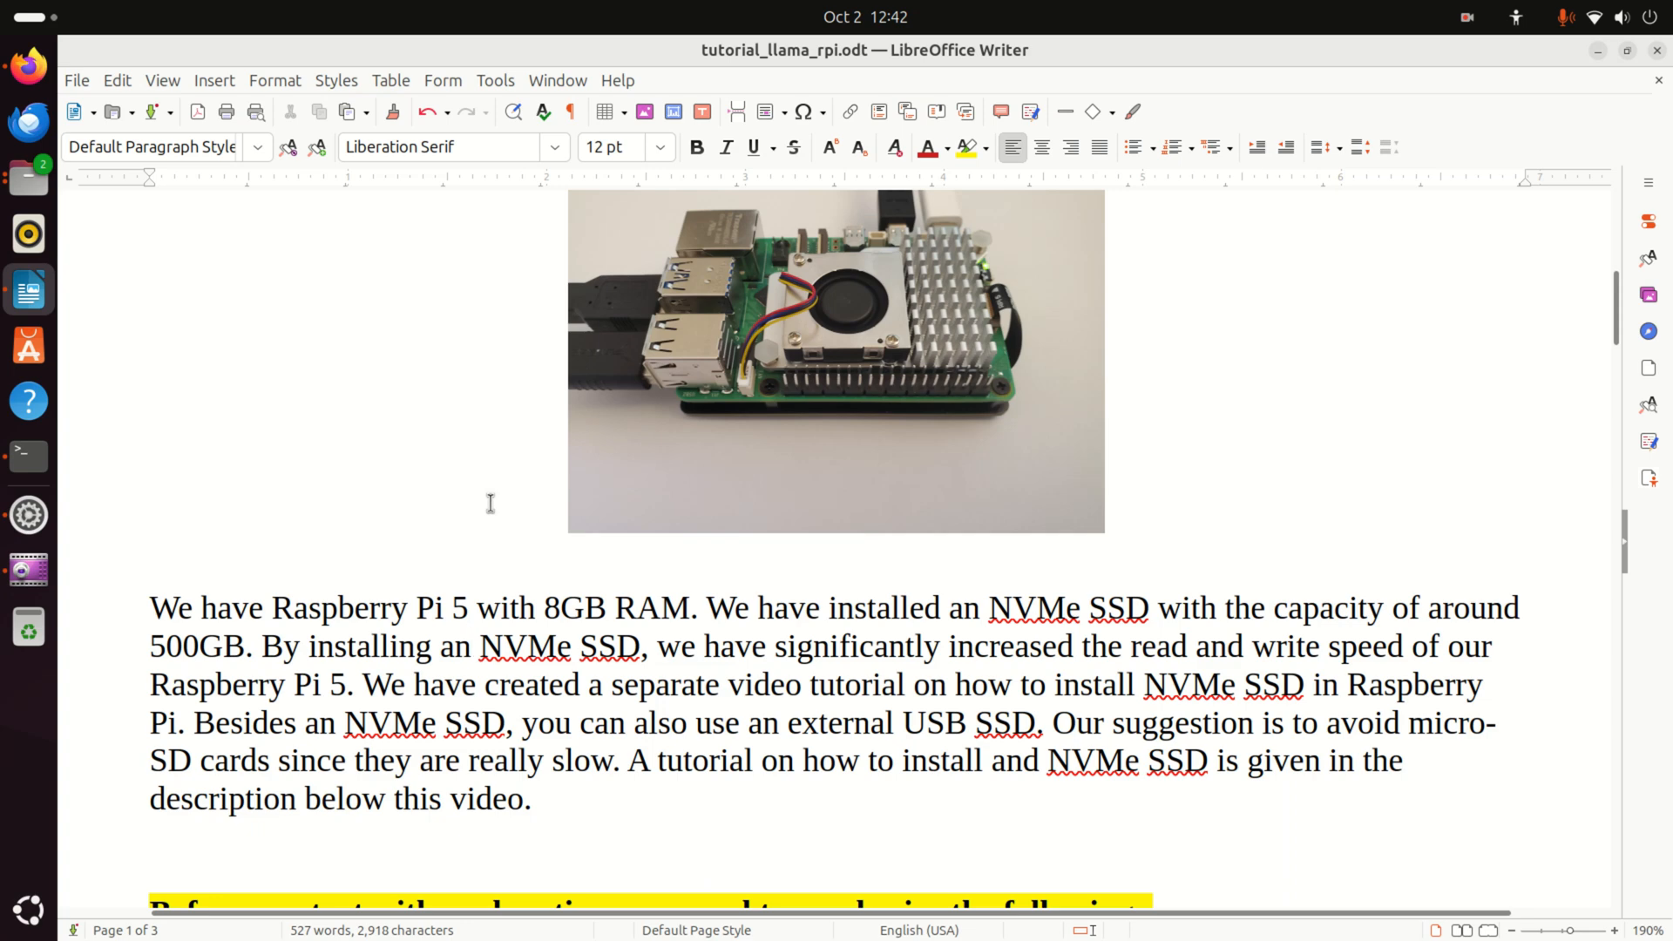
left_click(471, 646)
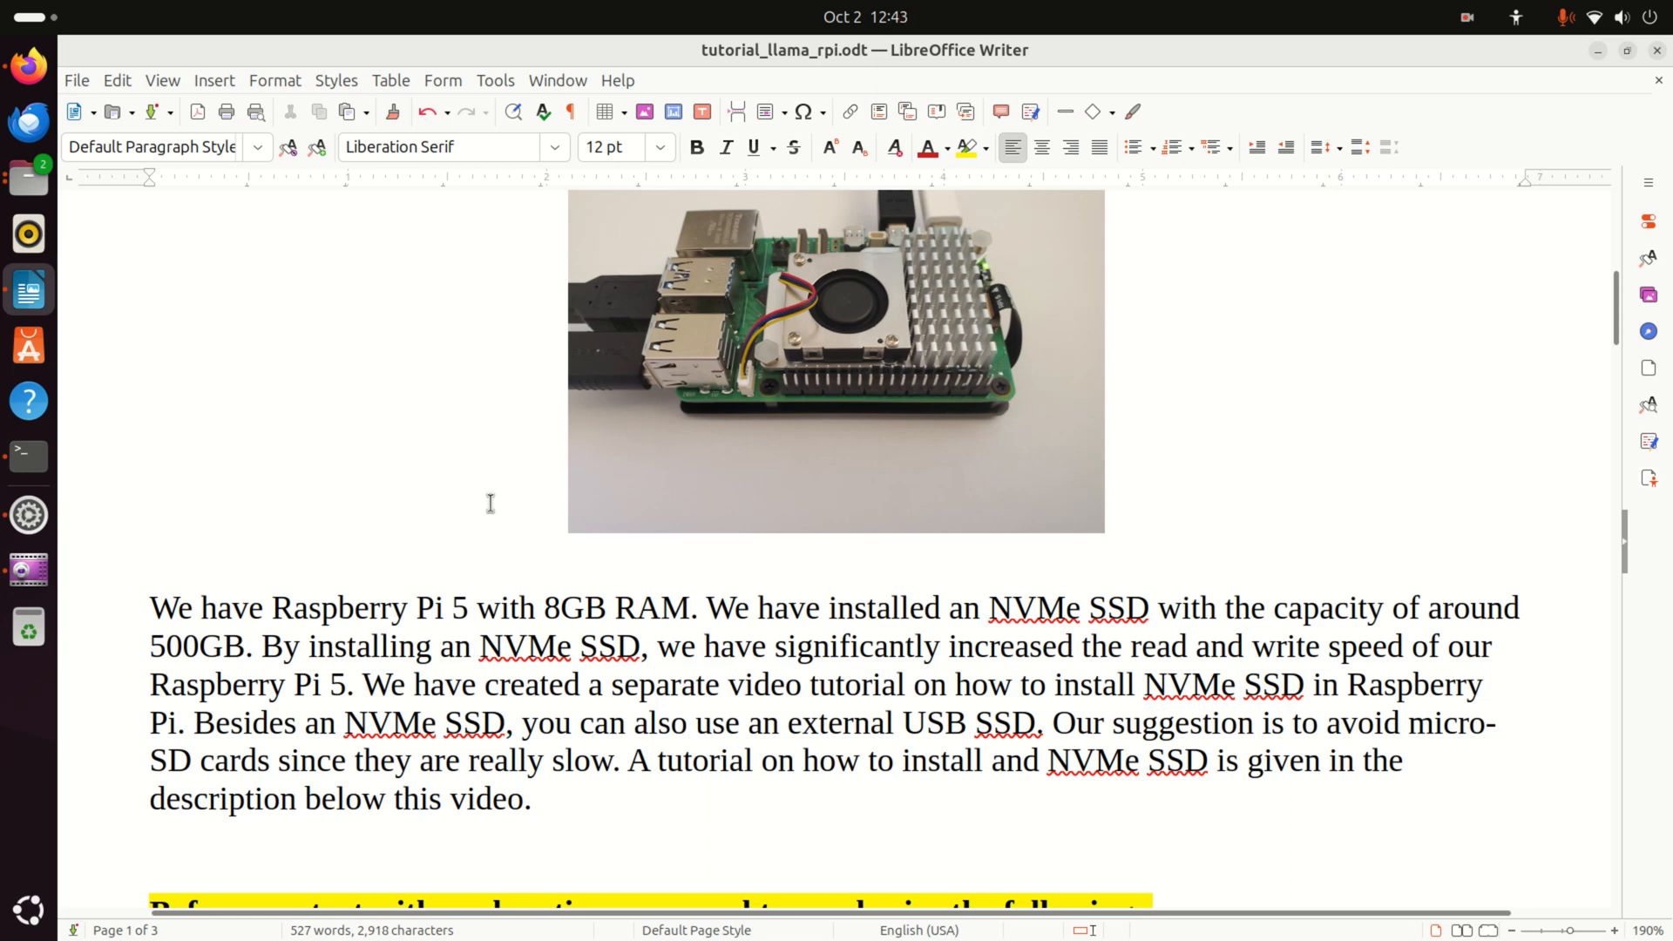
left_click(470, 646)
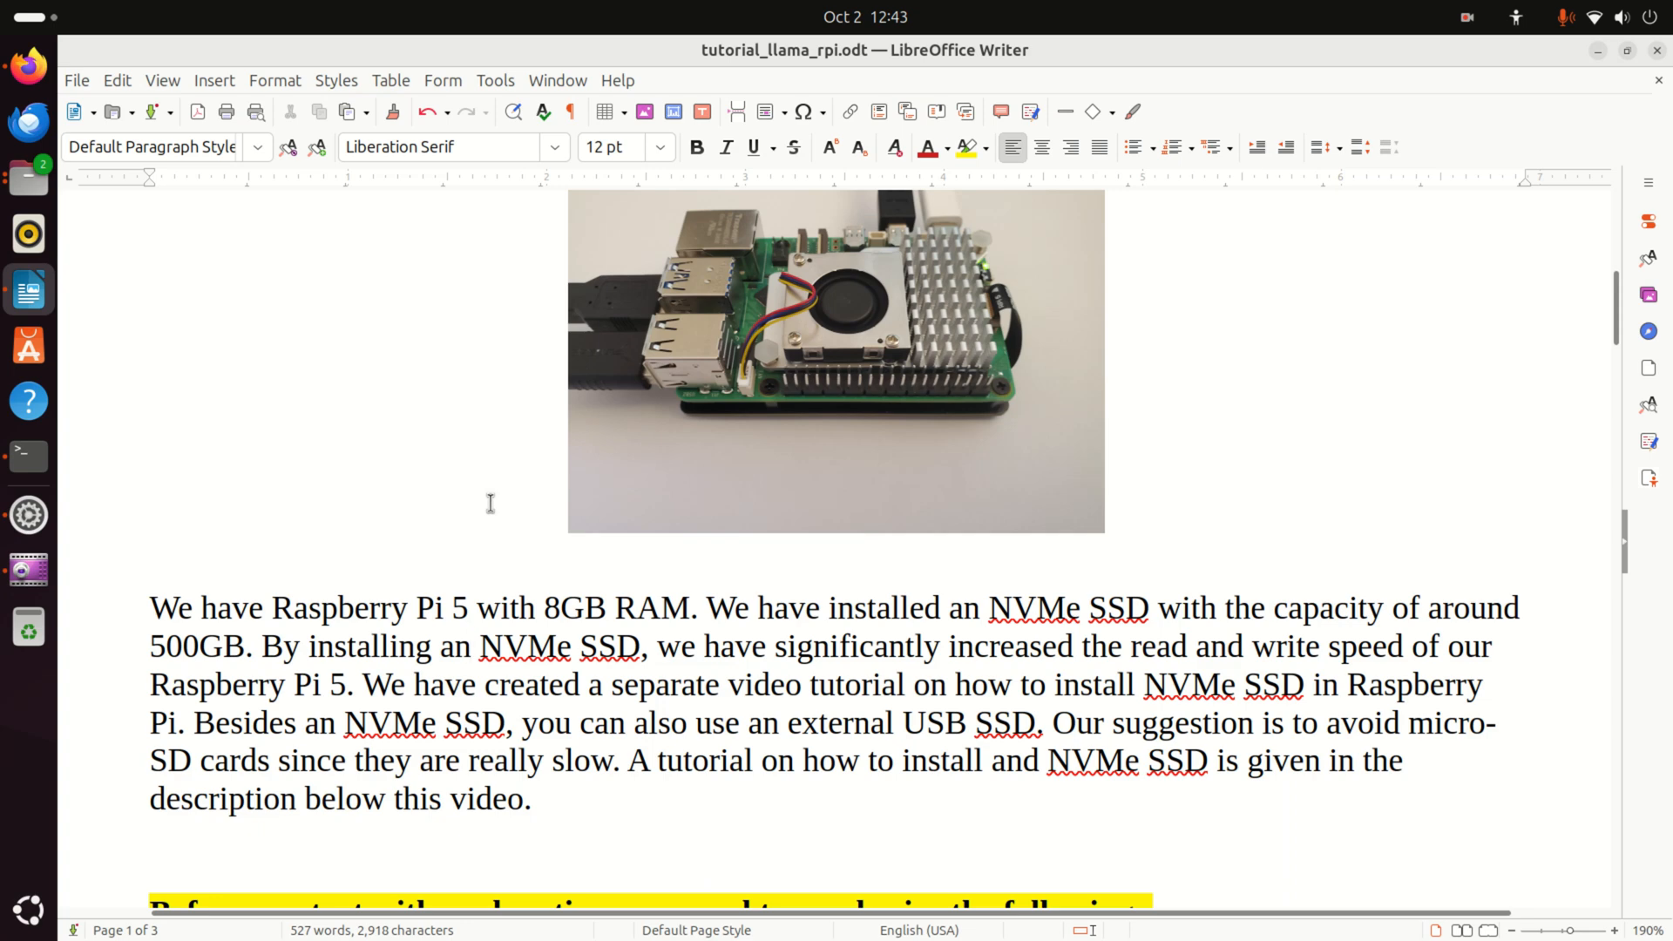
left_click(470, 646)
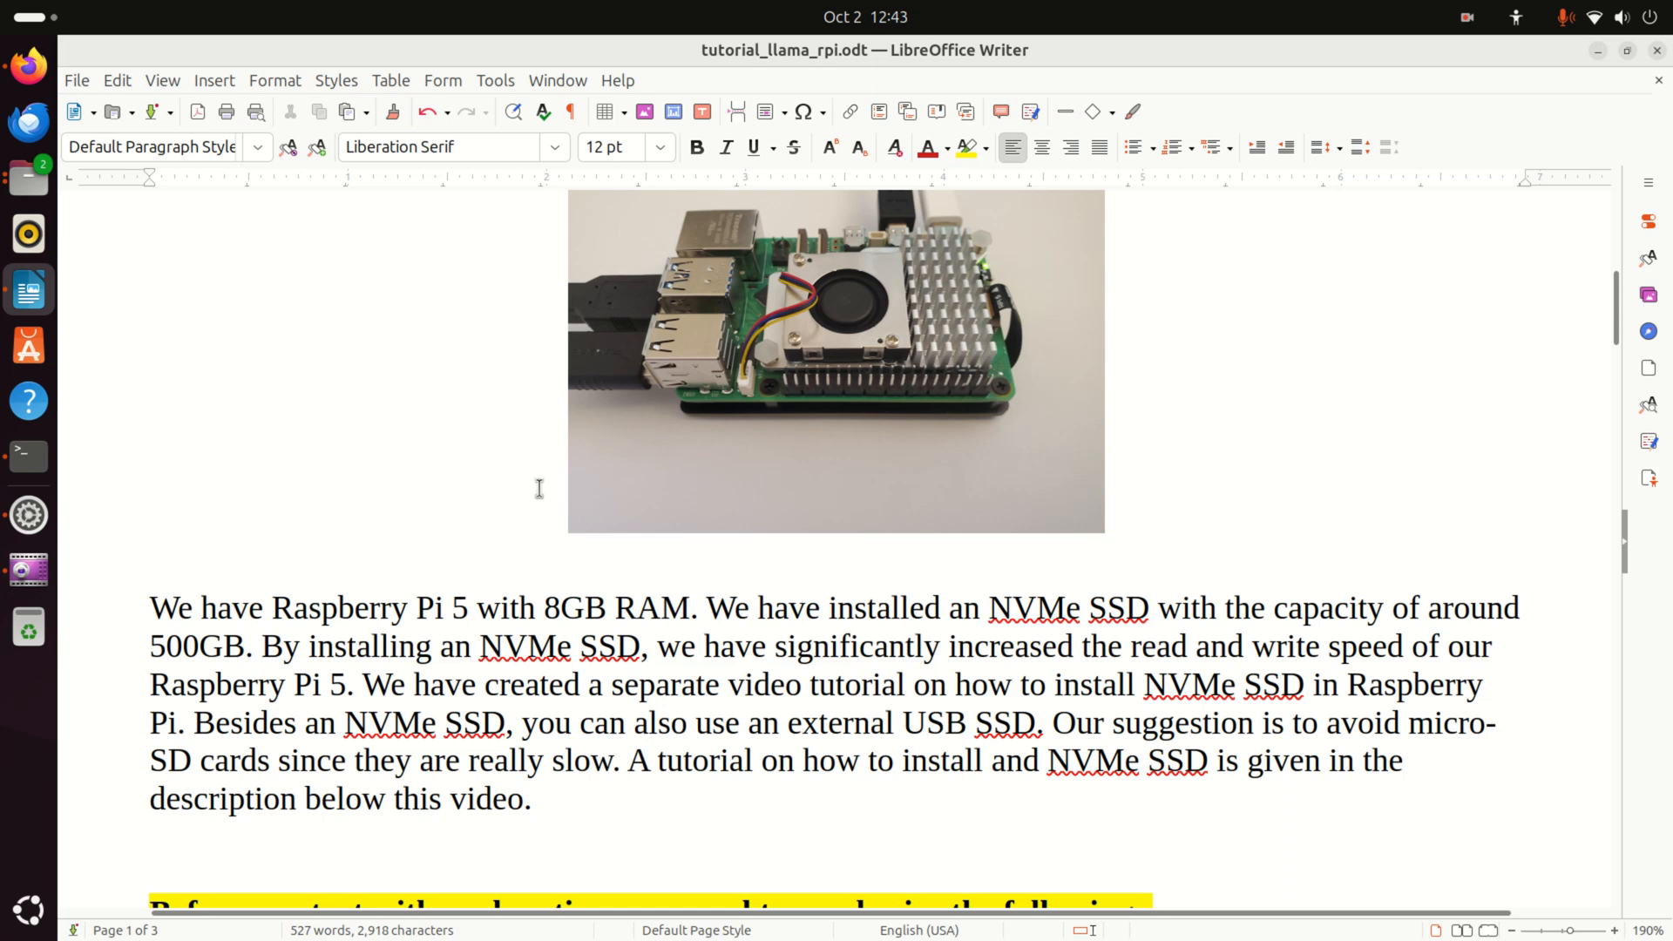
left_click(470, 647)
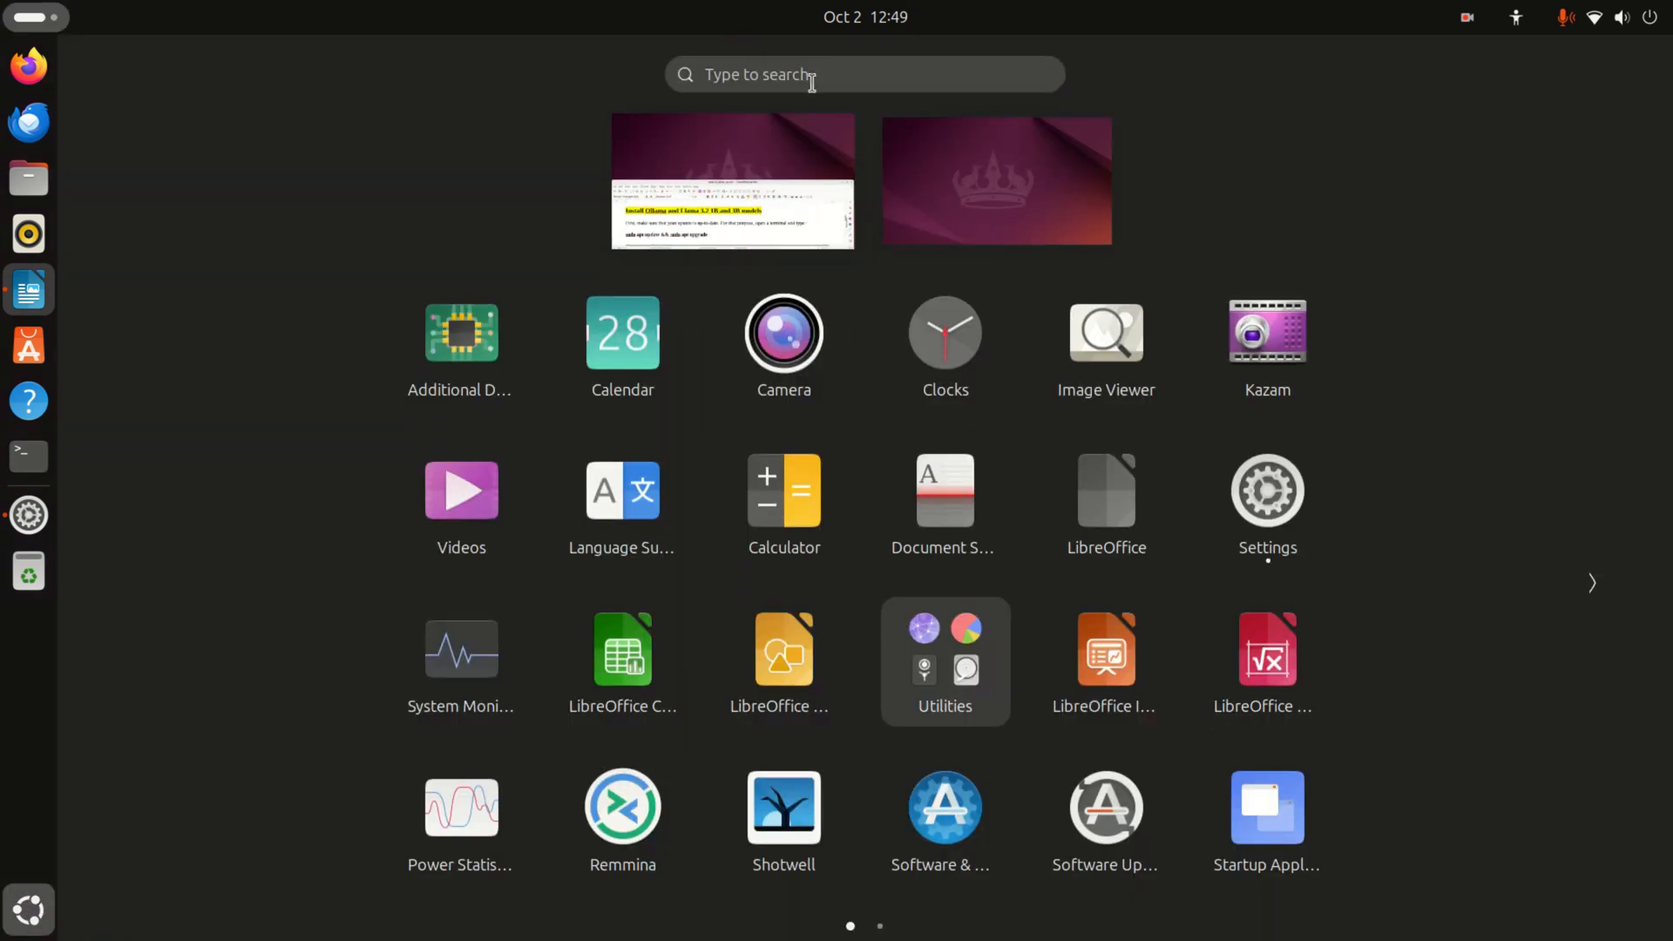
Search Activities for "ter" and launch Terminal
type("t")
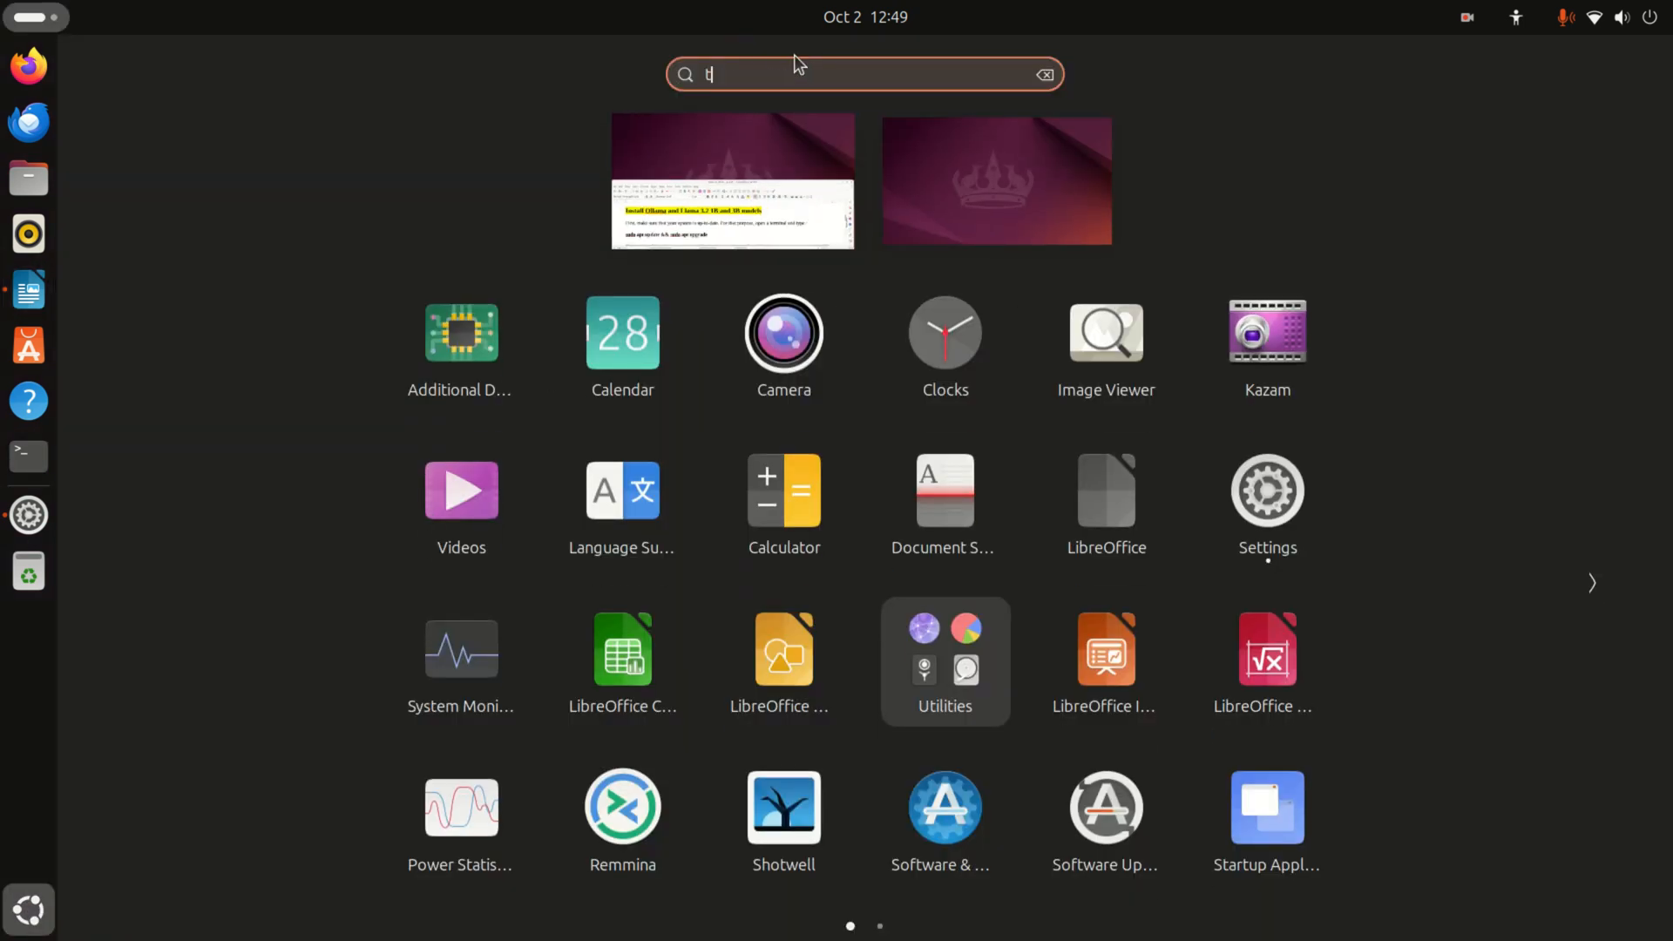
type("er")
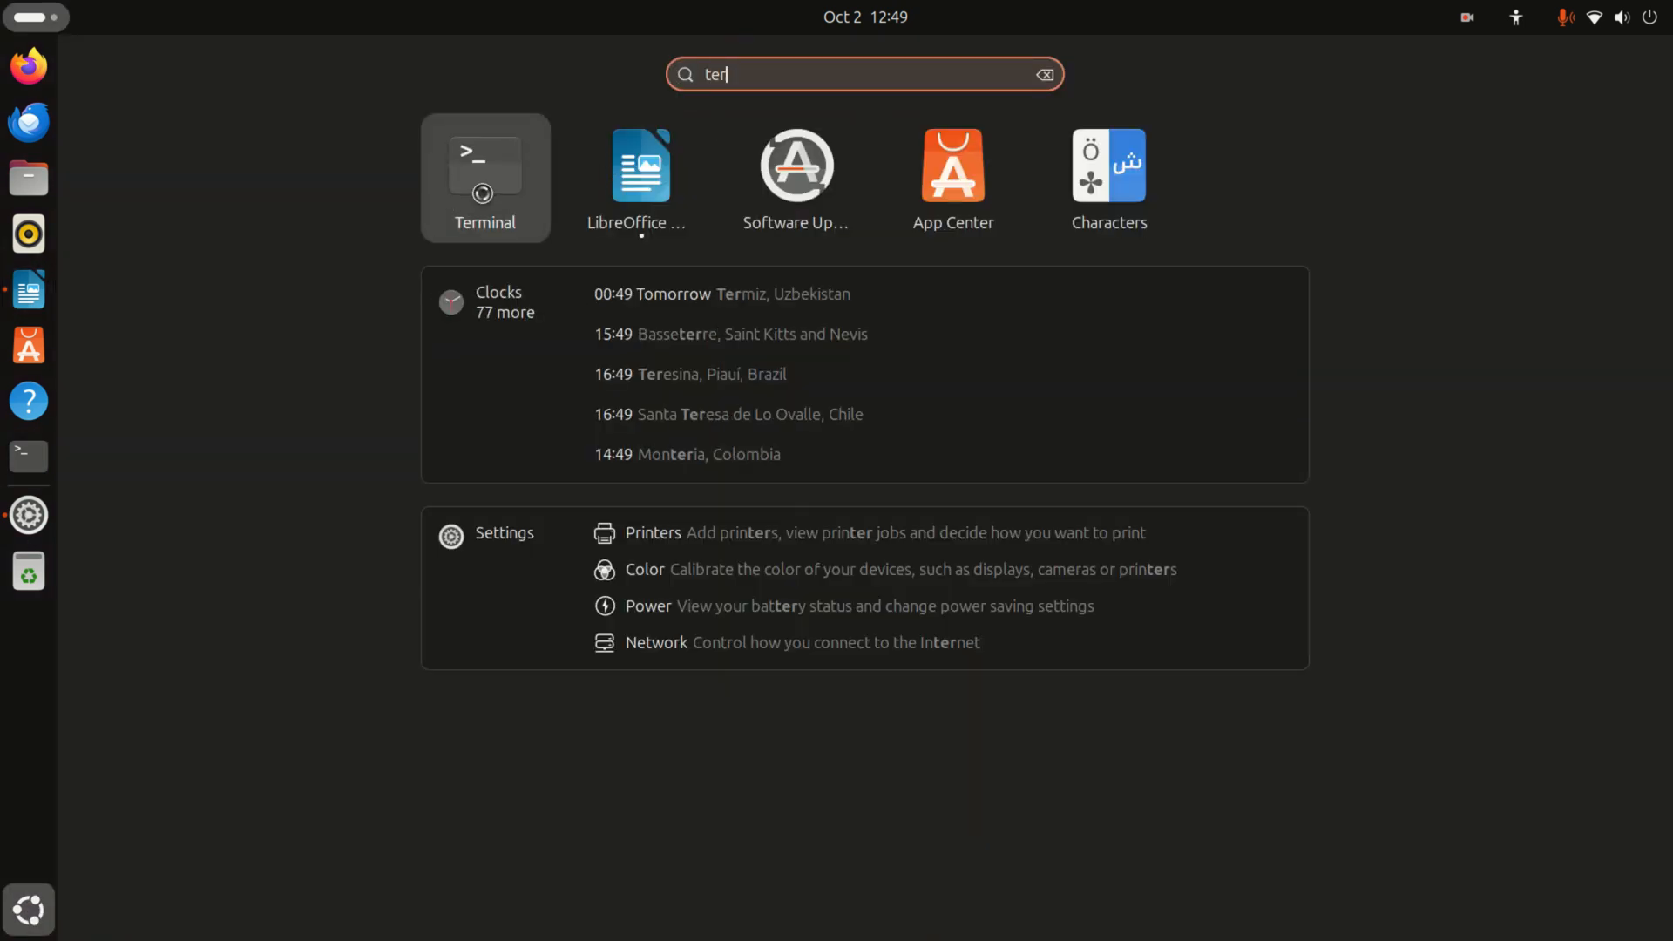
left_click(485, 164)
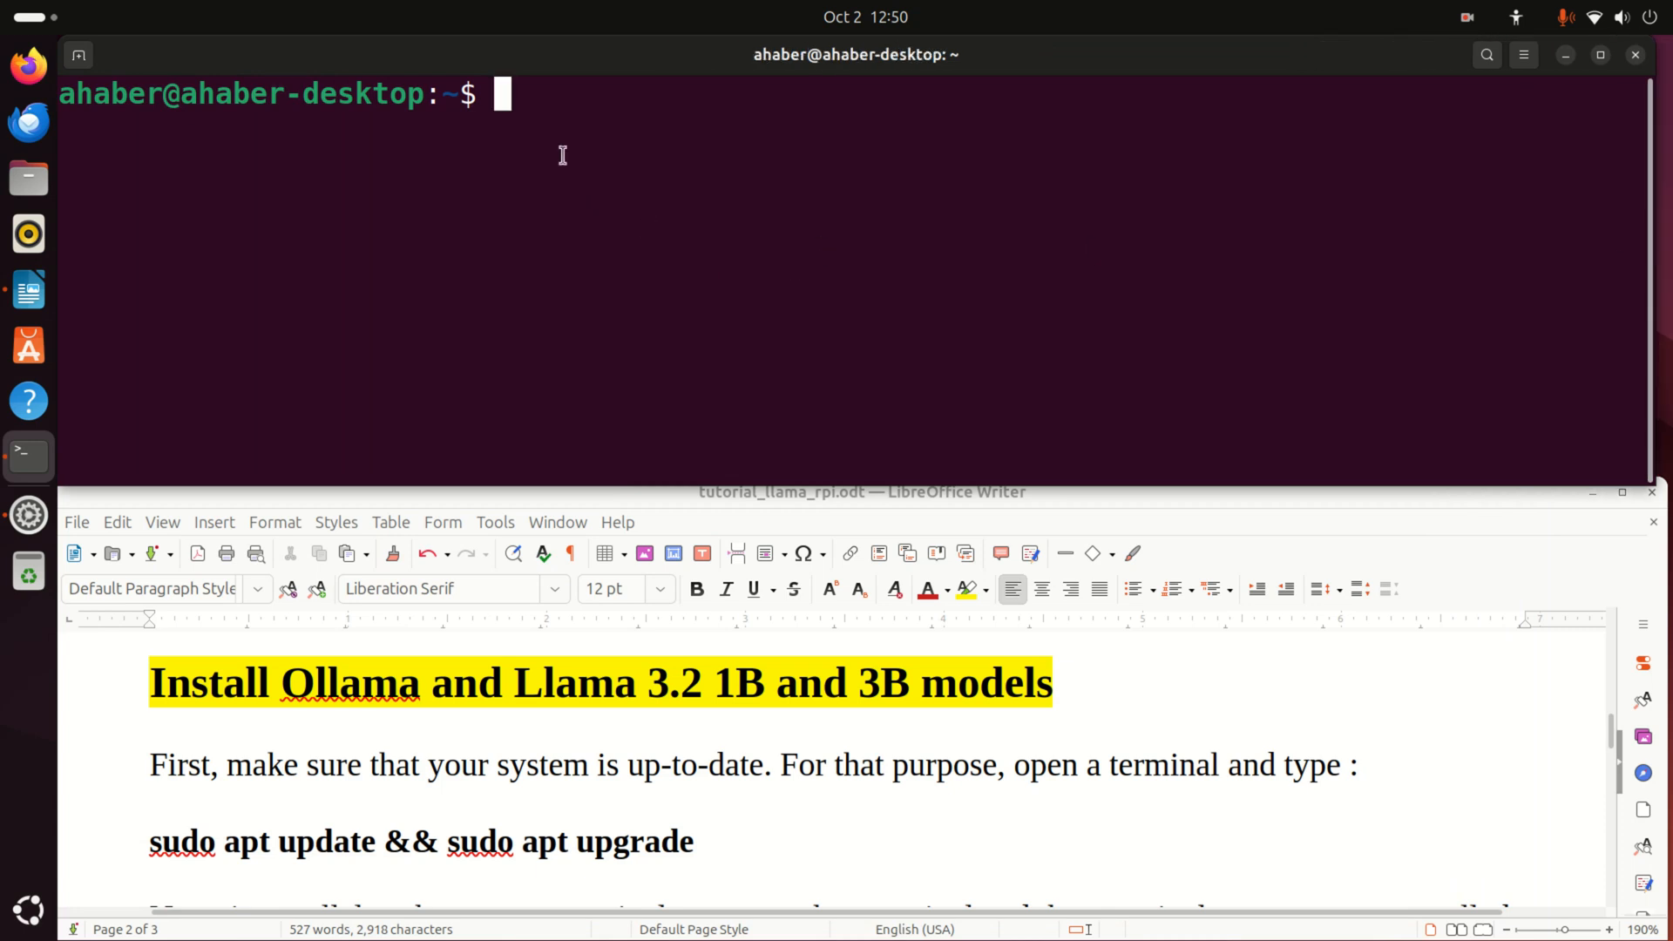
mouse_move(556, 190)
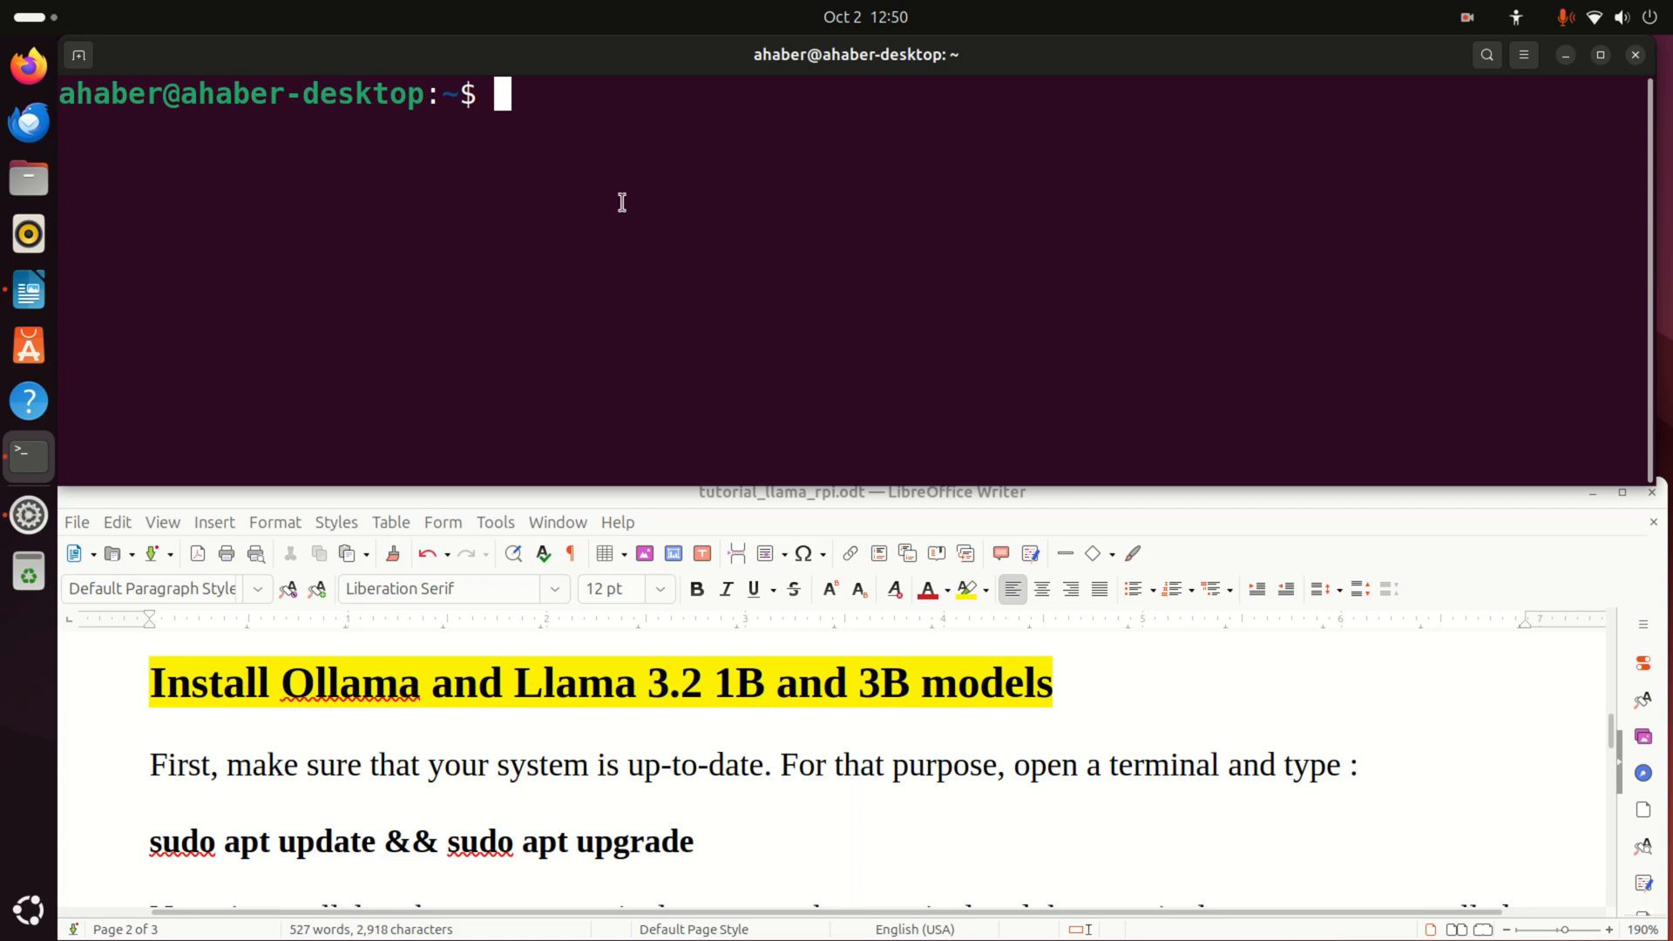
Run sudo apt-get update to refresh the package lists
type("sudo")
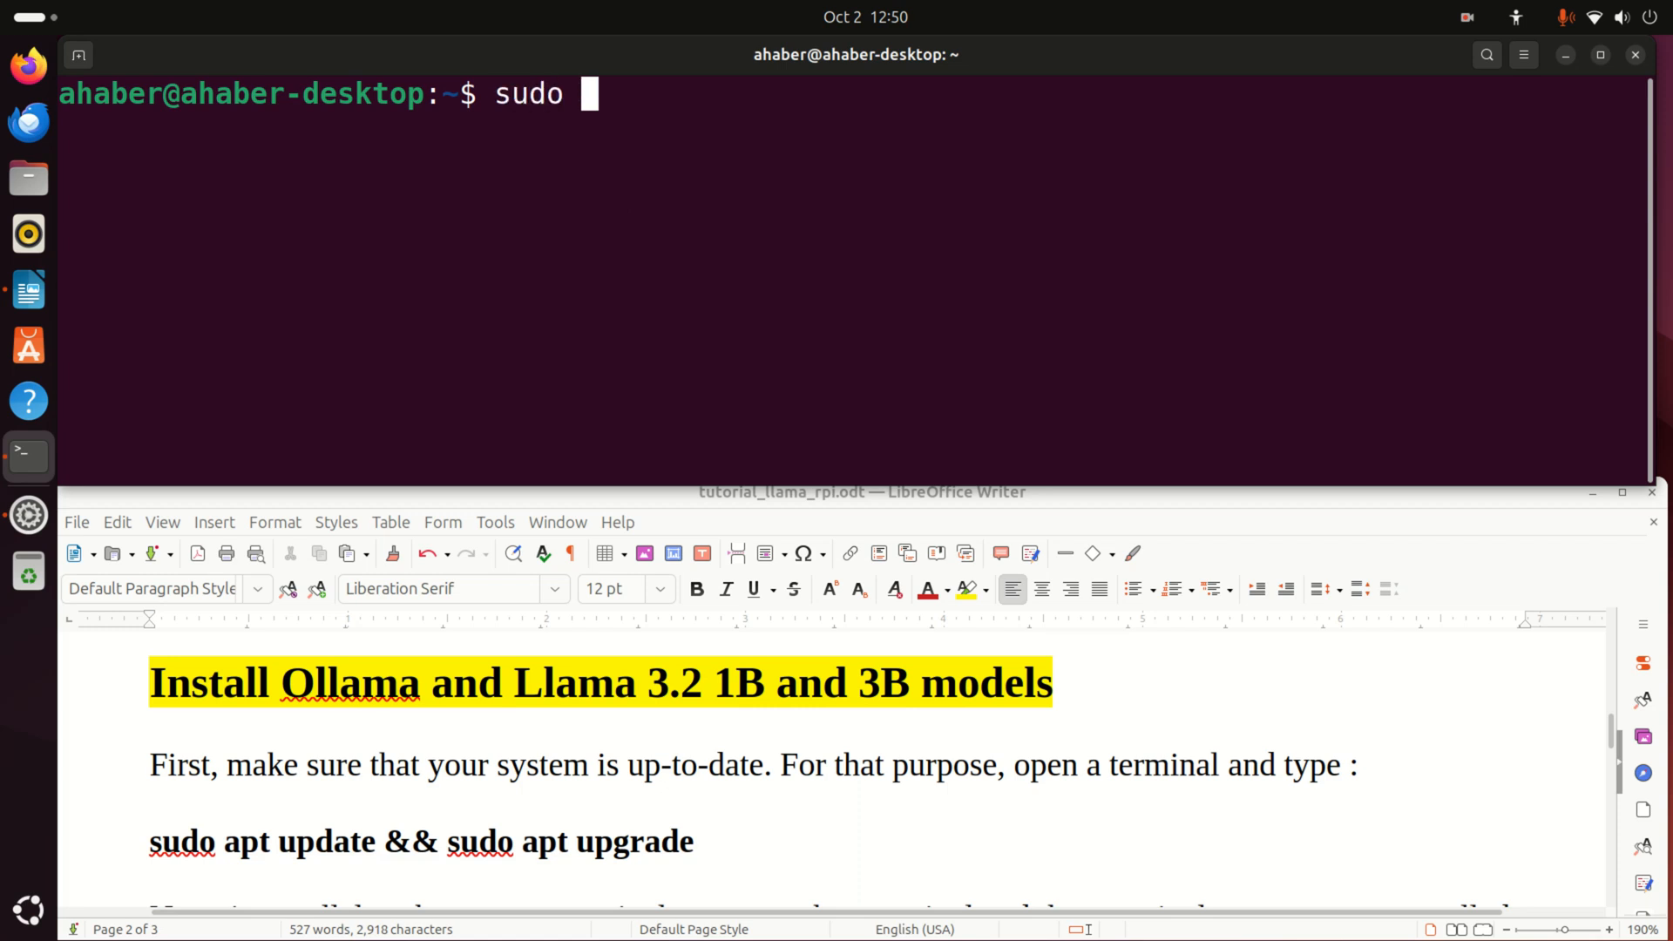
type("apt-")
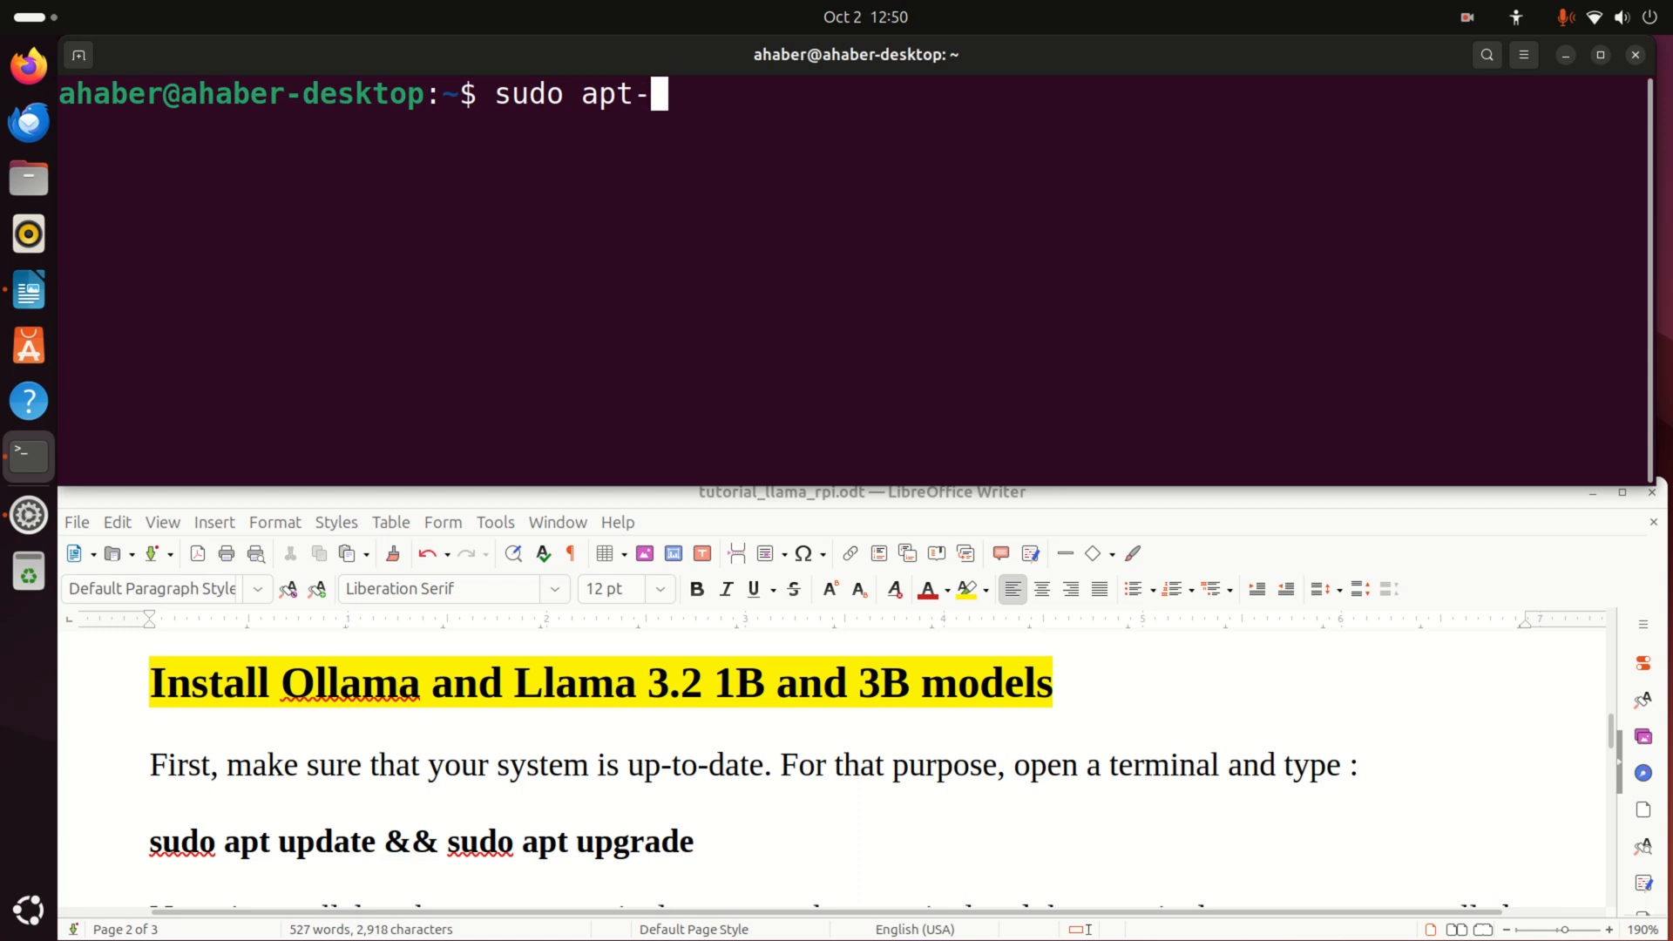
type("get update")
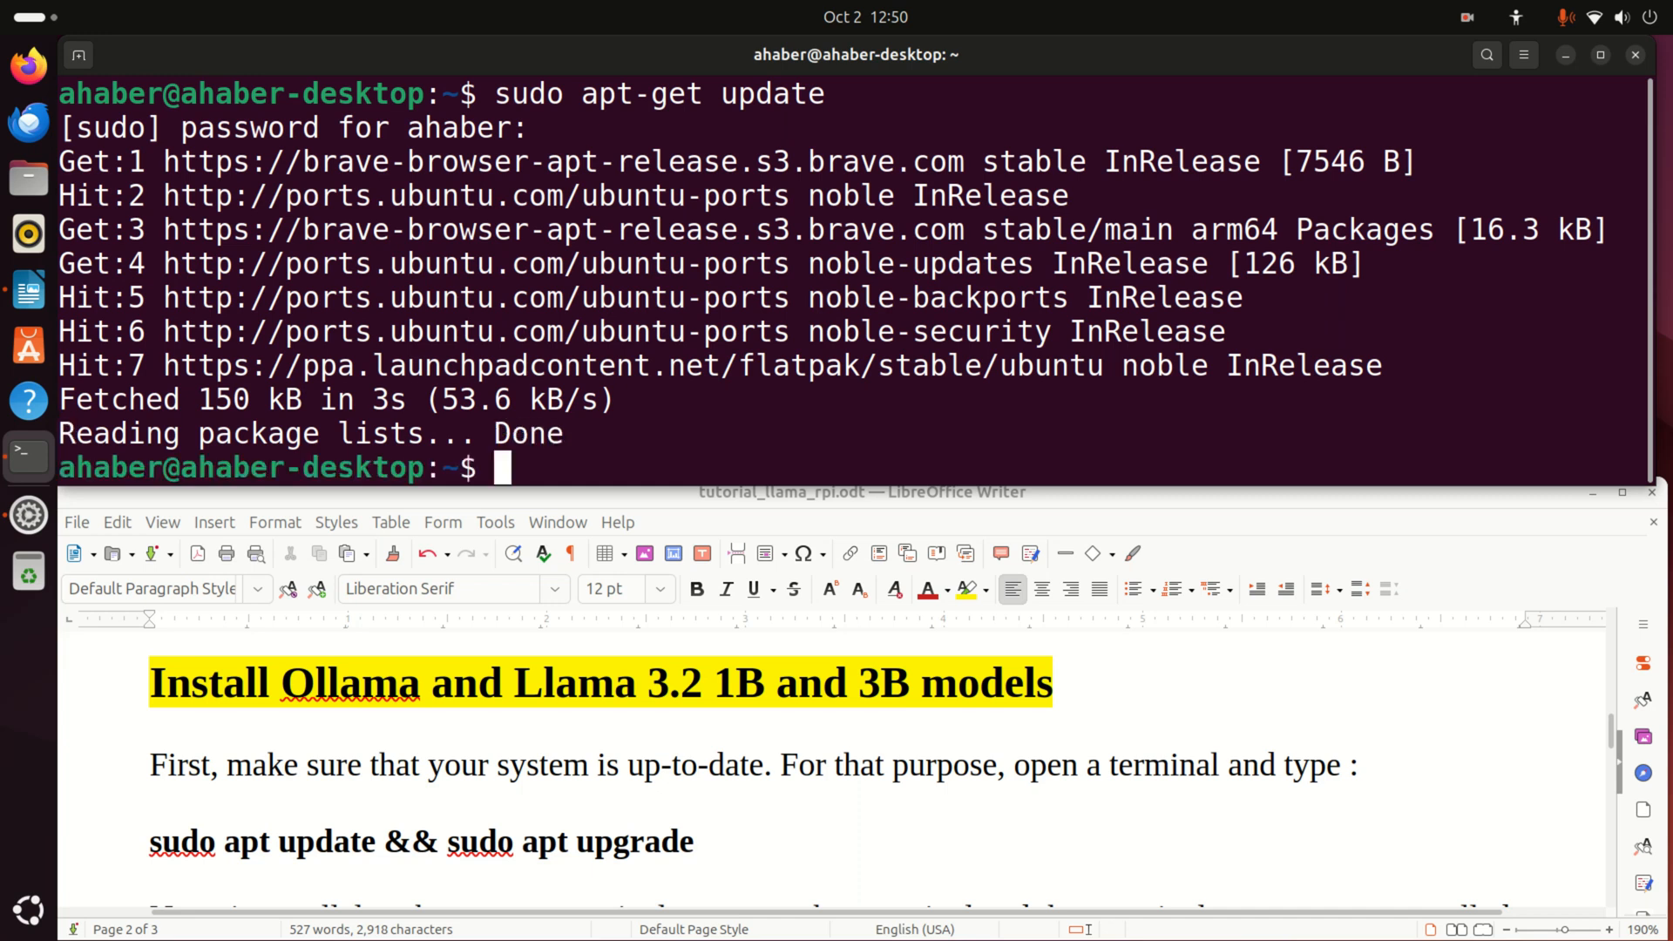
Run sudo apt-get upgrade and confirm with y to install updates including brave-browser
type("sudo ap")
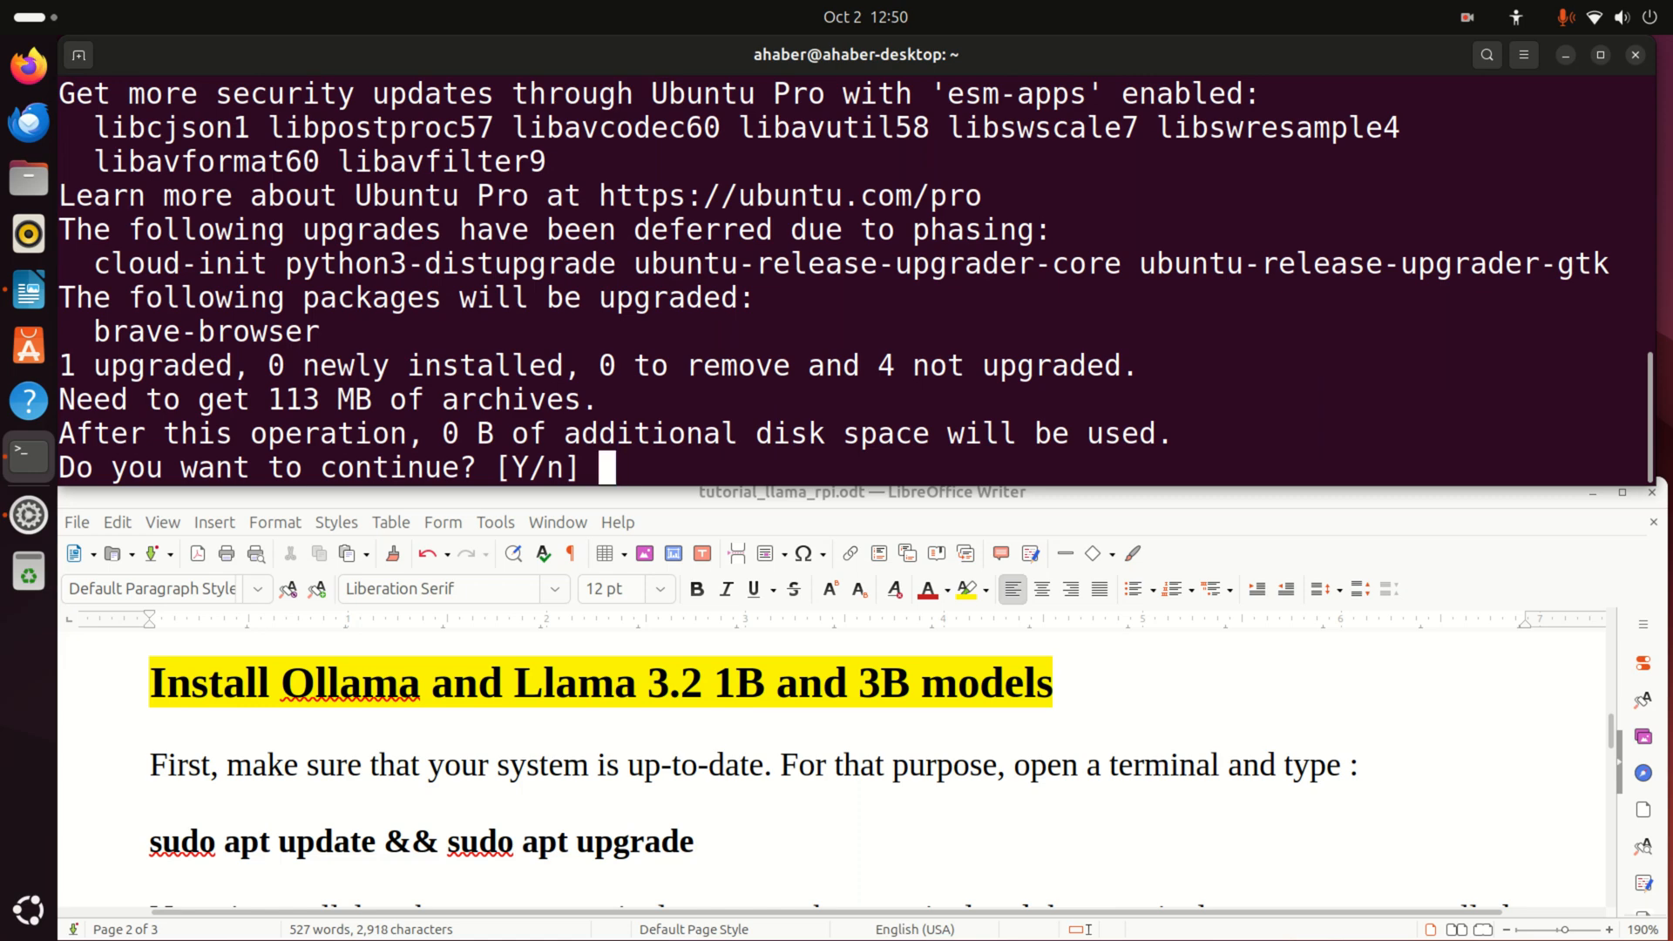
type("y")
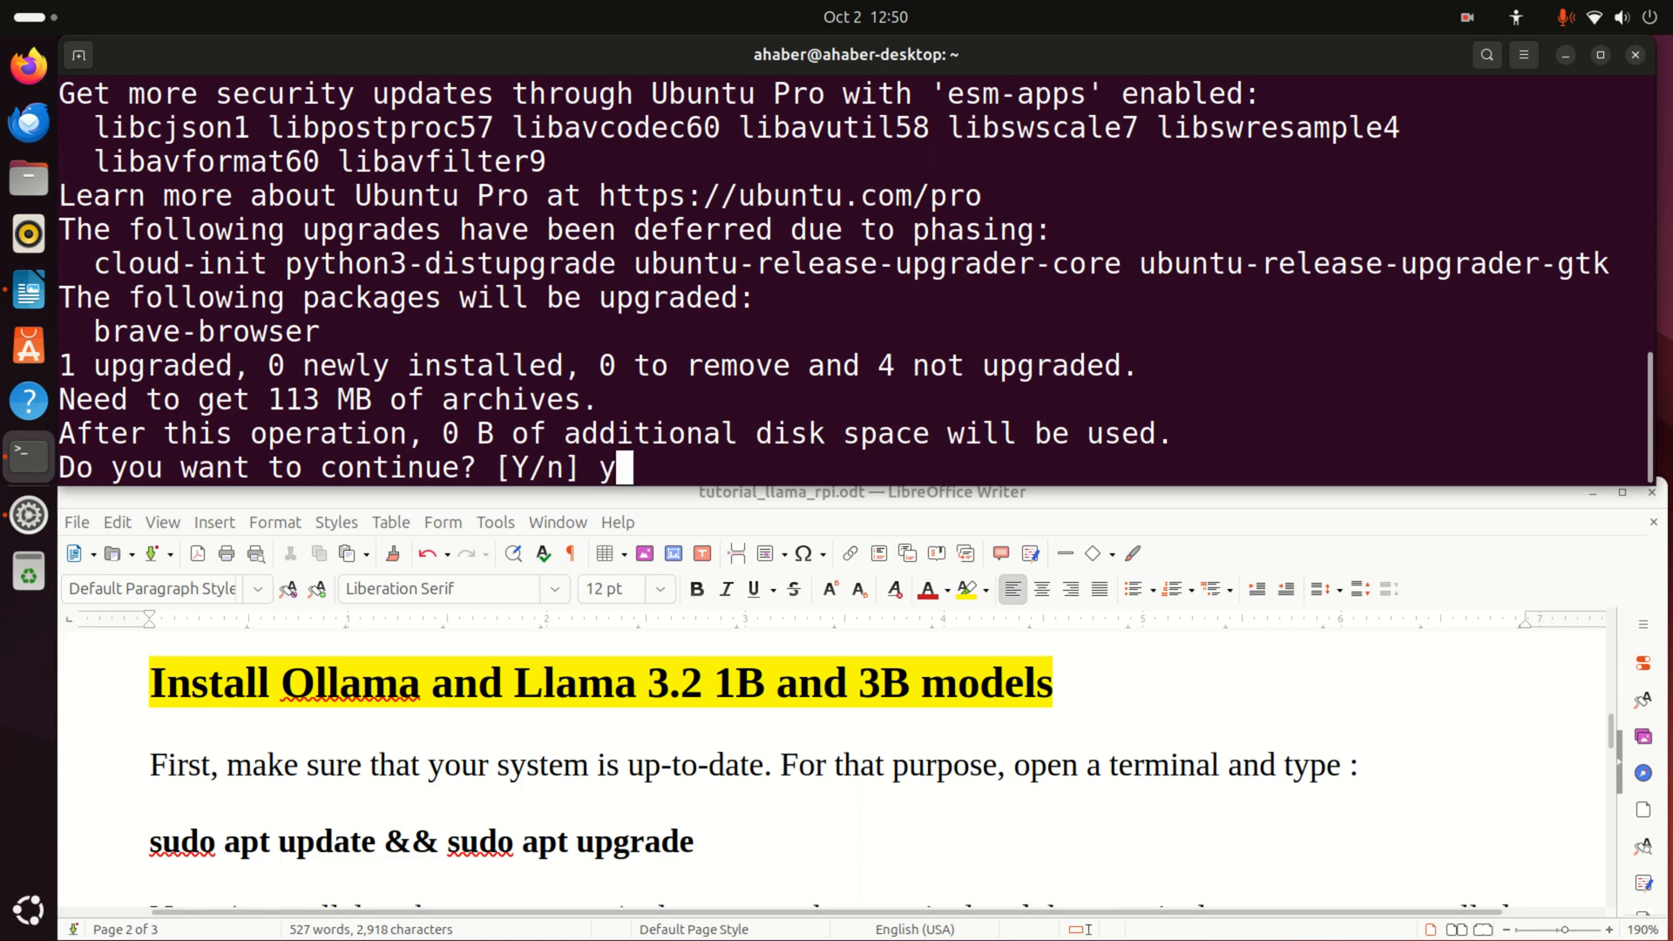
key("Return")
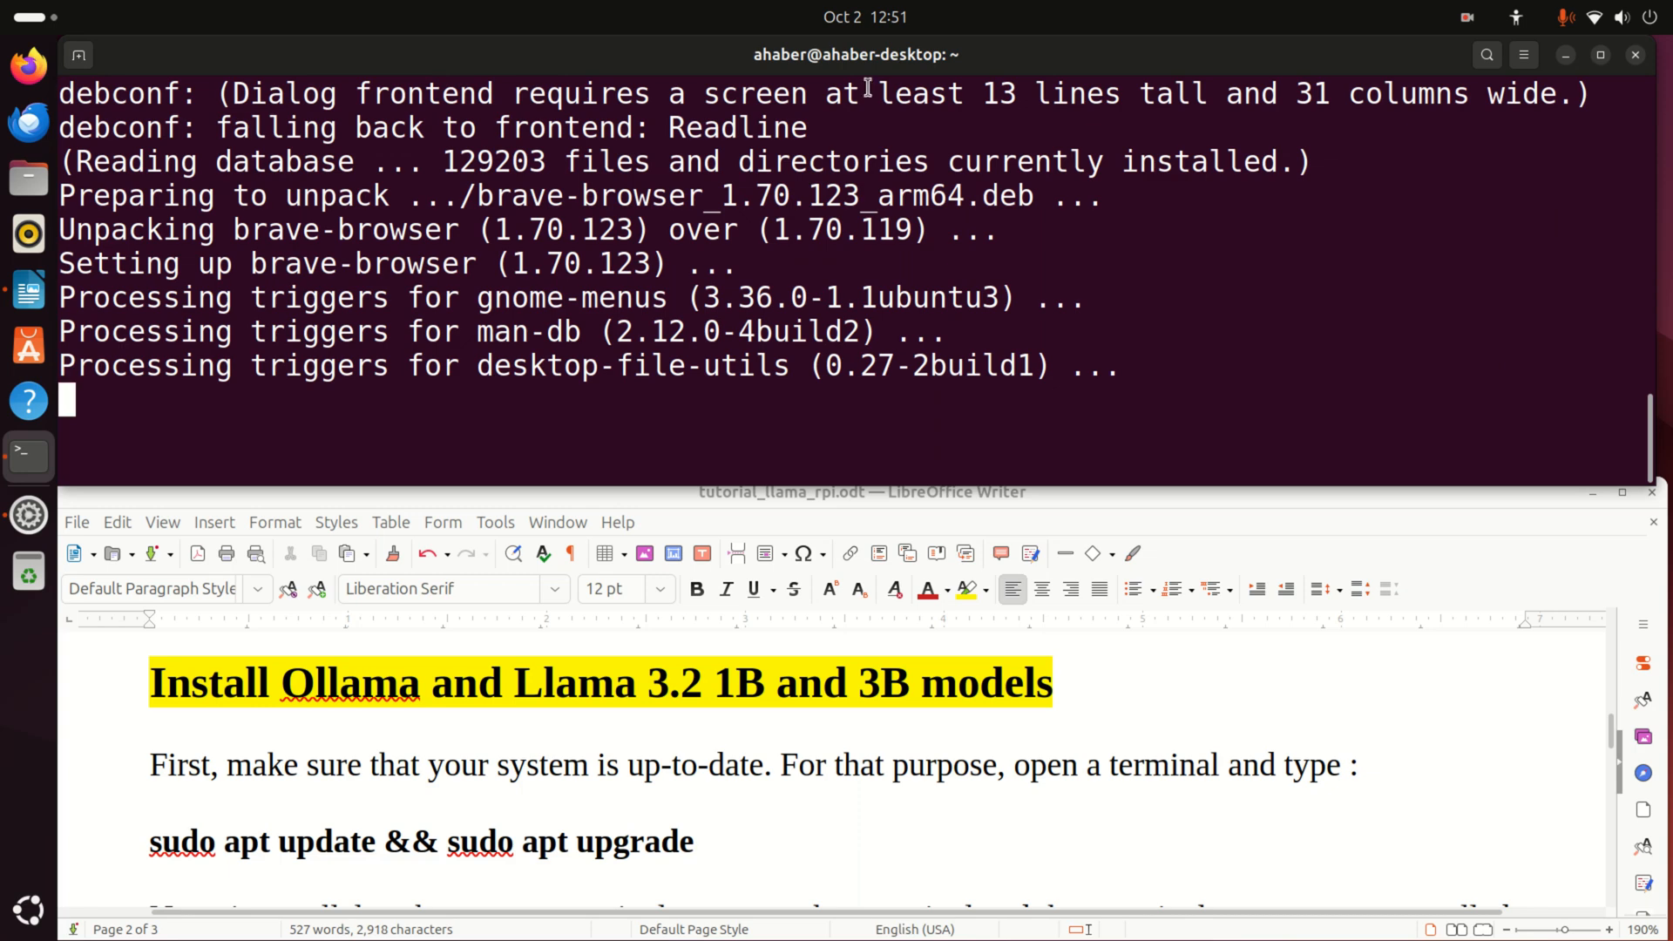
scroll("down", 3)
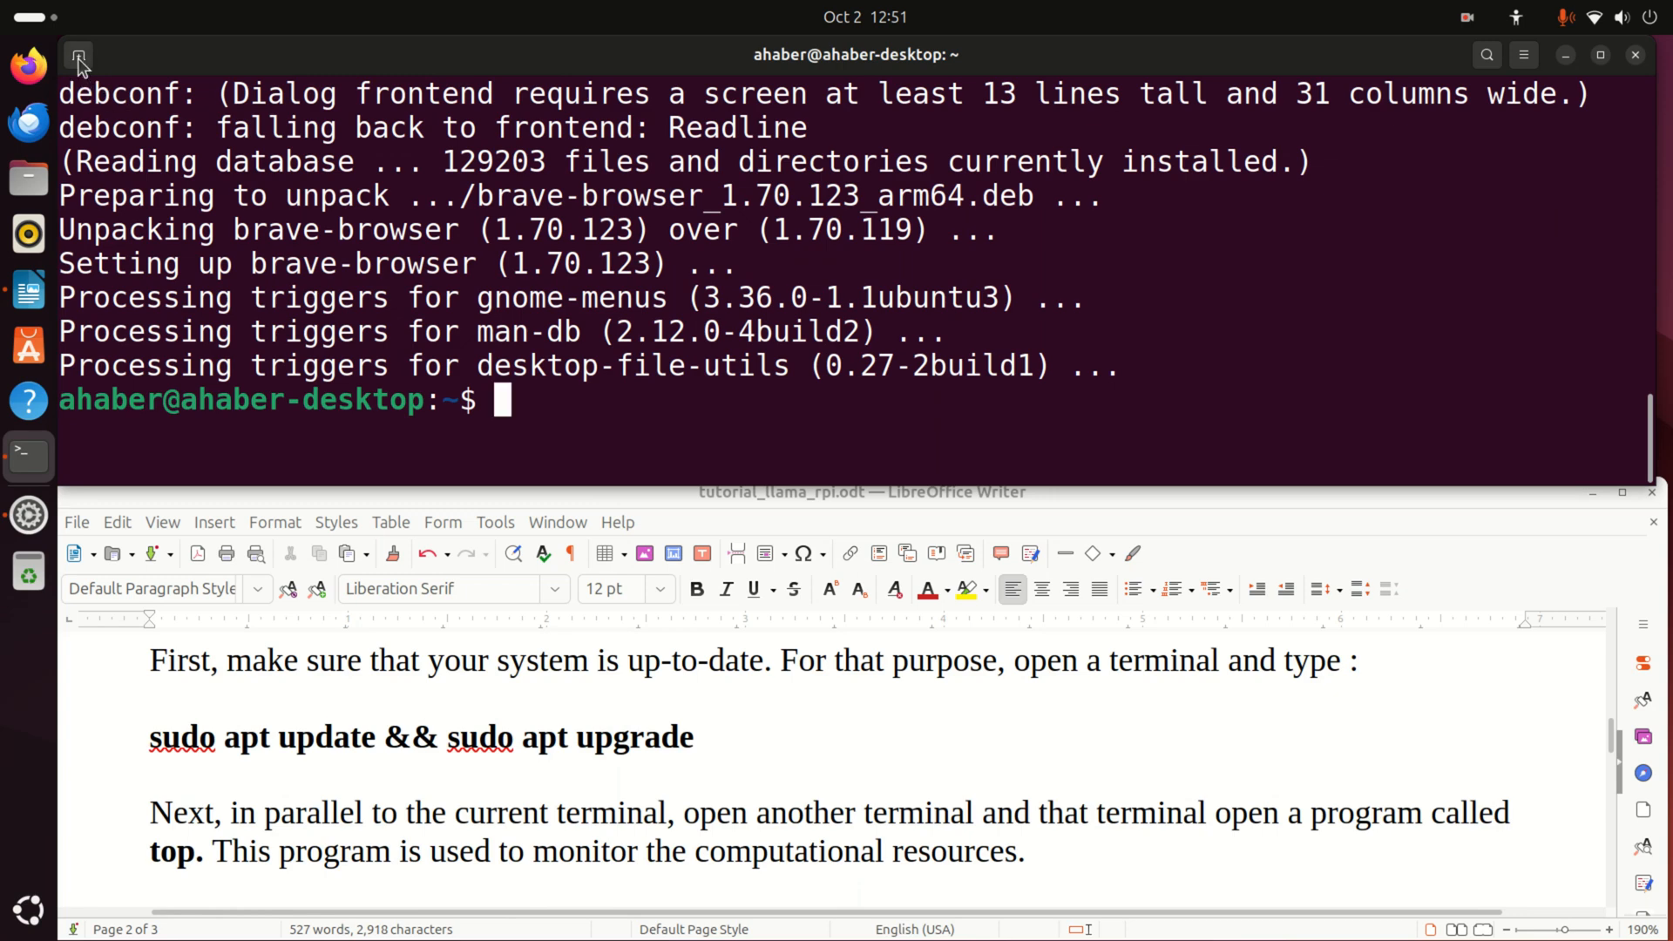
Start top in a new second terminal tab
left_click(78, 54)
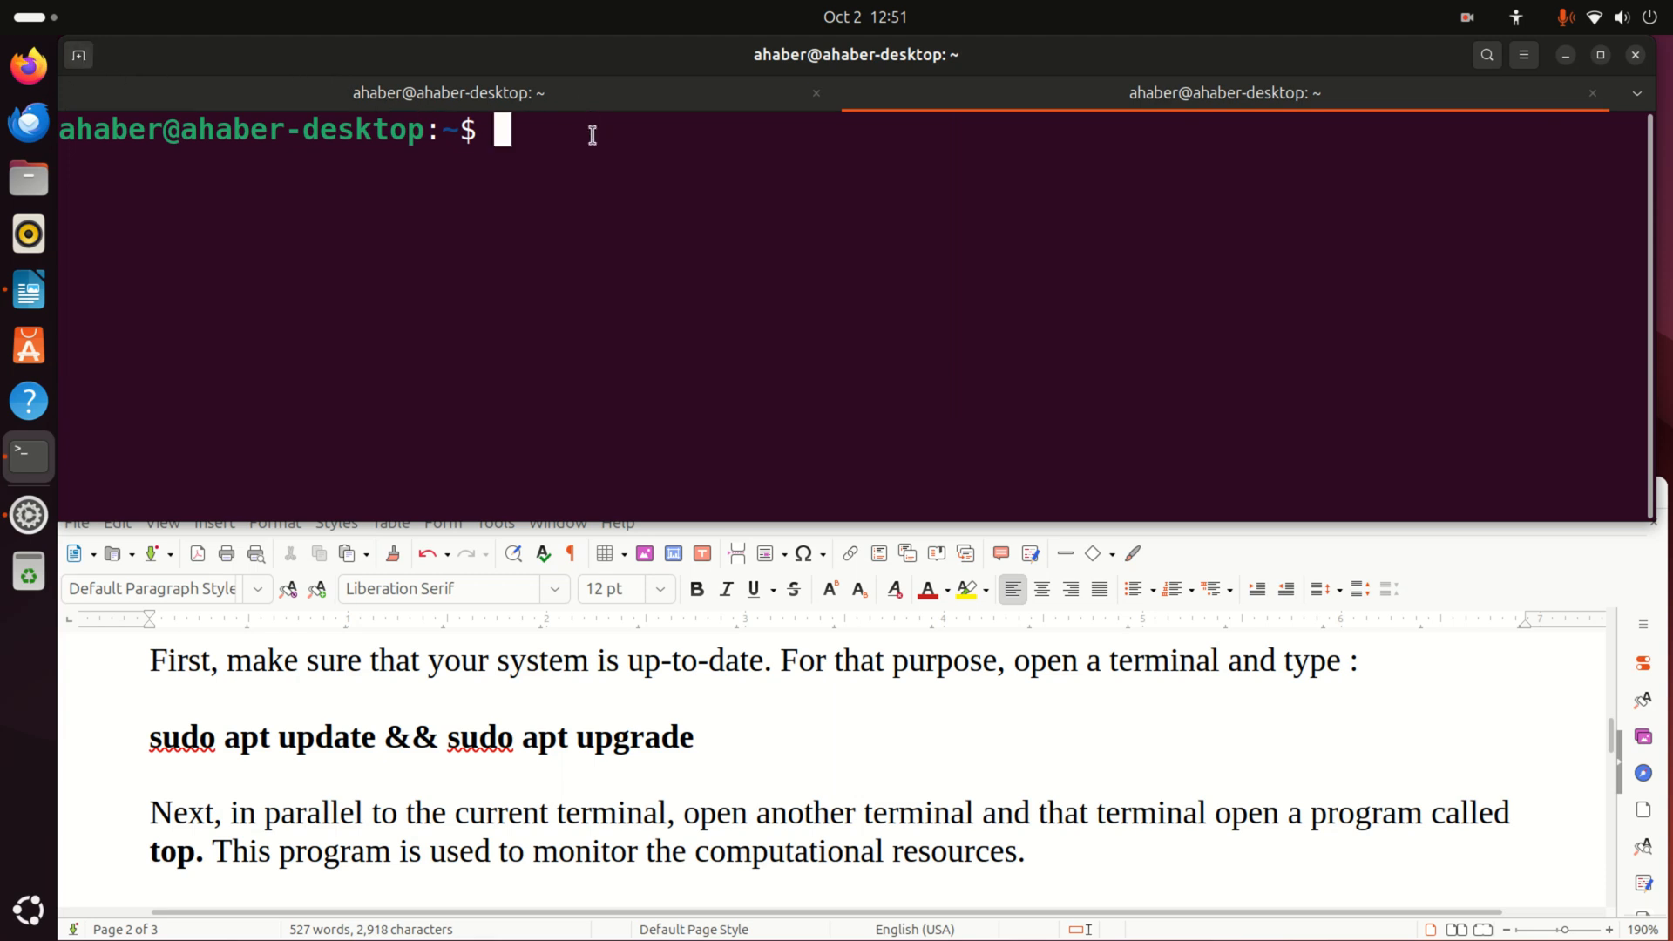
type("top")
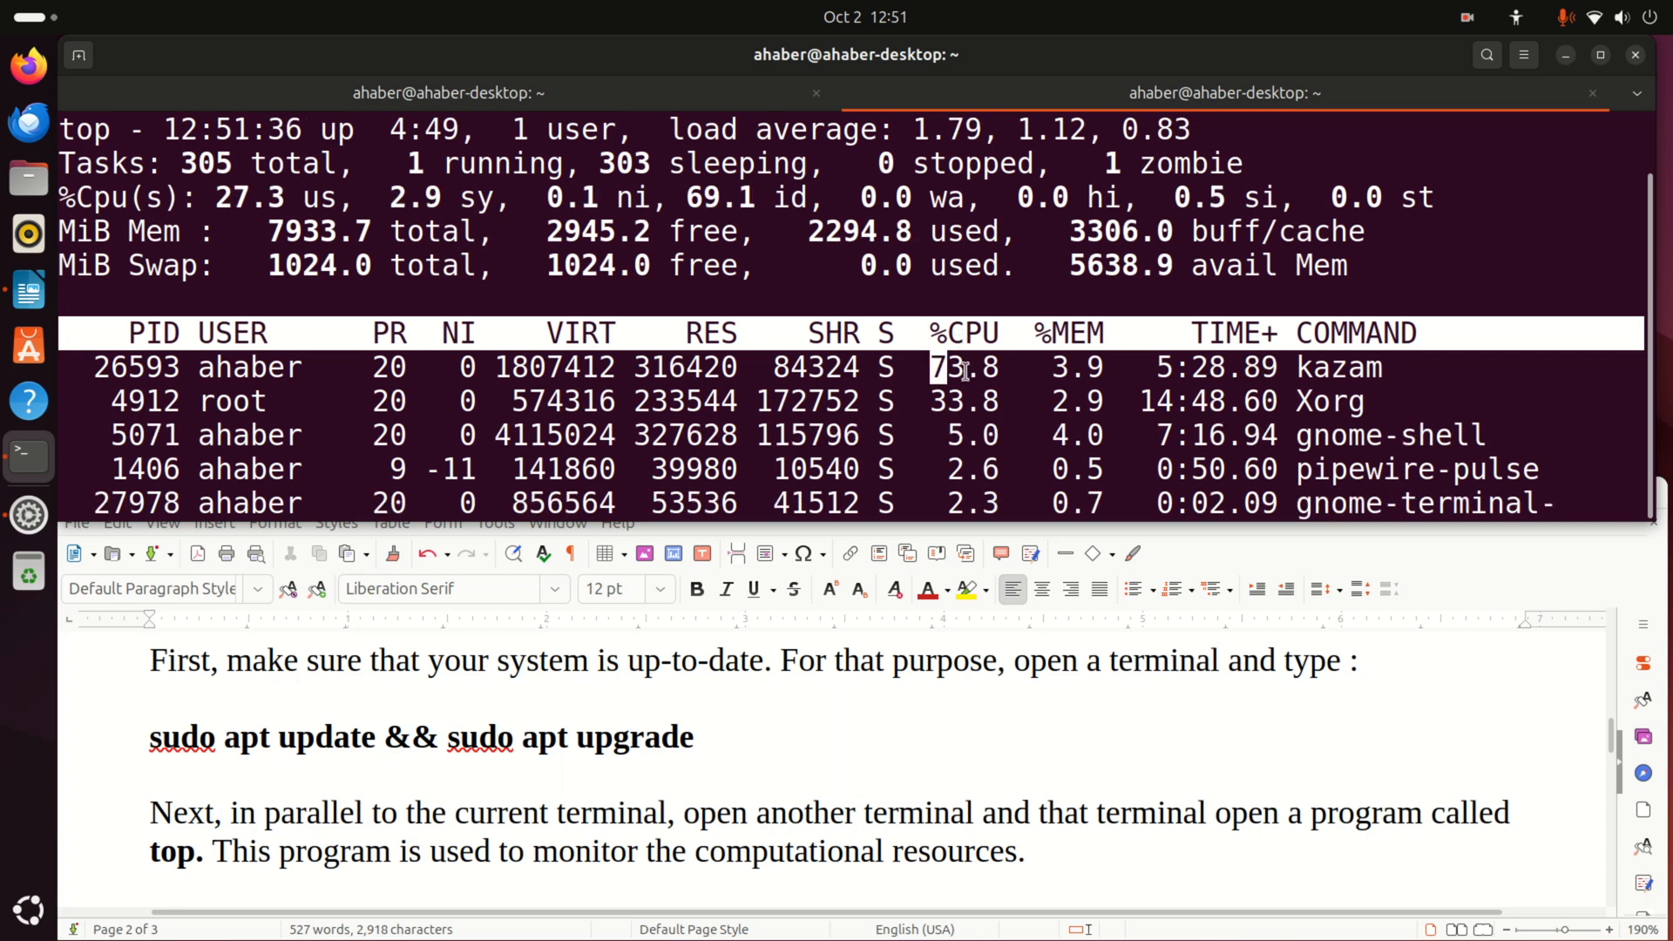
double_click(1341, 367)
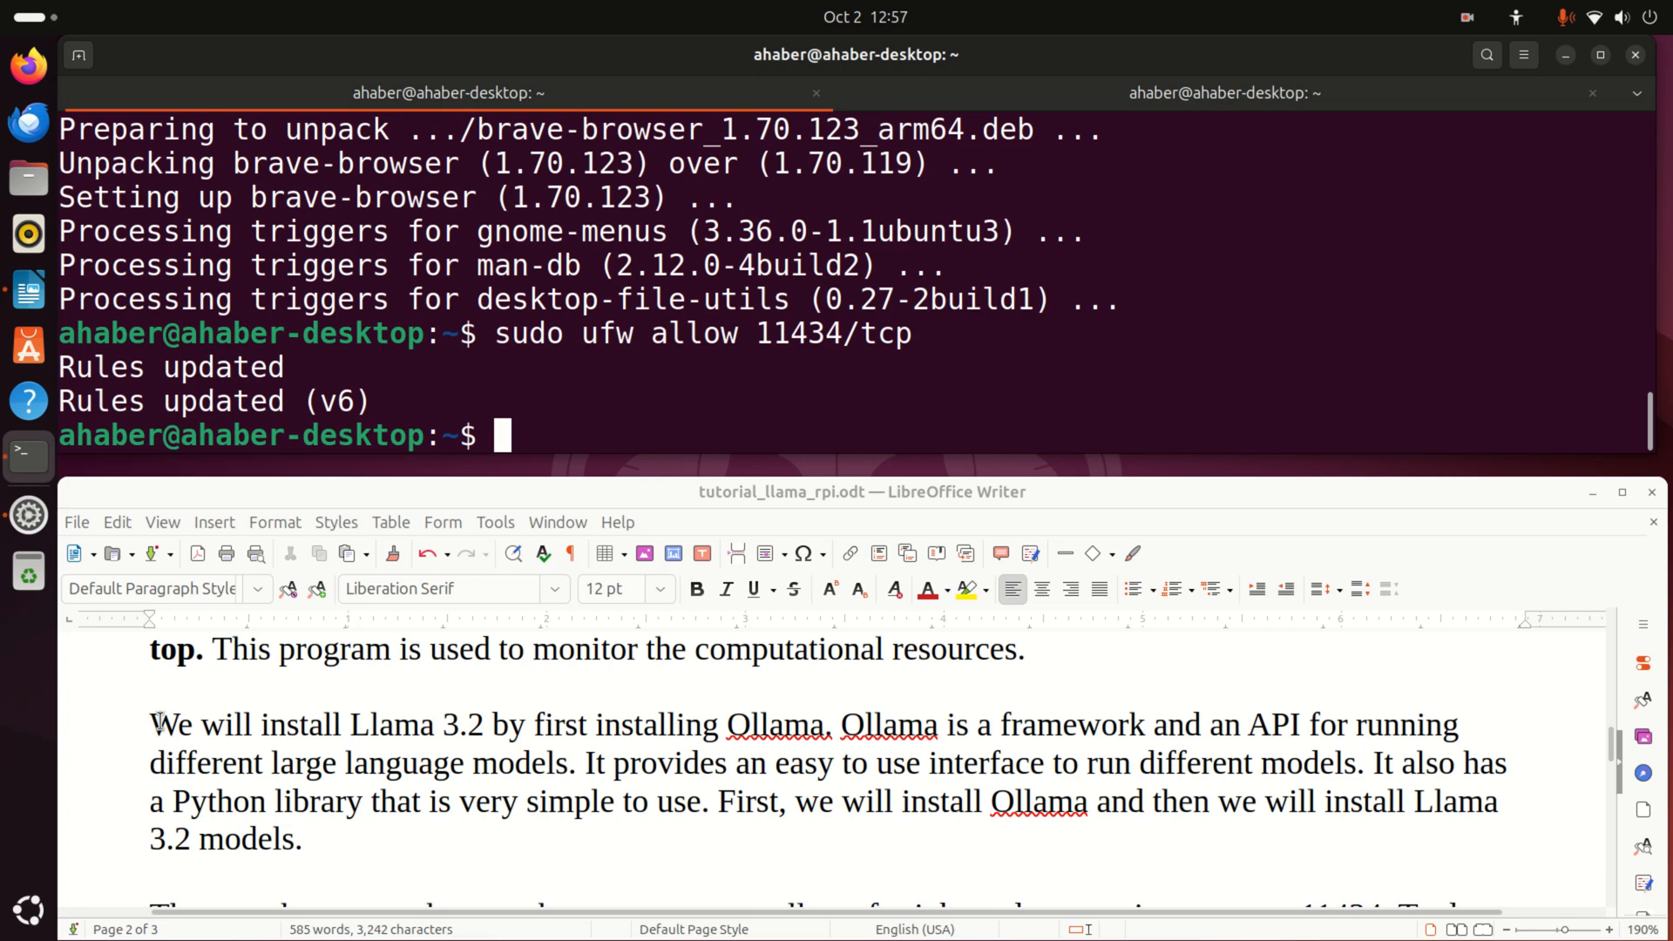
Copy the firewall command from the tutorial and run sudo ufw allow 11434/tcp
scroll("down", 3)
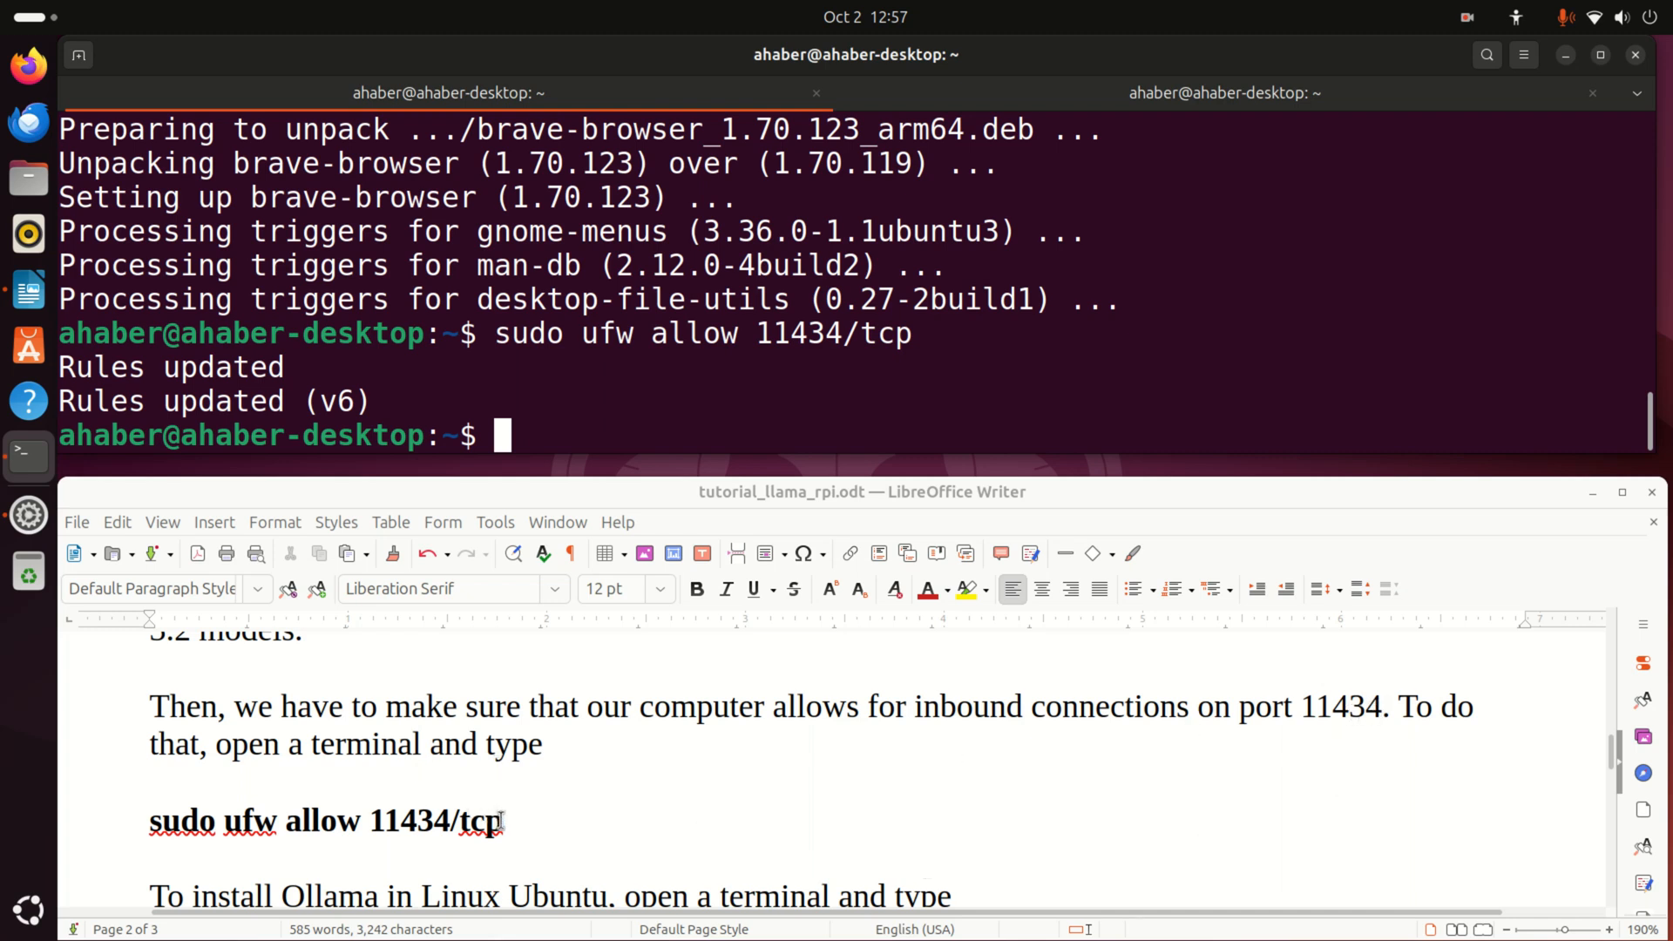
right_click(325, 821)
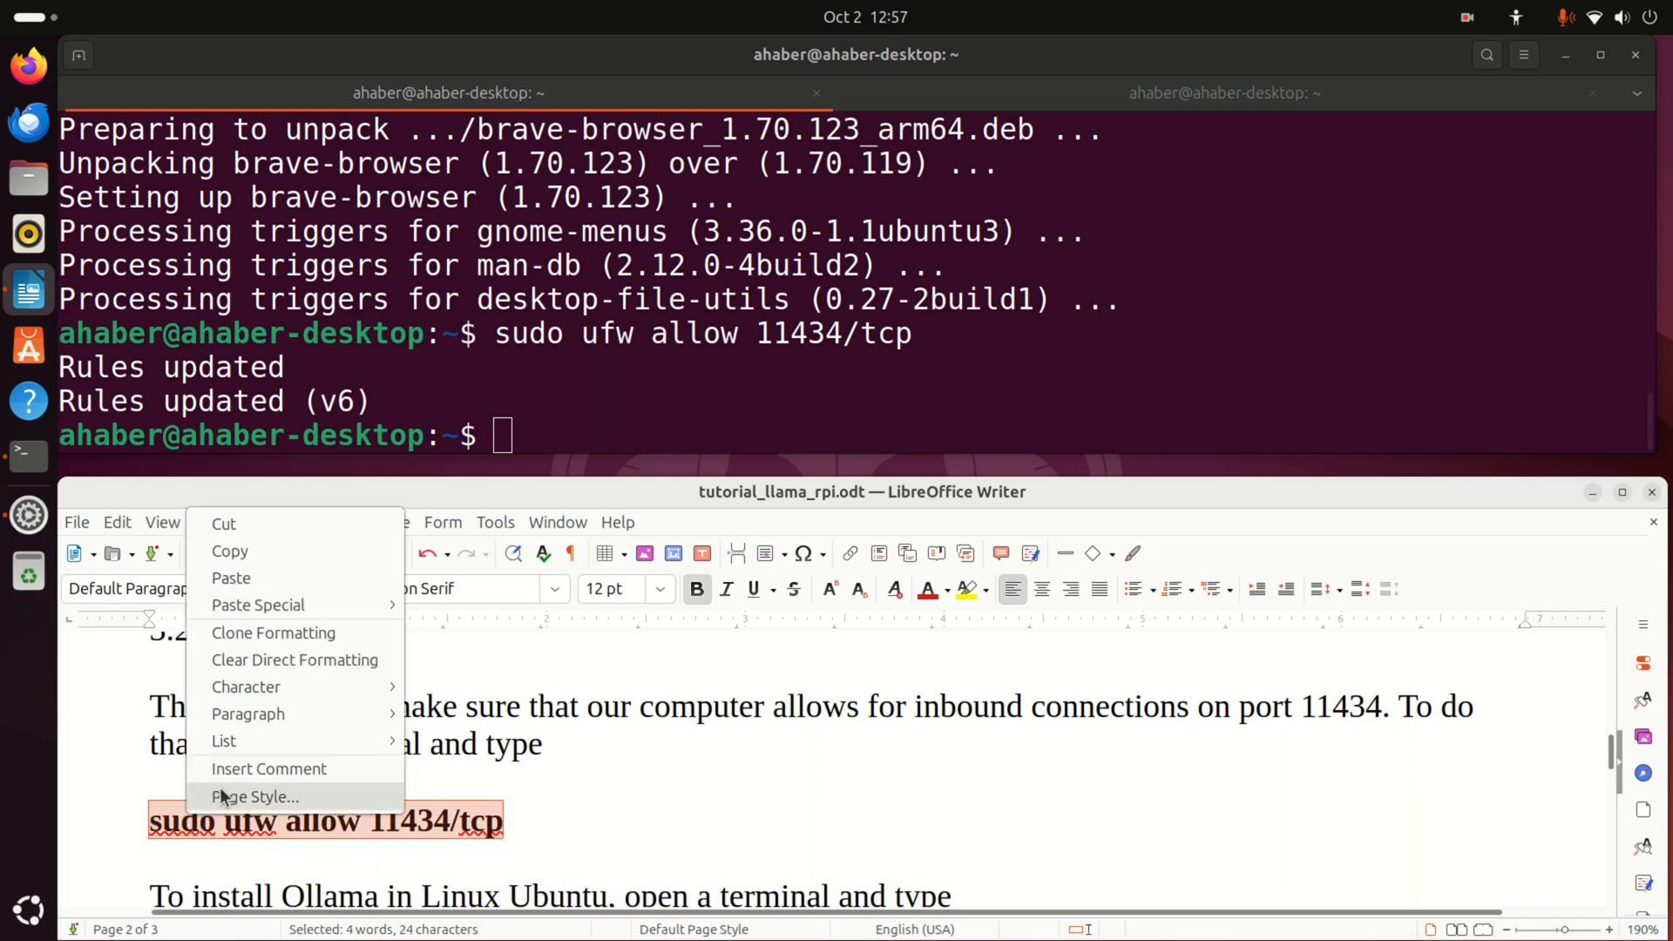
left_click(539, 461)
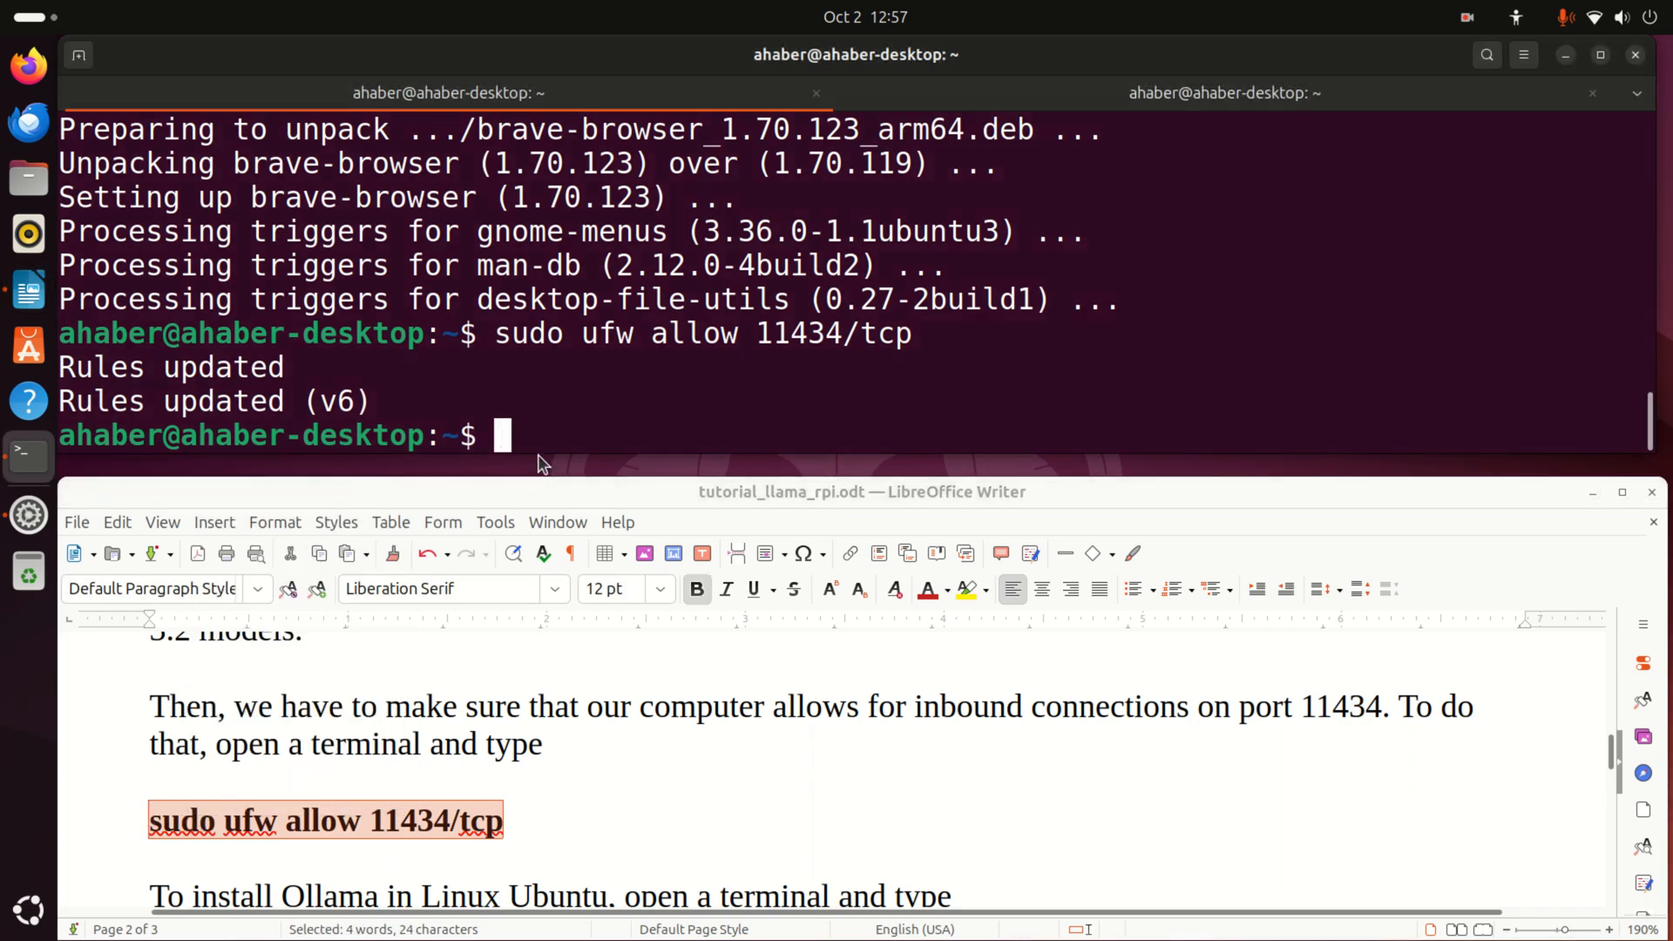
type("sudo ufw allow 11434/tcp")
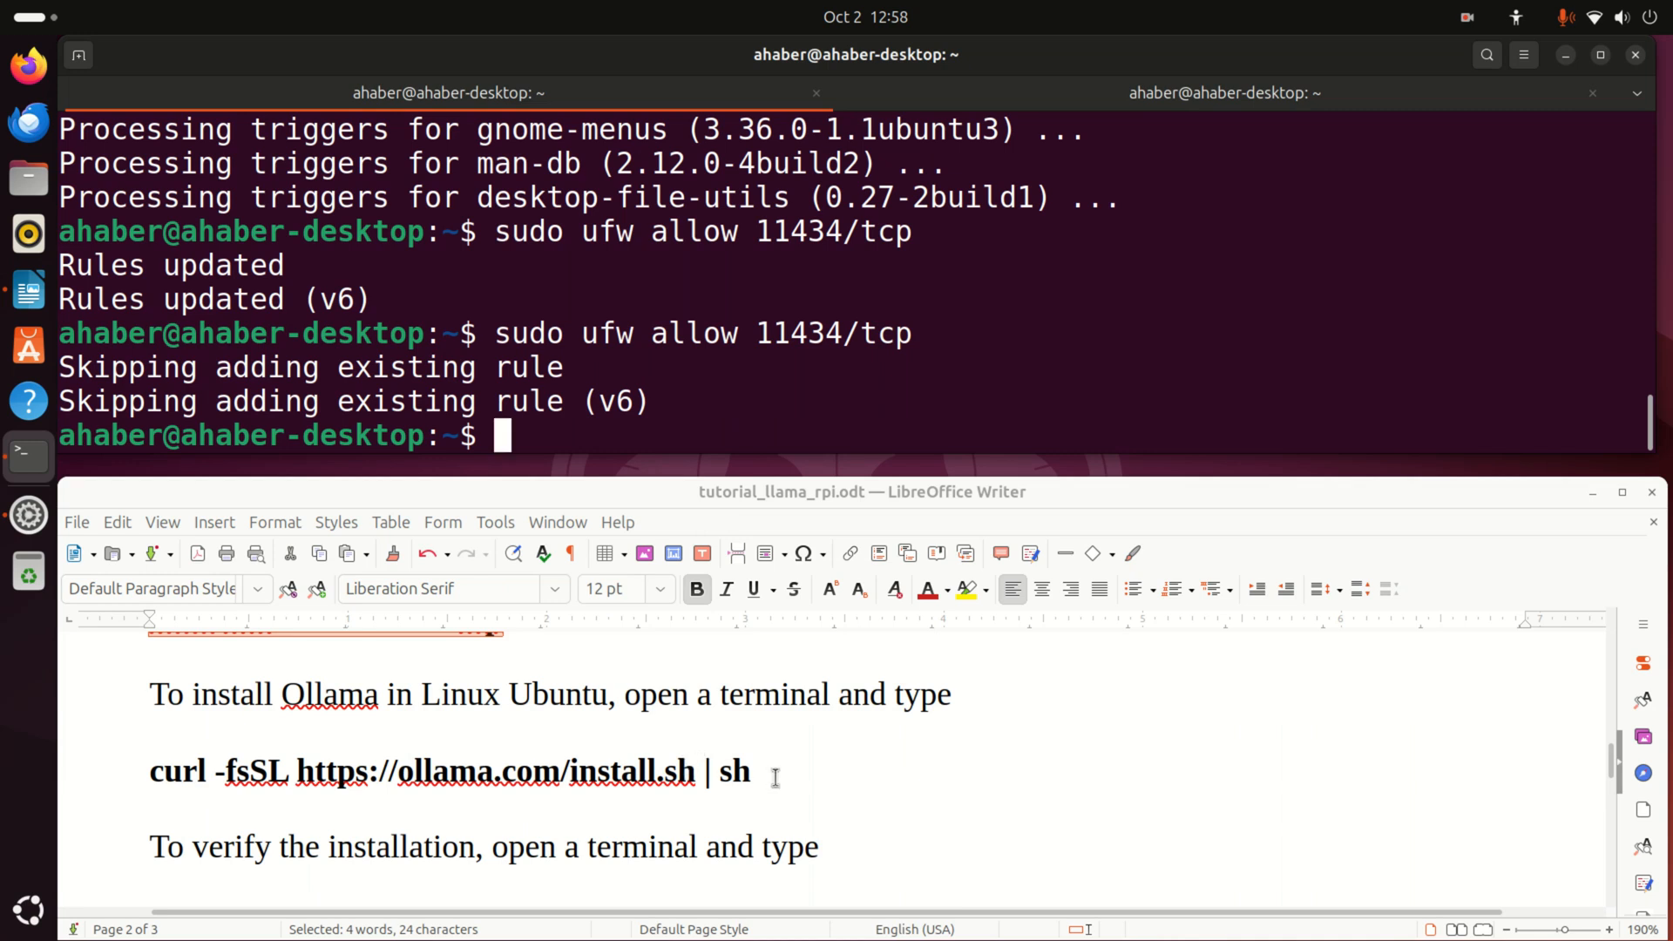
triple_click(448, 771)
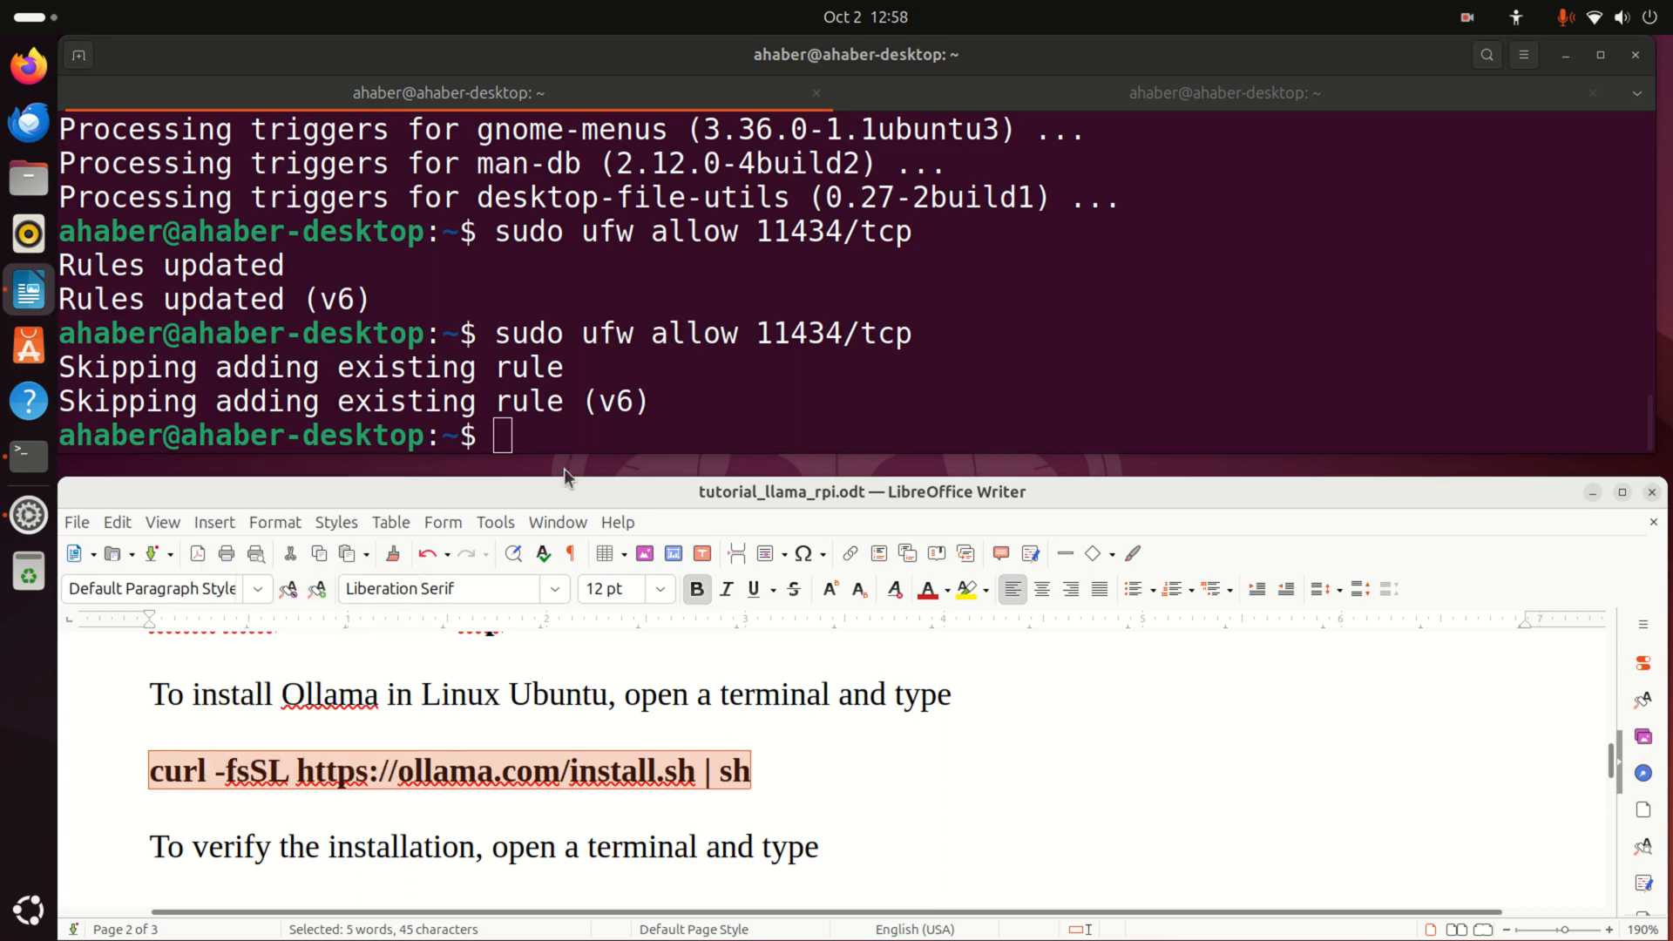
type("curl -fsSL https://ollama.com/install.sh | sh")
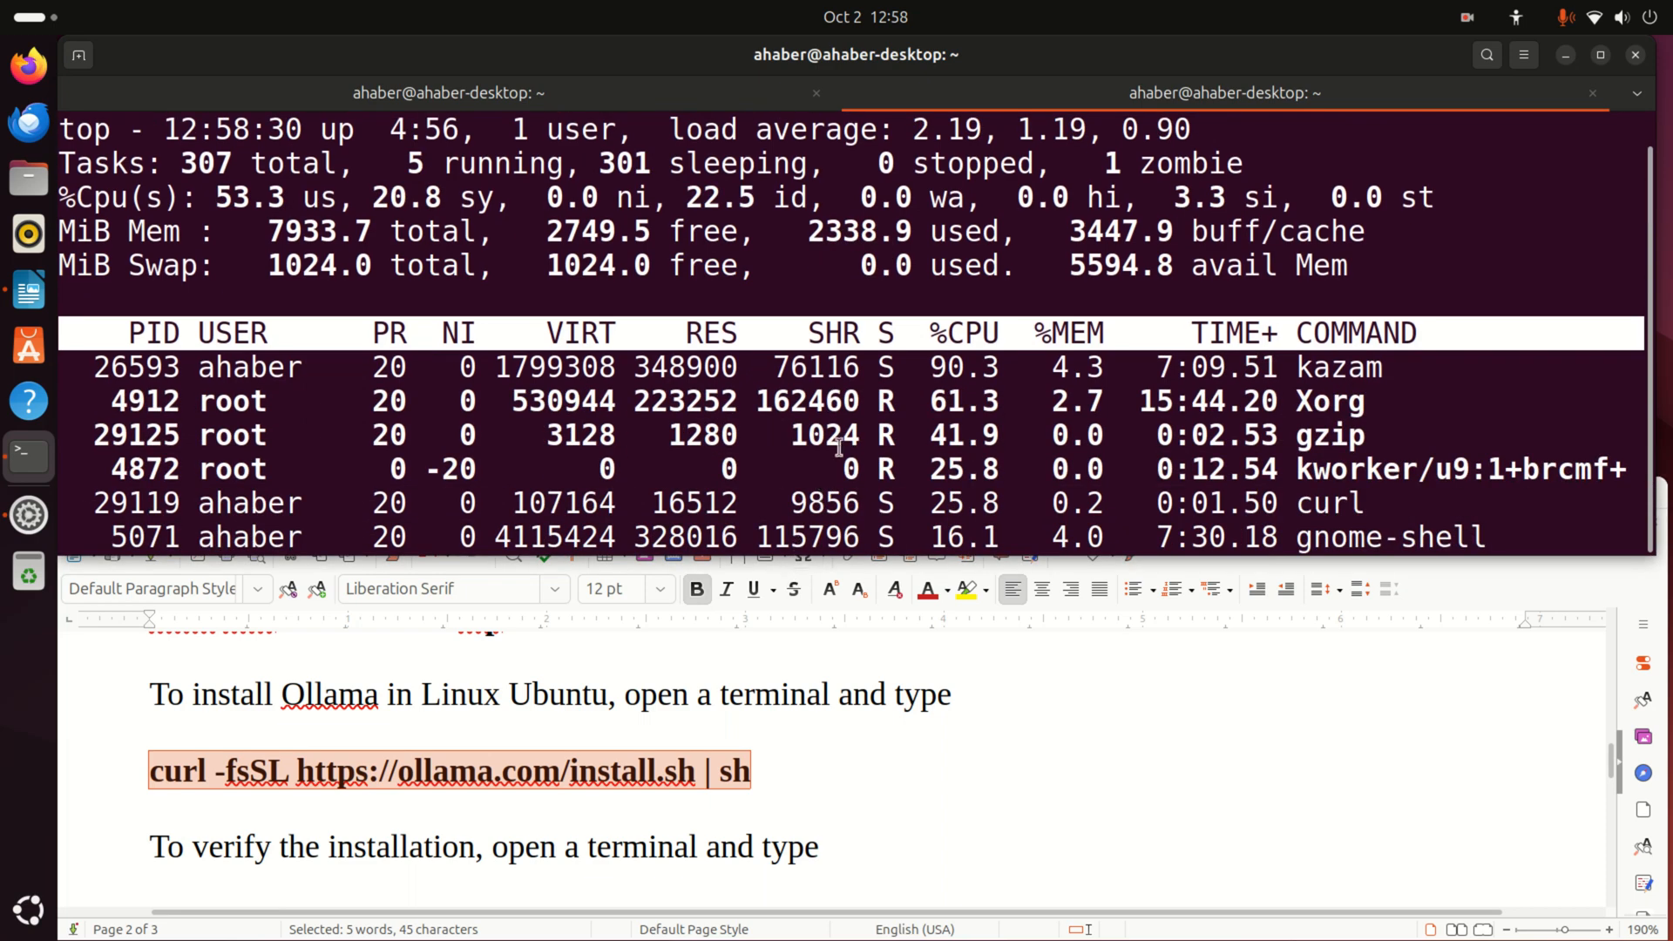
mouse_move(843, 443)
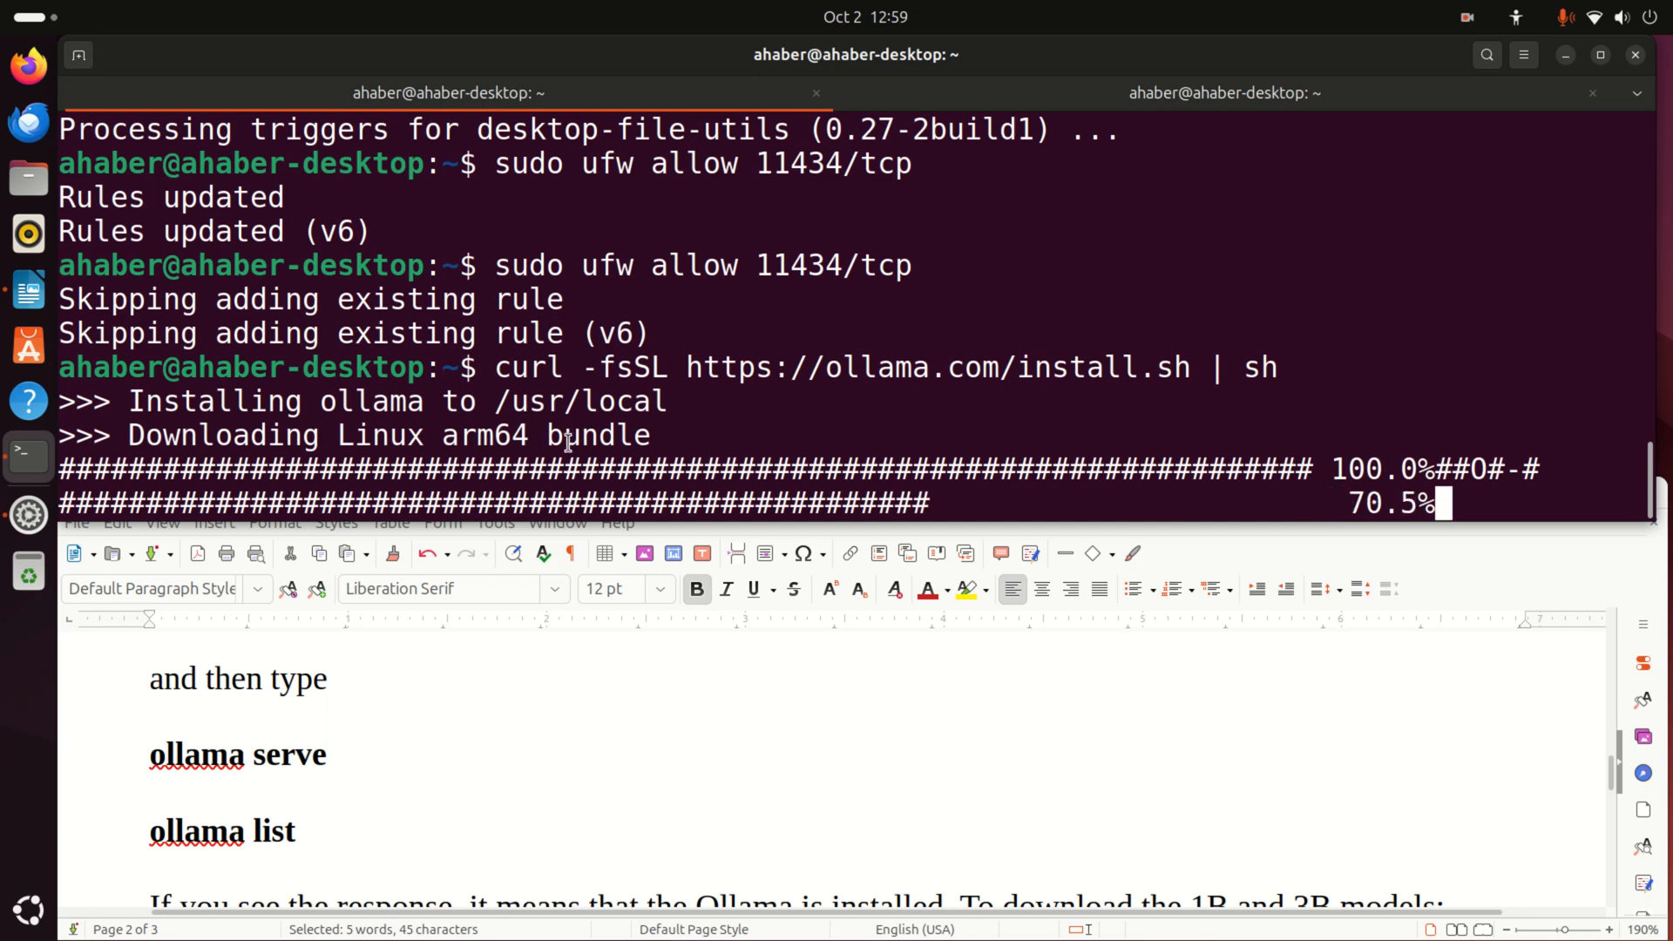
Wait for the Ollama install and service setup to finish, typing "USB" meanwhile
double_click(482, 436)
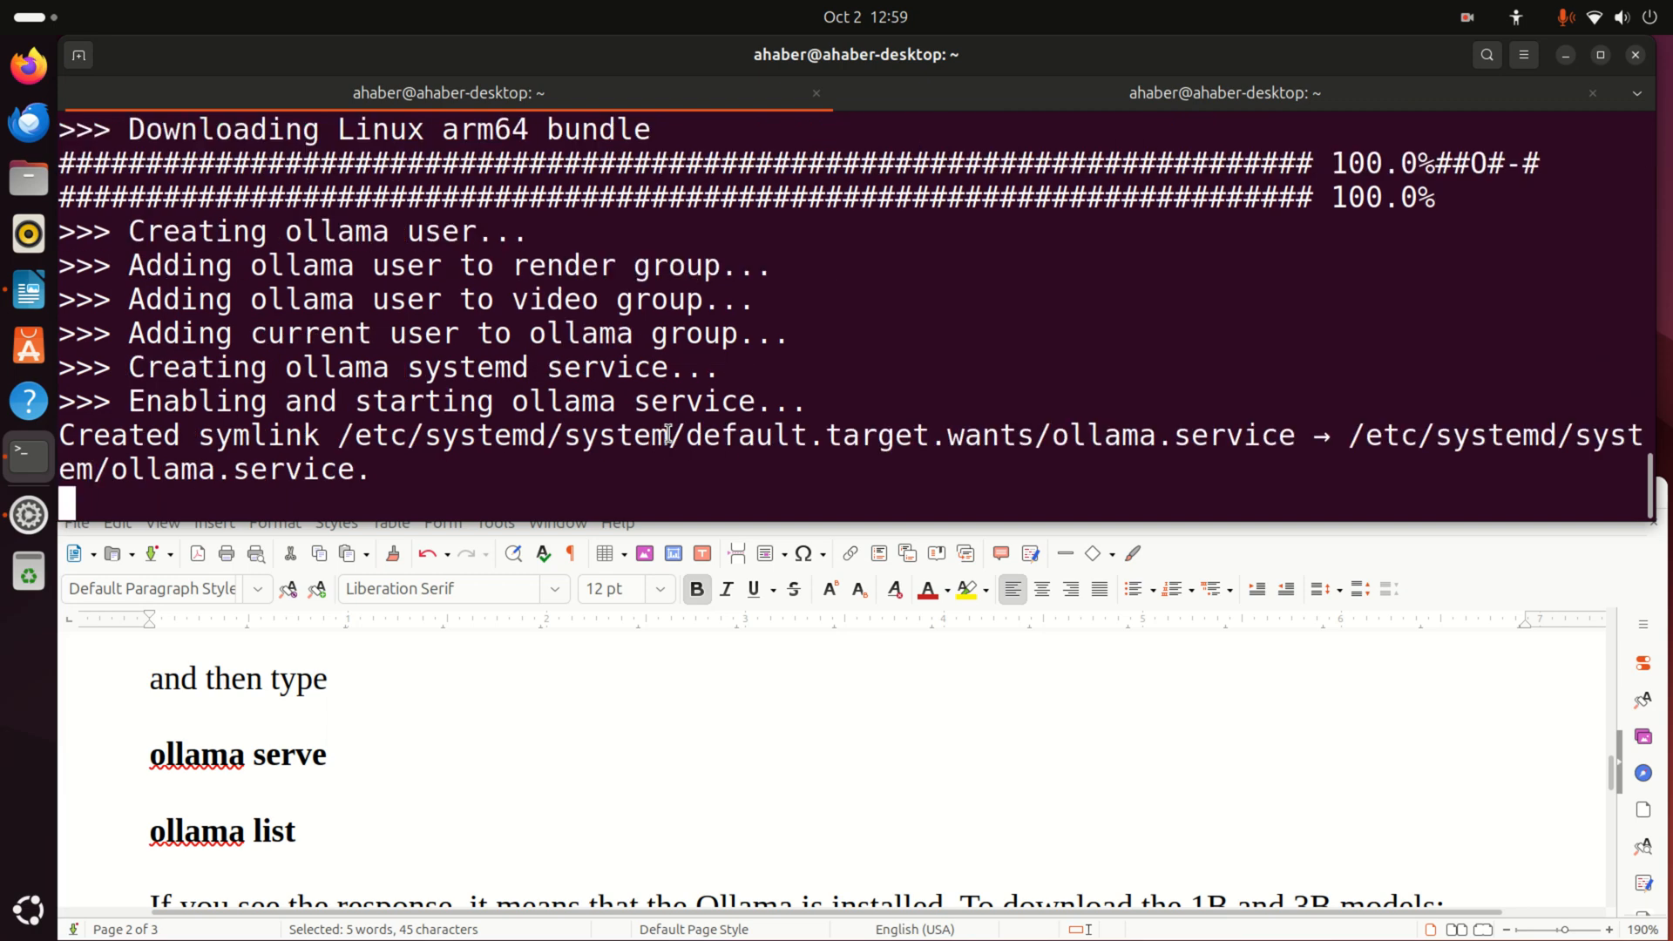
type("USB")
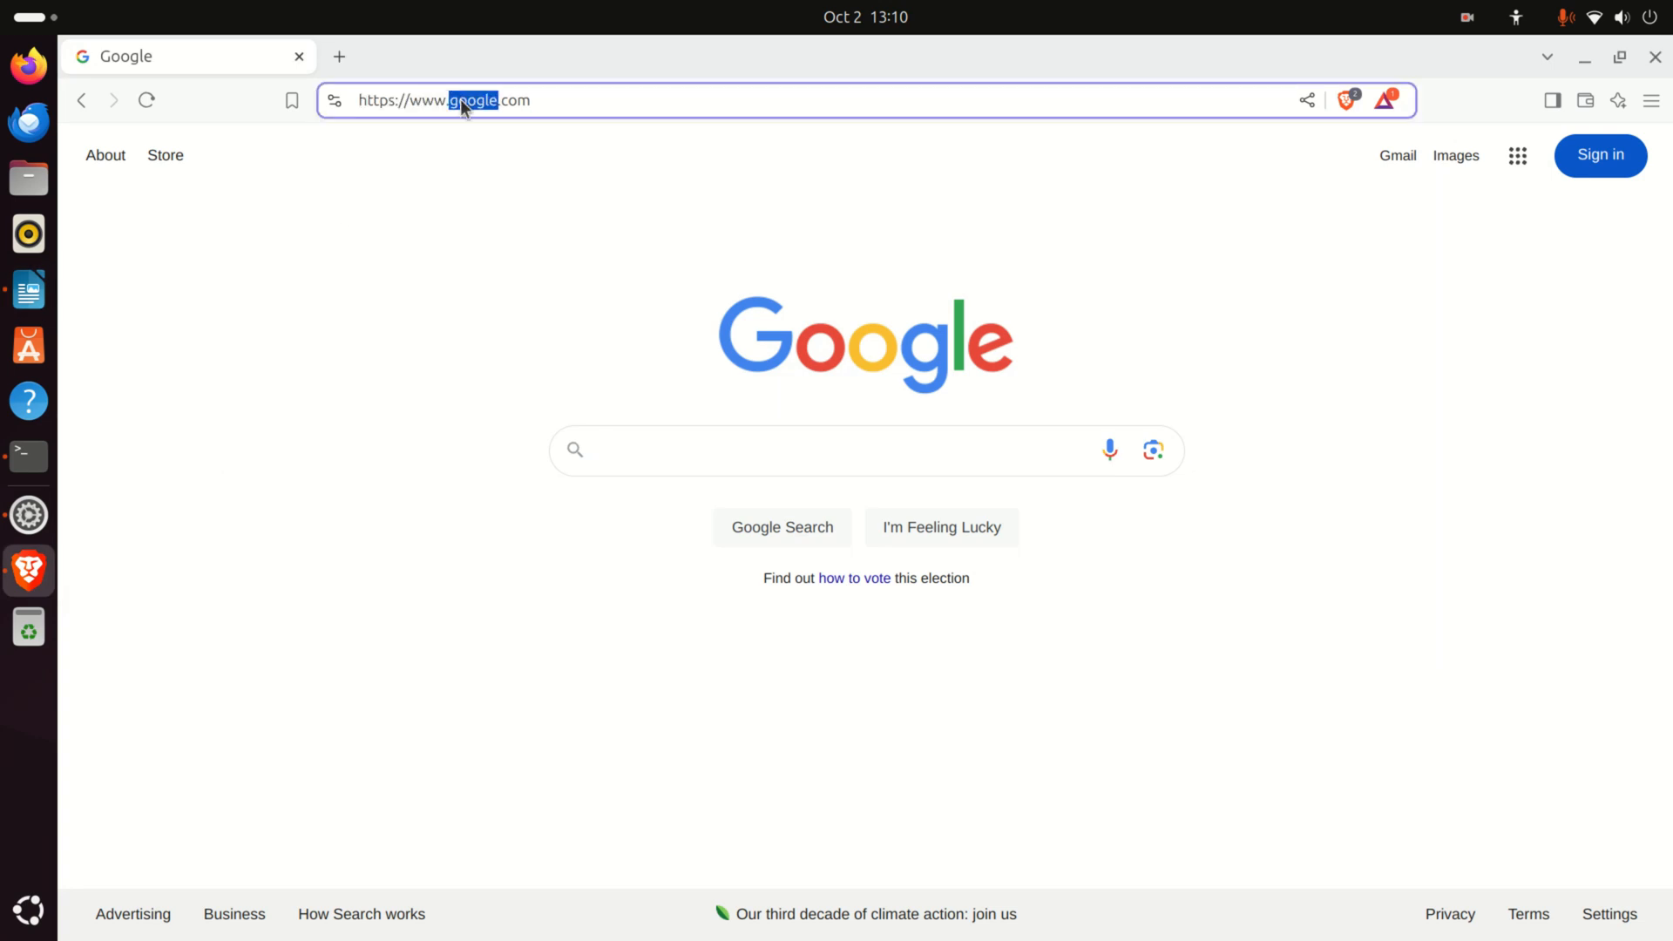
Load 127.0.0.1:11434 in Brave to confirm Ollama is running, then return to Terminal
type("127.0.0.1:11434")
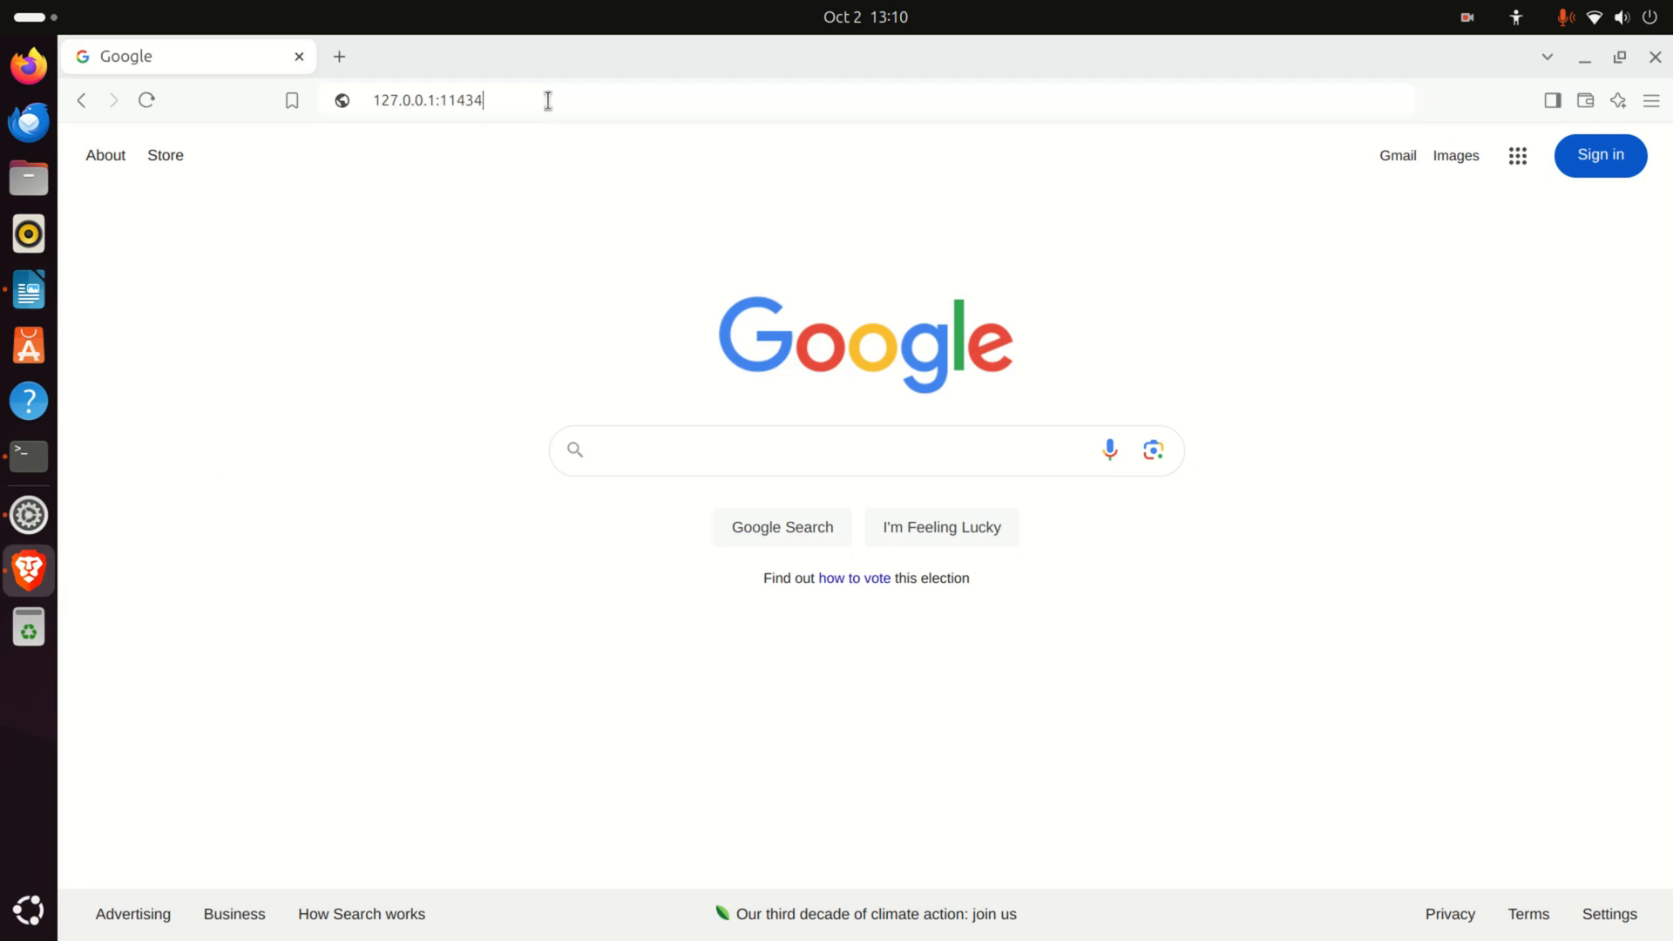
left_click(448, 99)
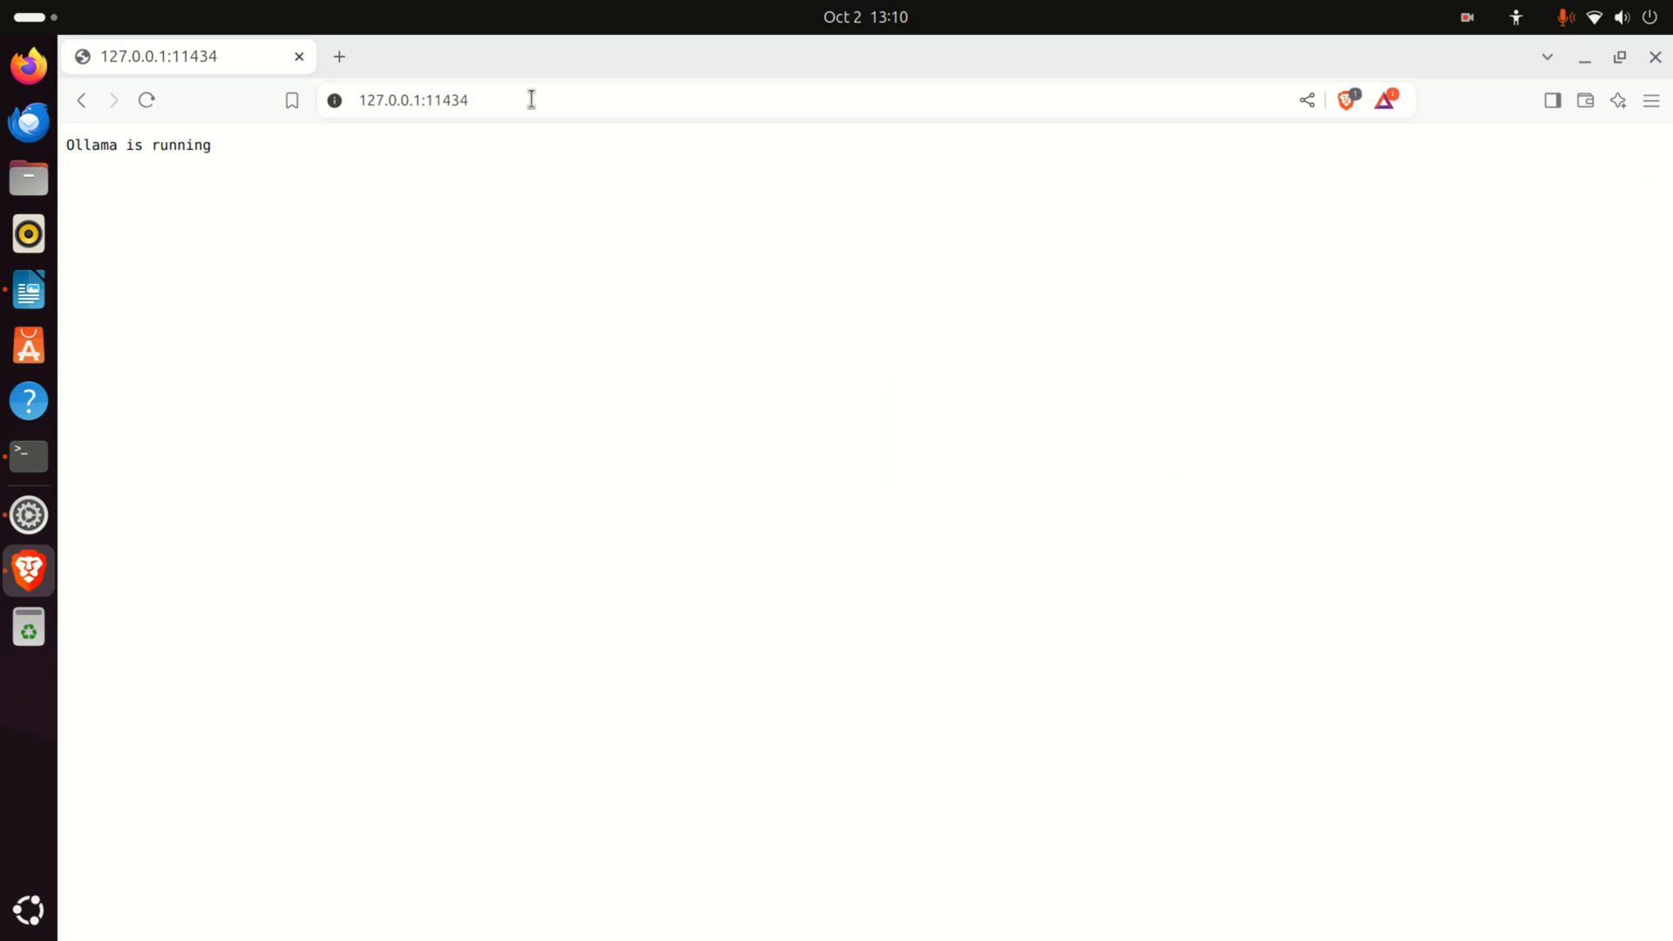
mouse_move(360, 99)
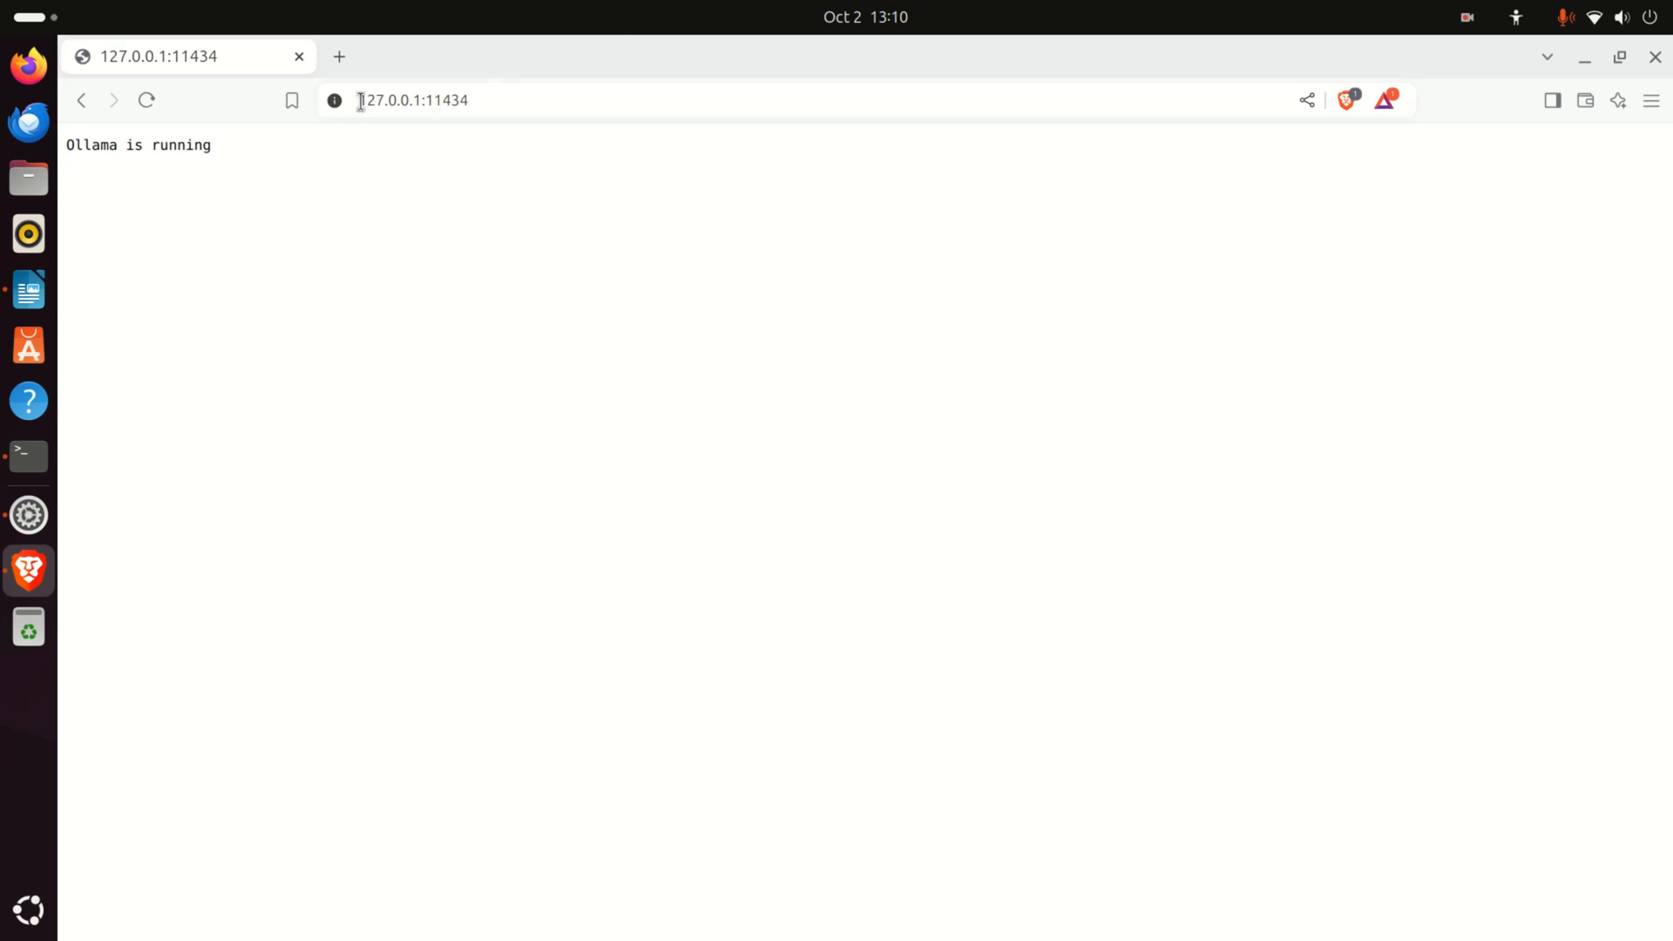
mouse_move(29, 456)
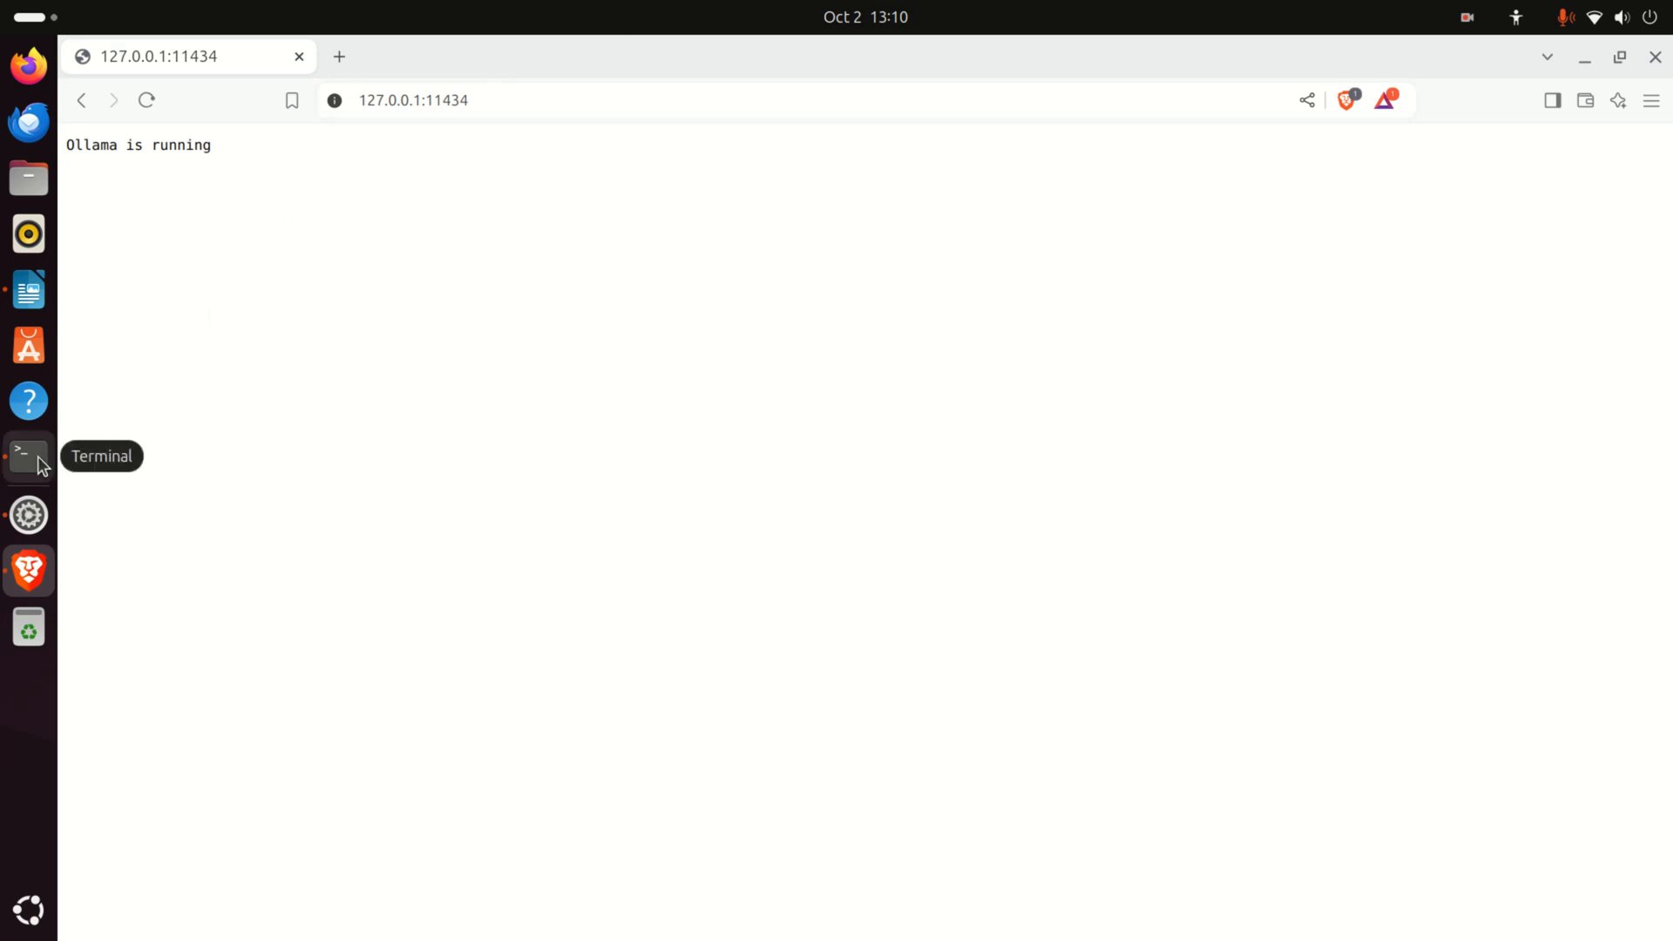
left_click(28, 457)
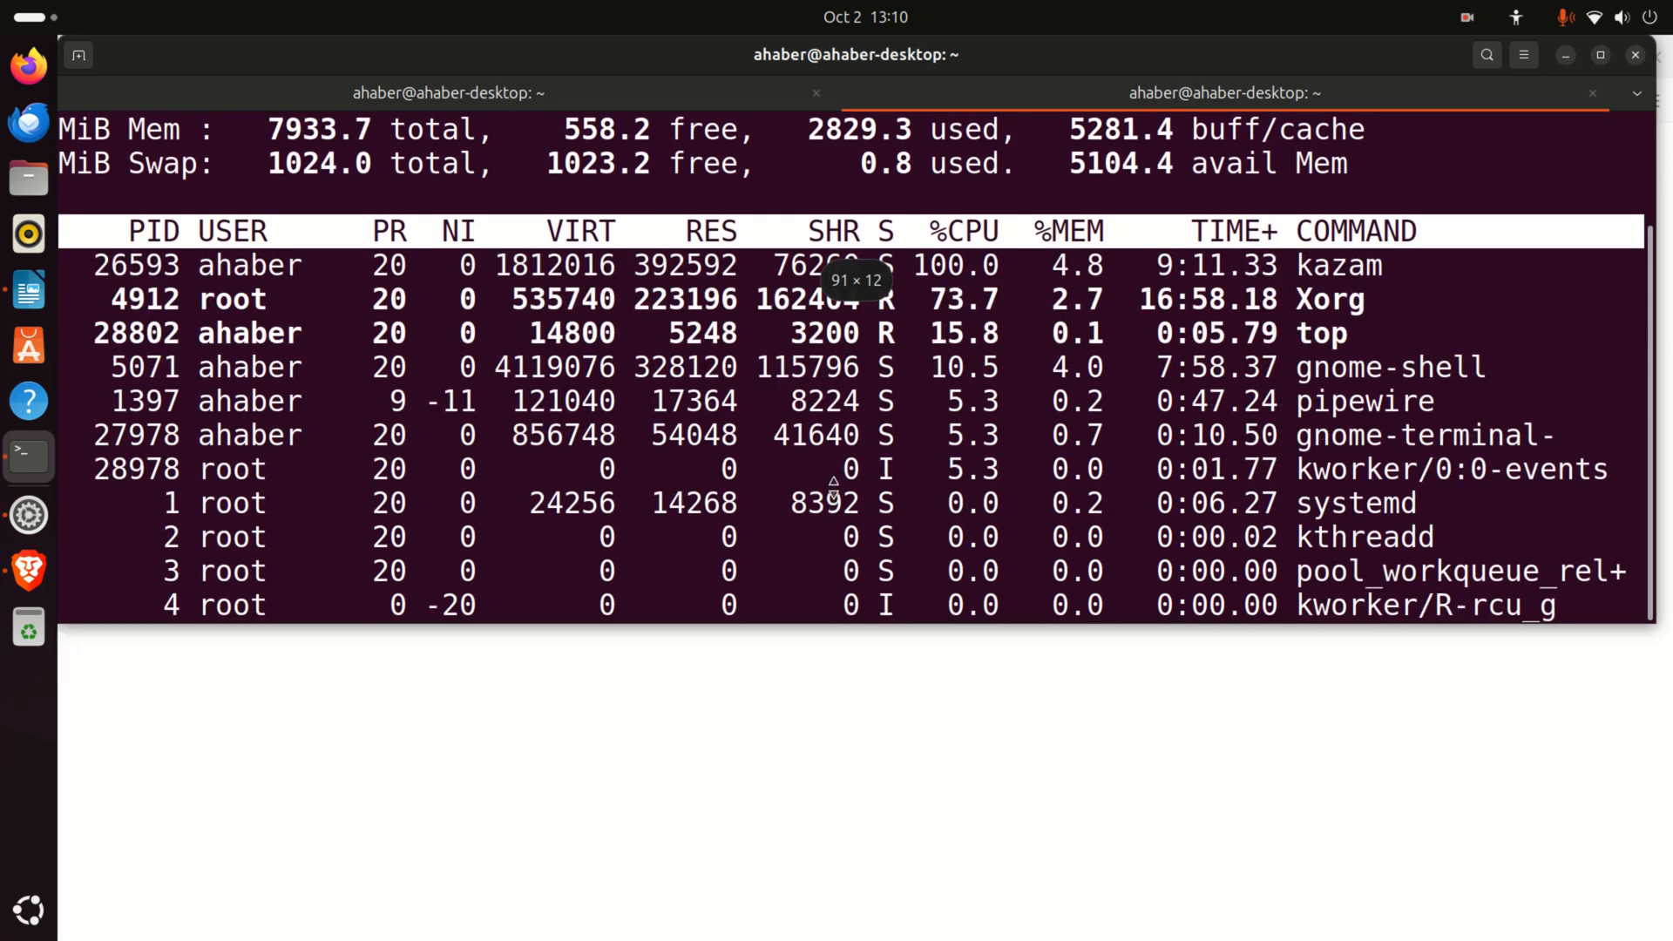
Copy the 'ollama serve' command from the tutorial and paste it into a new terminal tab
left_click(29, 291)
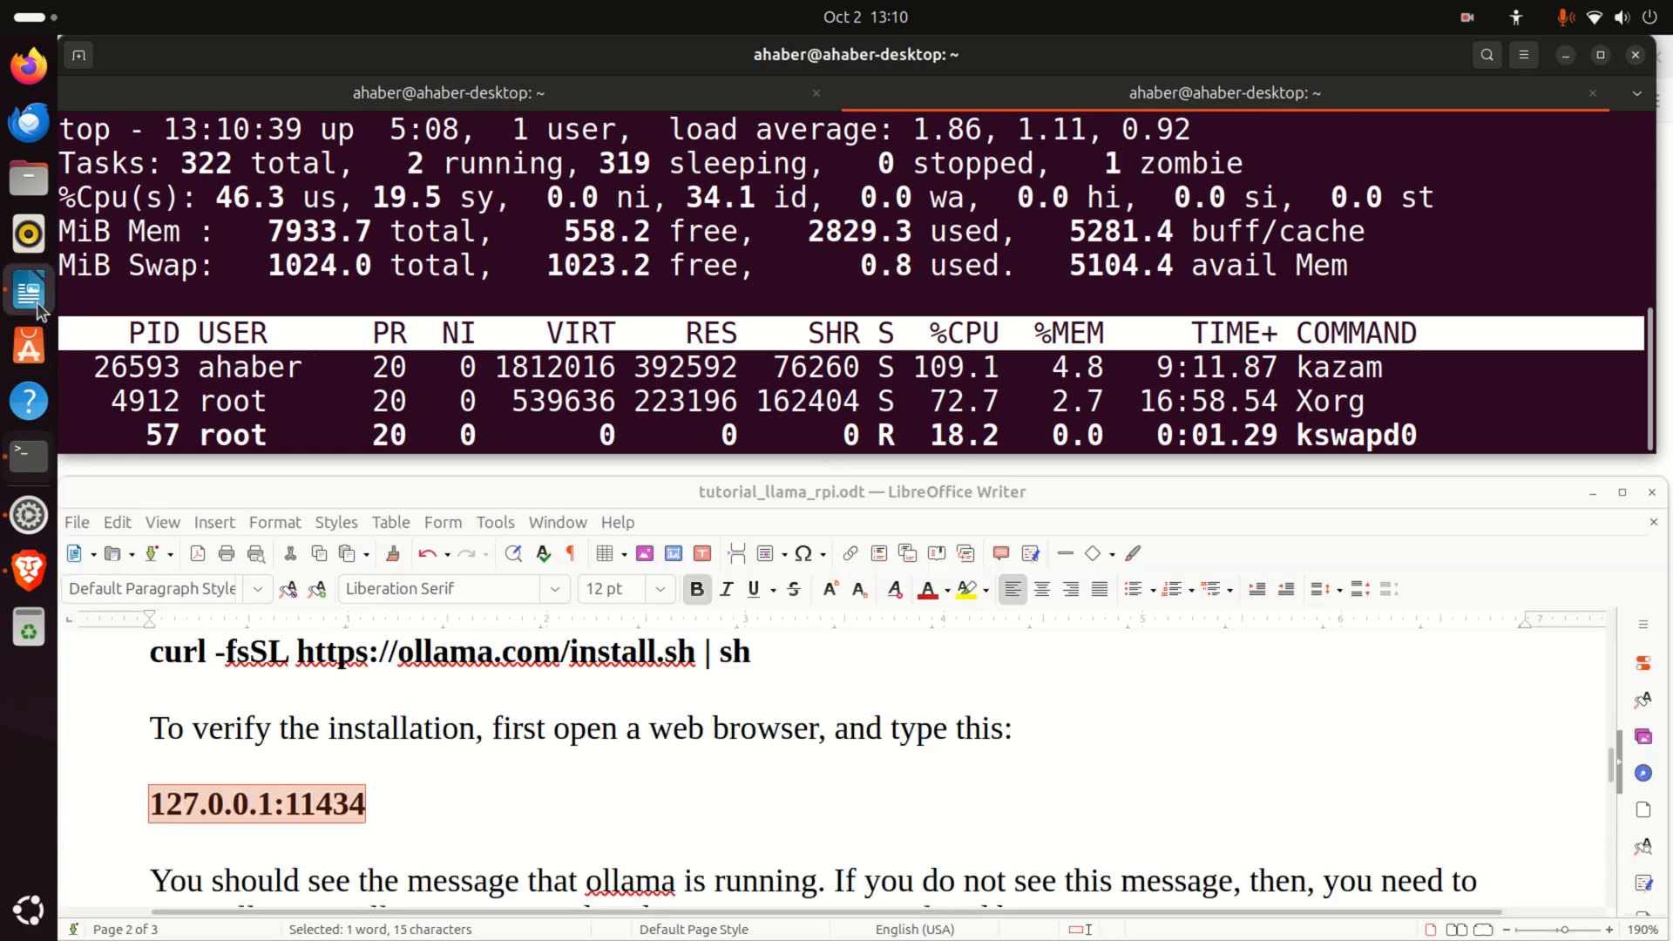
left_click(28, 569)
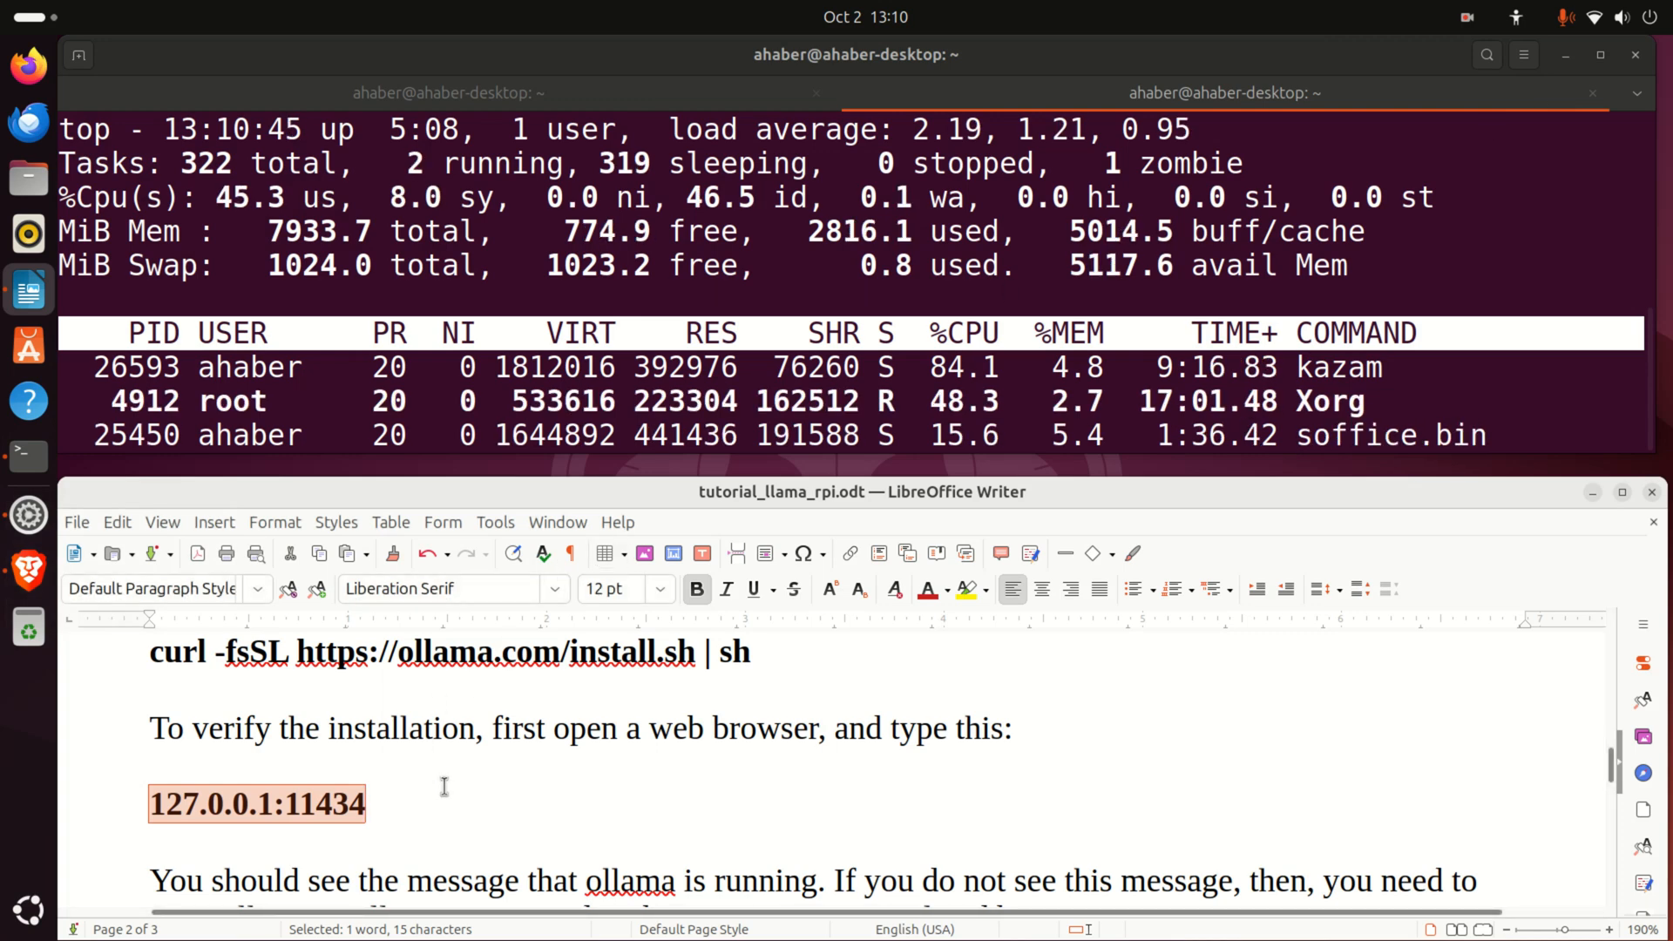
scroll("down", 3)
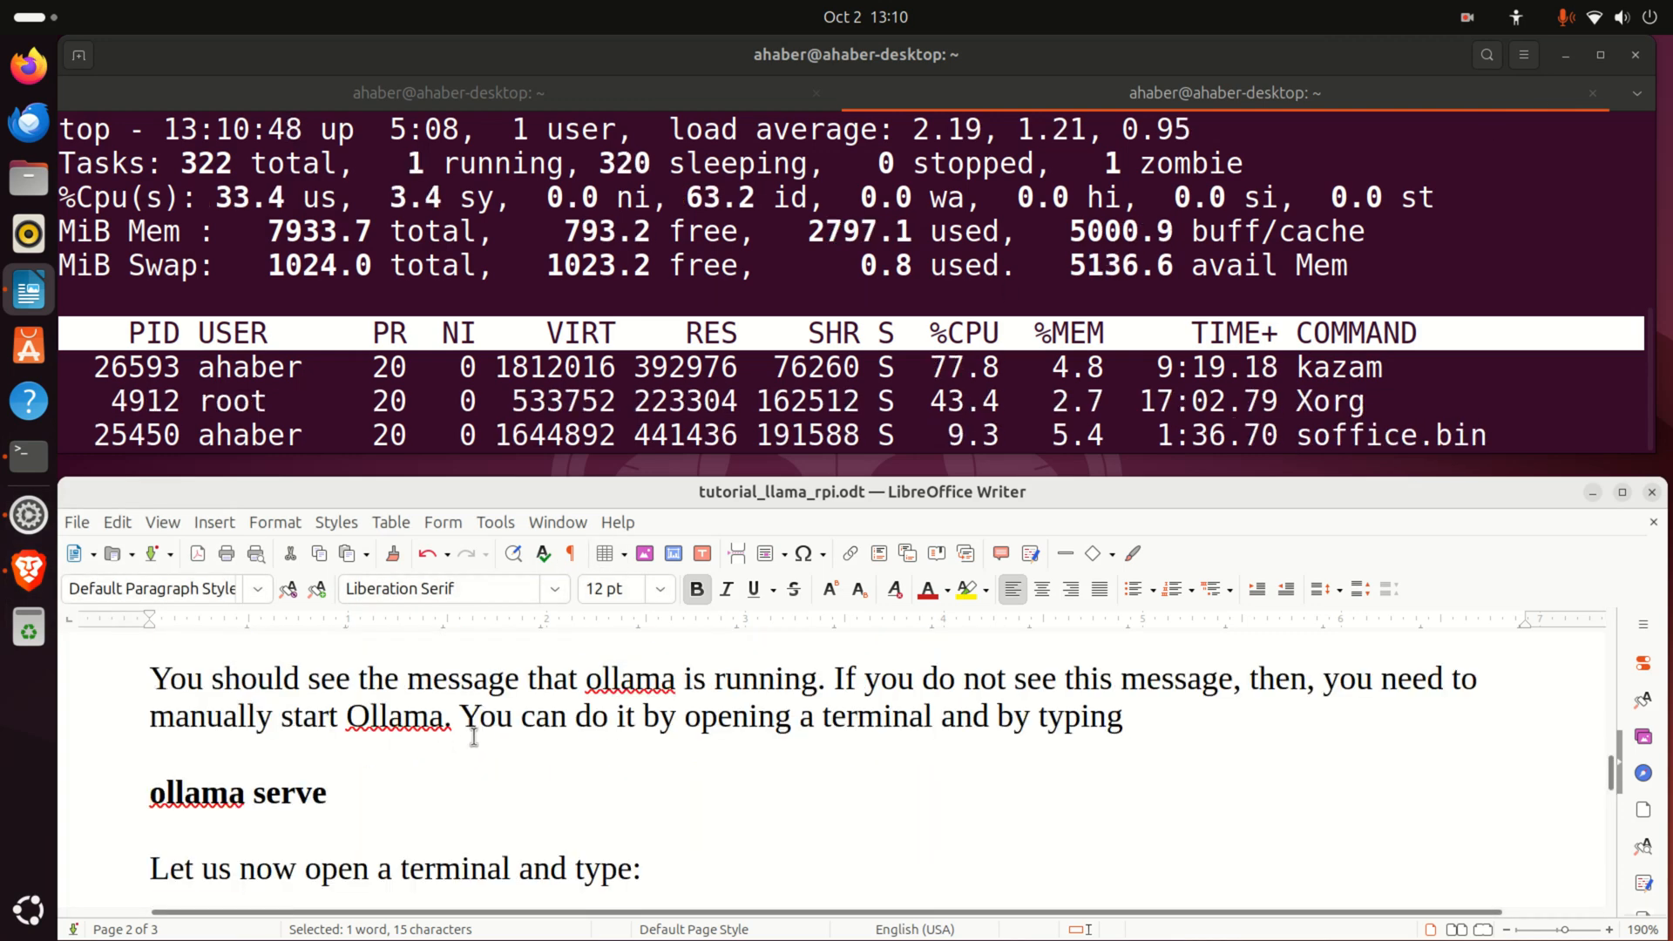
double_click(214, 792)
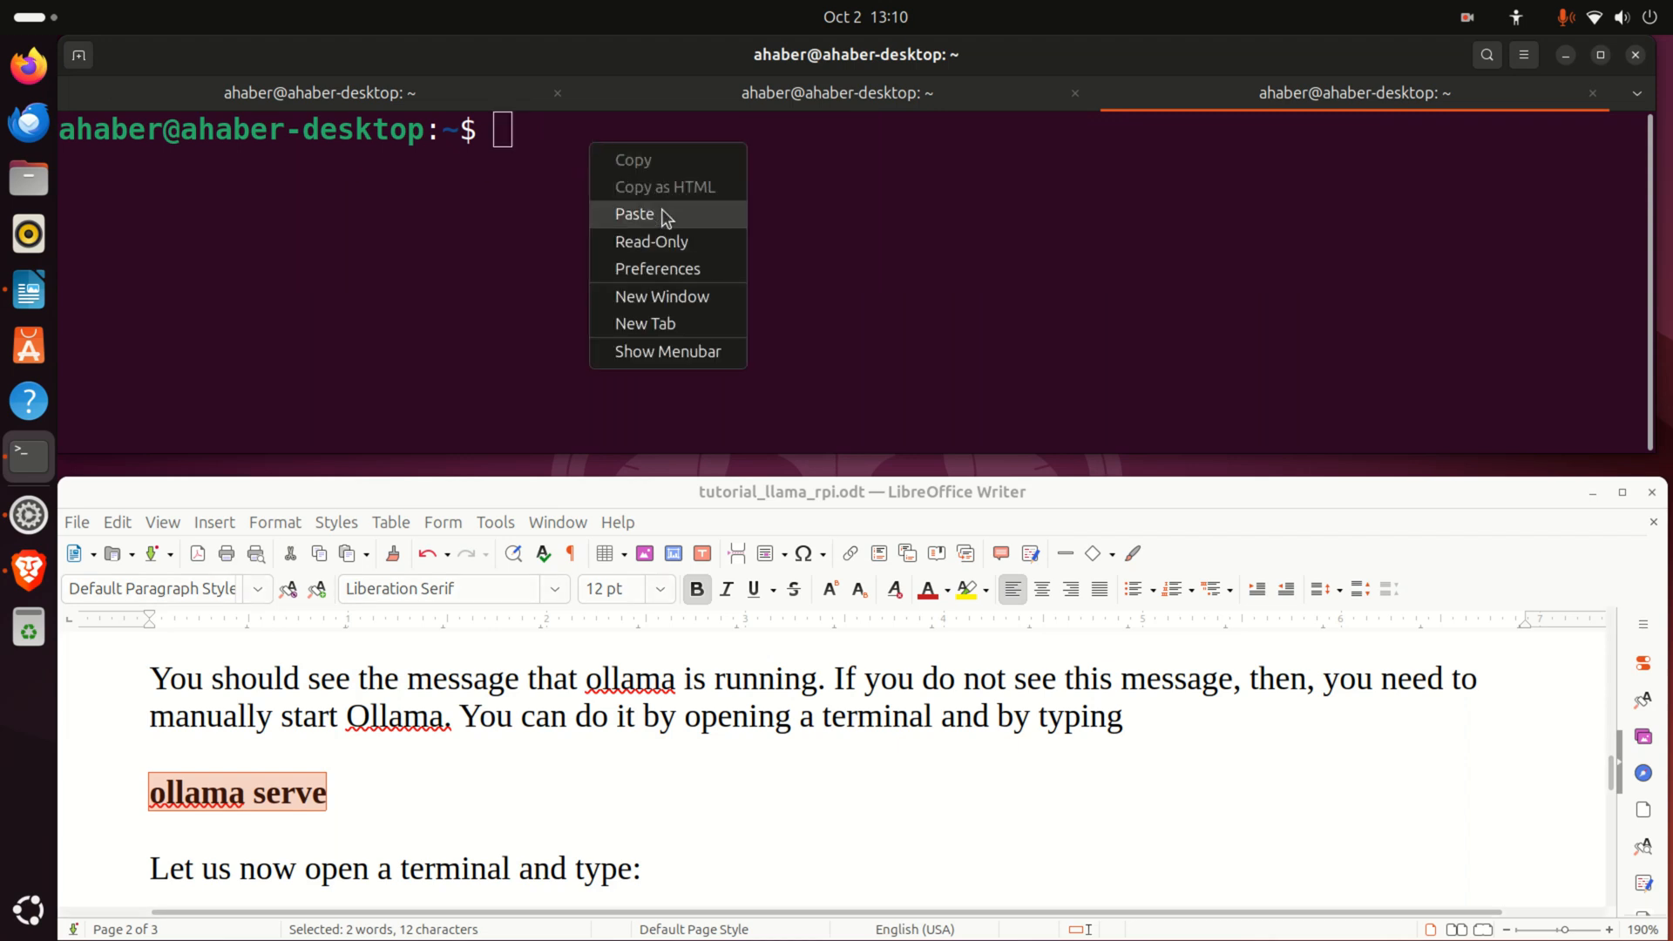
left_click(633, 214)
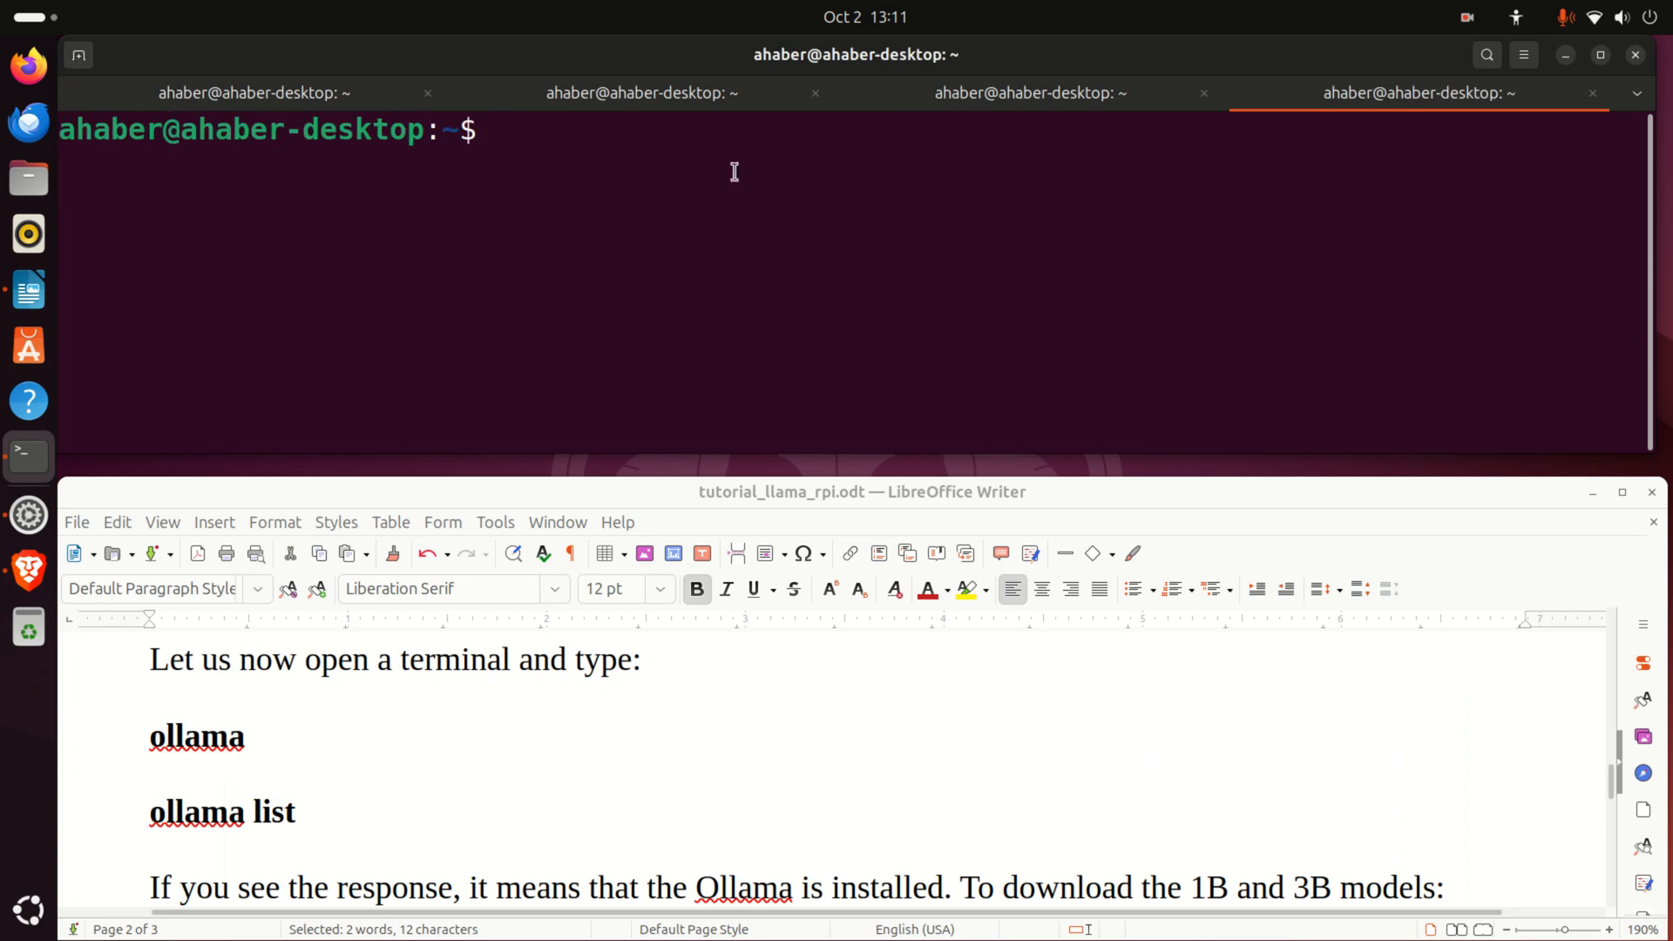
Run ollama to show its help, then run 'ollama list', which shows no models yet
type("ollama")
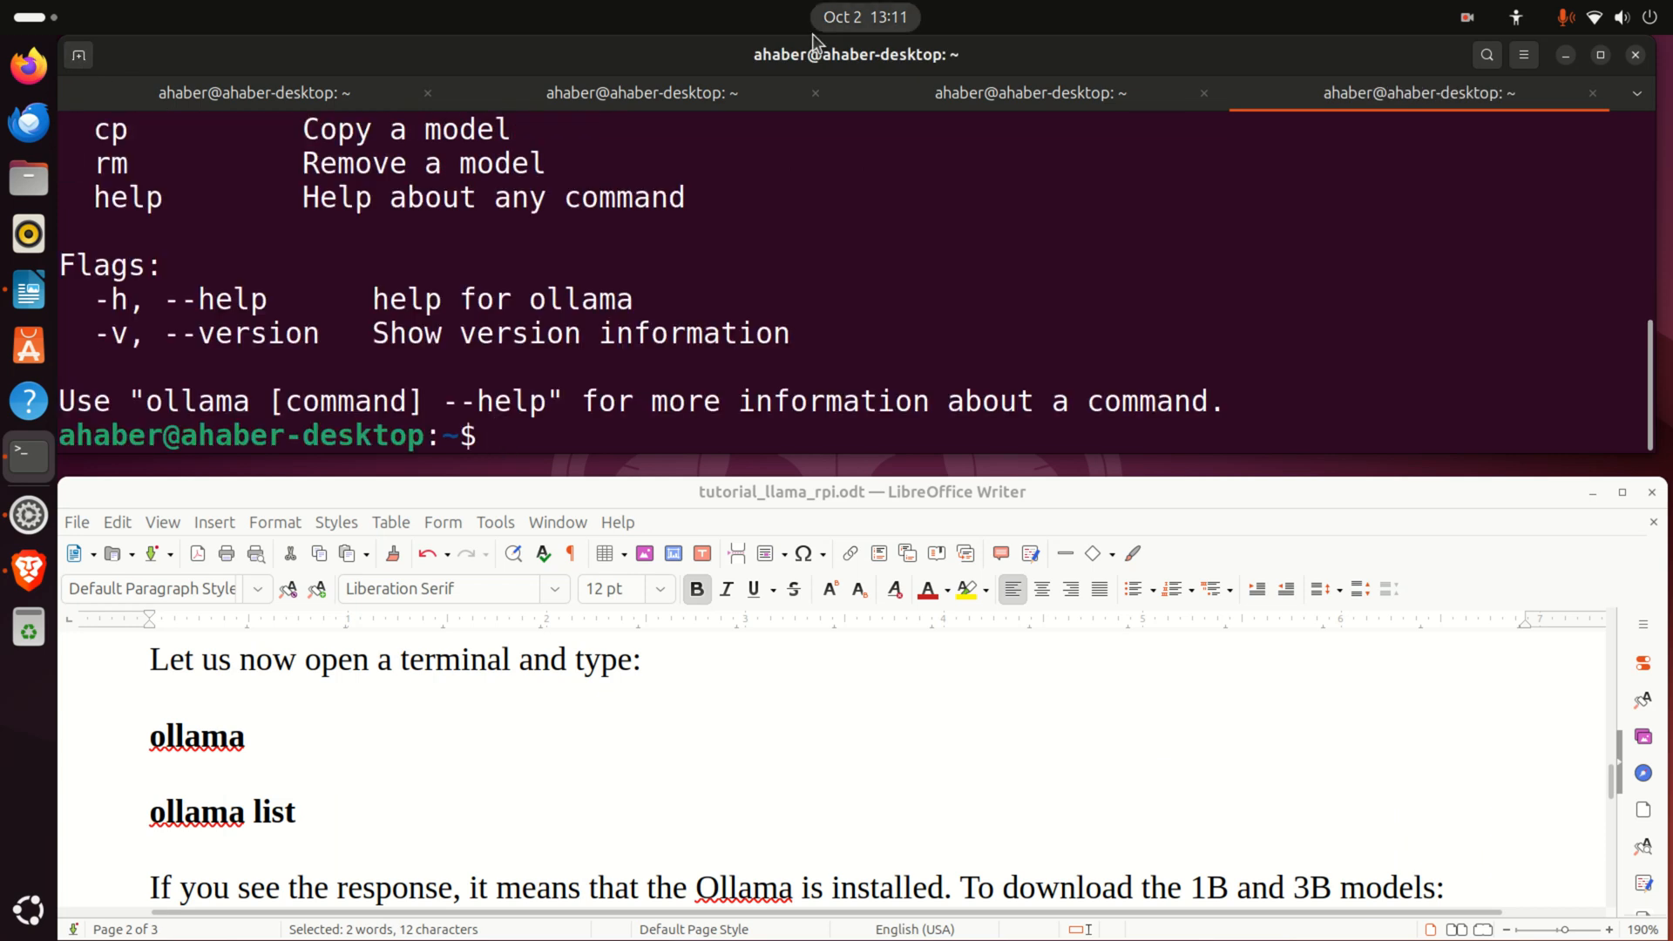
type("ollama")
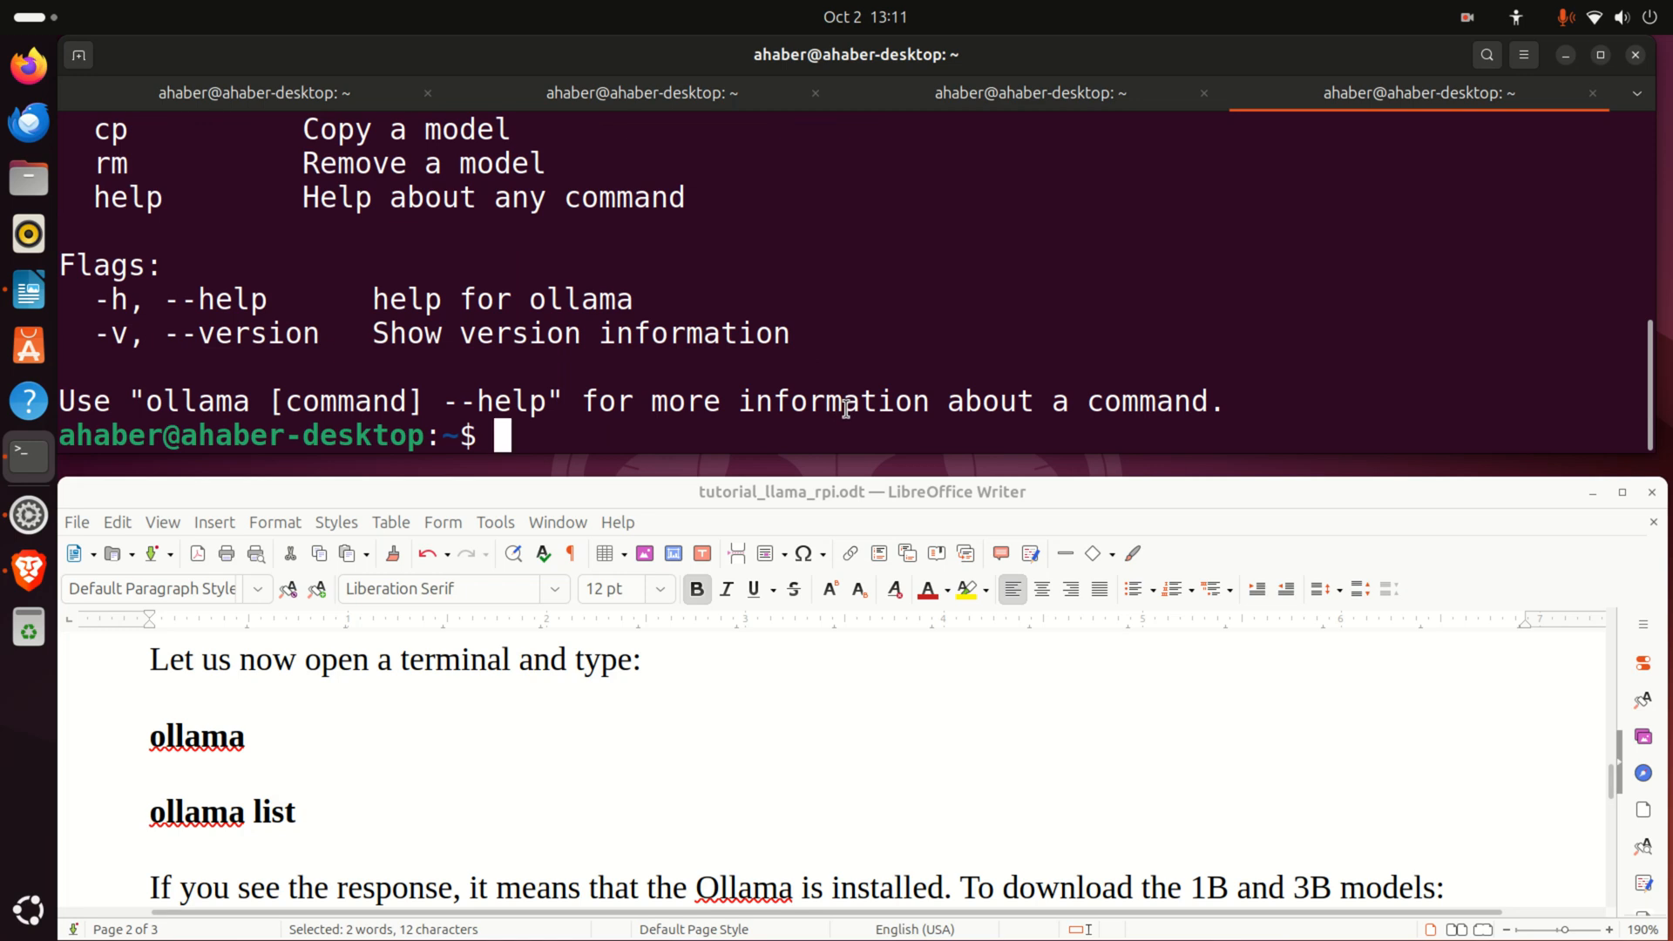
type("ollama list")
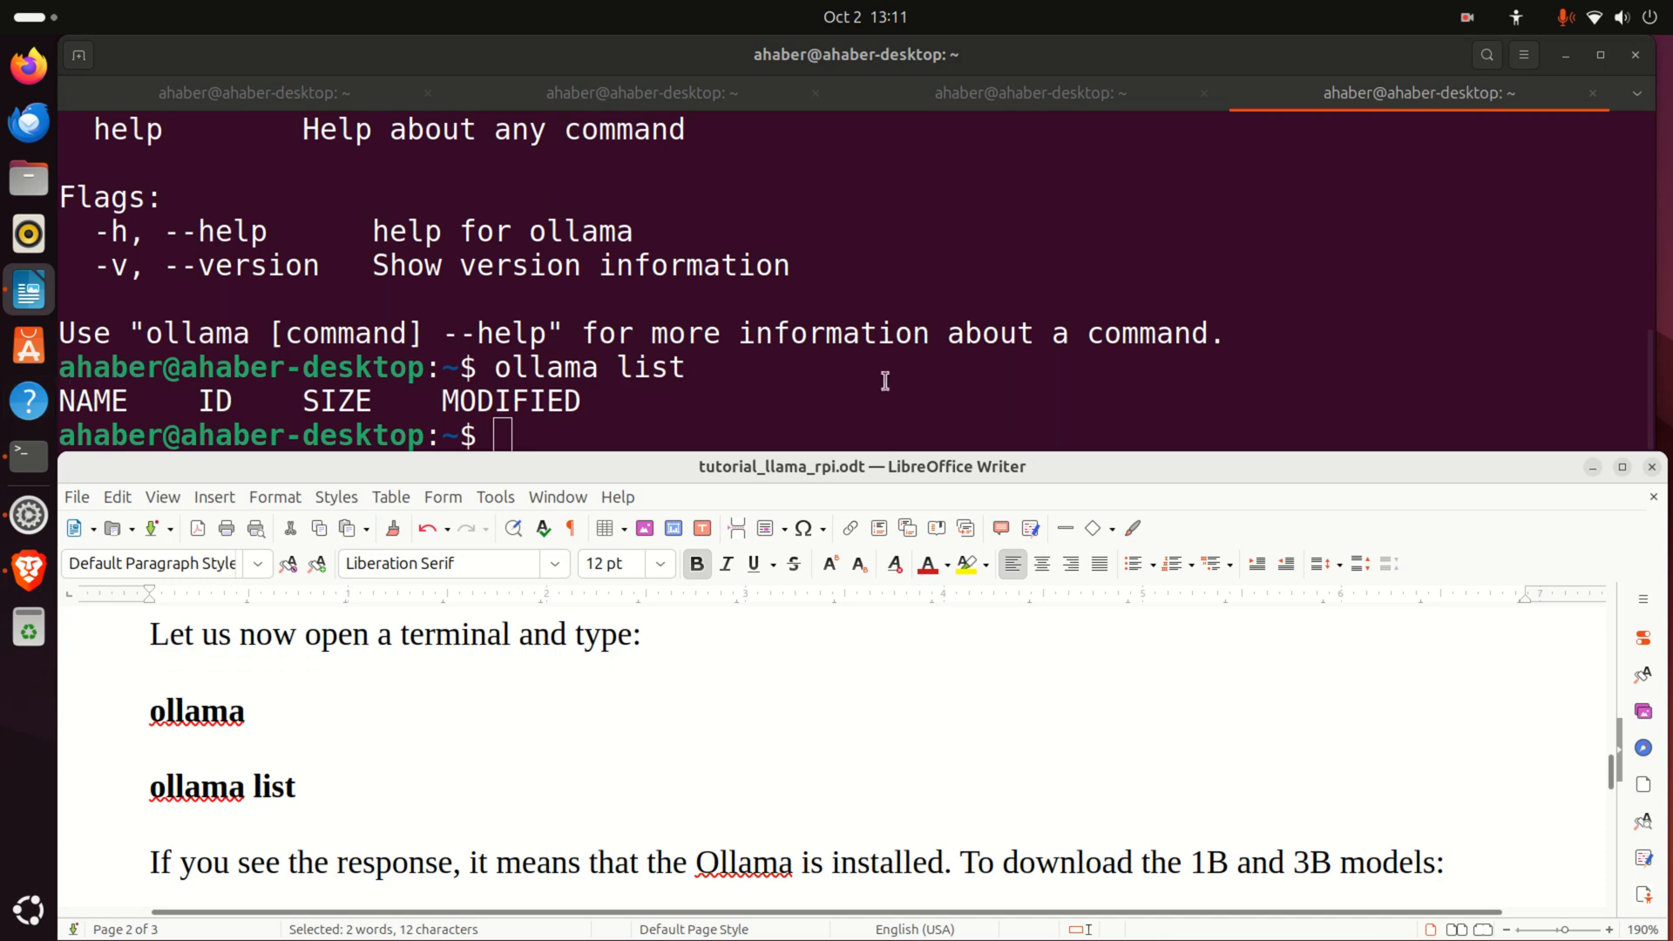
mouse_move(1405, 173)
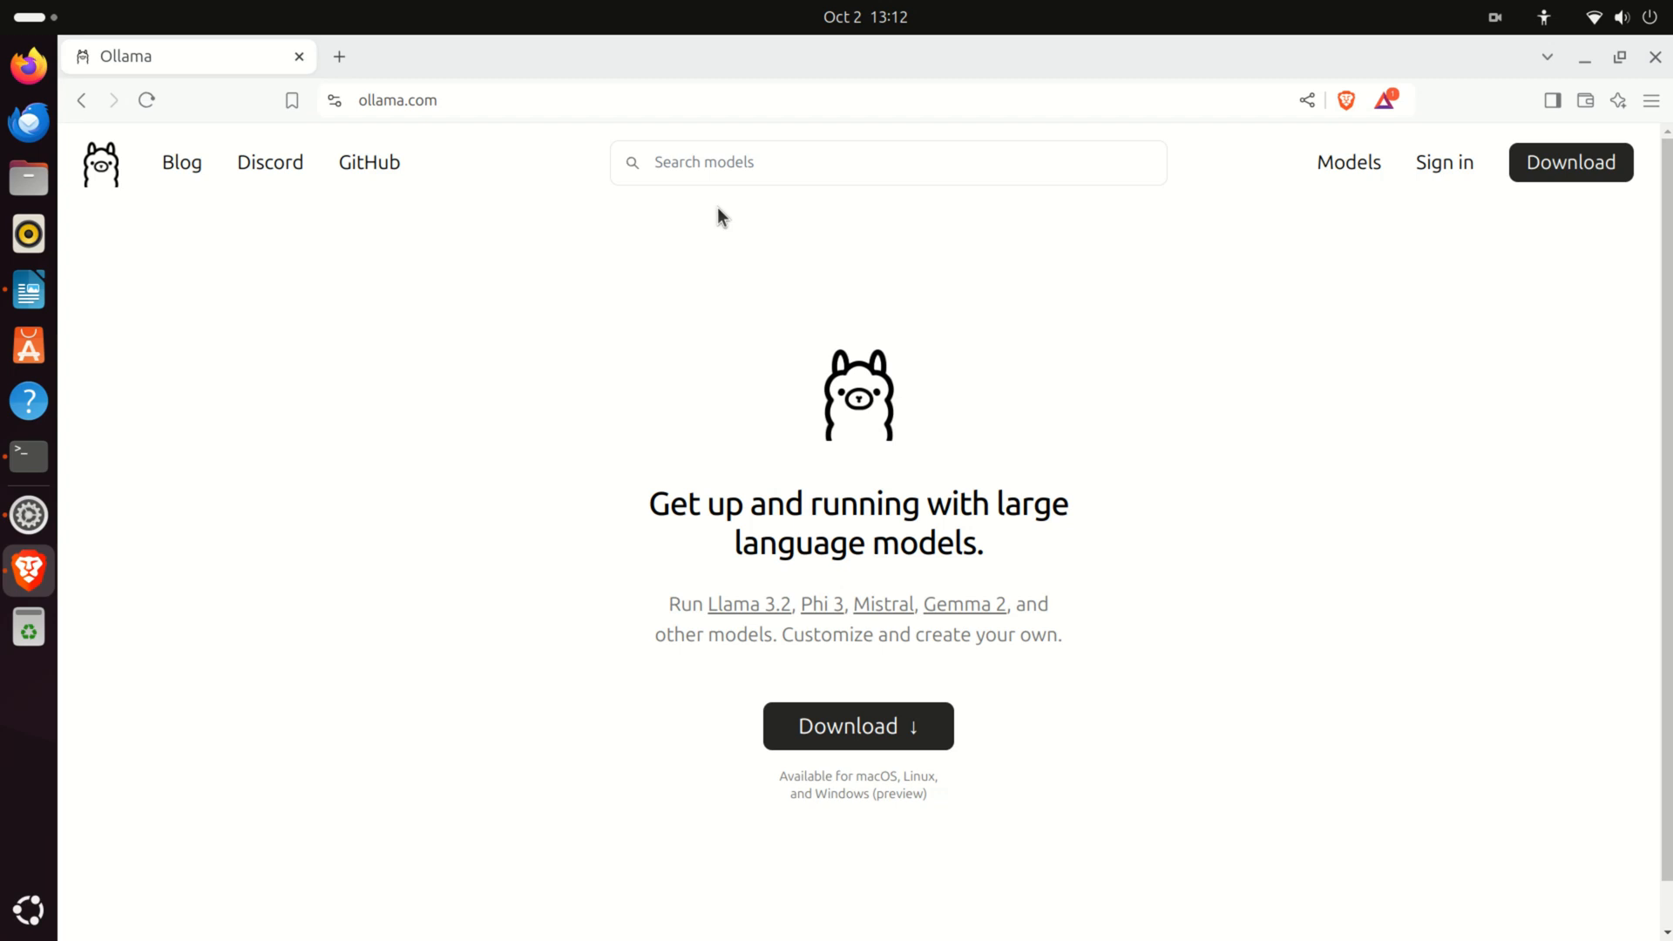
mouse_move(726, 220)
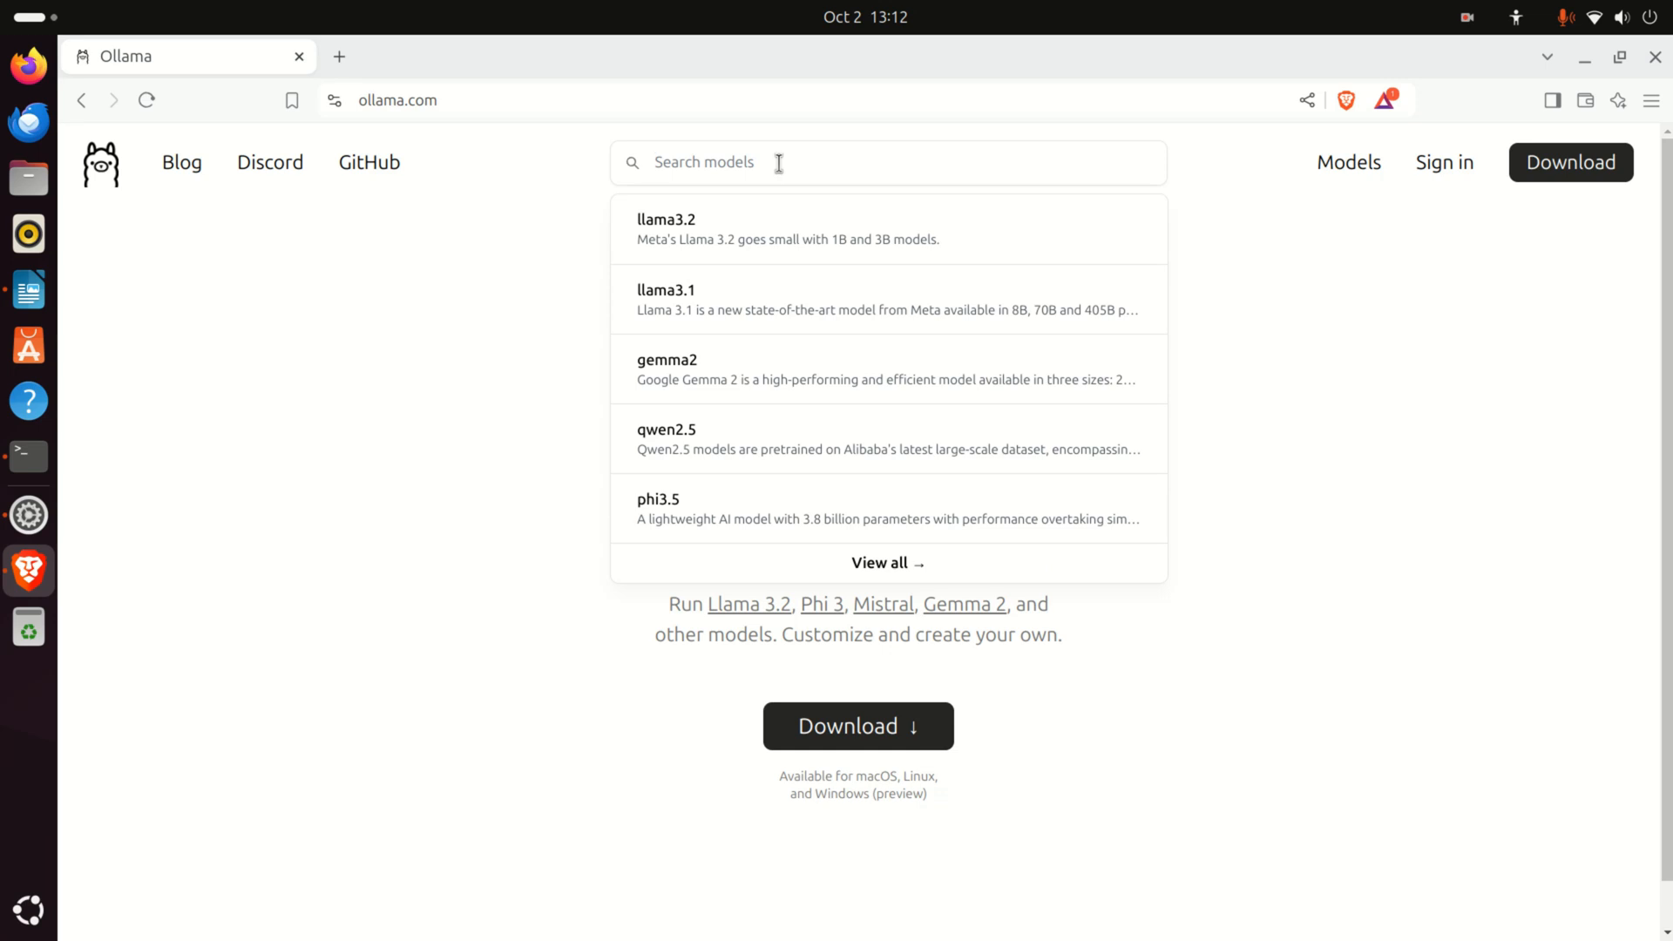
Search the Ollama models for llama, open llama3.2, and select its 1b variant
type("llama3.2")
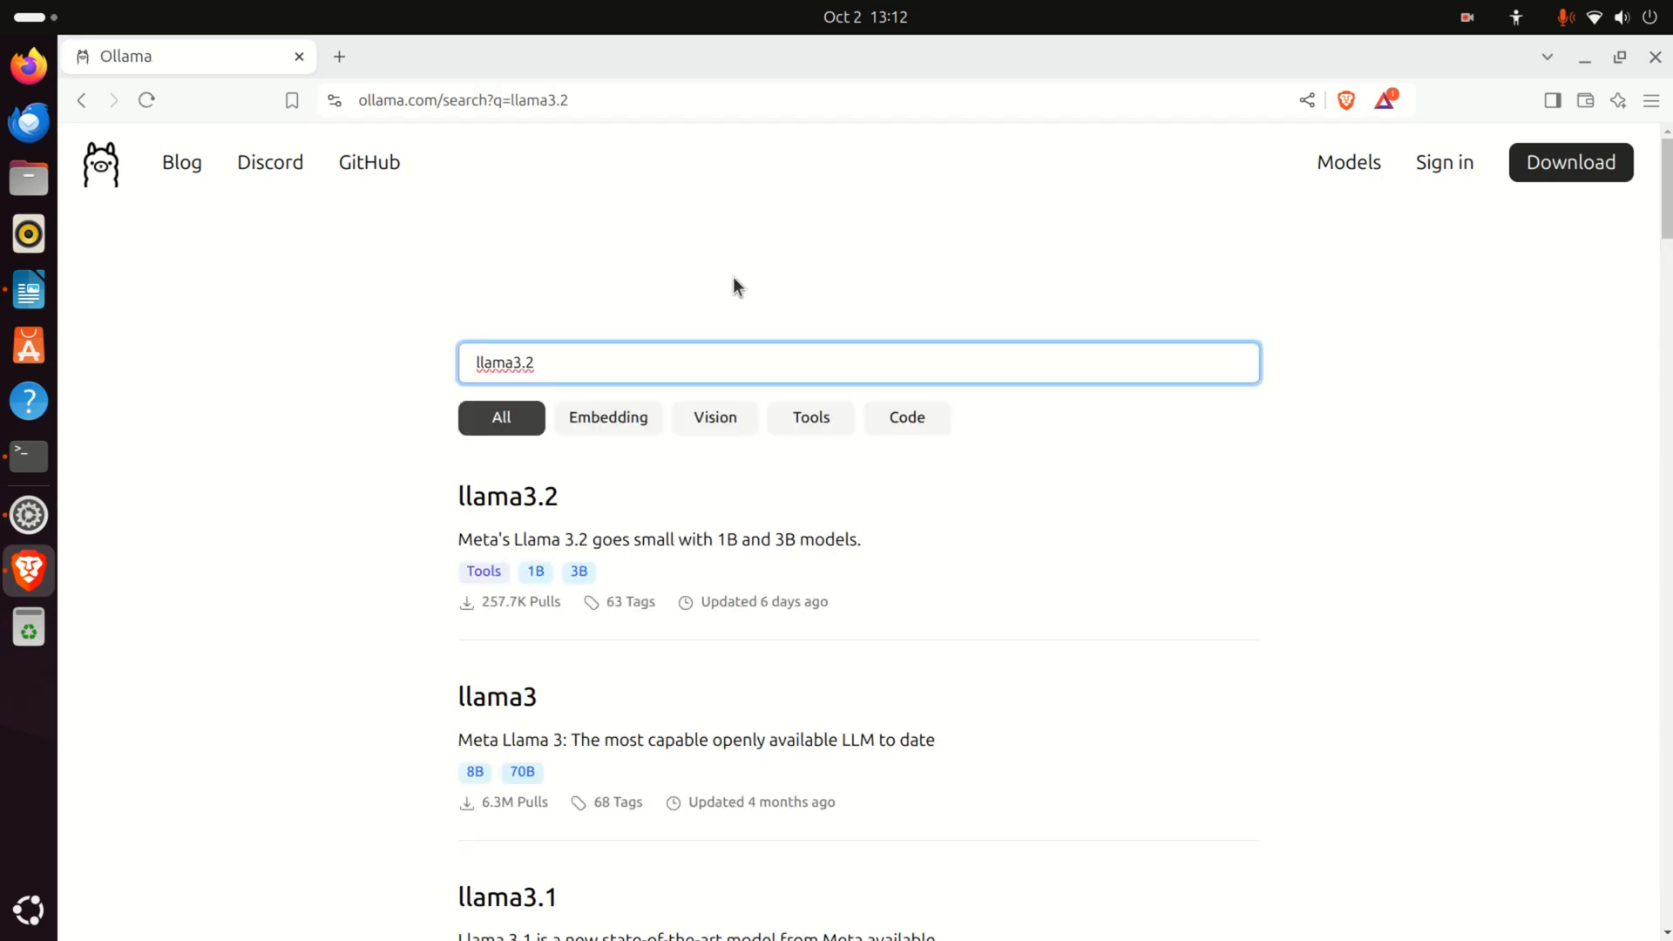
left_click(508, 495)
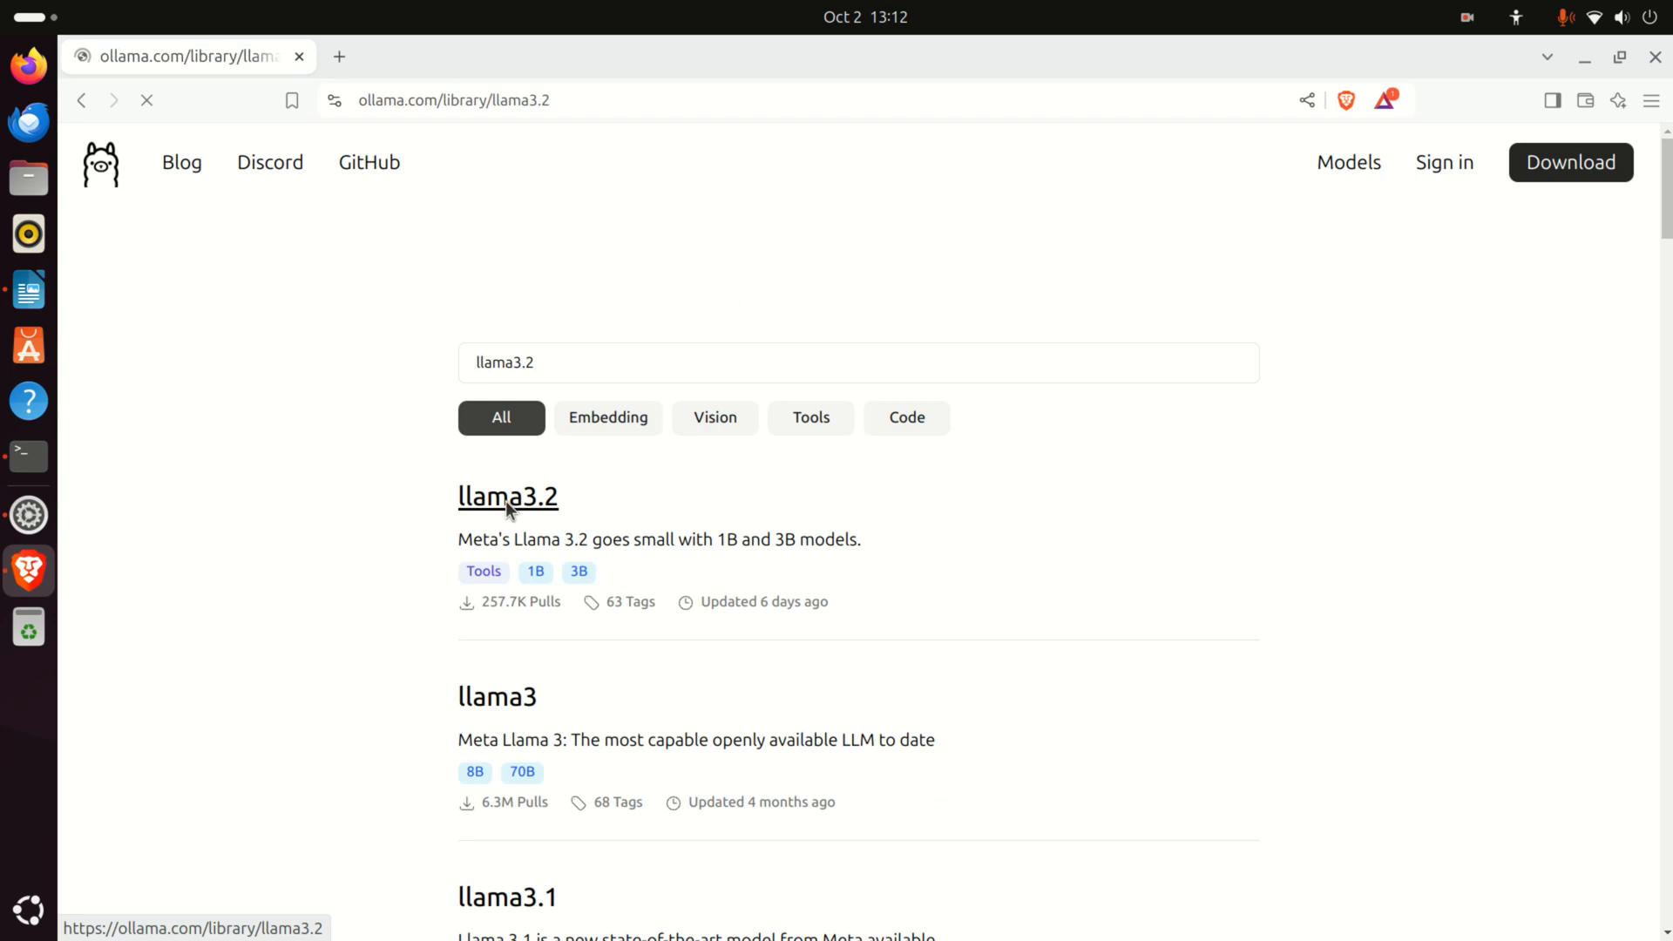
left_click(508, 496)
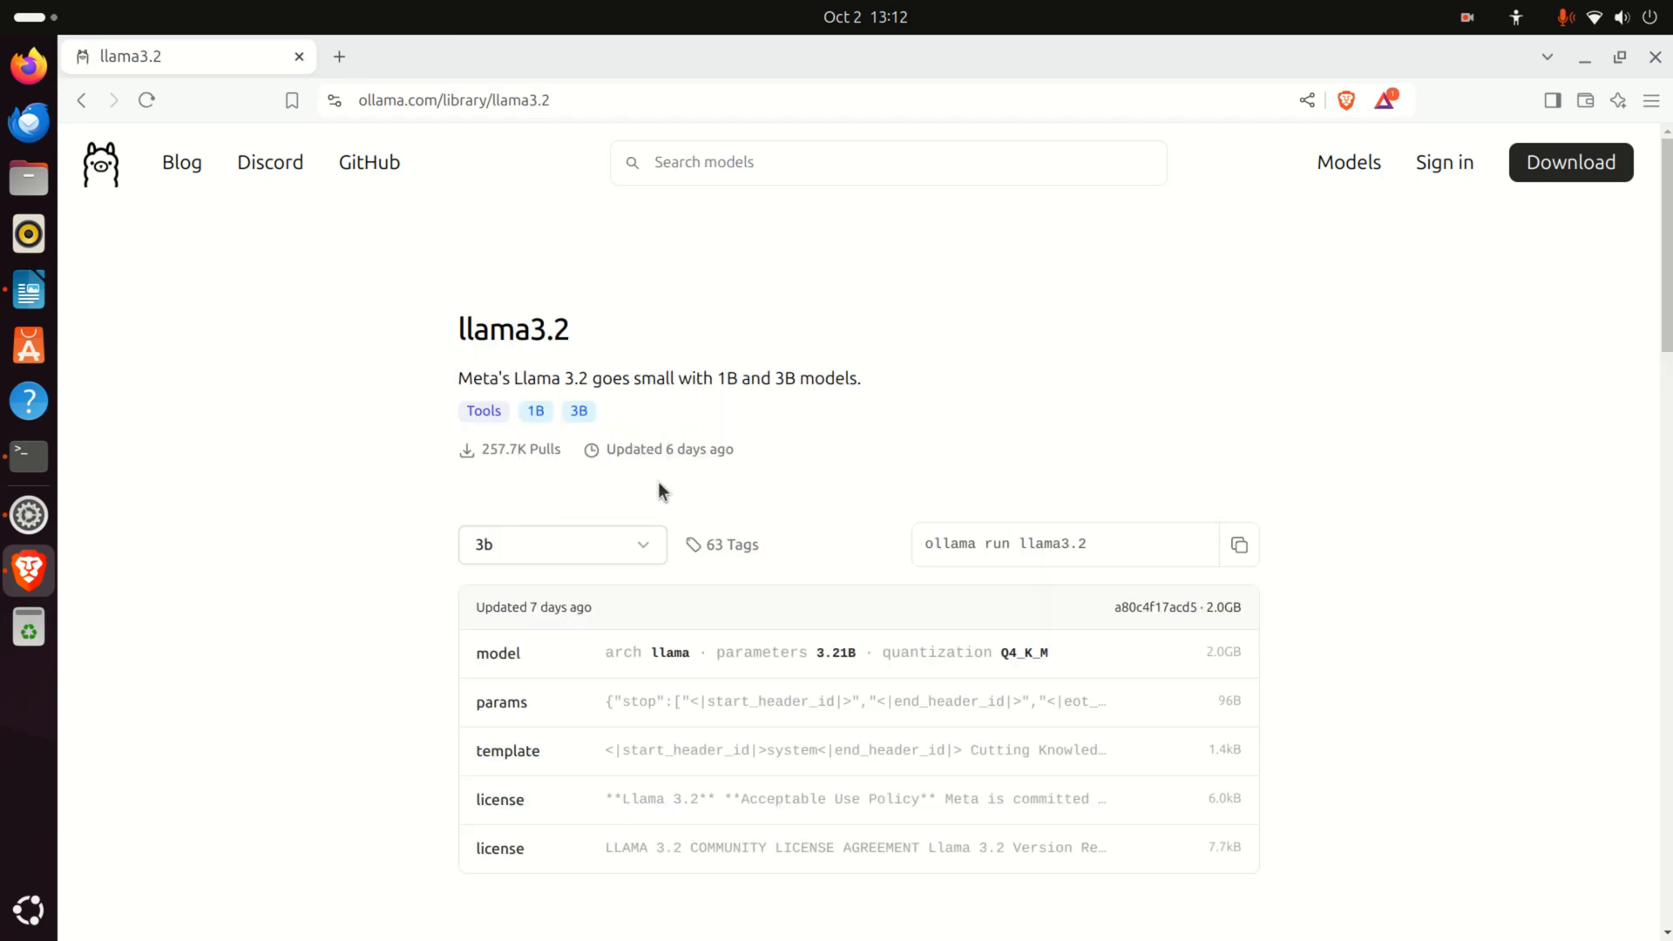
mouse_move(664, 488)
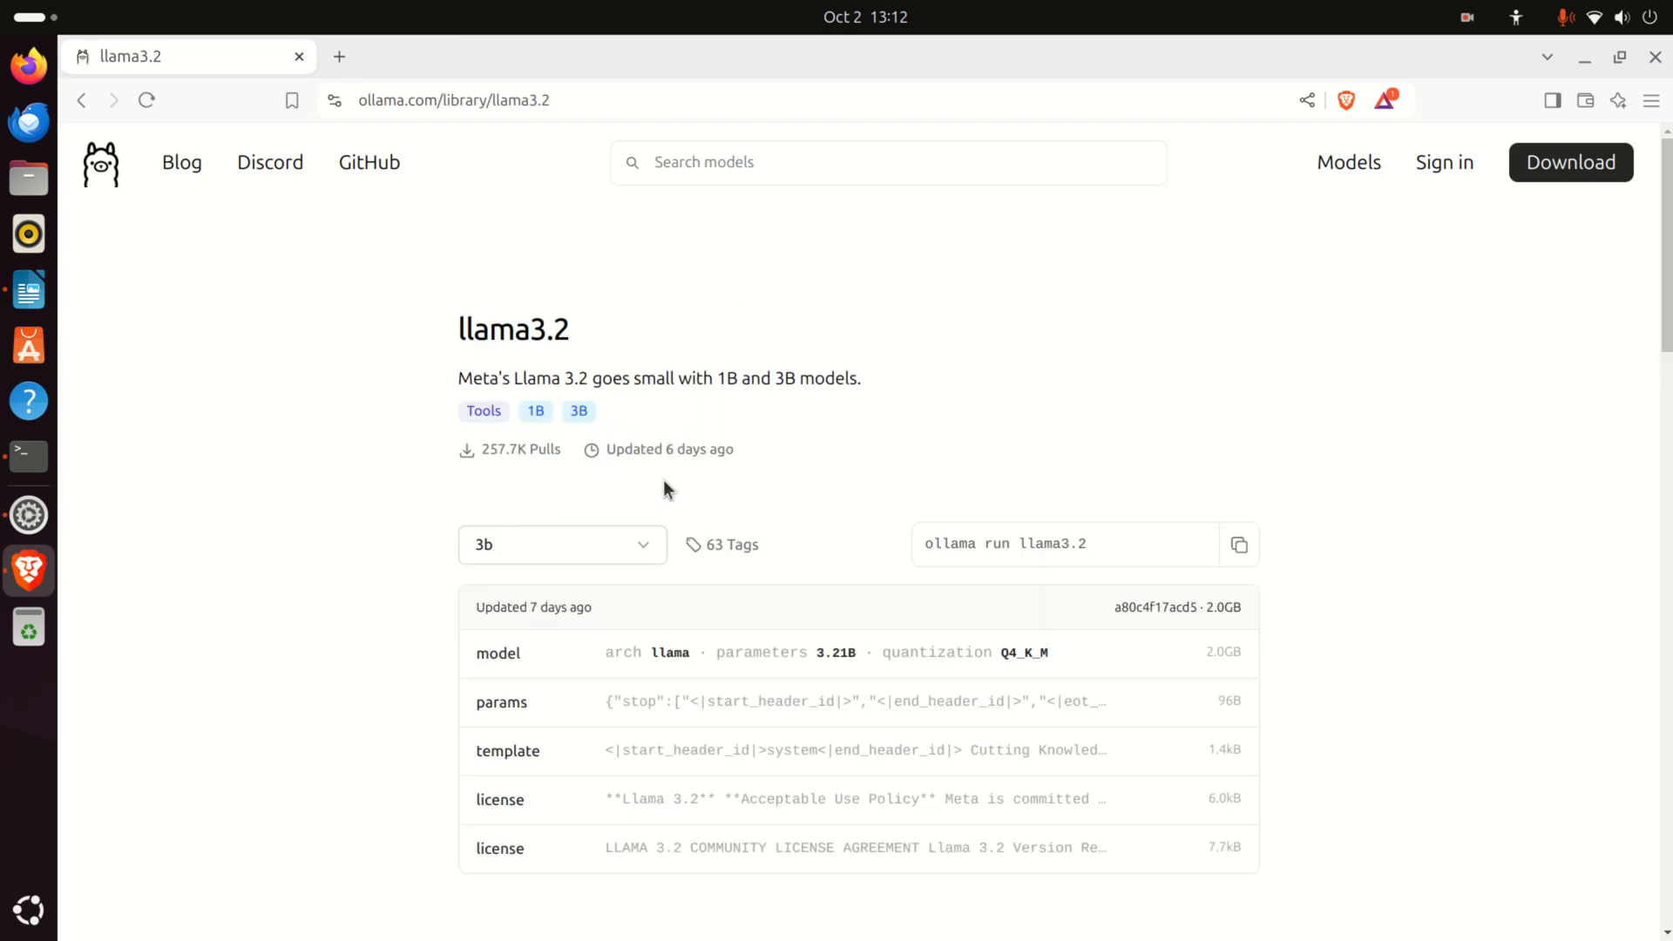
left_click(562, 546)
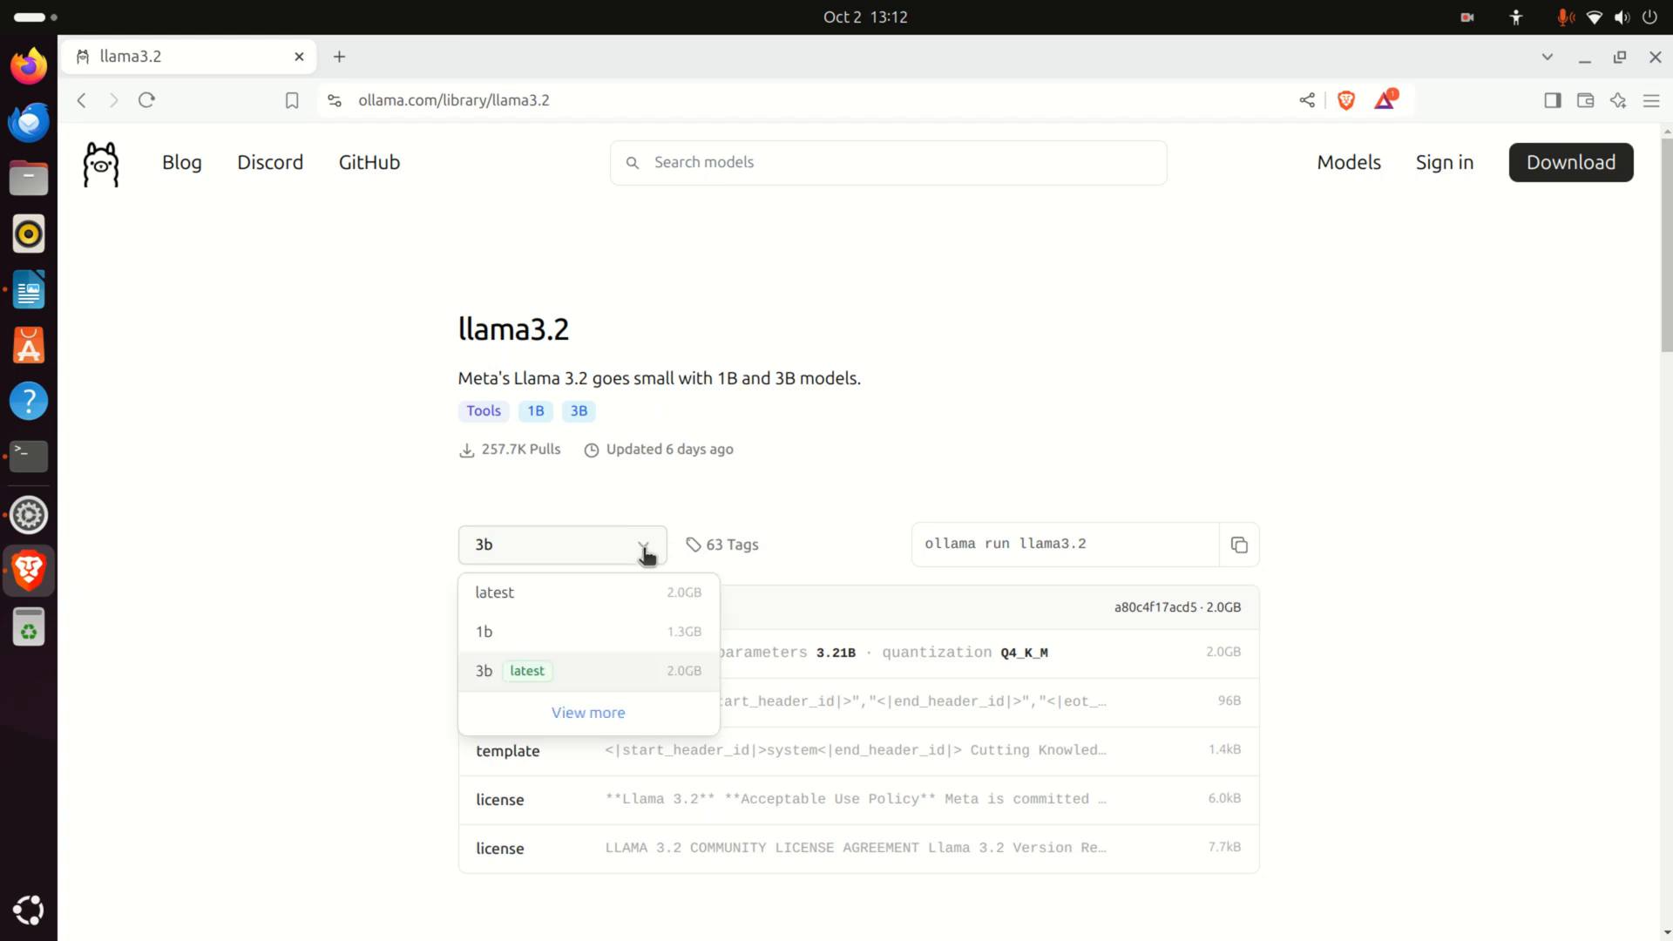
mouse_move(485, 632)
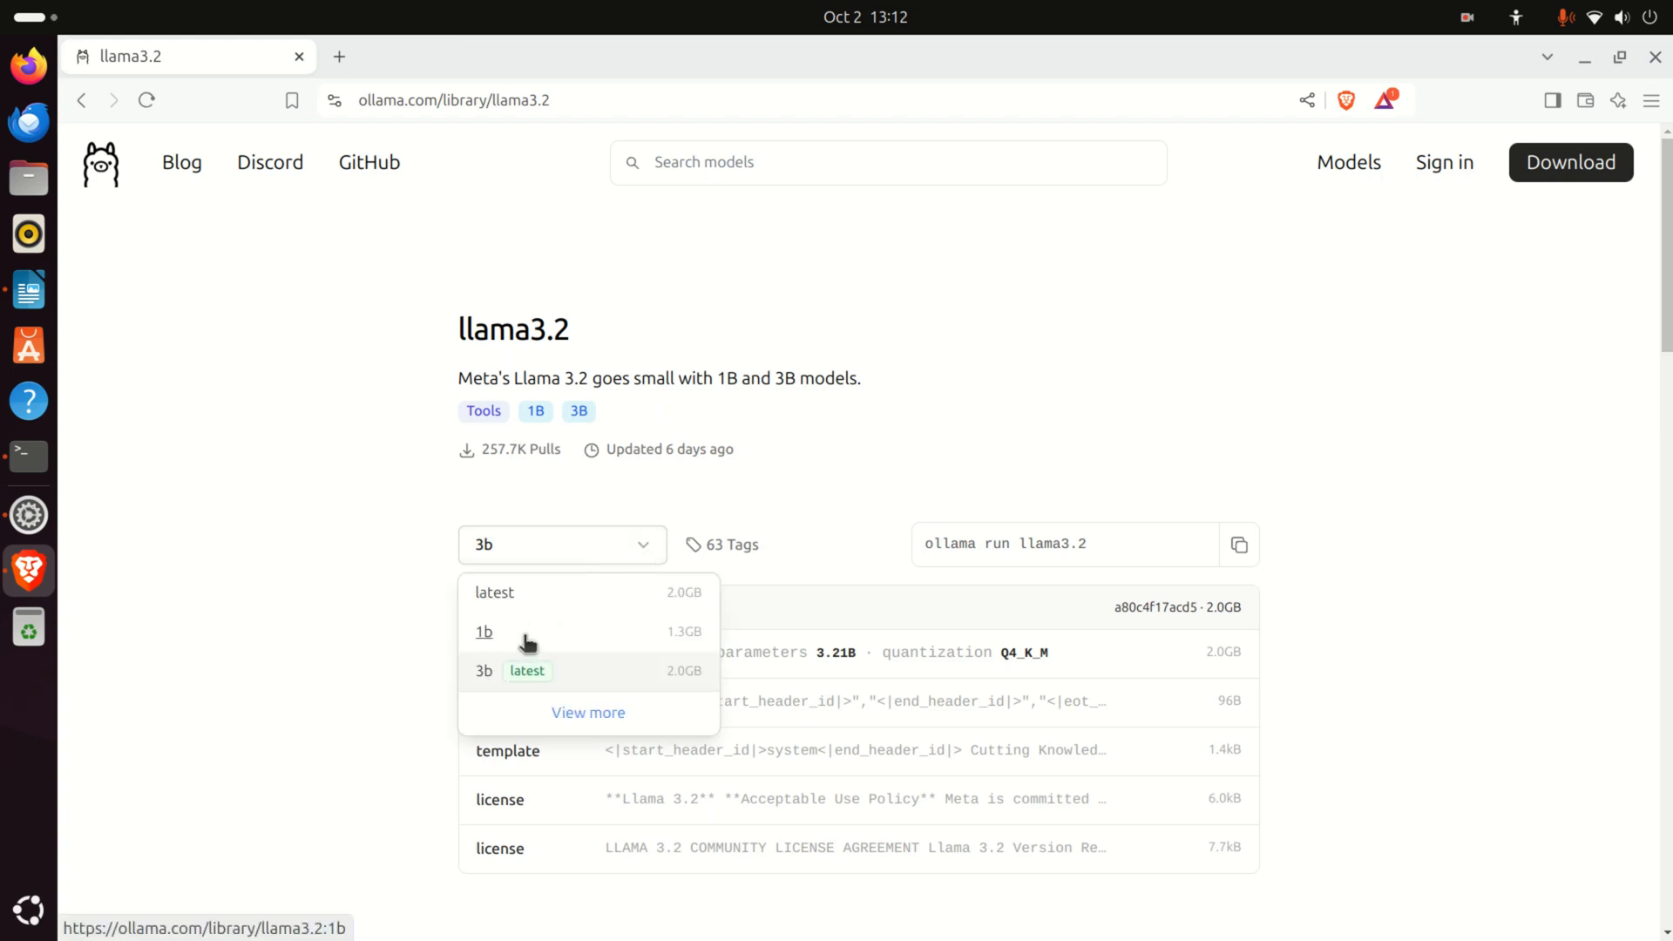
left_click(485, 632)
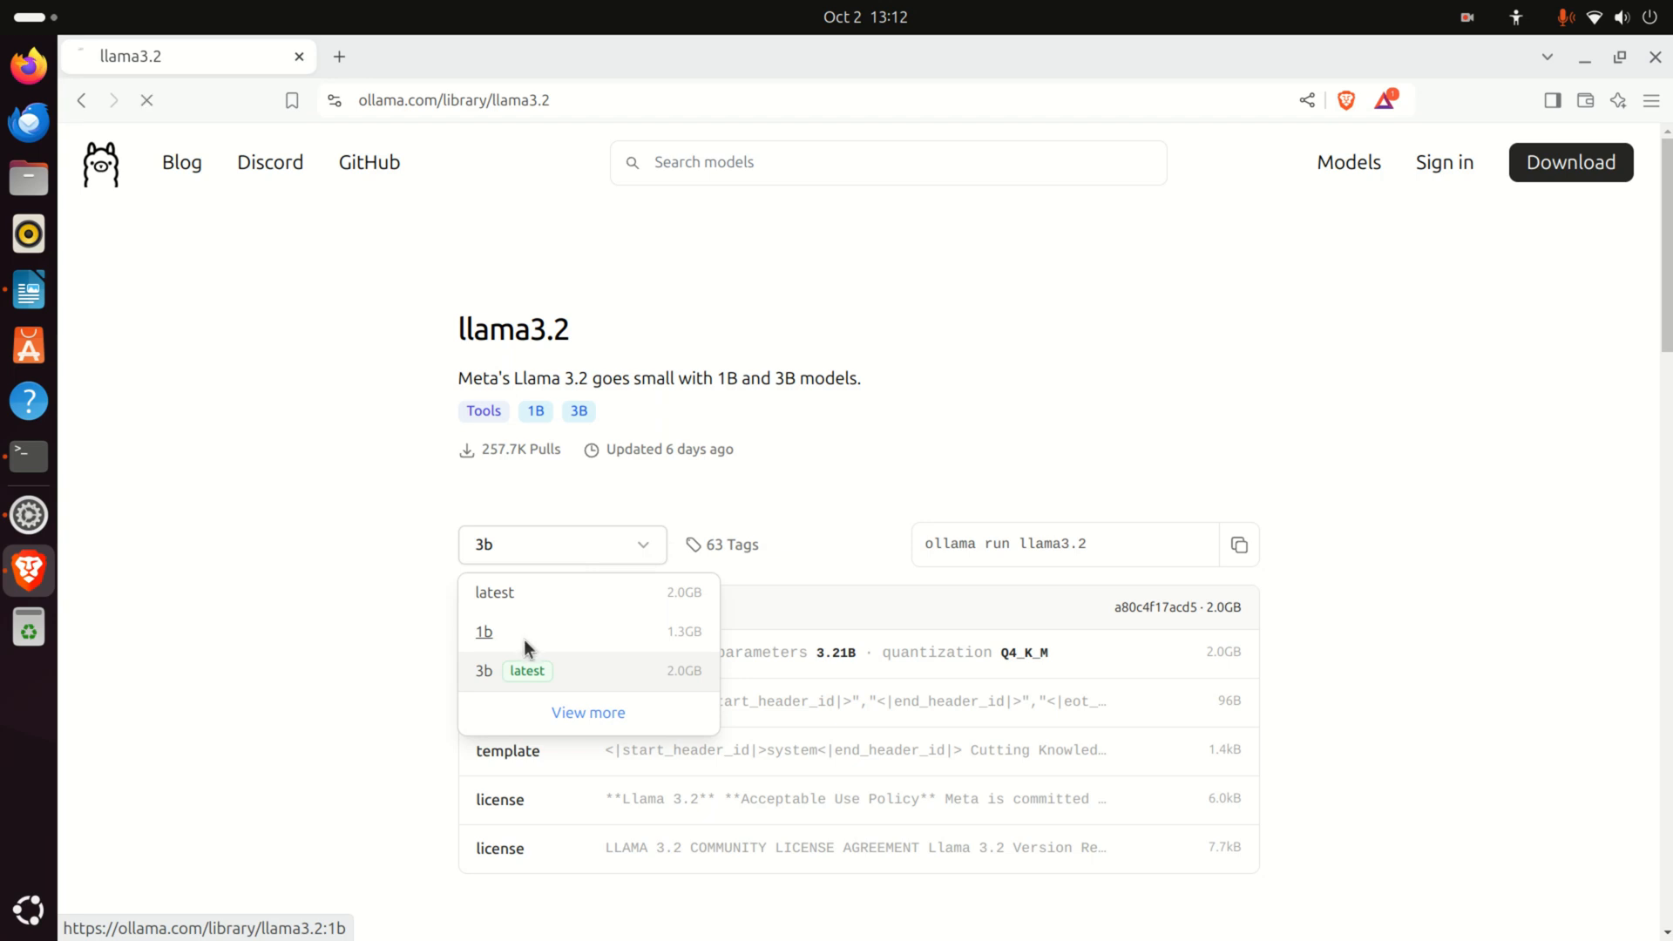
left_click(484, 631)
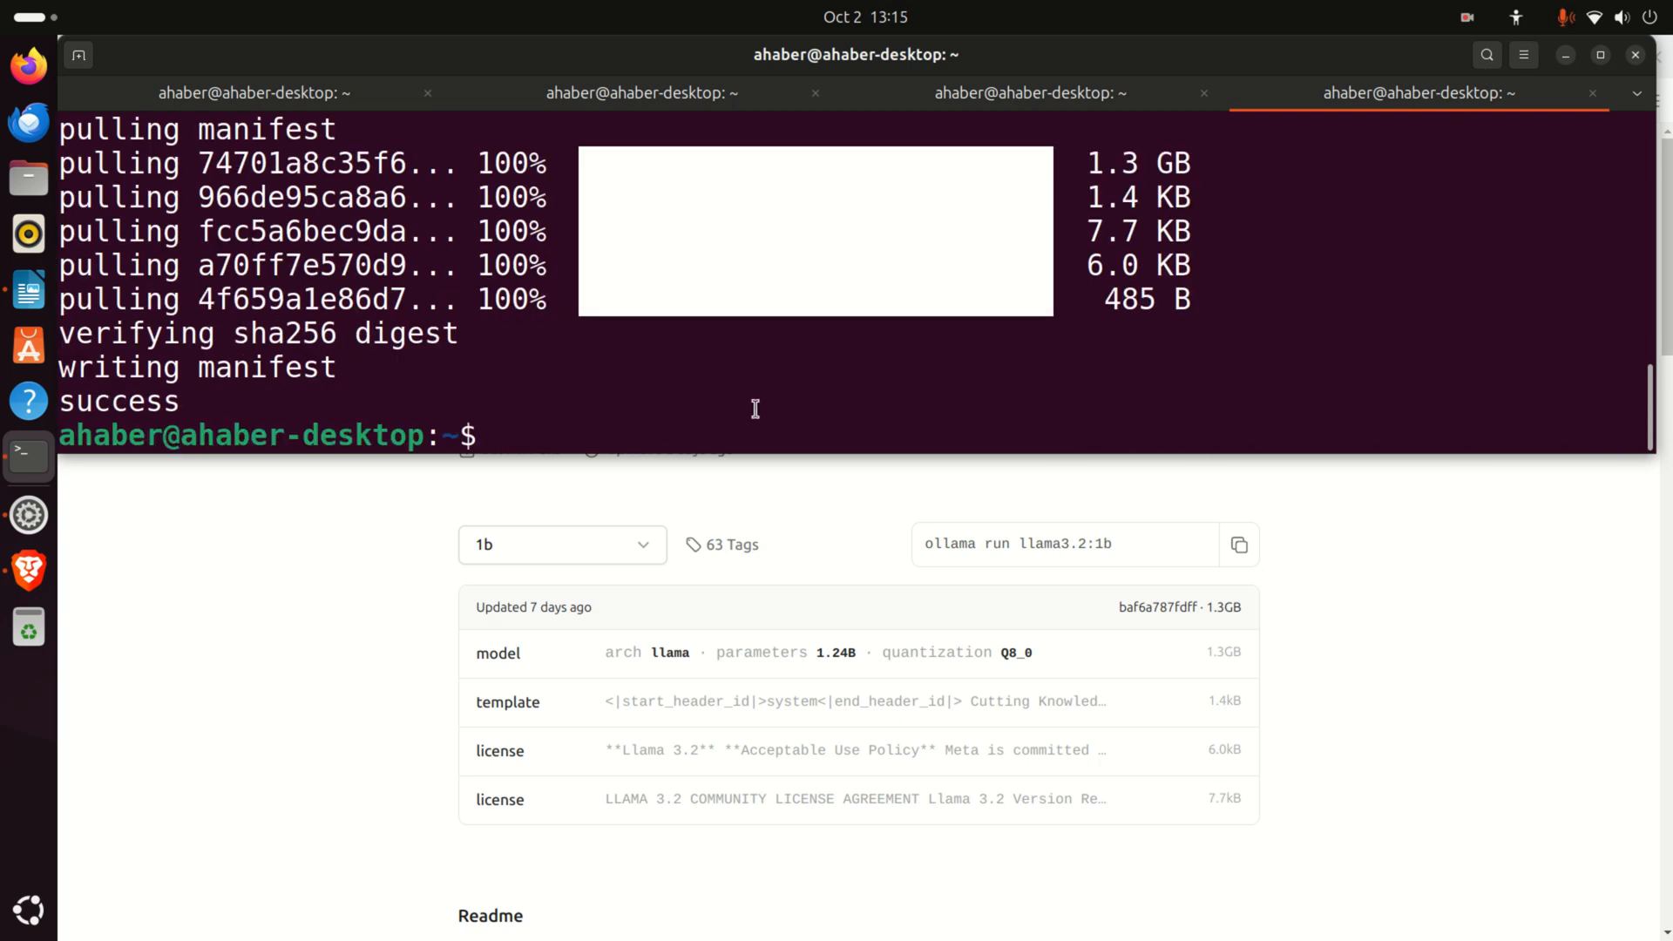
Pull llama3.2:1b until it reports success, then begin typing 'ollama list'
type("lla")
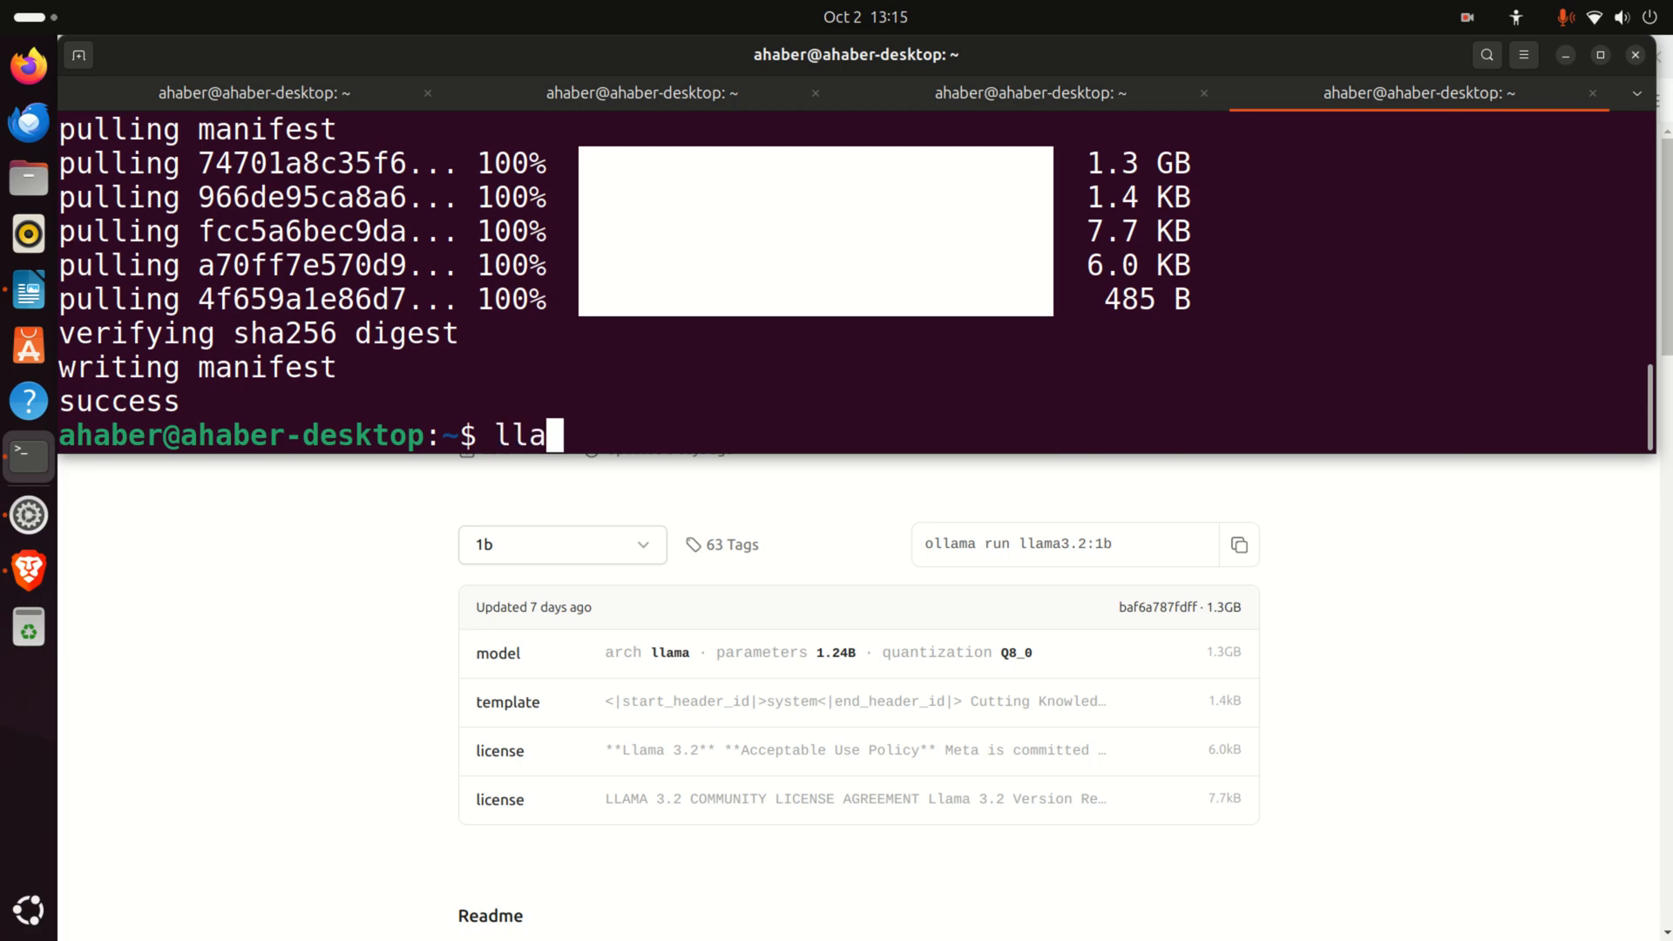
type("ollam")
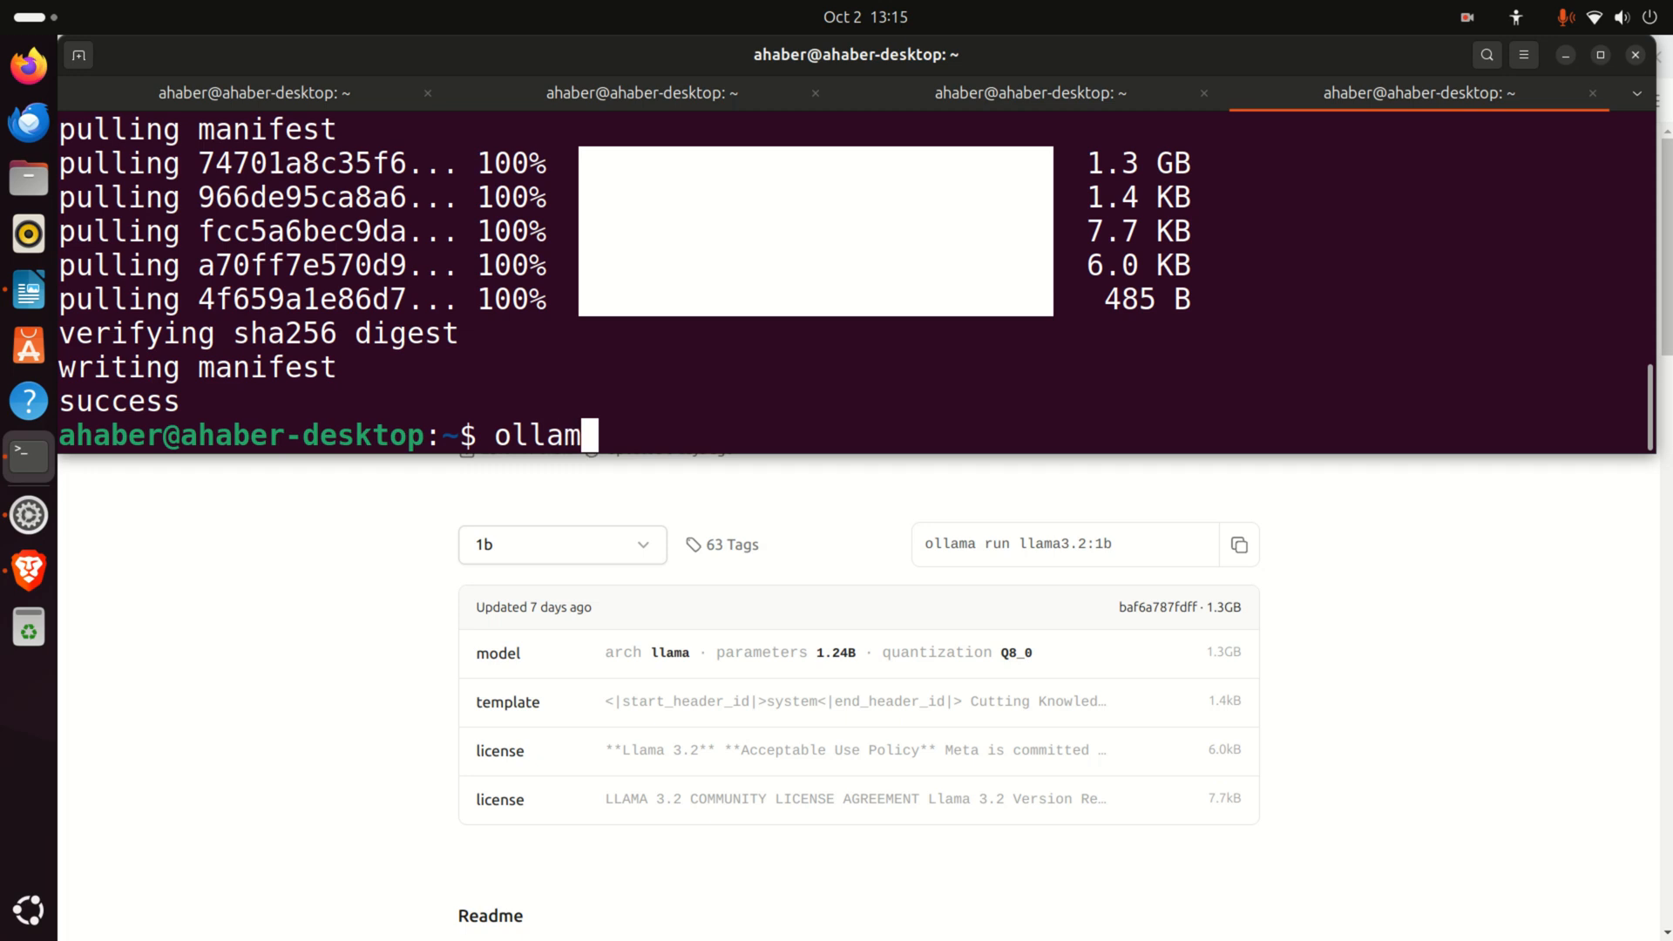
type("lis")
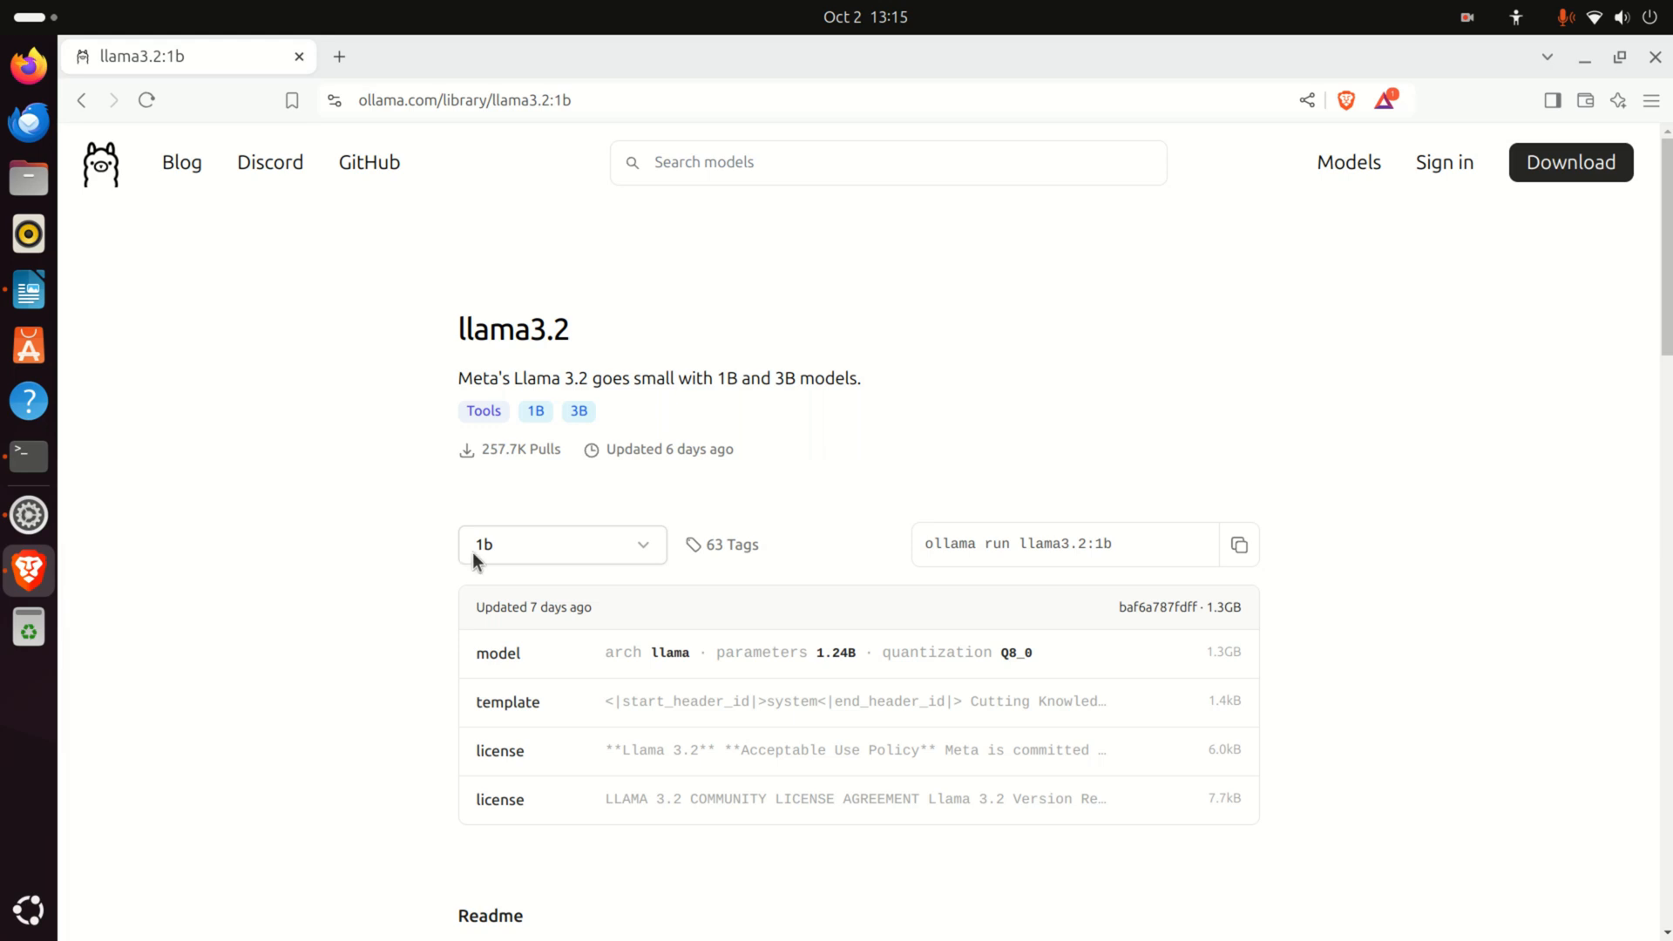
Select the llama3.2 3b variant and enter 'ollama run llama3.2:3b' in the terminal
left_click(561, 544)
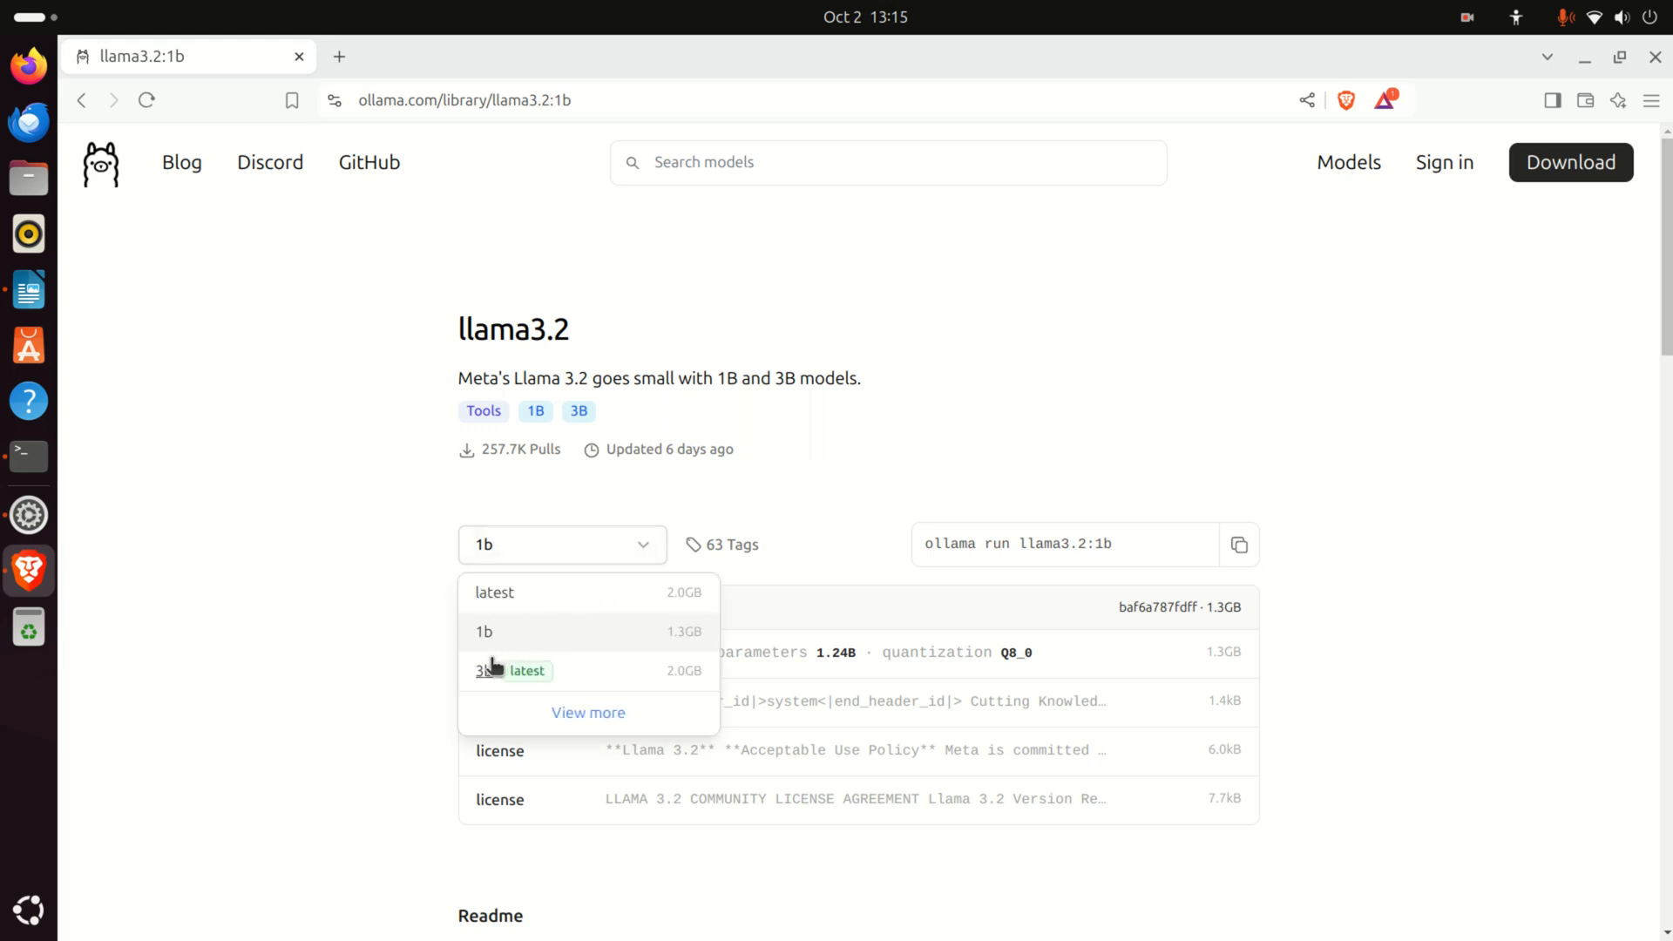
left_click(487, 670)
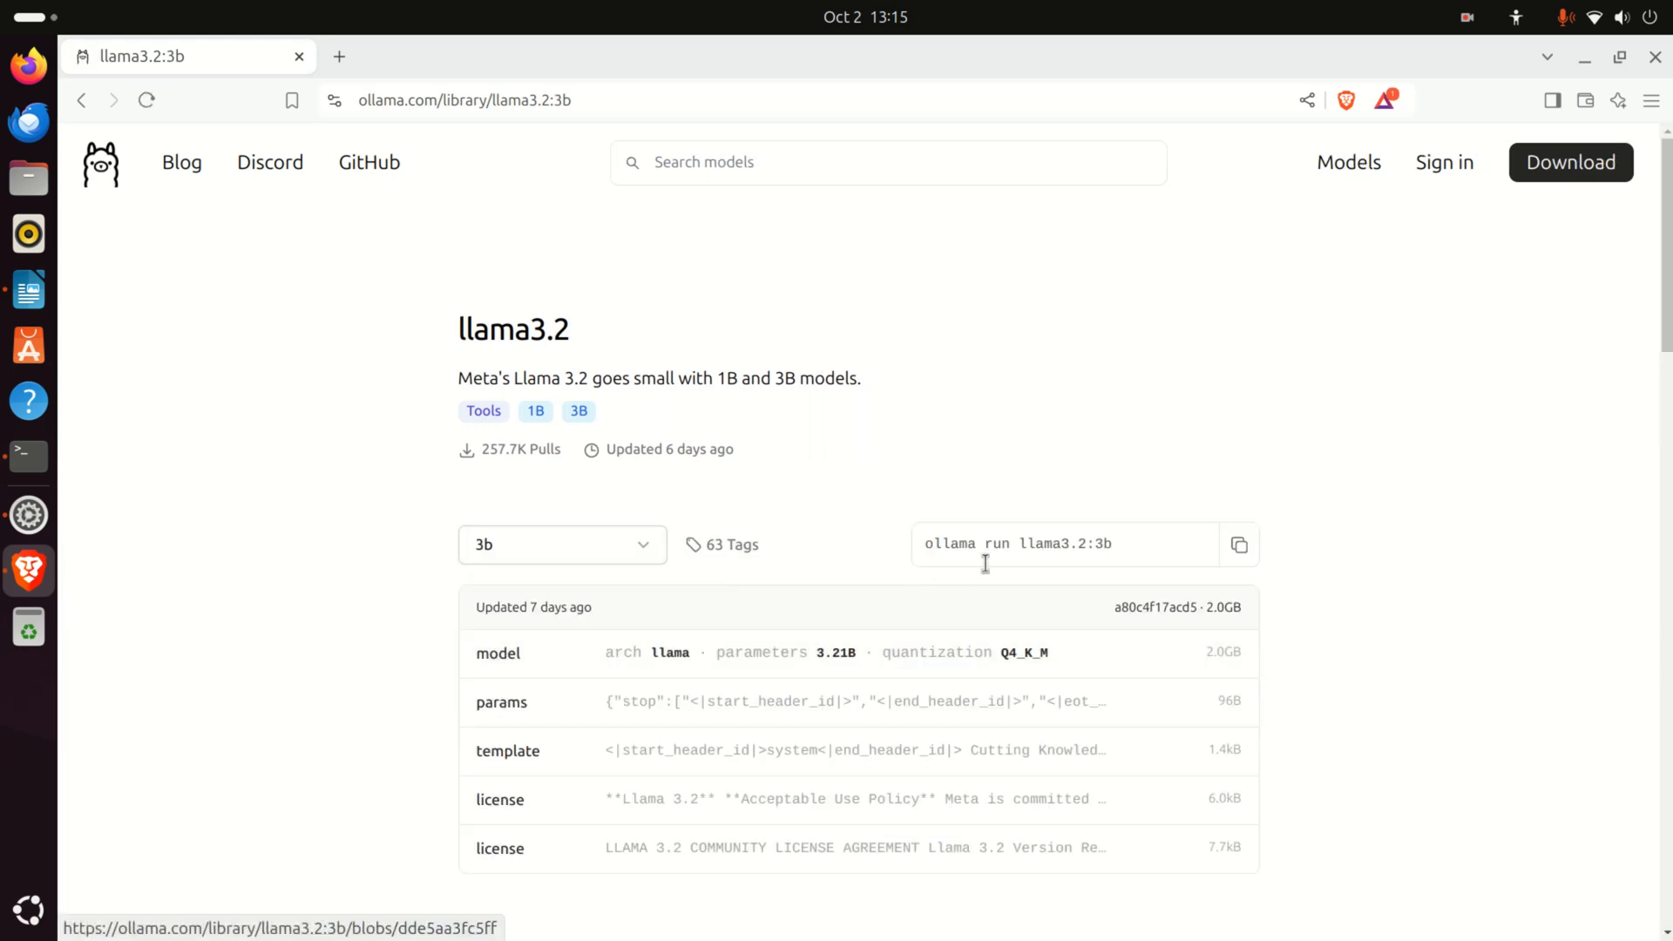
right_click(1013, 543)
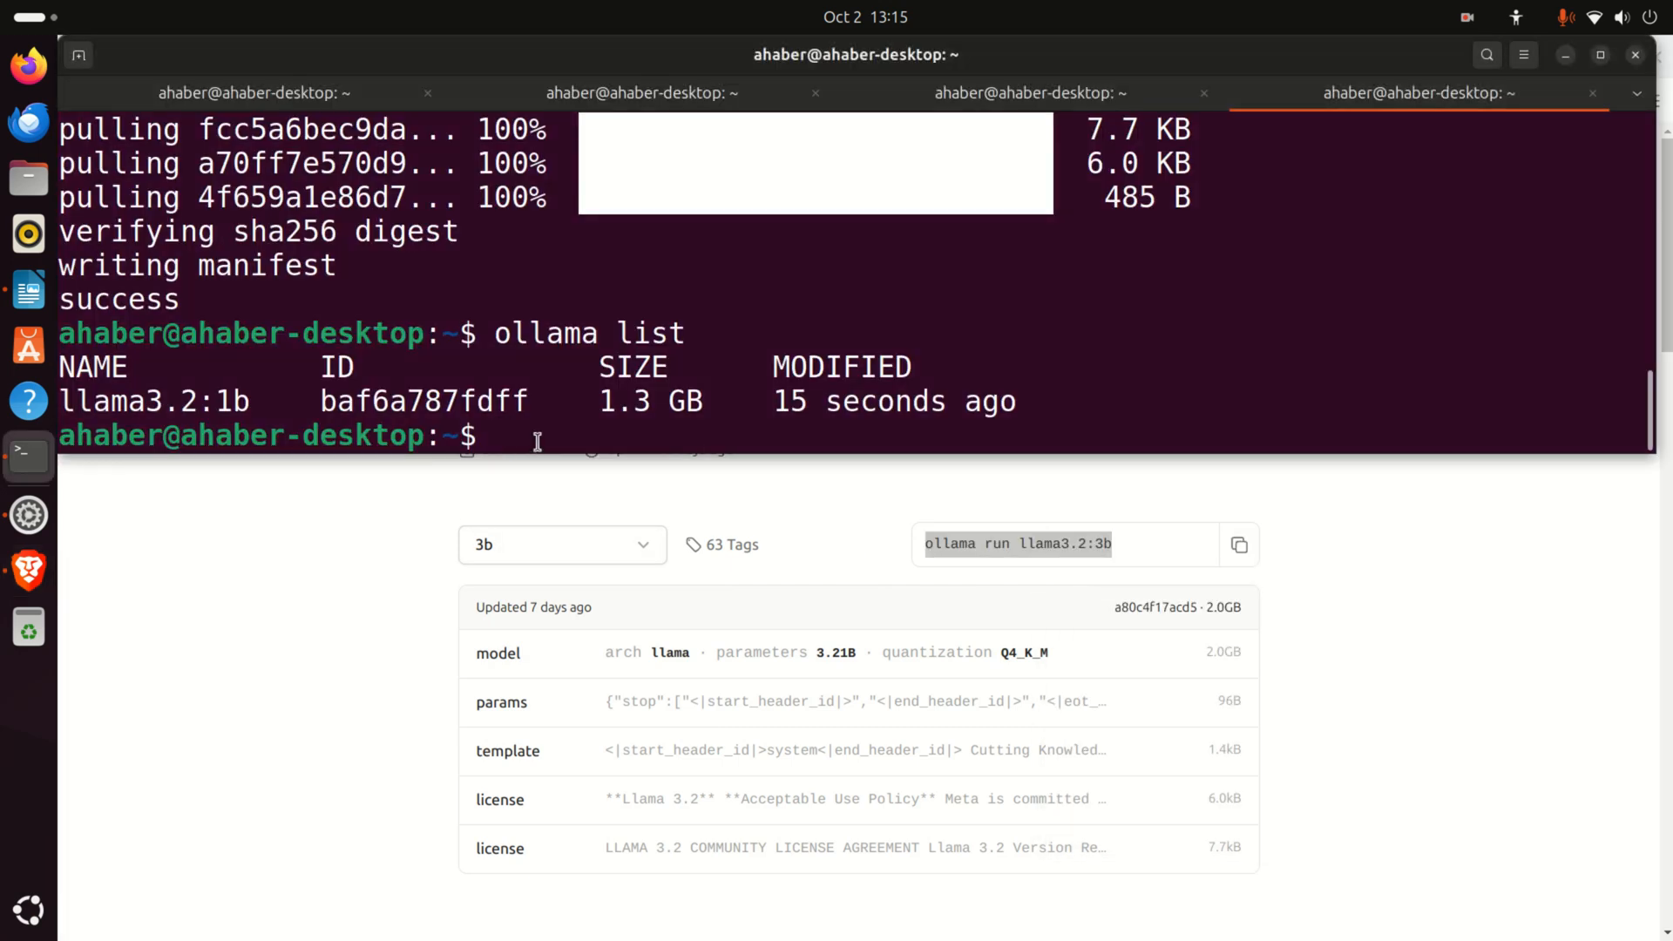
type("ollama run llama3.2:3b")
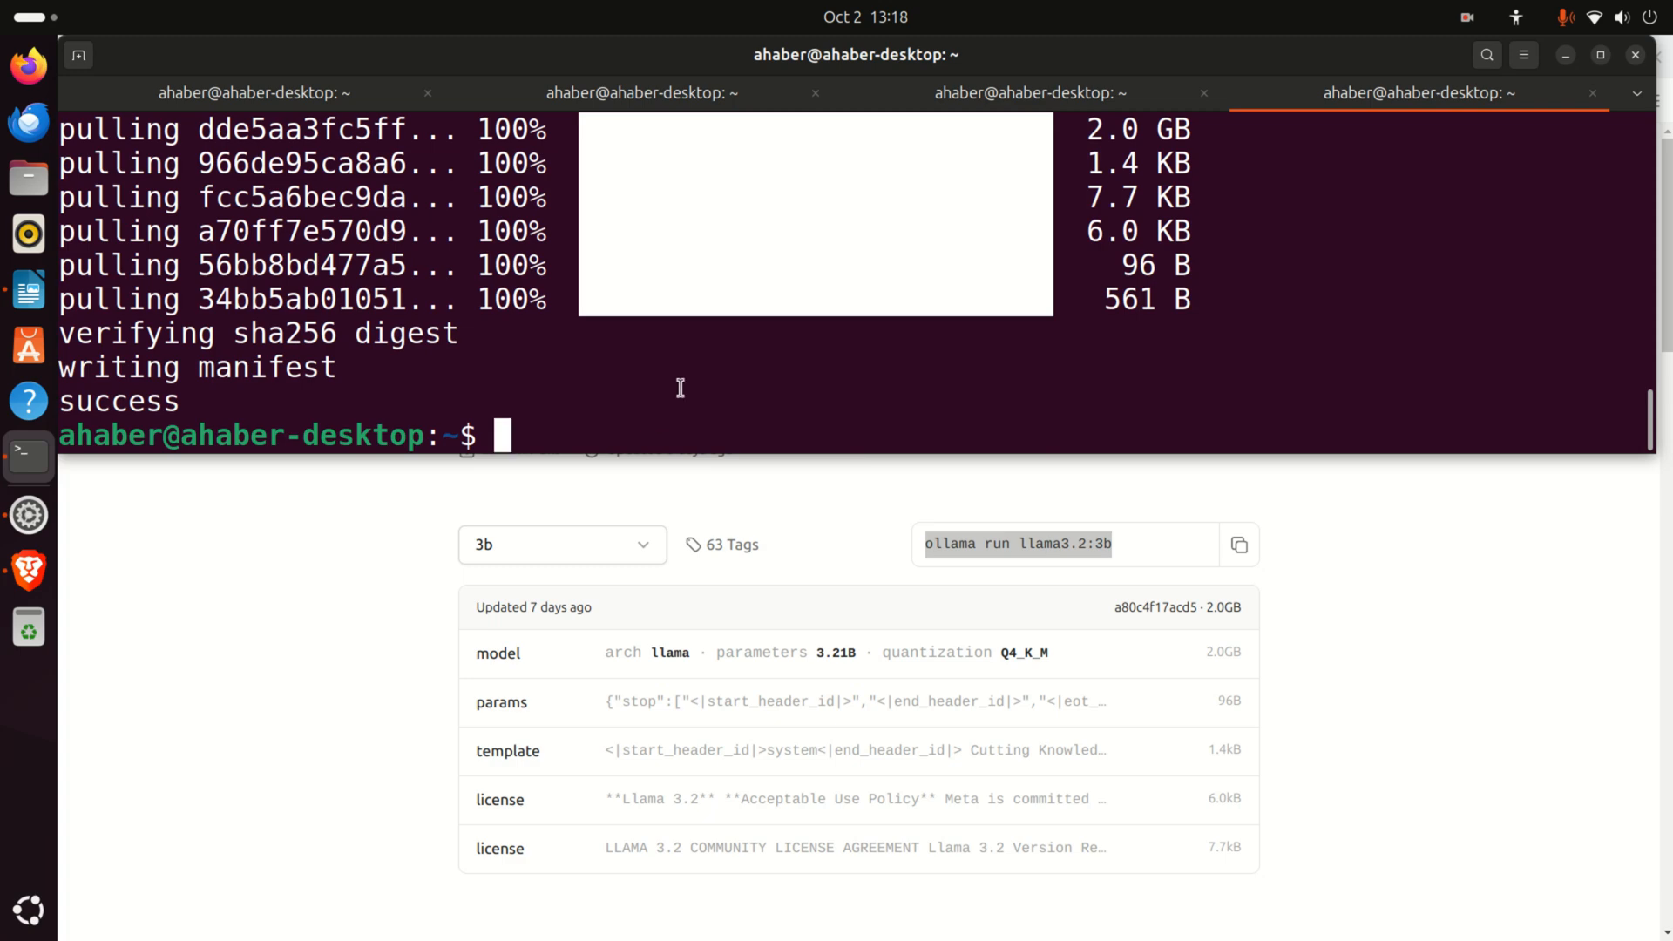
Run 'ollama list' showing llama3.2:3b and llama3.2:1b, then begin typing 'ollama run'
type("ollama")
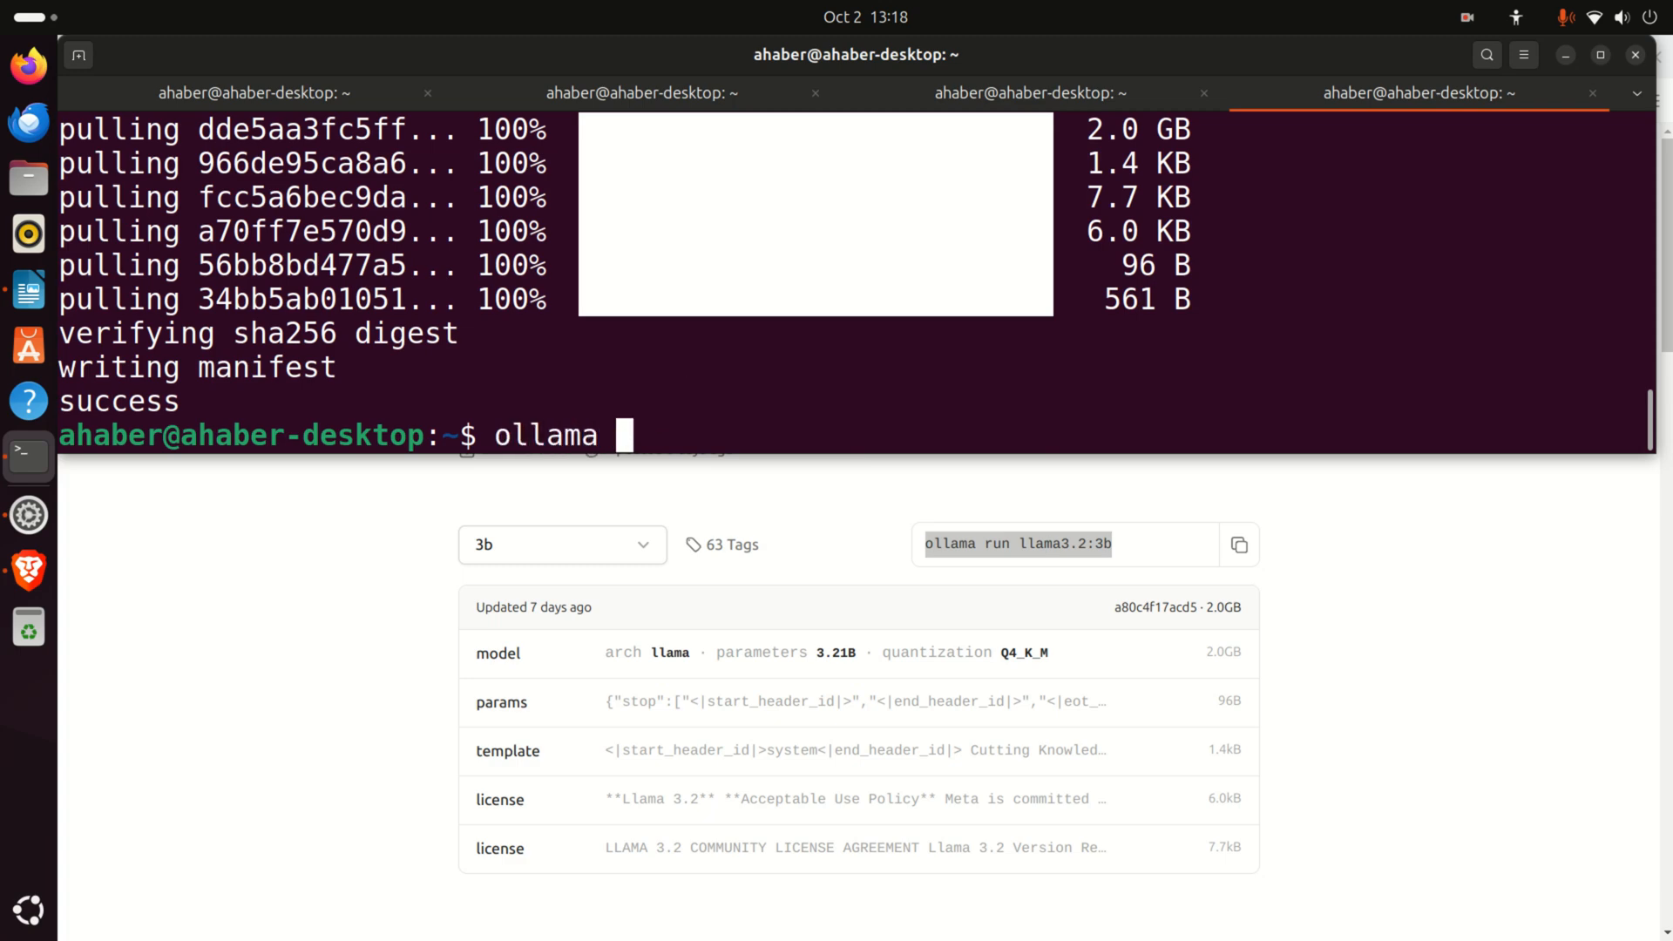
key("Return")
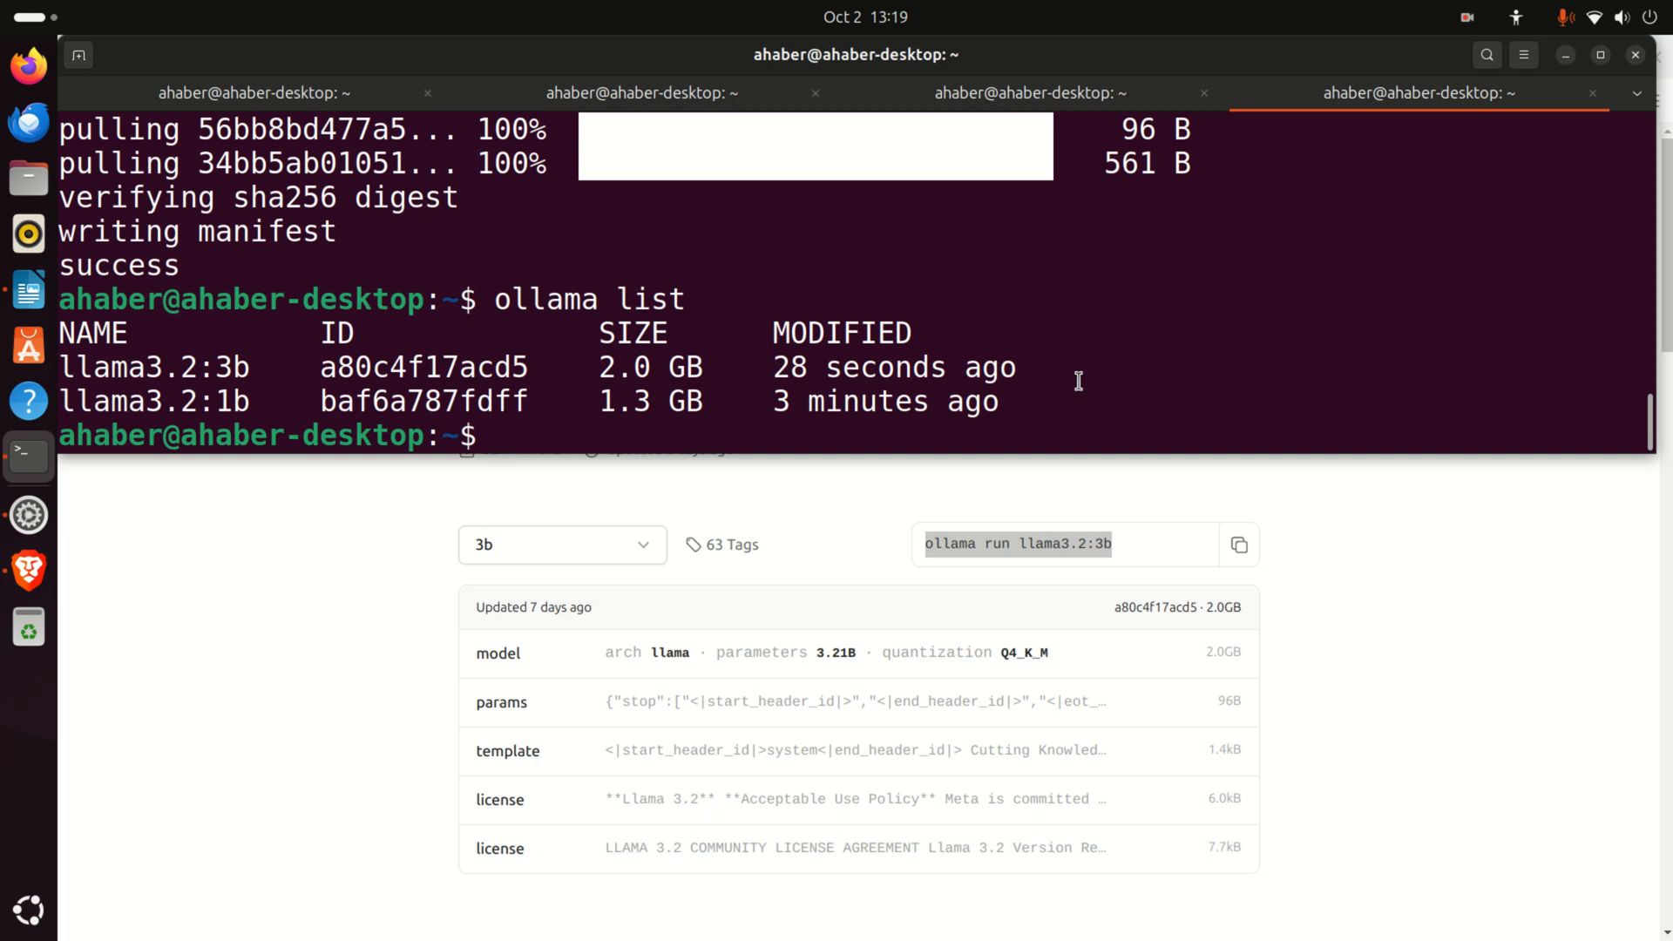
type("ollama run")
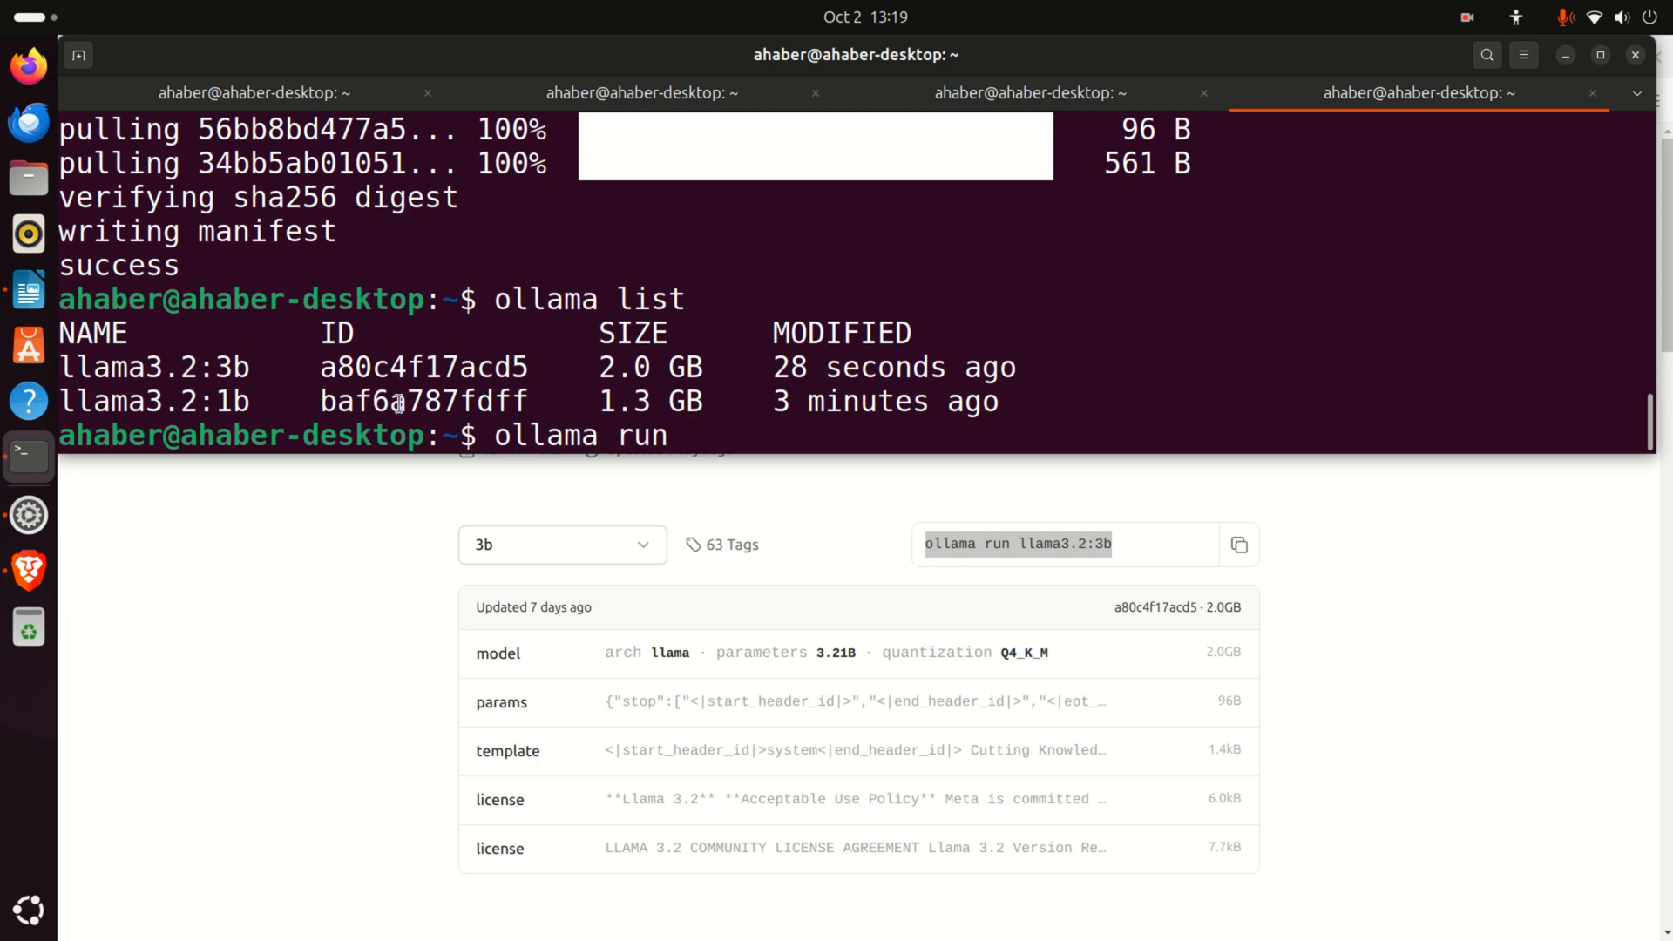
Run llama3.2:1b and ask 'How to solve a quadratic equation'
double_click(138, 401)
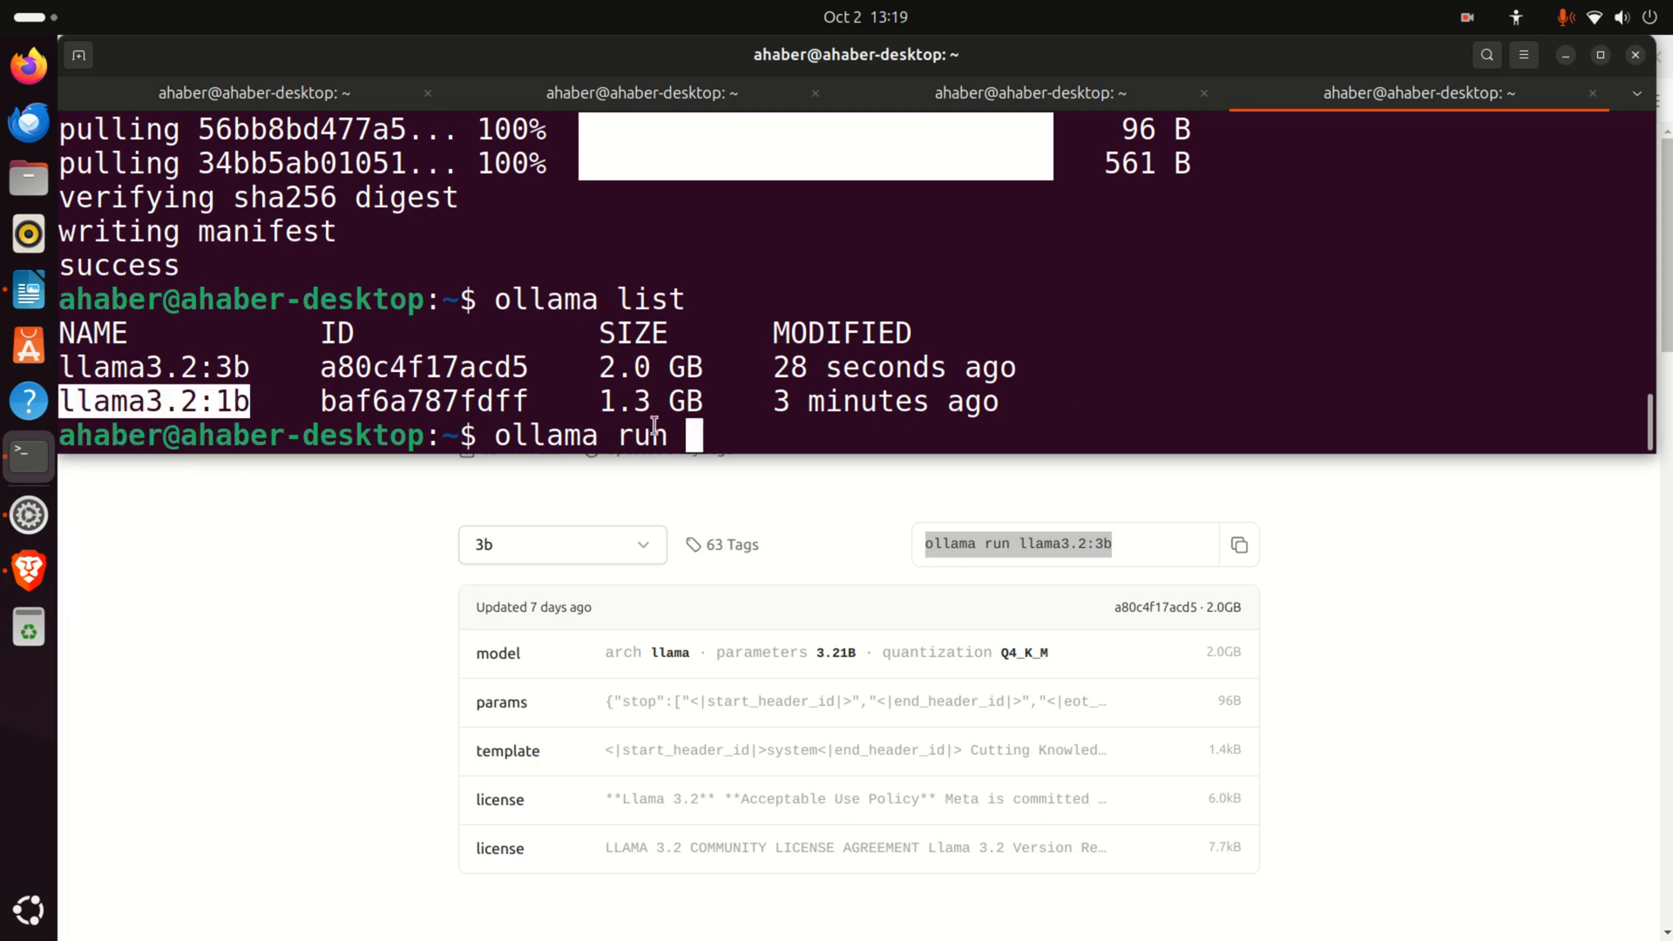
type("llama3.2:1b")
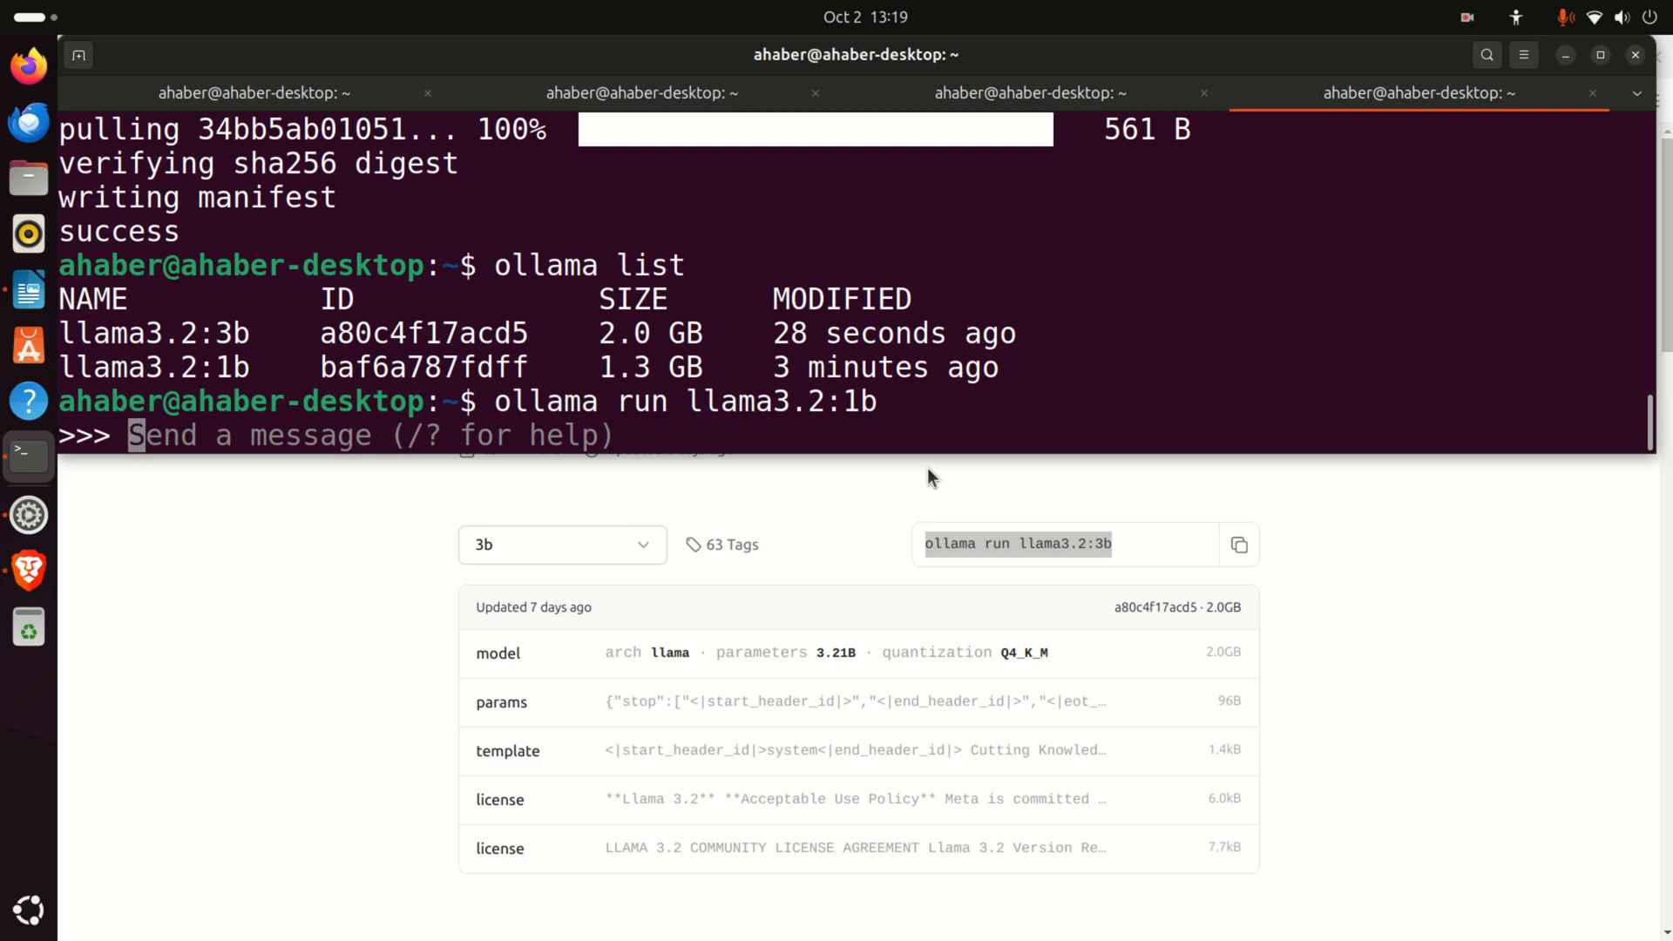
type("H")
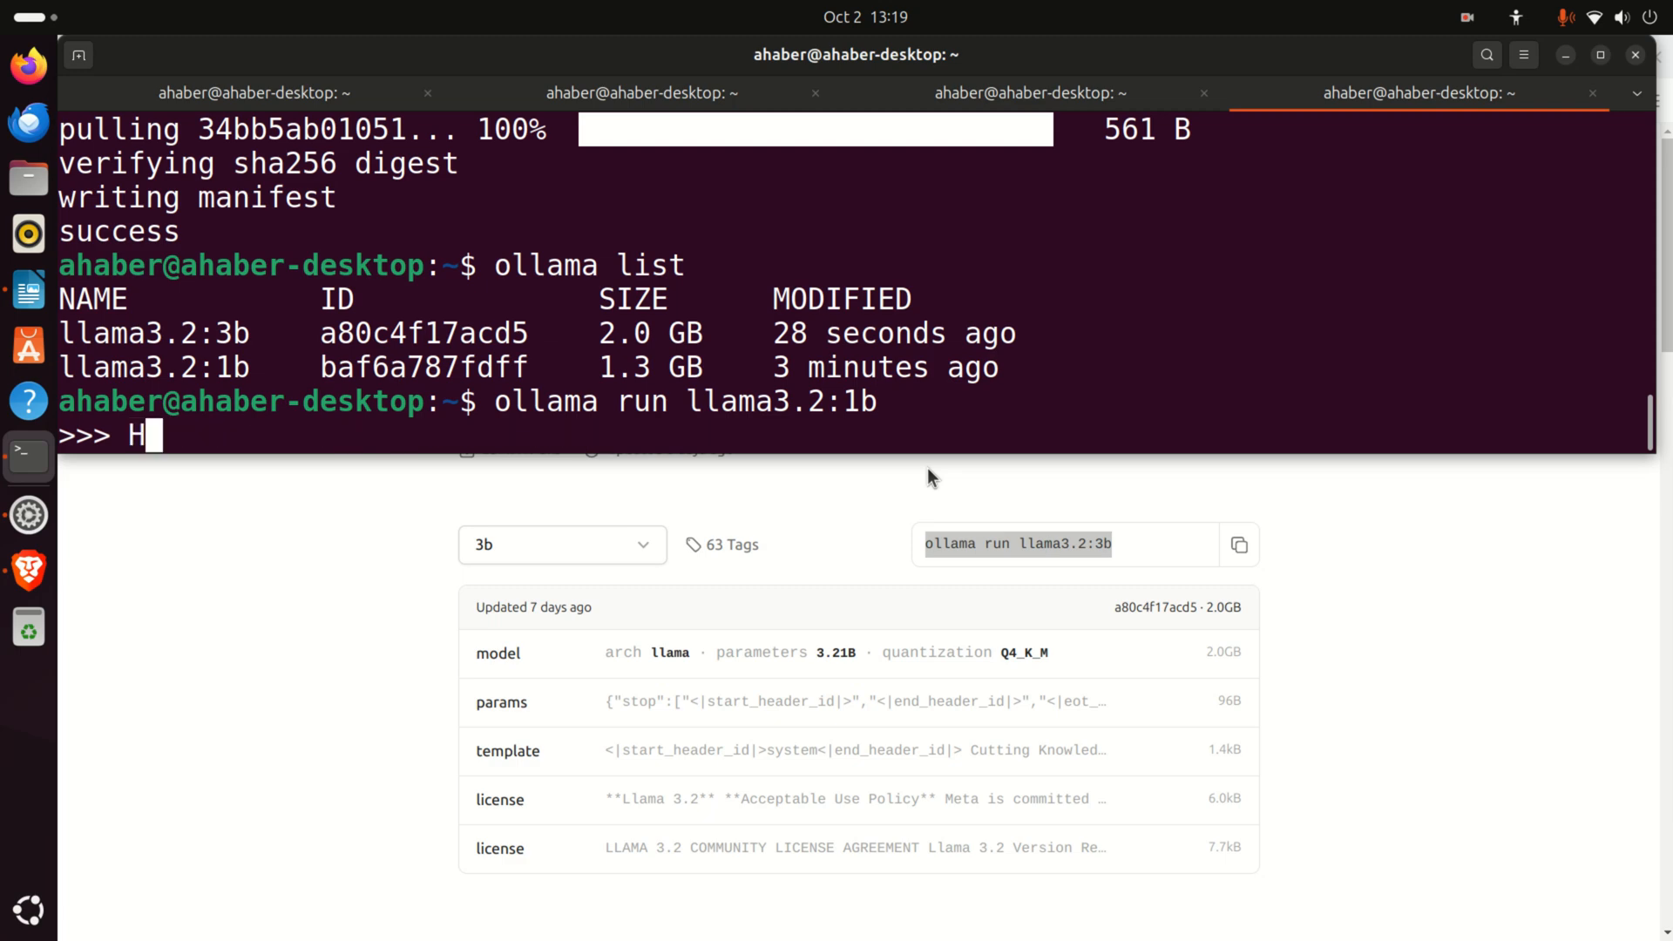
type("ow to solve a")
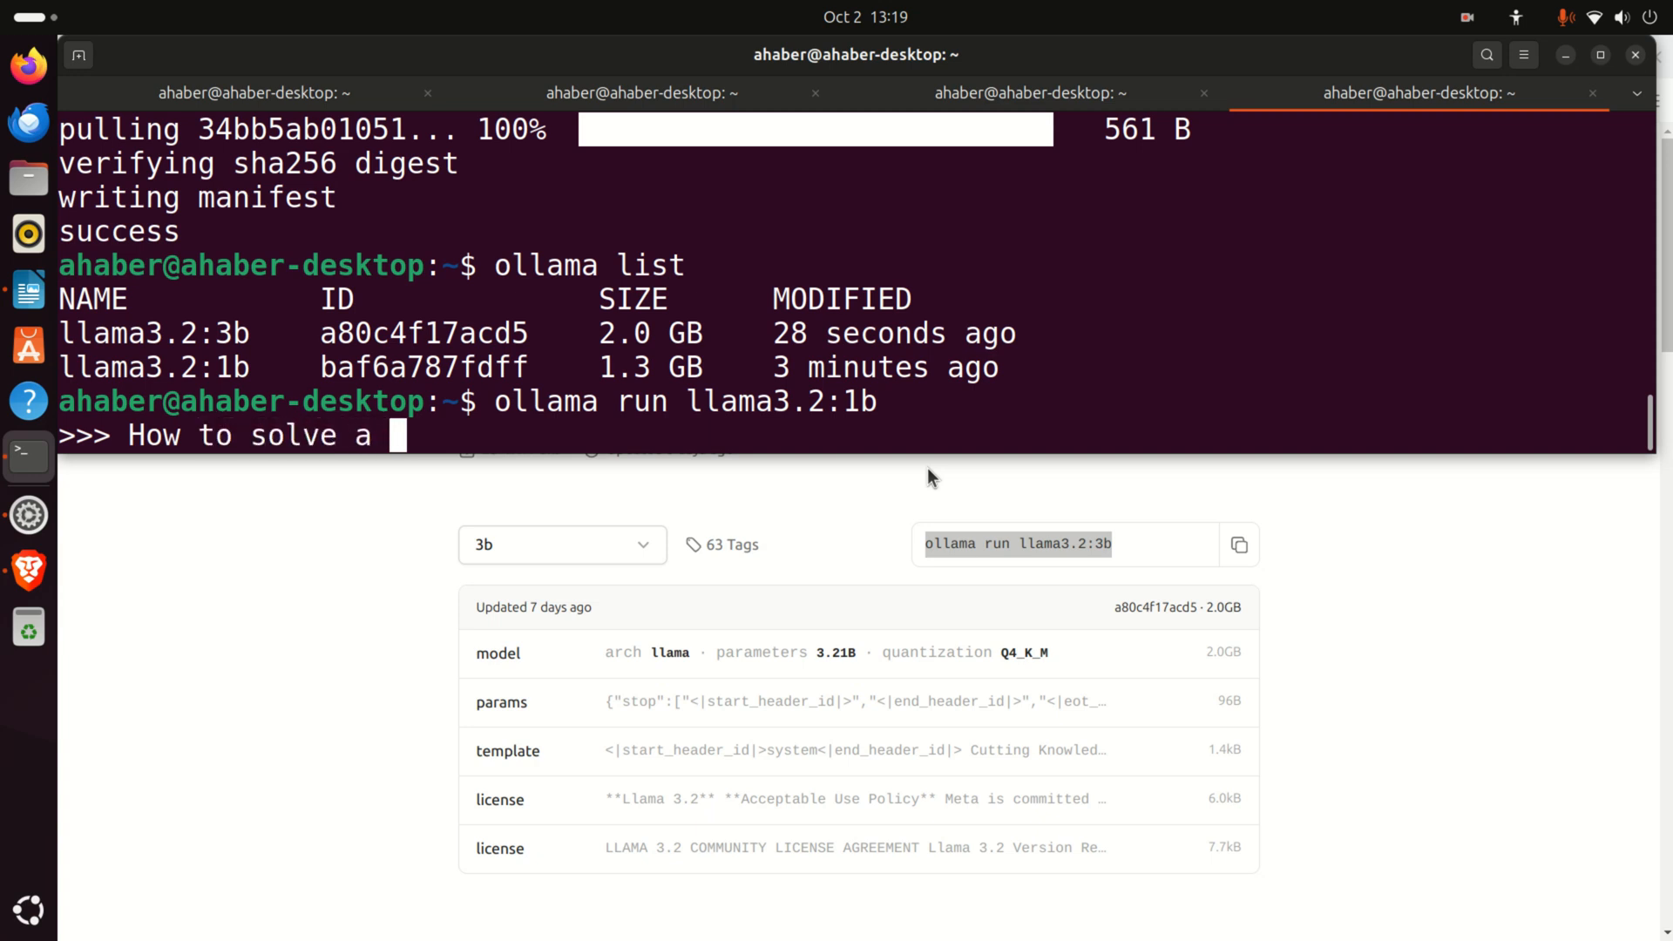
type("quadra")
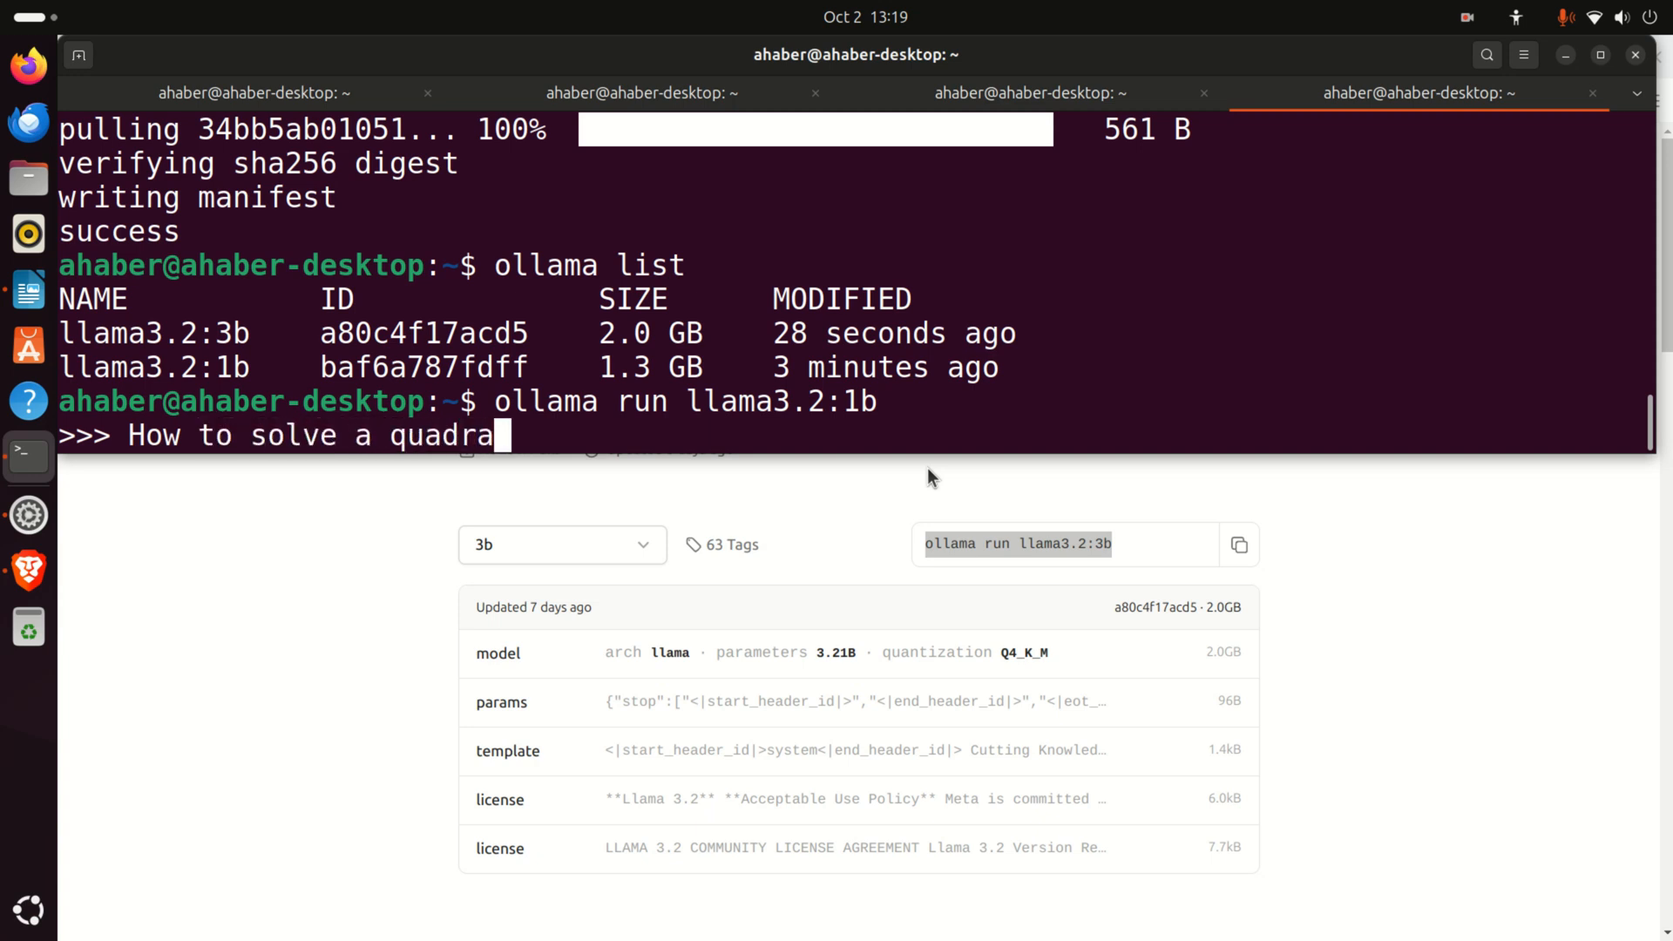
type("tic equation?")
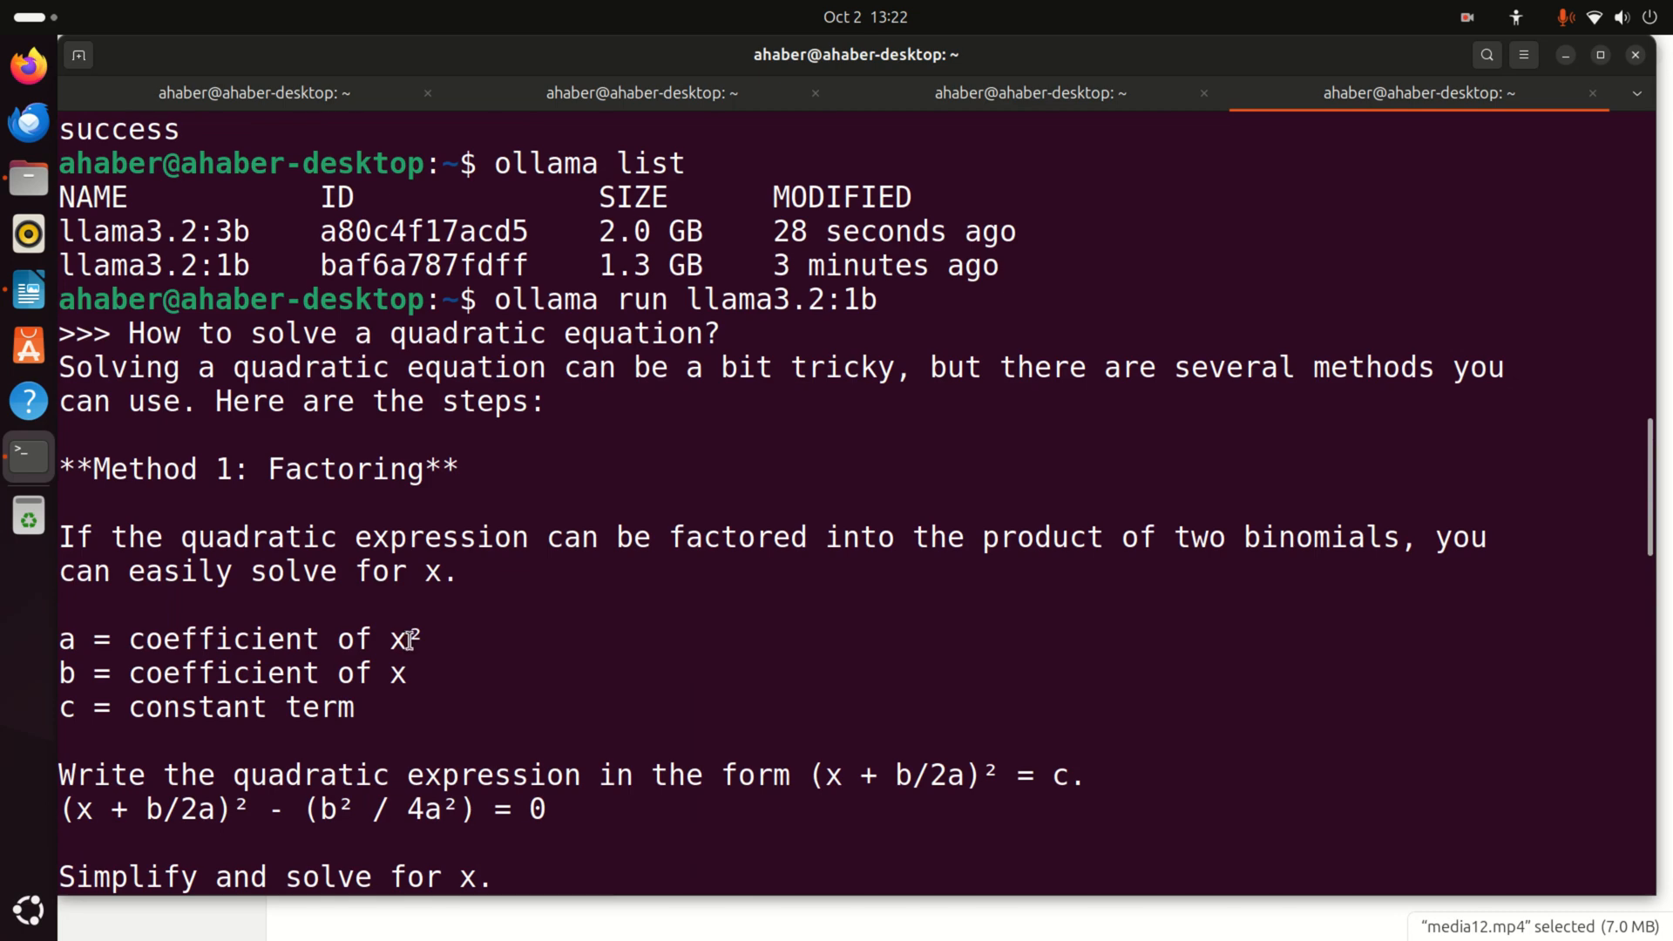
mouse_move(352, 515)
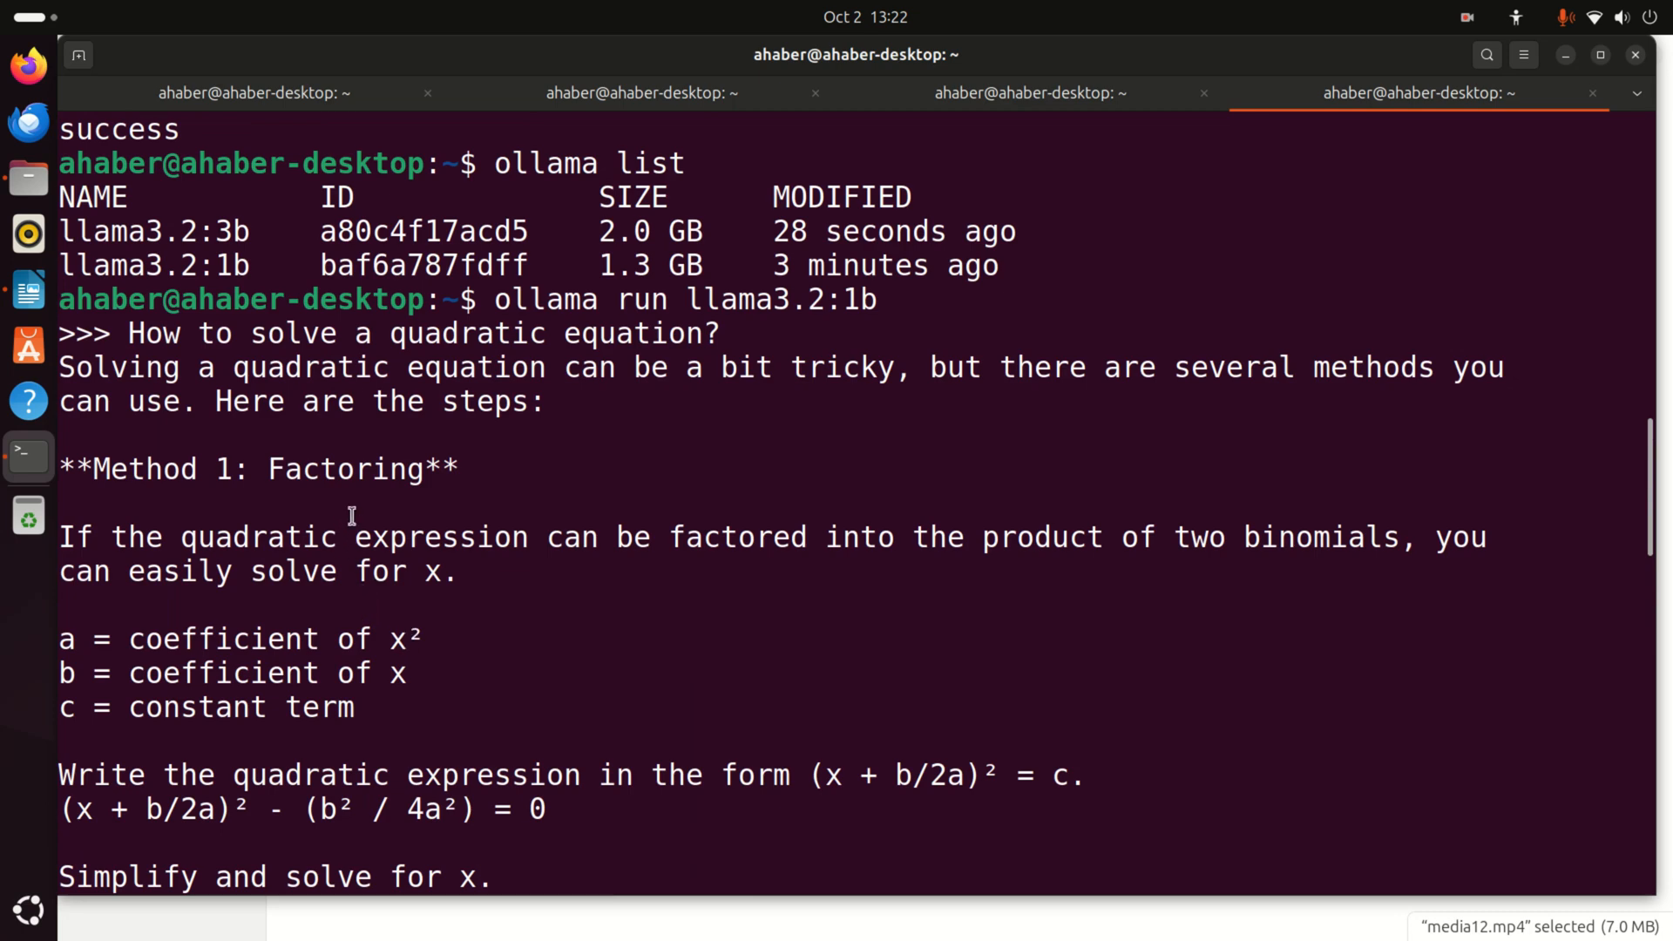
Scroll through the llama3.2:1b answer on quadratic equations until the >>> prompt returns
scroll("down", 3)
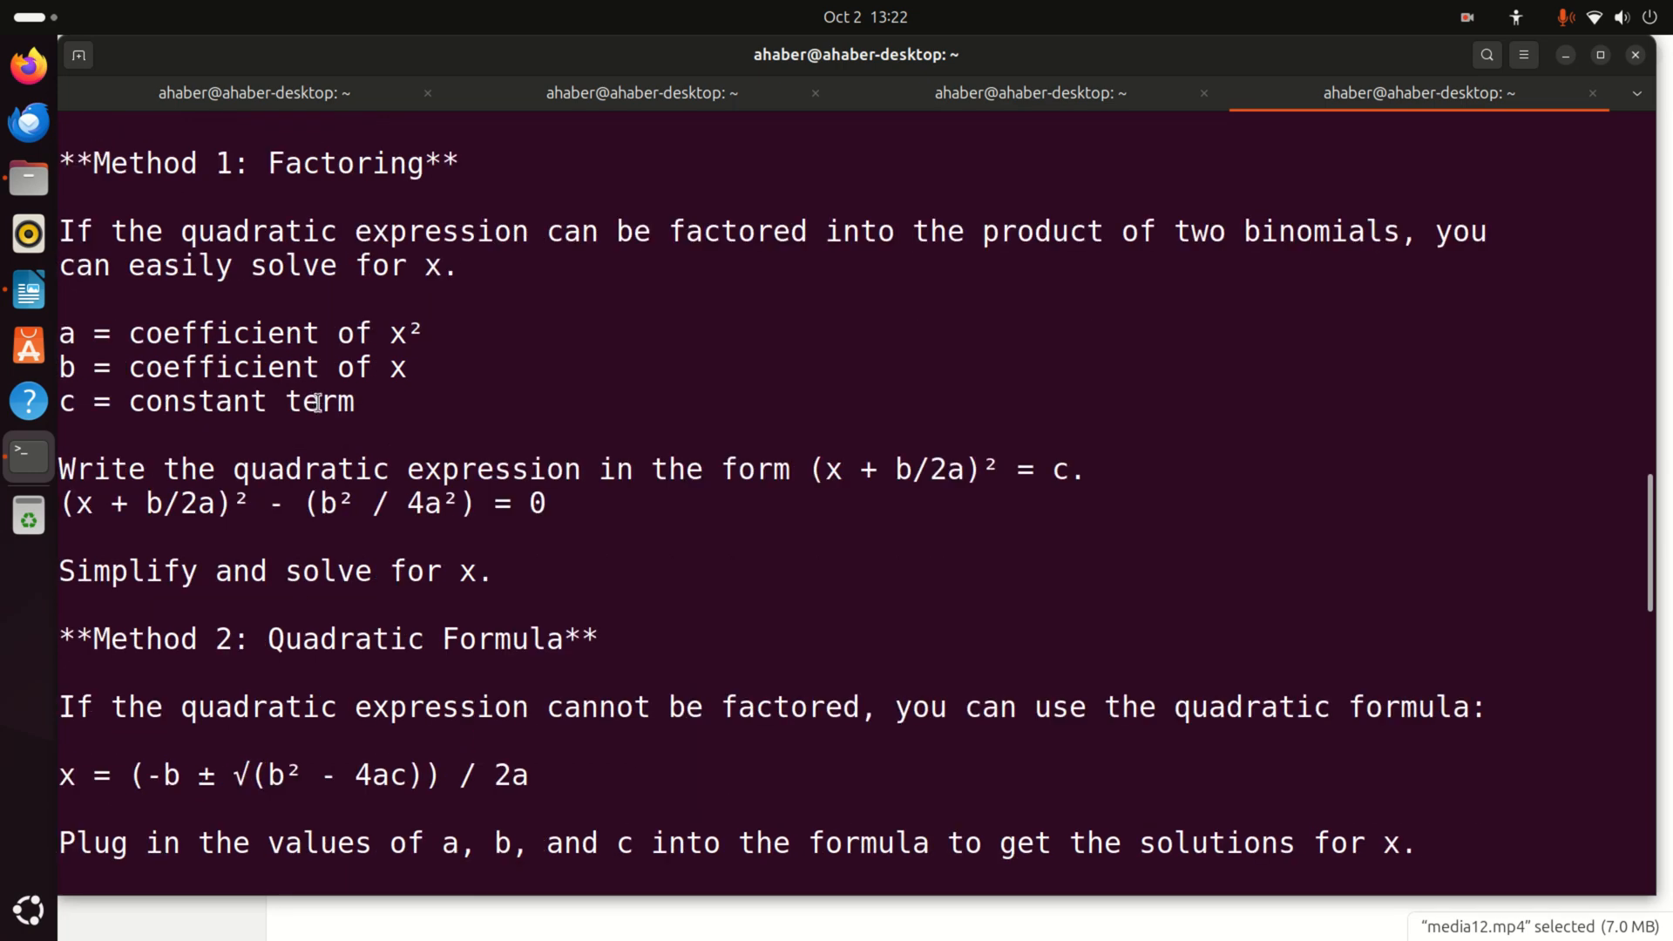
scroll("down", 3)
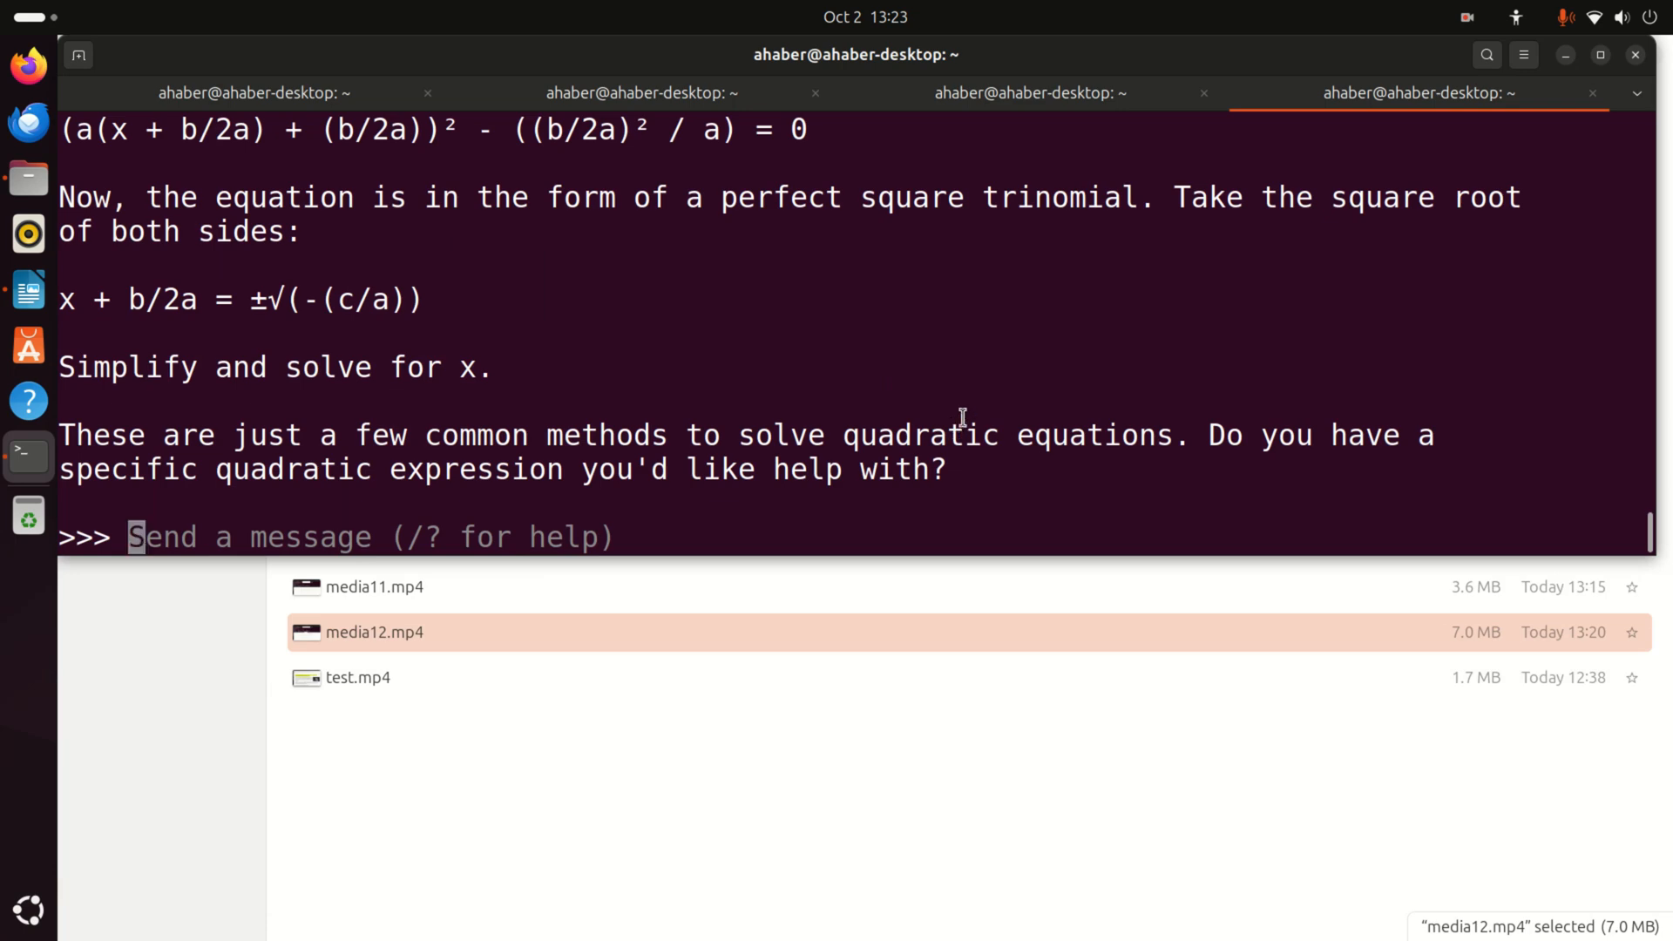
Exit the chat with /bye and list the installed models
type("/bye")
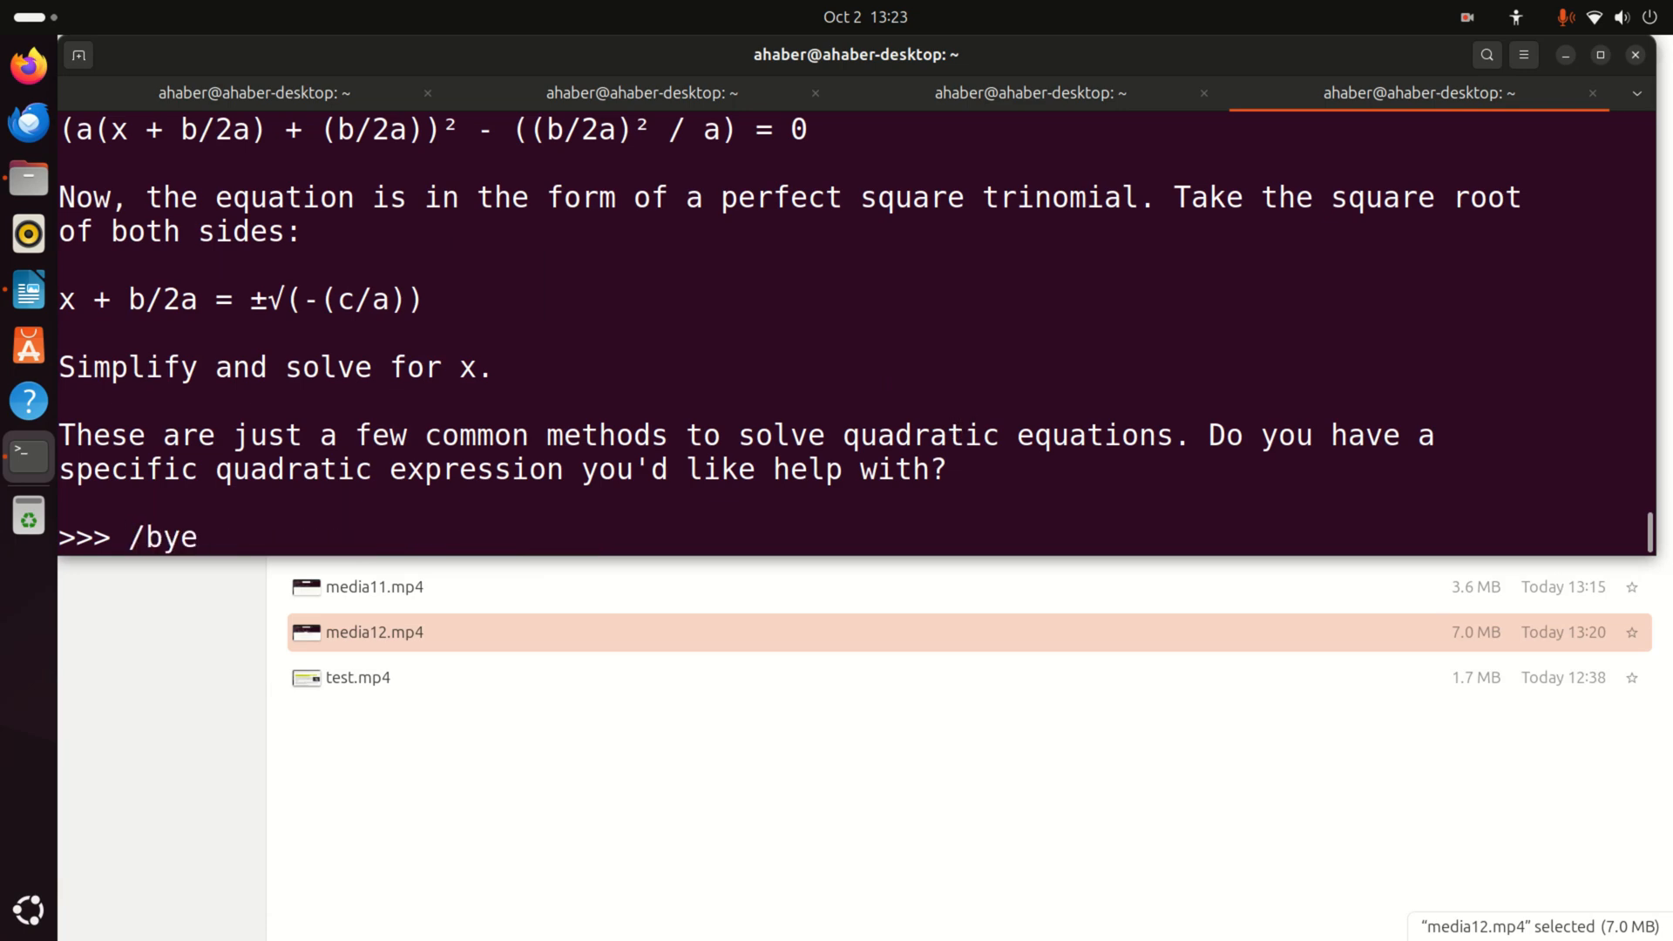
key("Return")
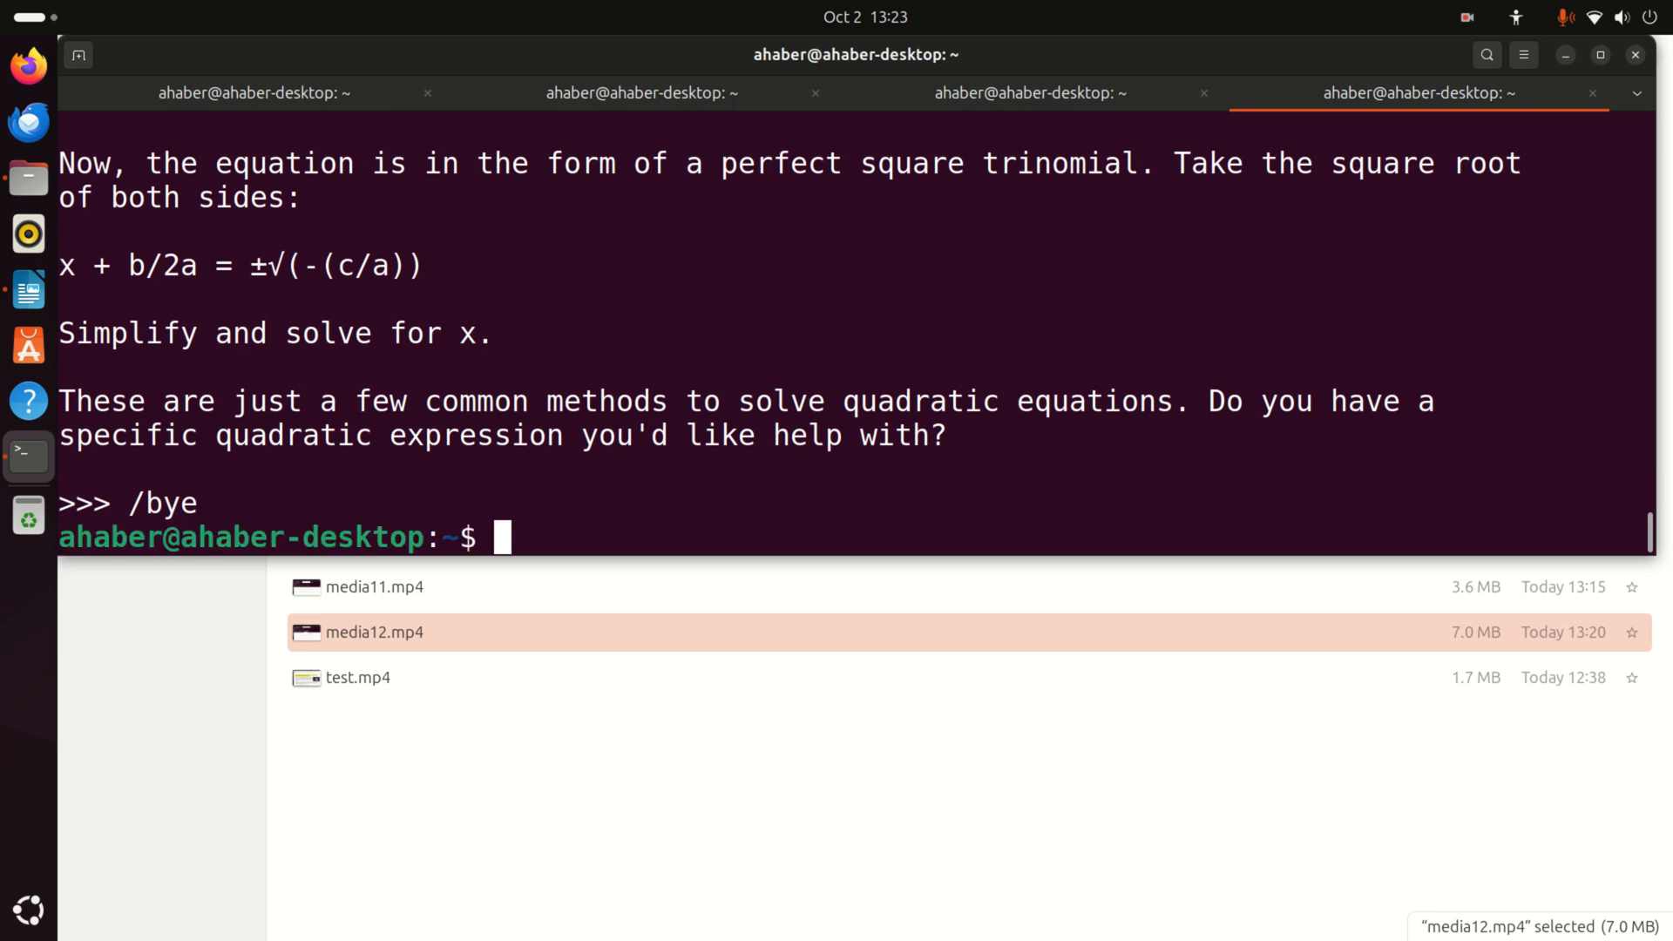
type("ollama list")
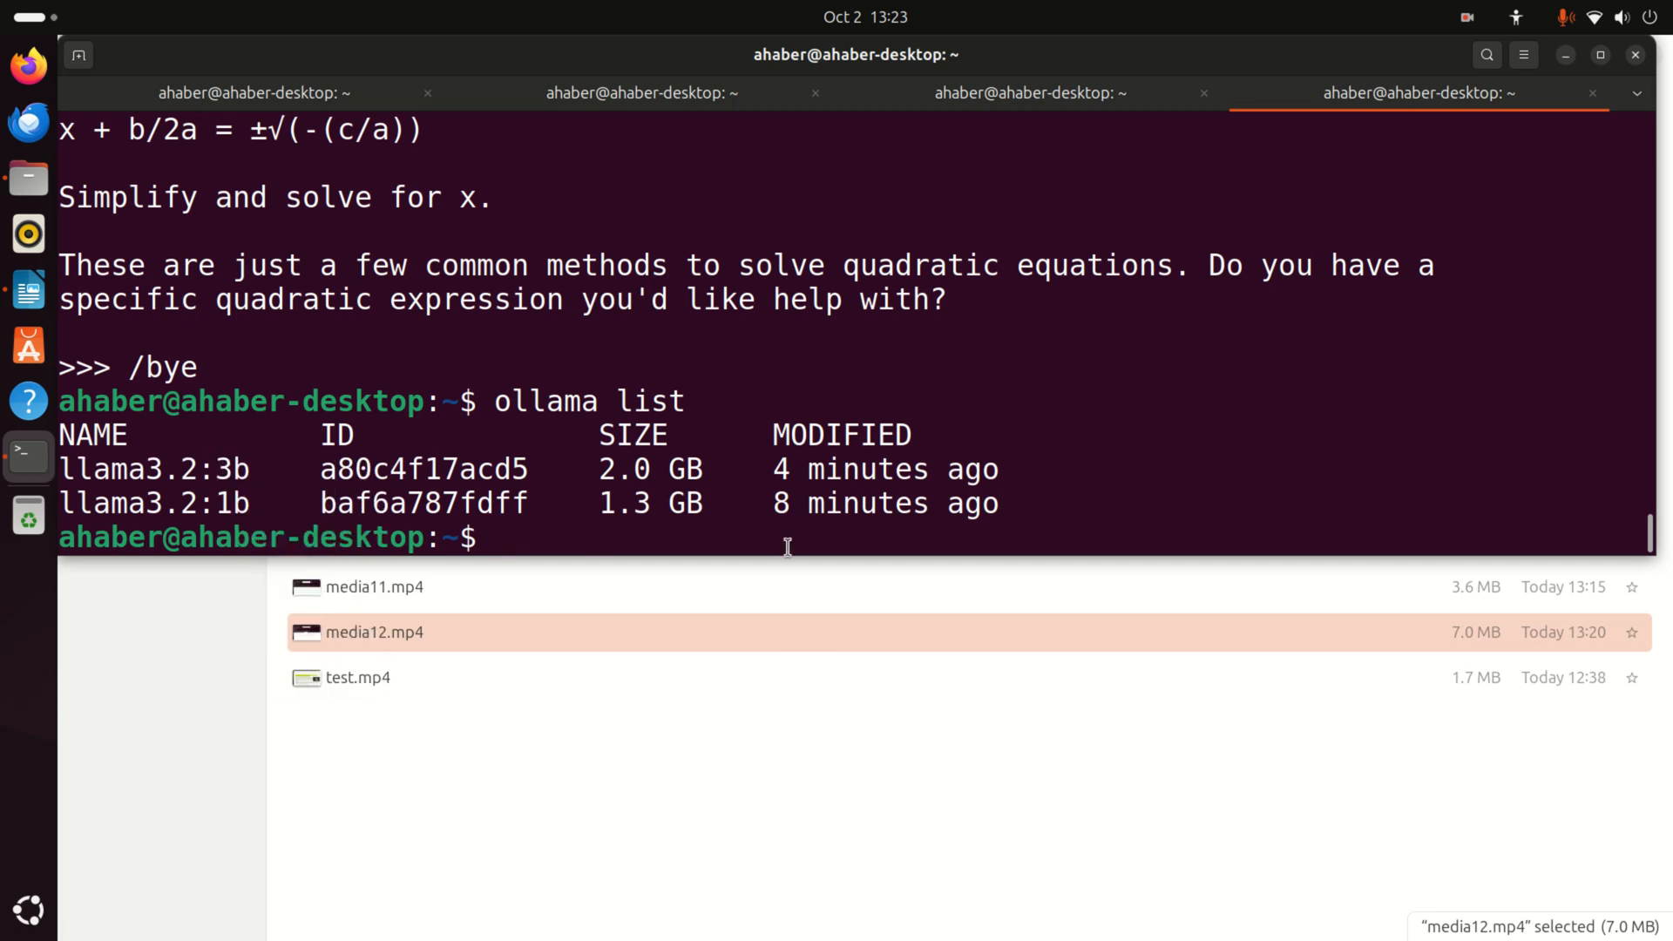
Start a chat with the llama3.2:3b model using 'ollama run llama3.2:3b'
type("ollama run llama3.2:1b")
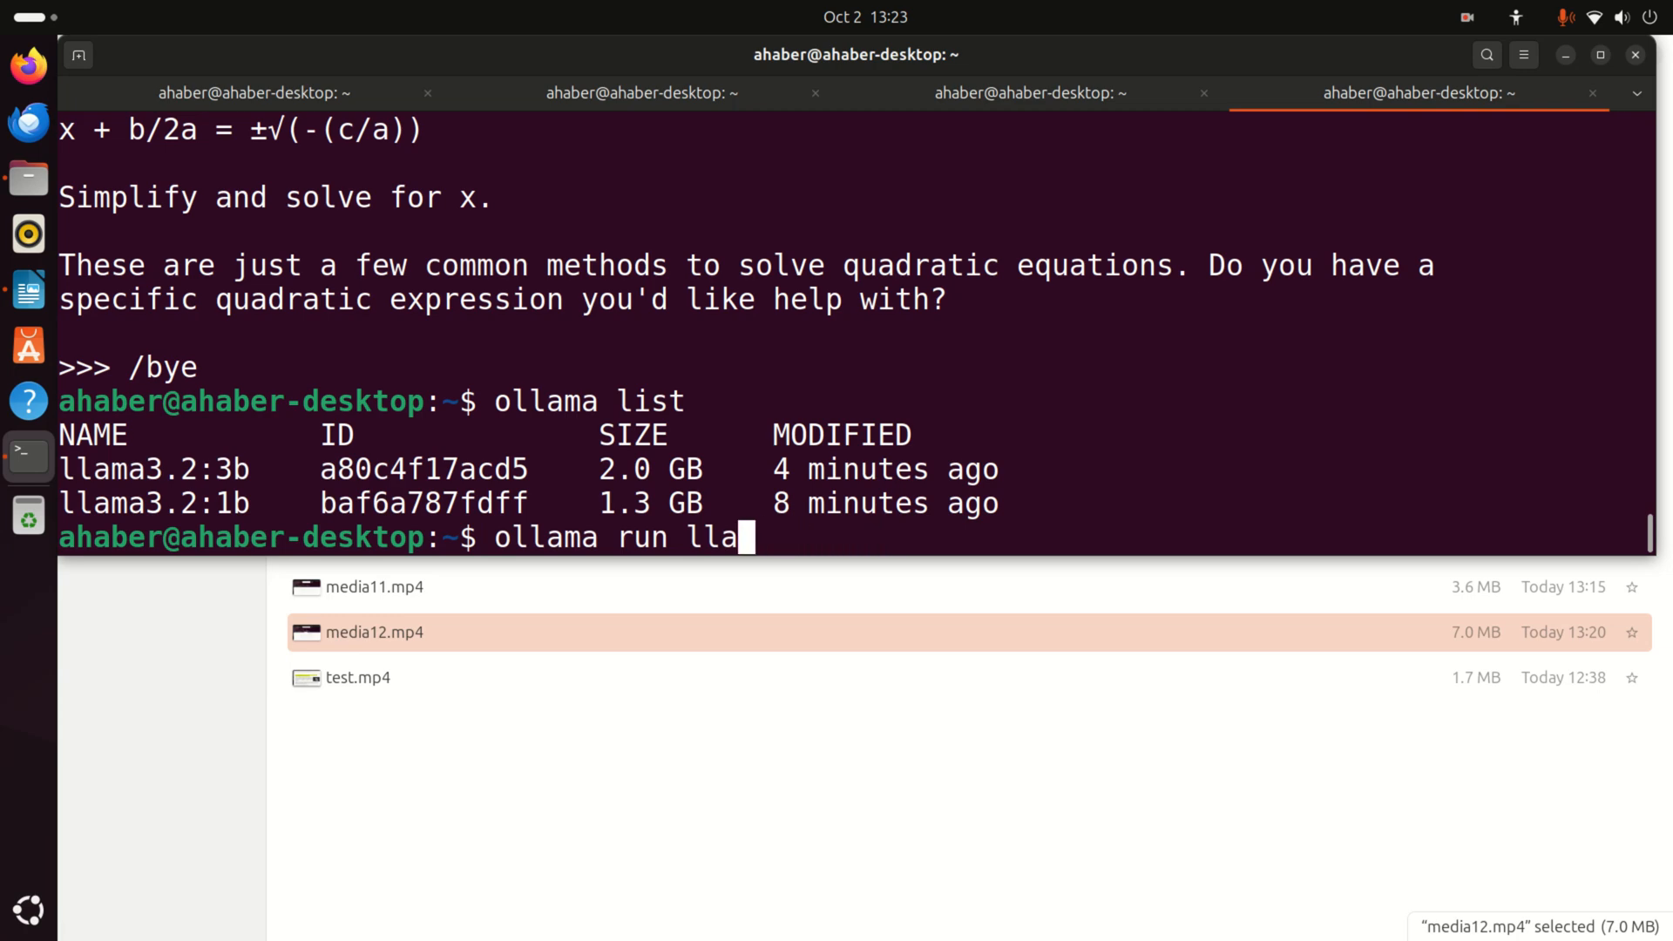
key("BackSpace")
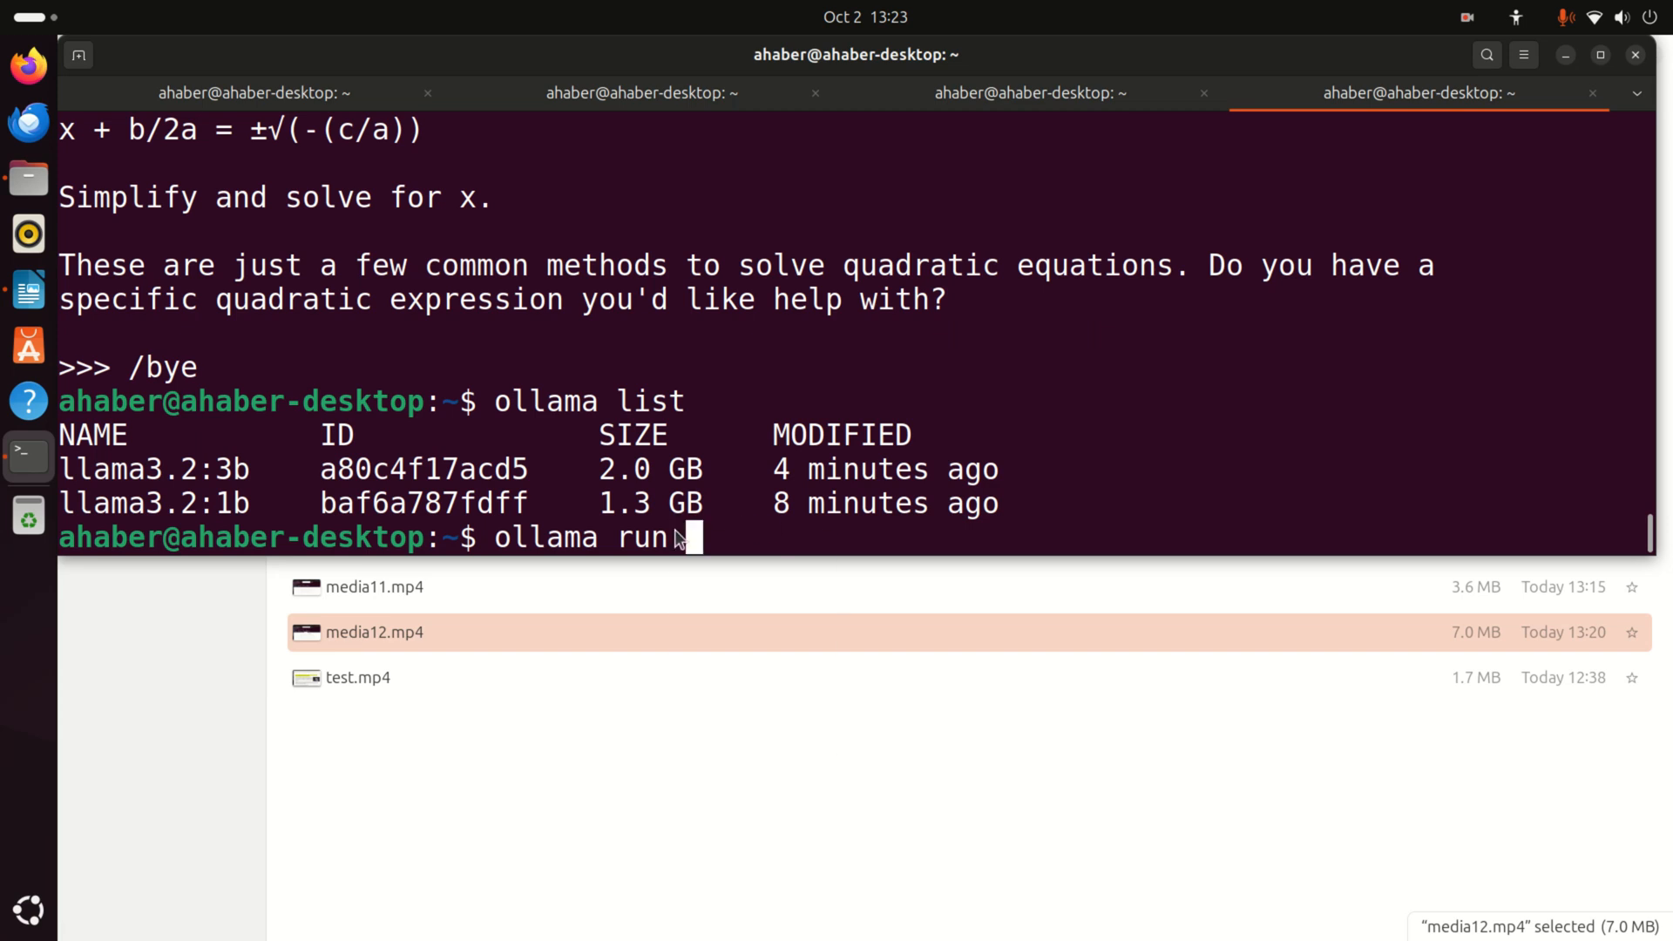
type("llama3.2:3b")
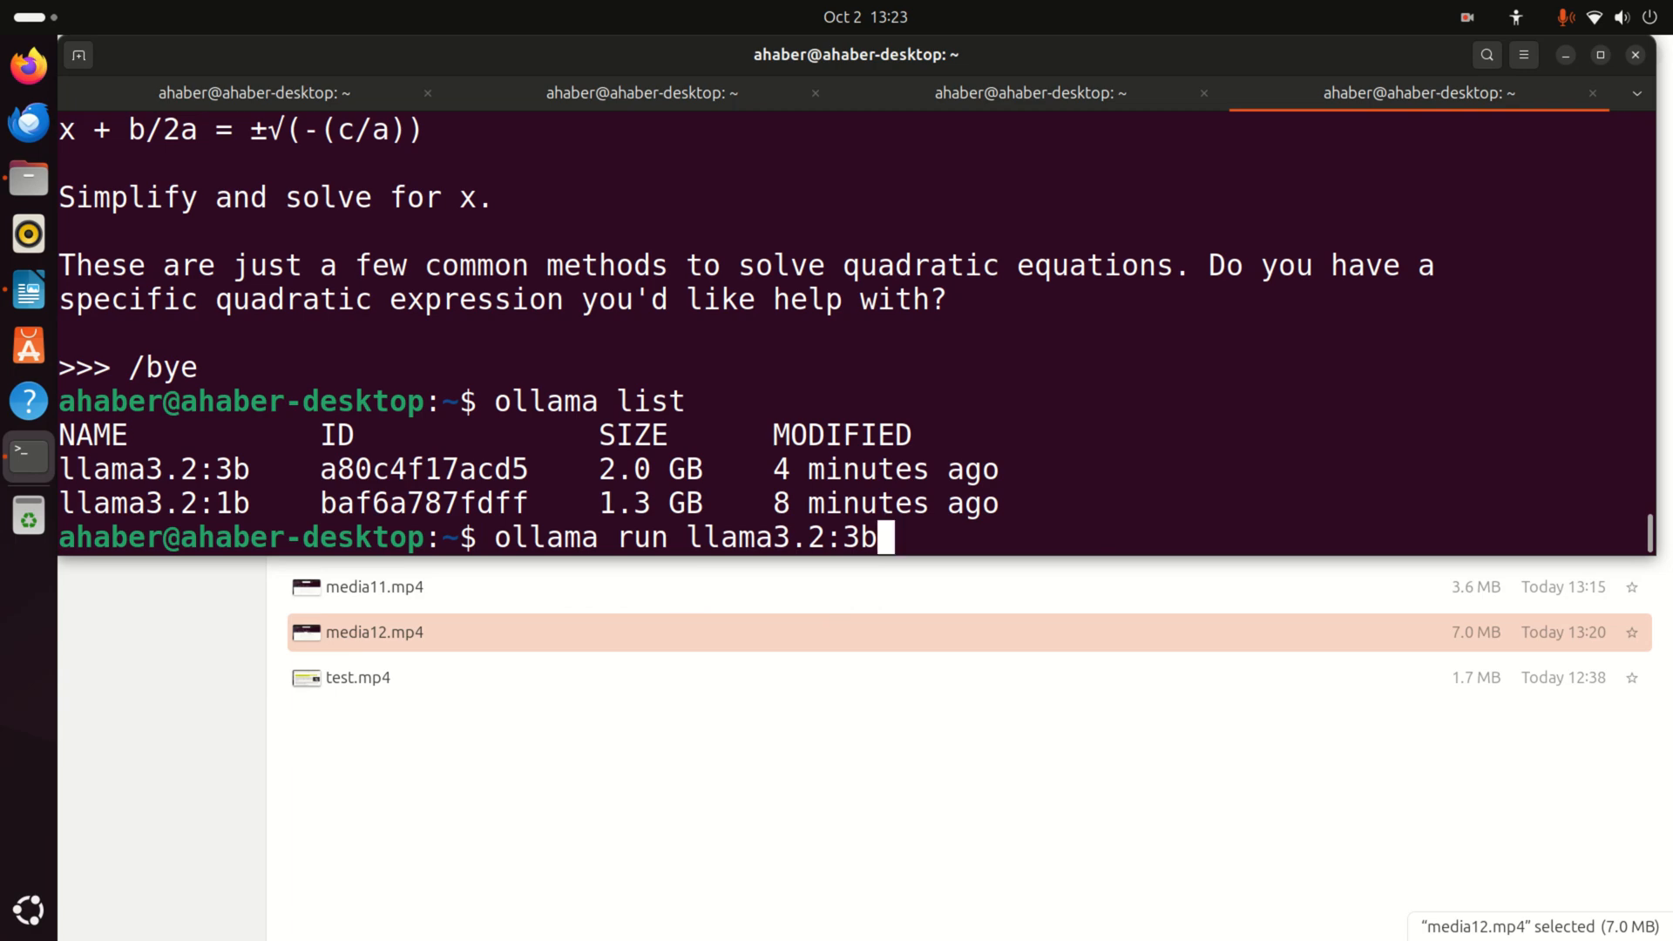
key("Return")
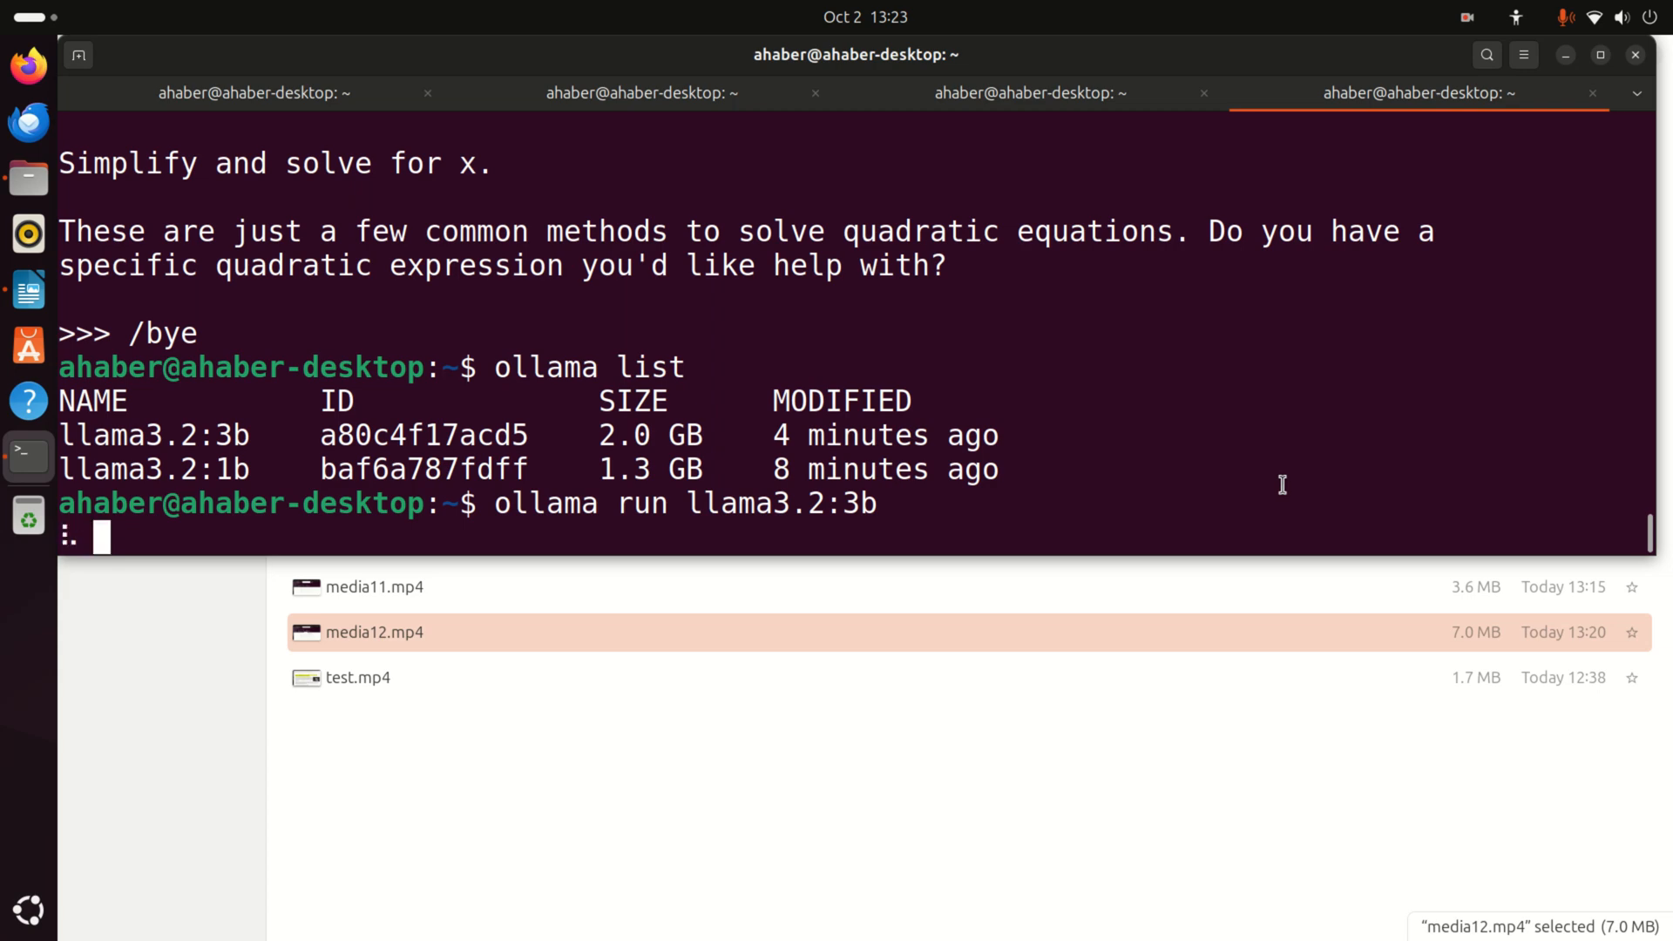
mouse_move(703, 103)
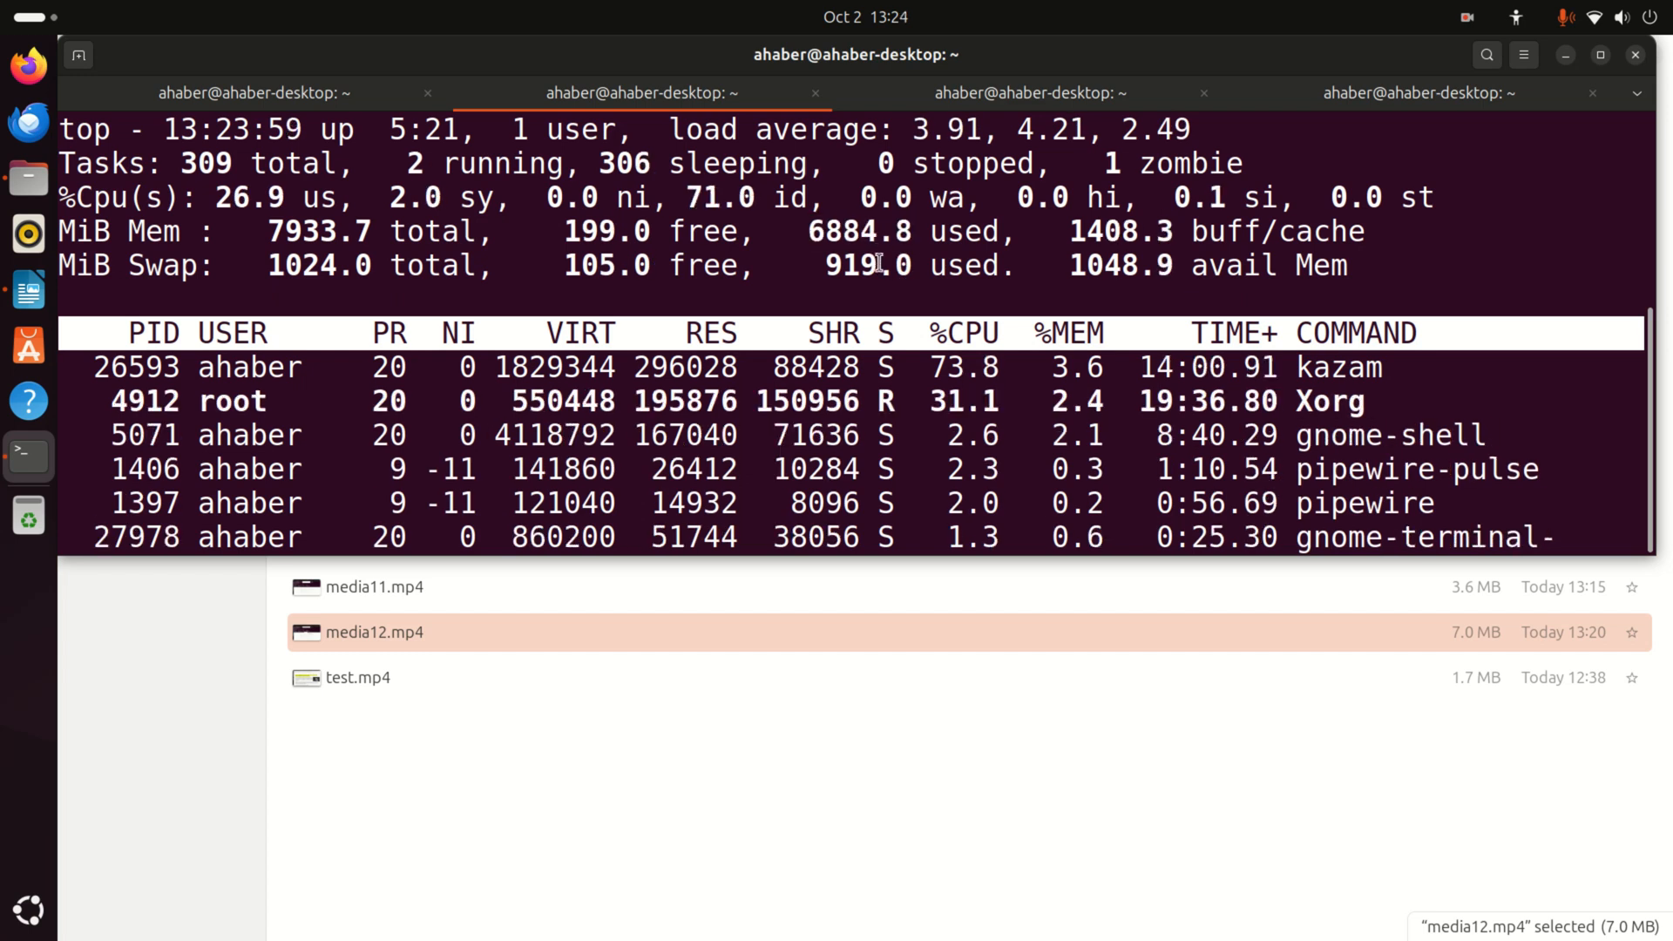
Bring up the top monitor tab, now showing an ollama process among active tasks
double_click(866, 266)
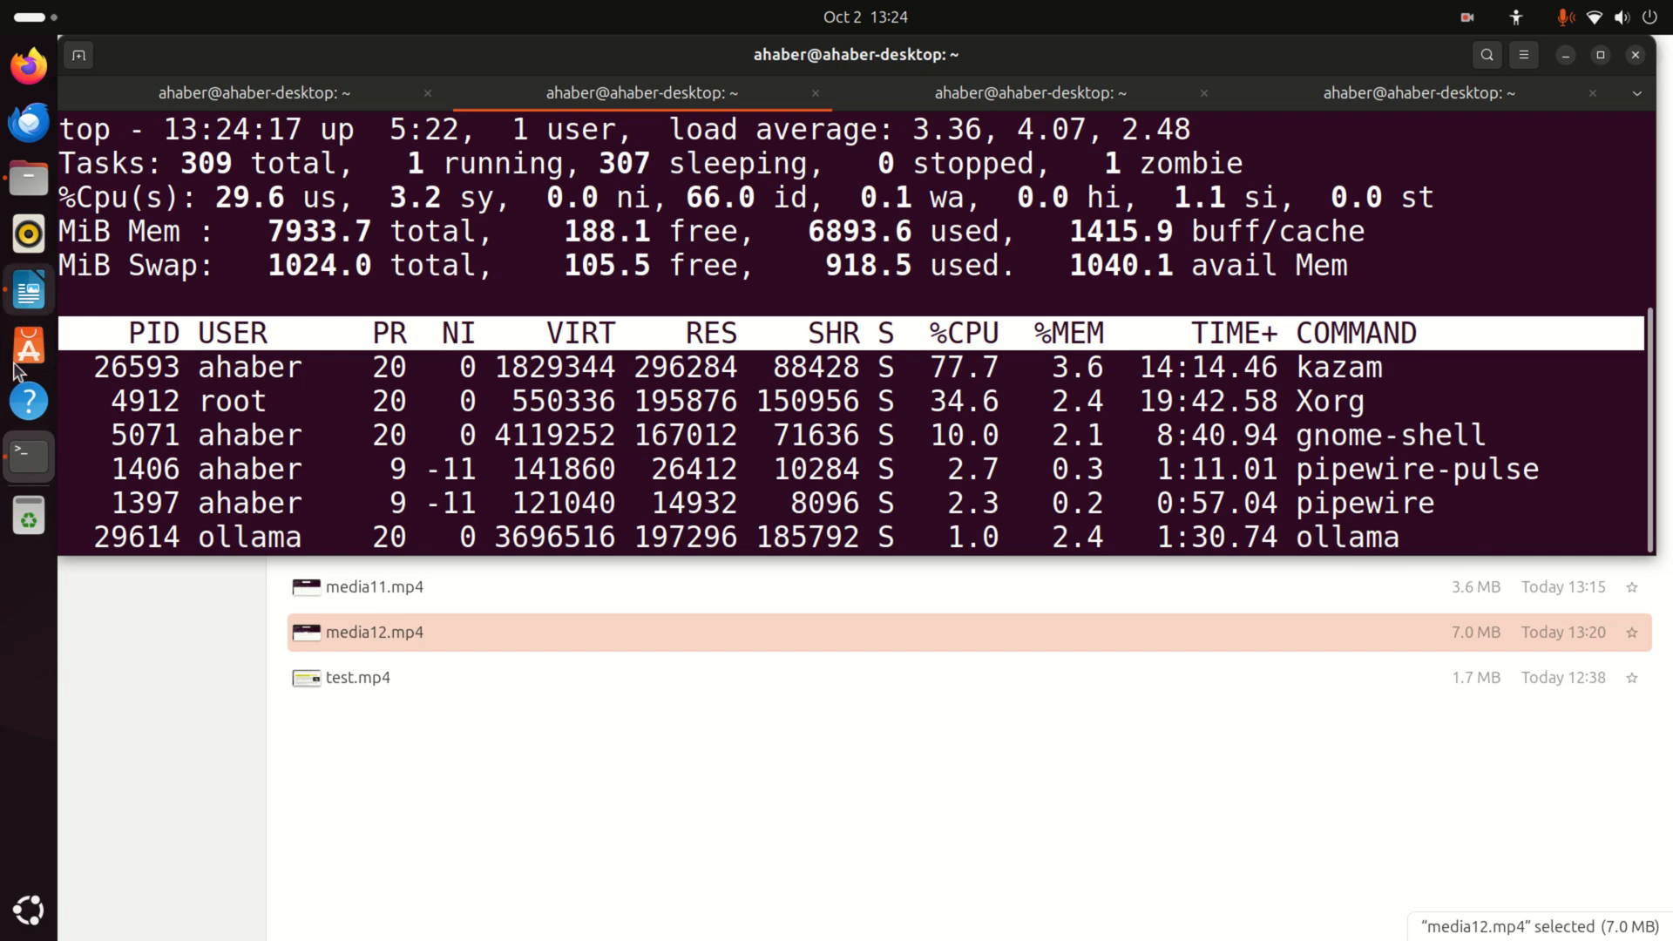
Ask the llama3.2:3b chat in the fourth tab 'How to create an orange juice?'
left_click(1417, 94)
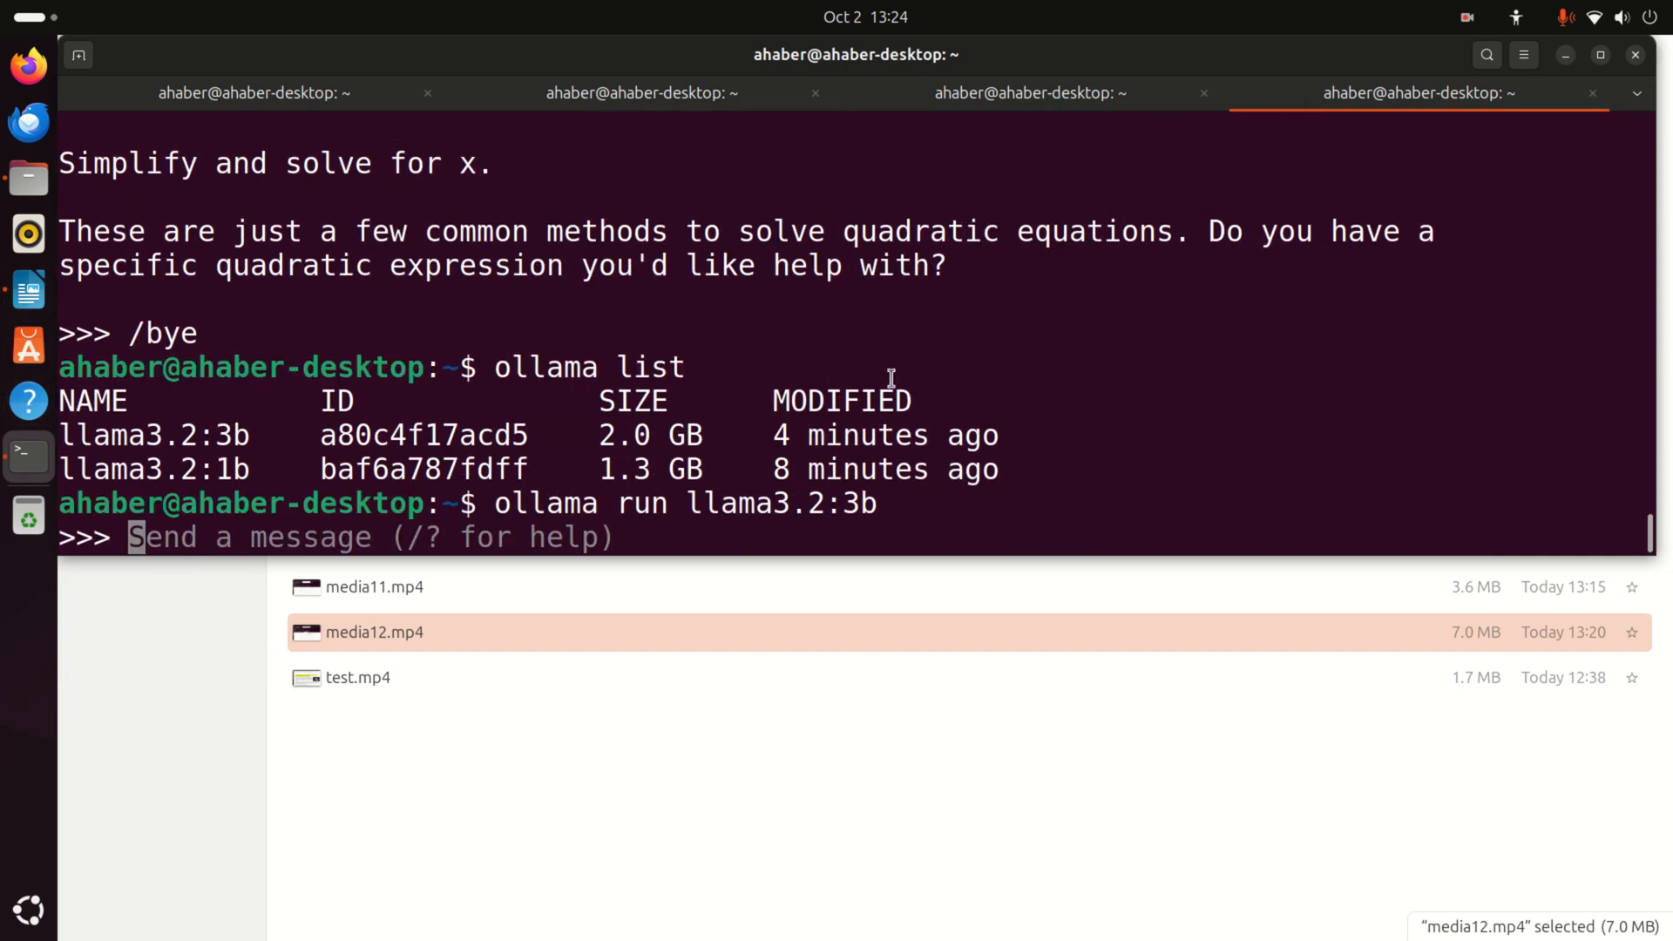
type("How to")
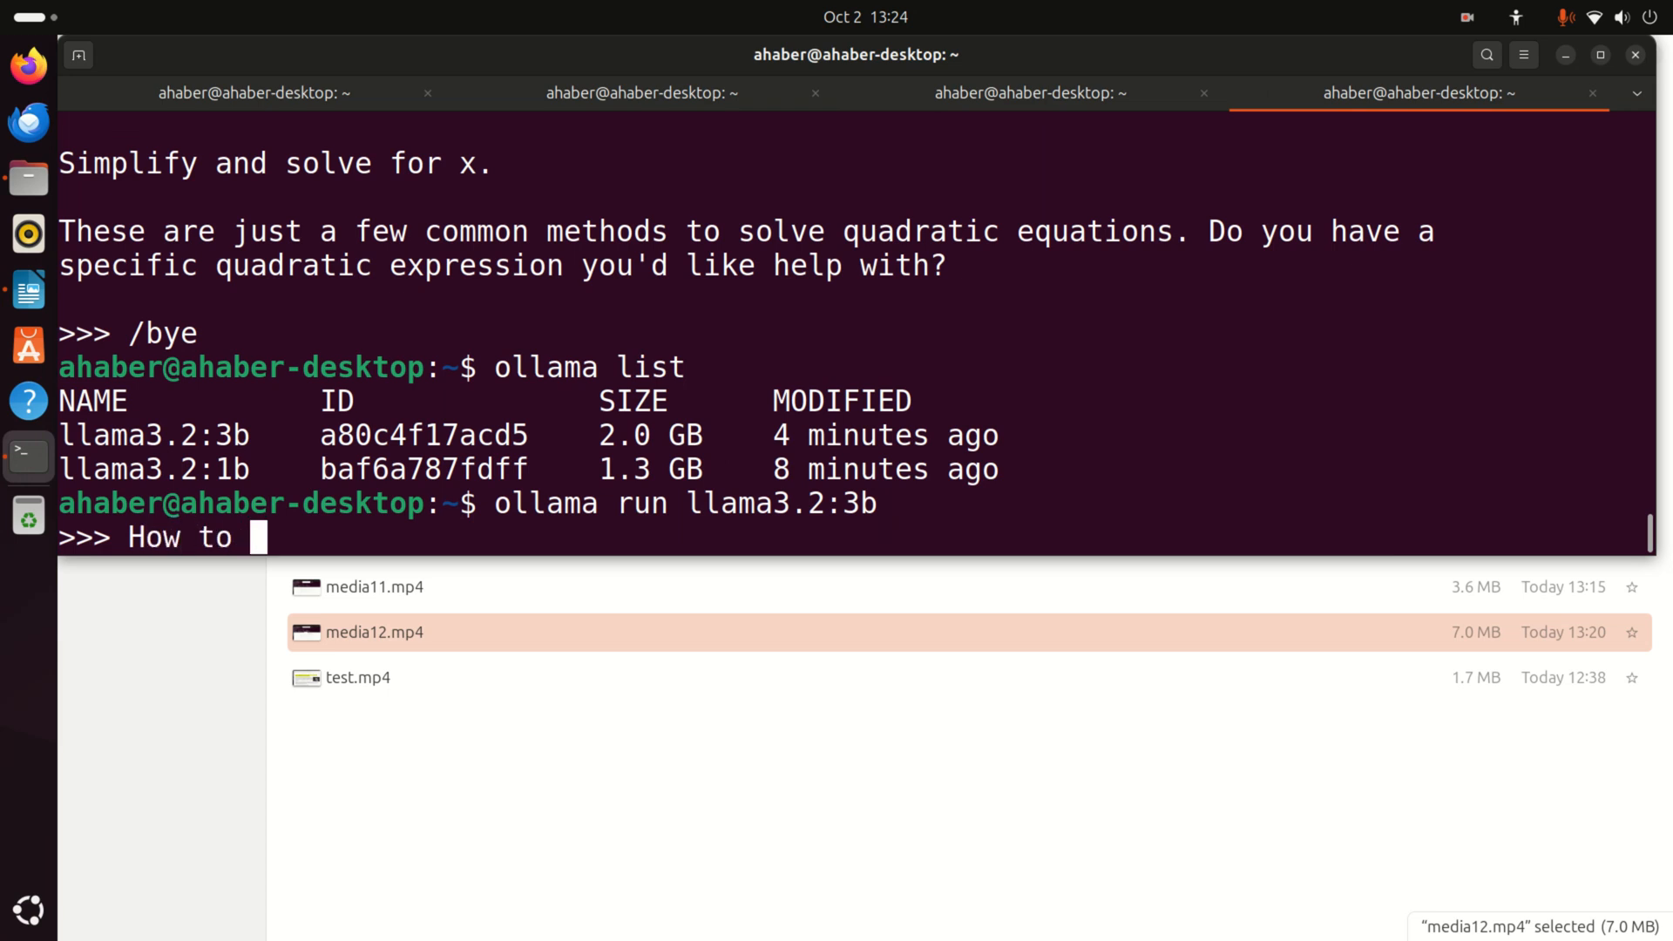
type("create an or")
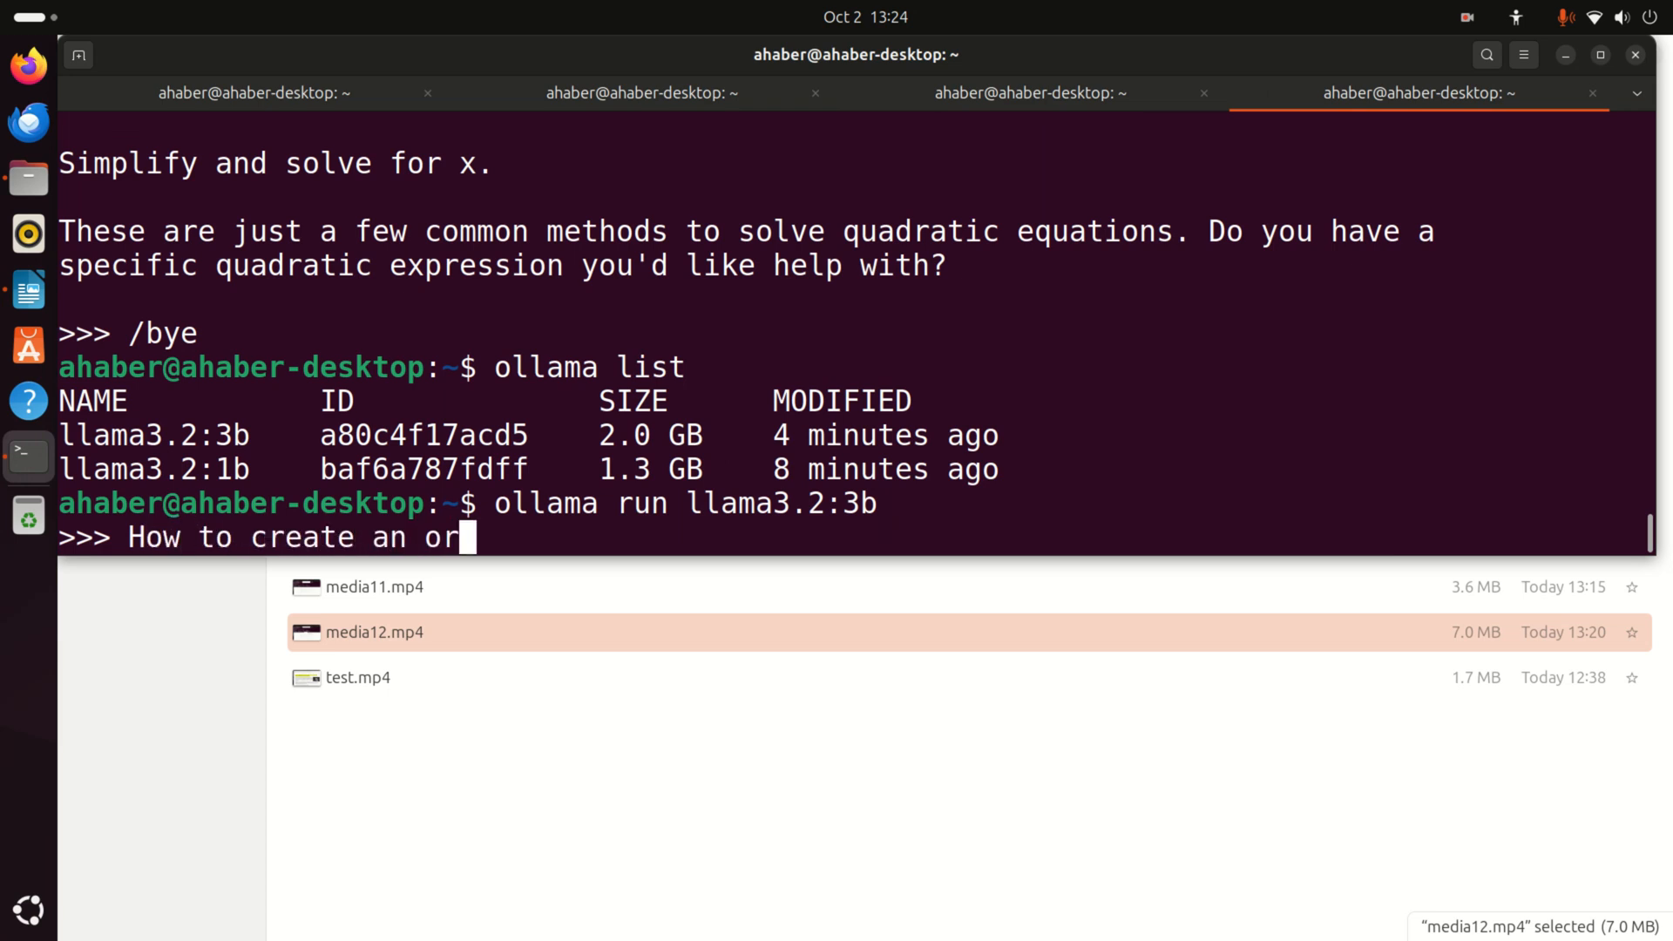
type("ange")
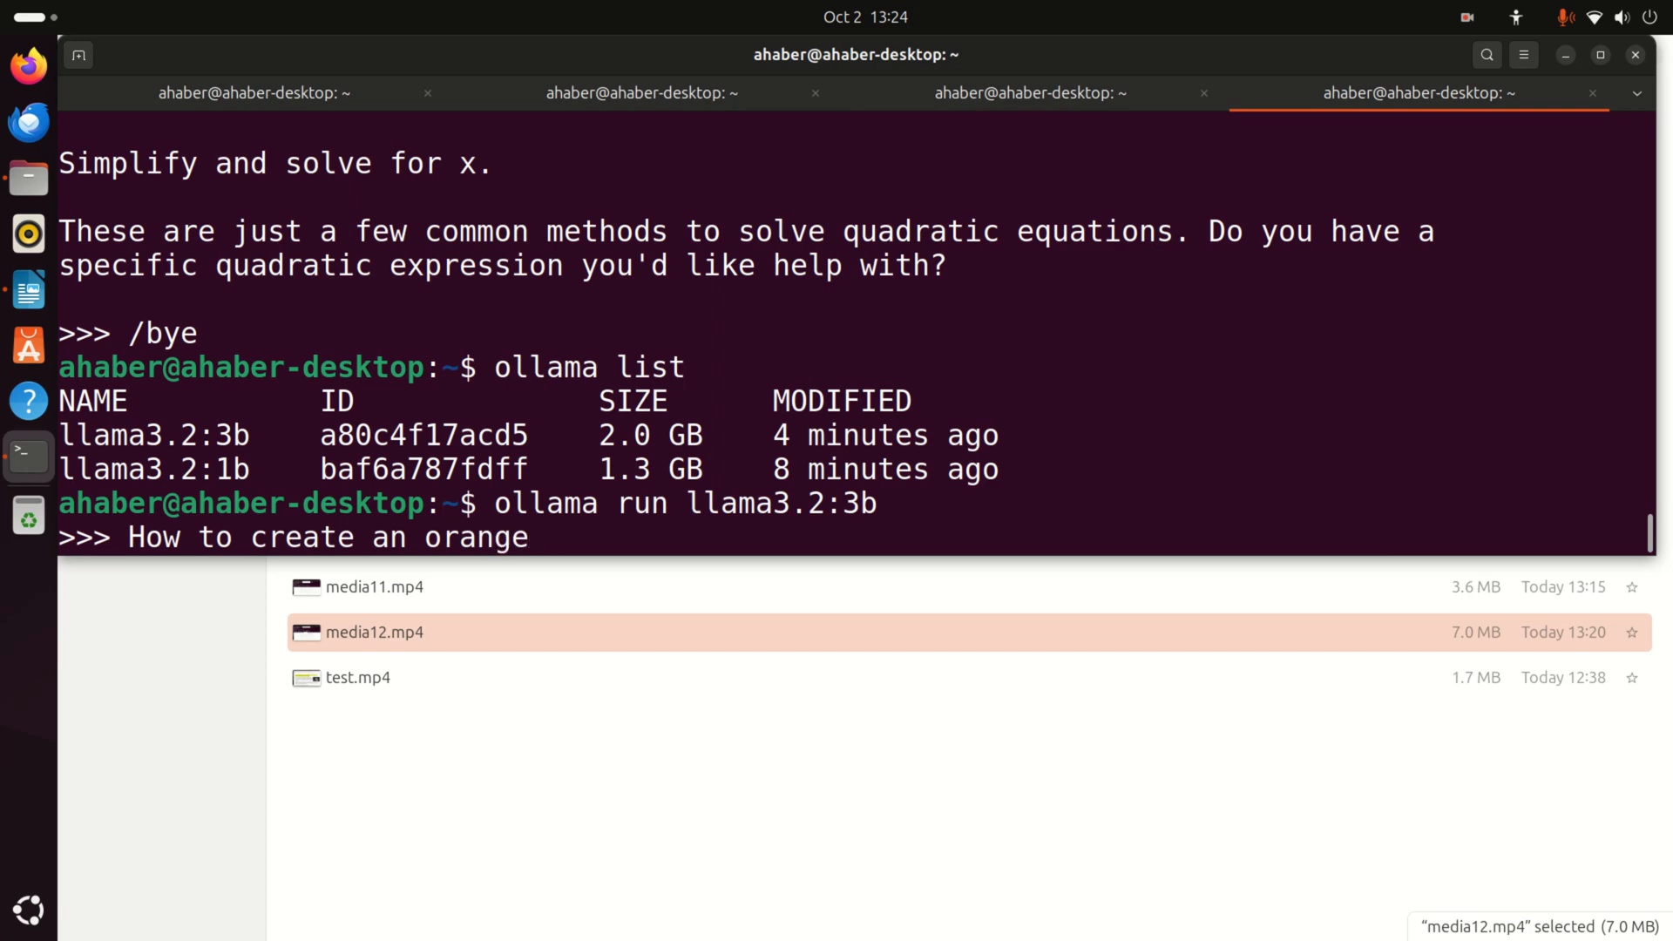
type("ju")
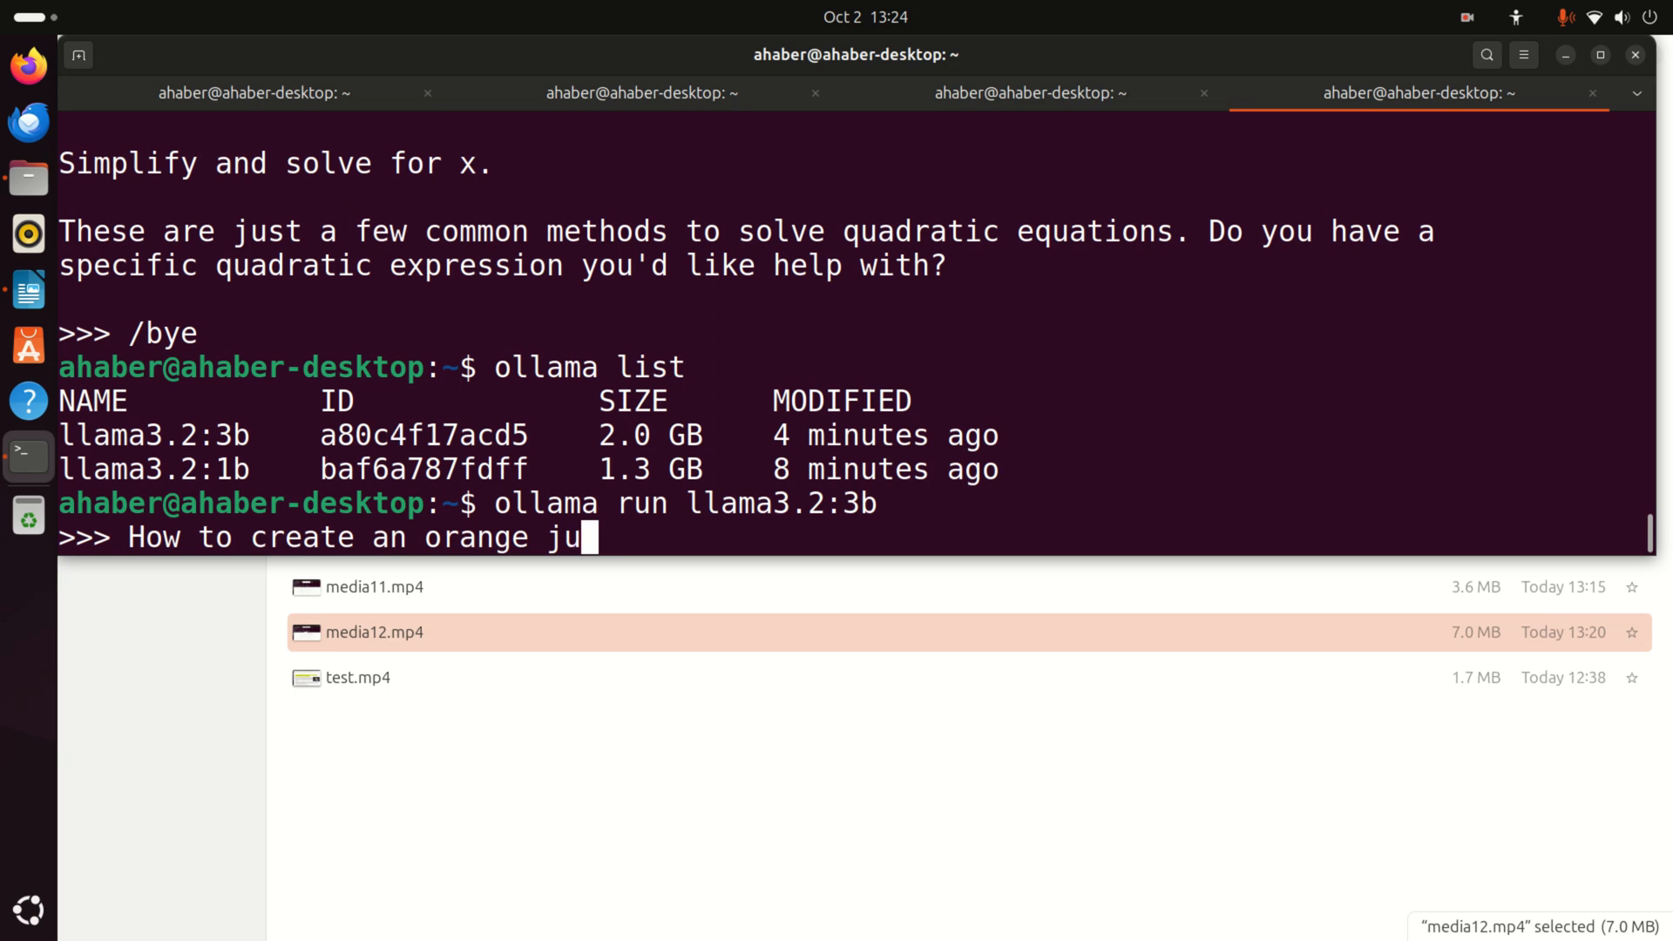
type("ice?")
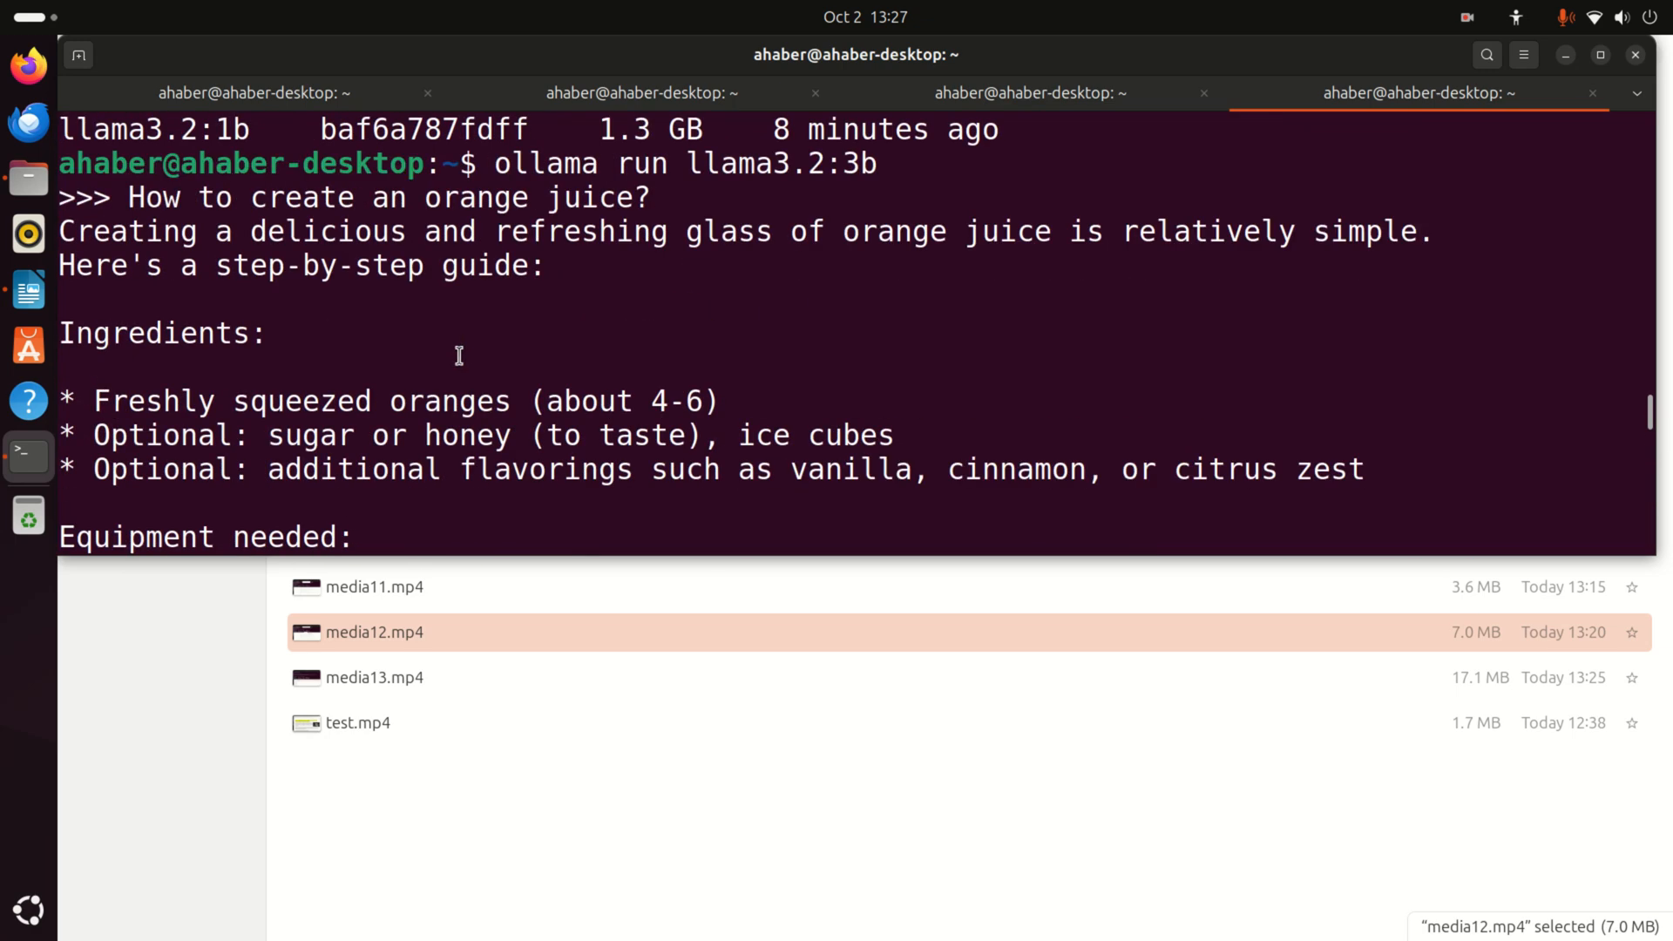
Scroll through the orange juice reply, highlighting the first two ingredient lines, until the prompt returns
scroll("down", 3)
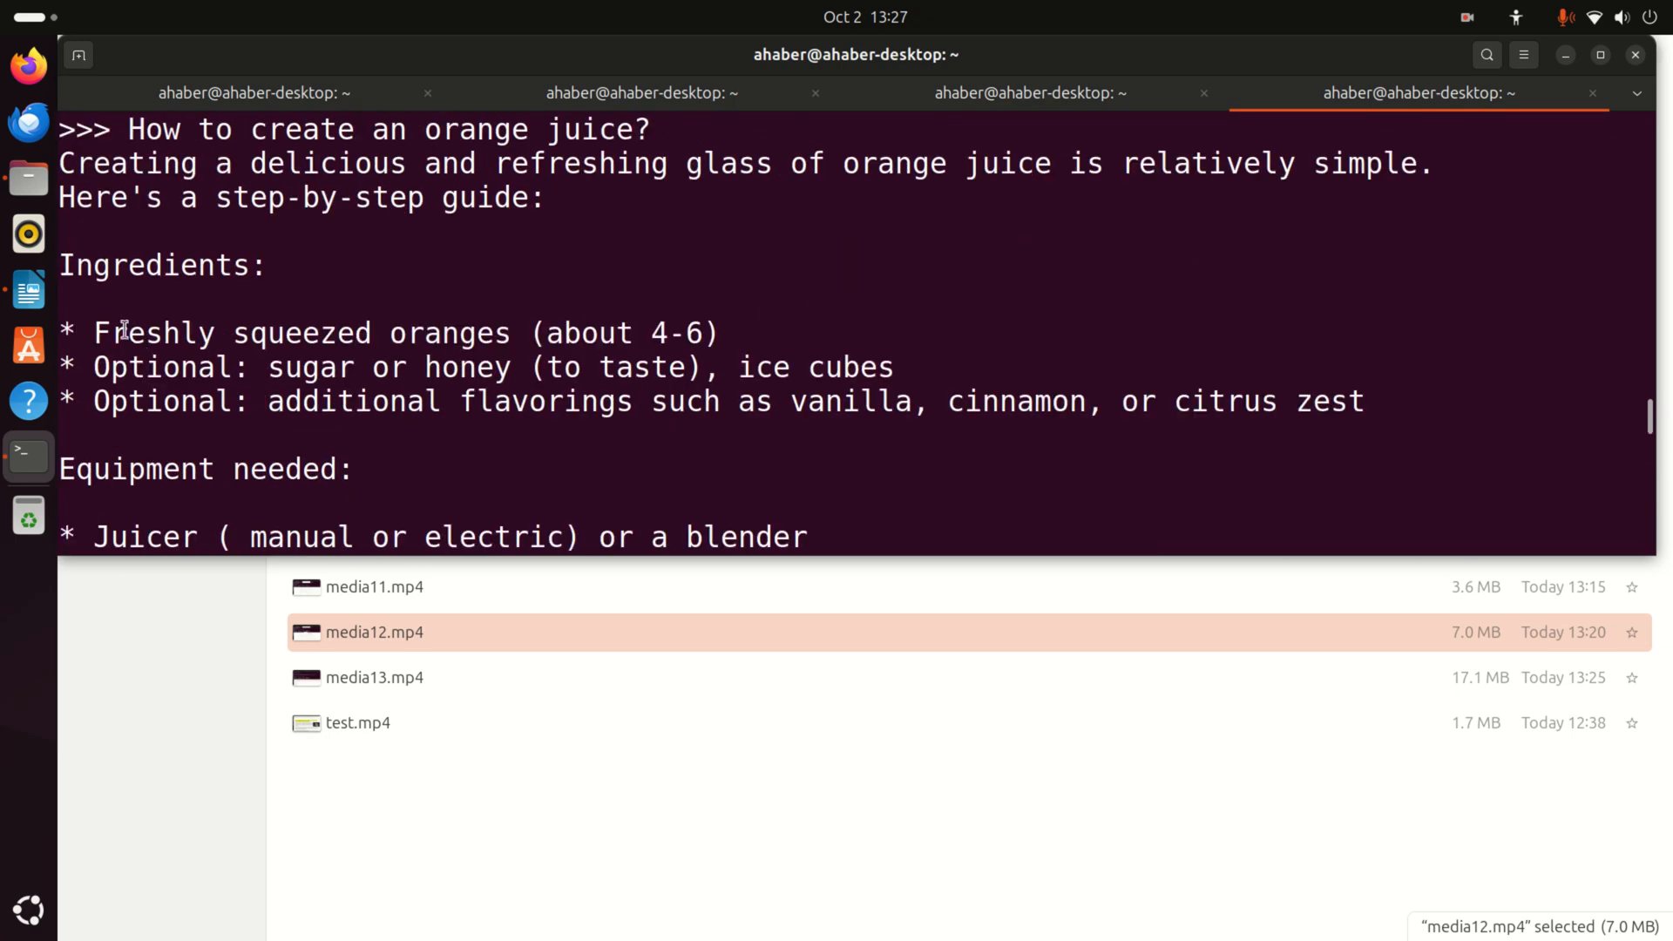
left_click_drag(96, 333, 704, 367)
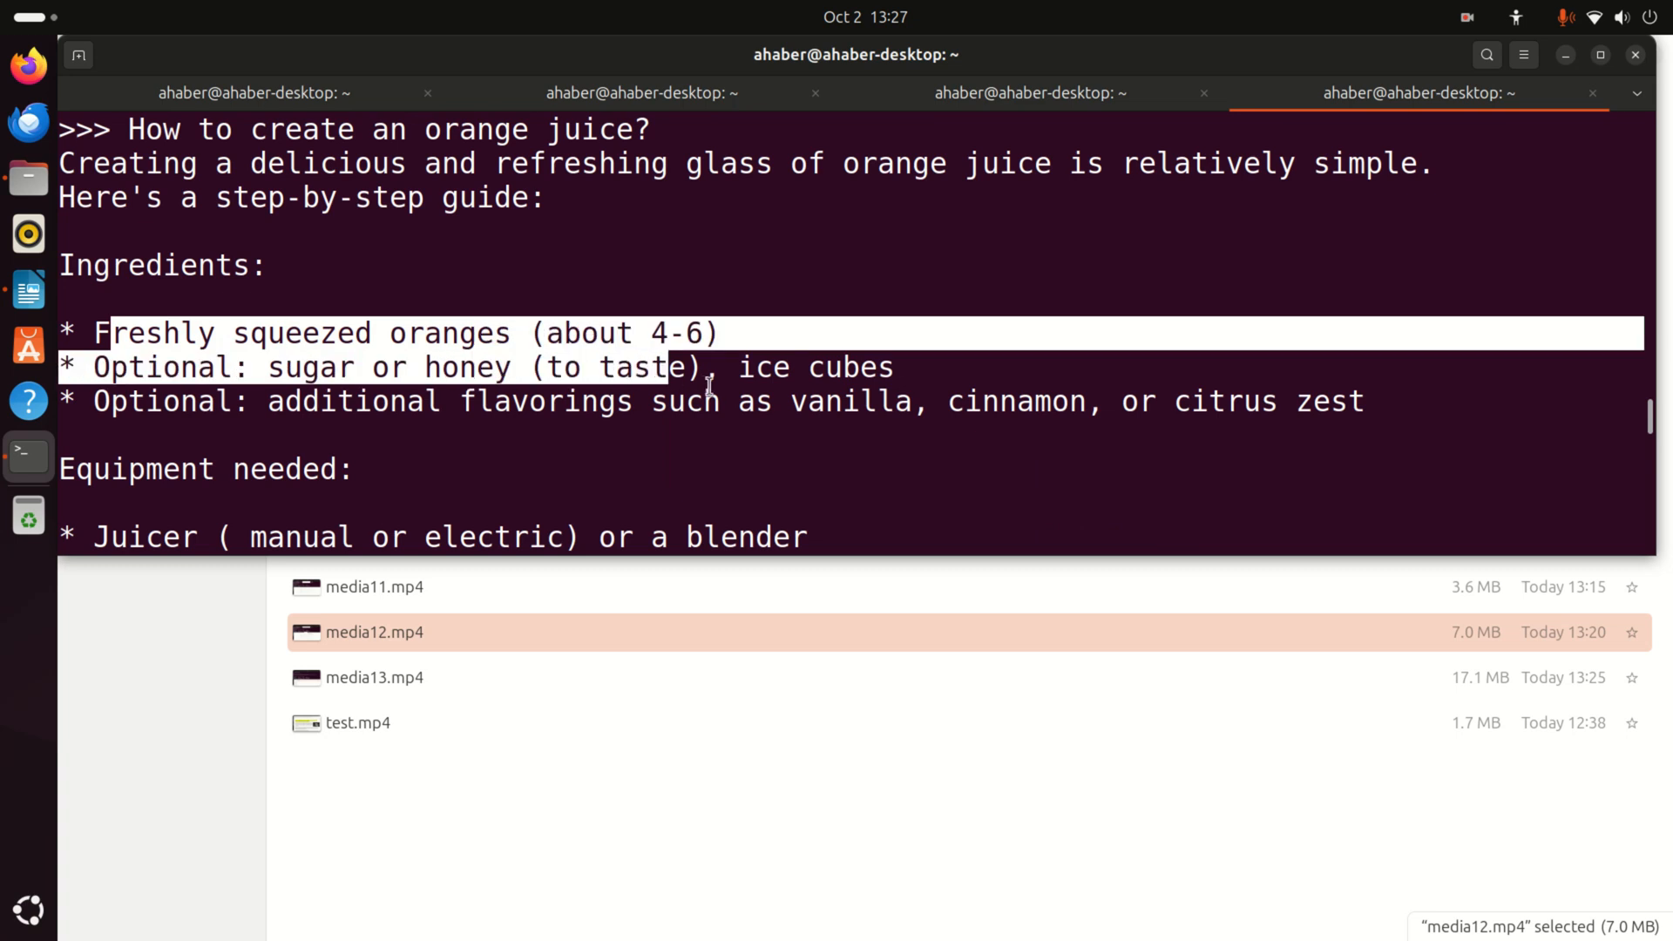
scroll("down", 3)
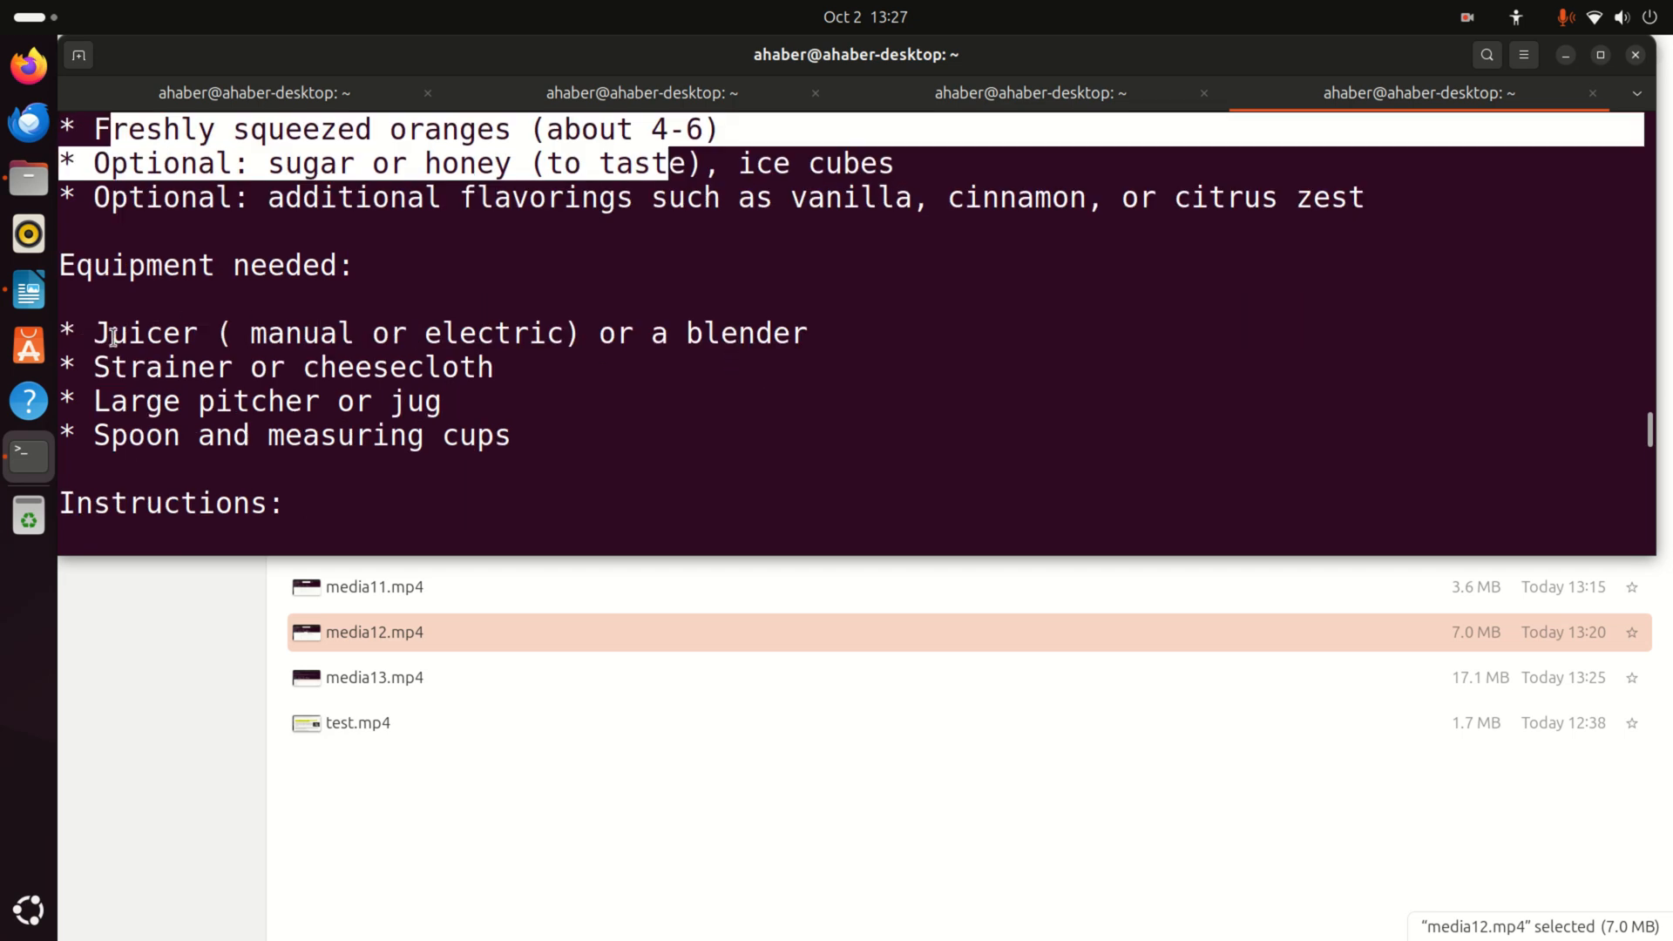
mouse_move(303, 380)
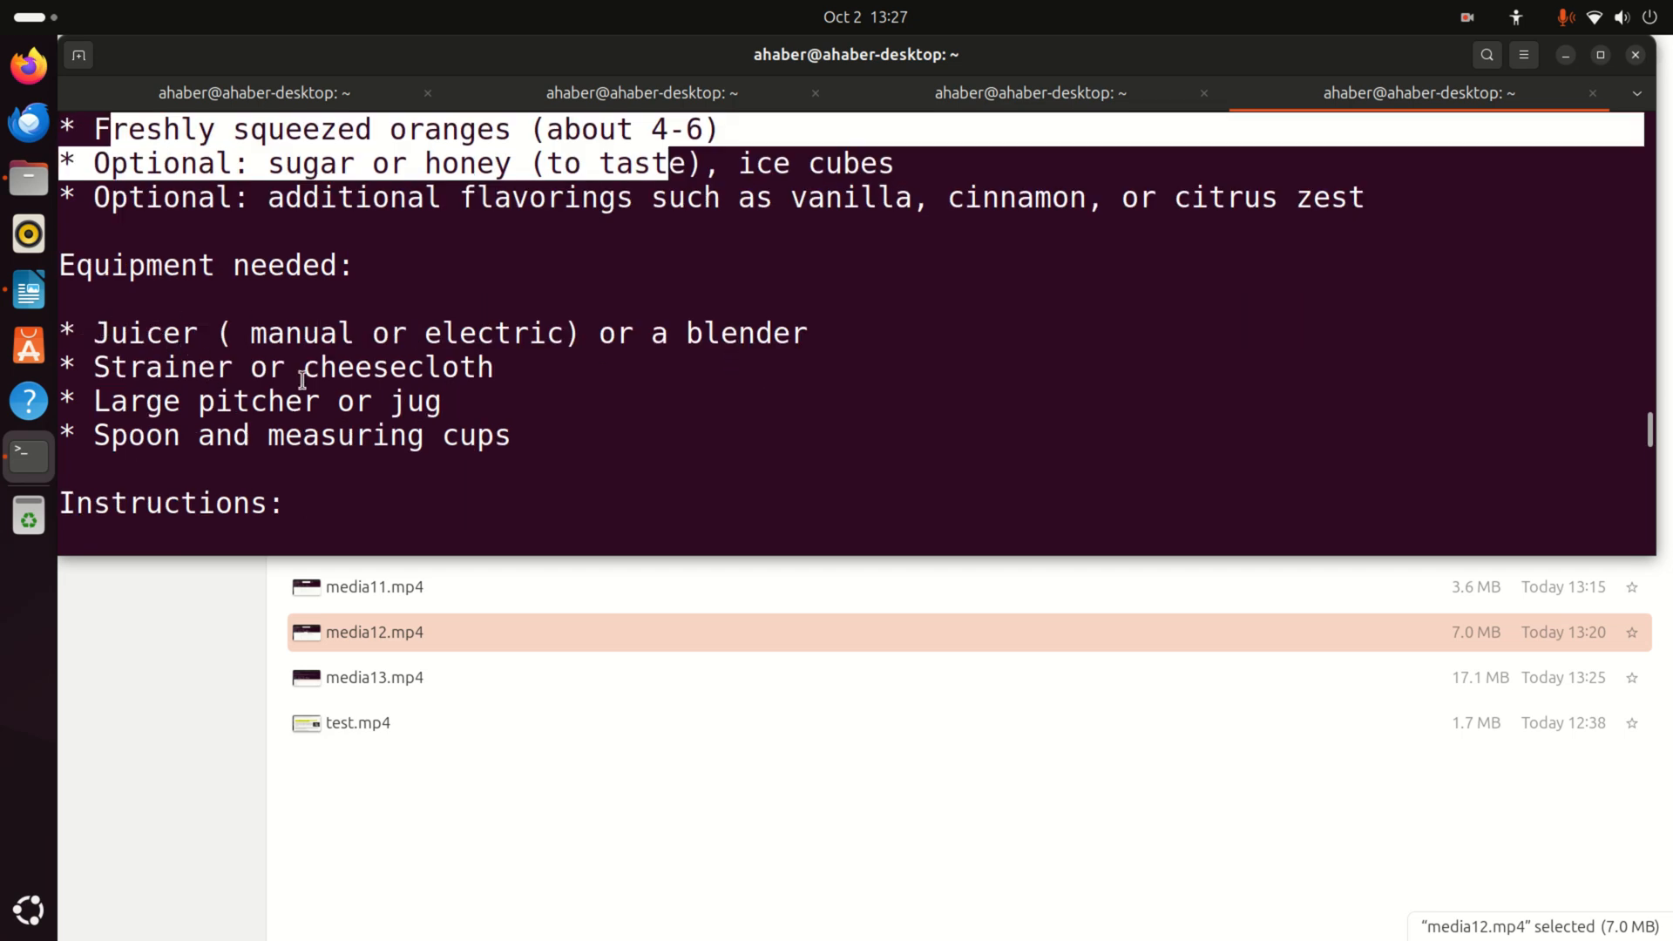
mouse_move(515, 403)
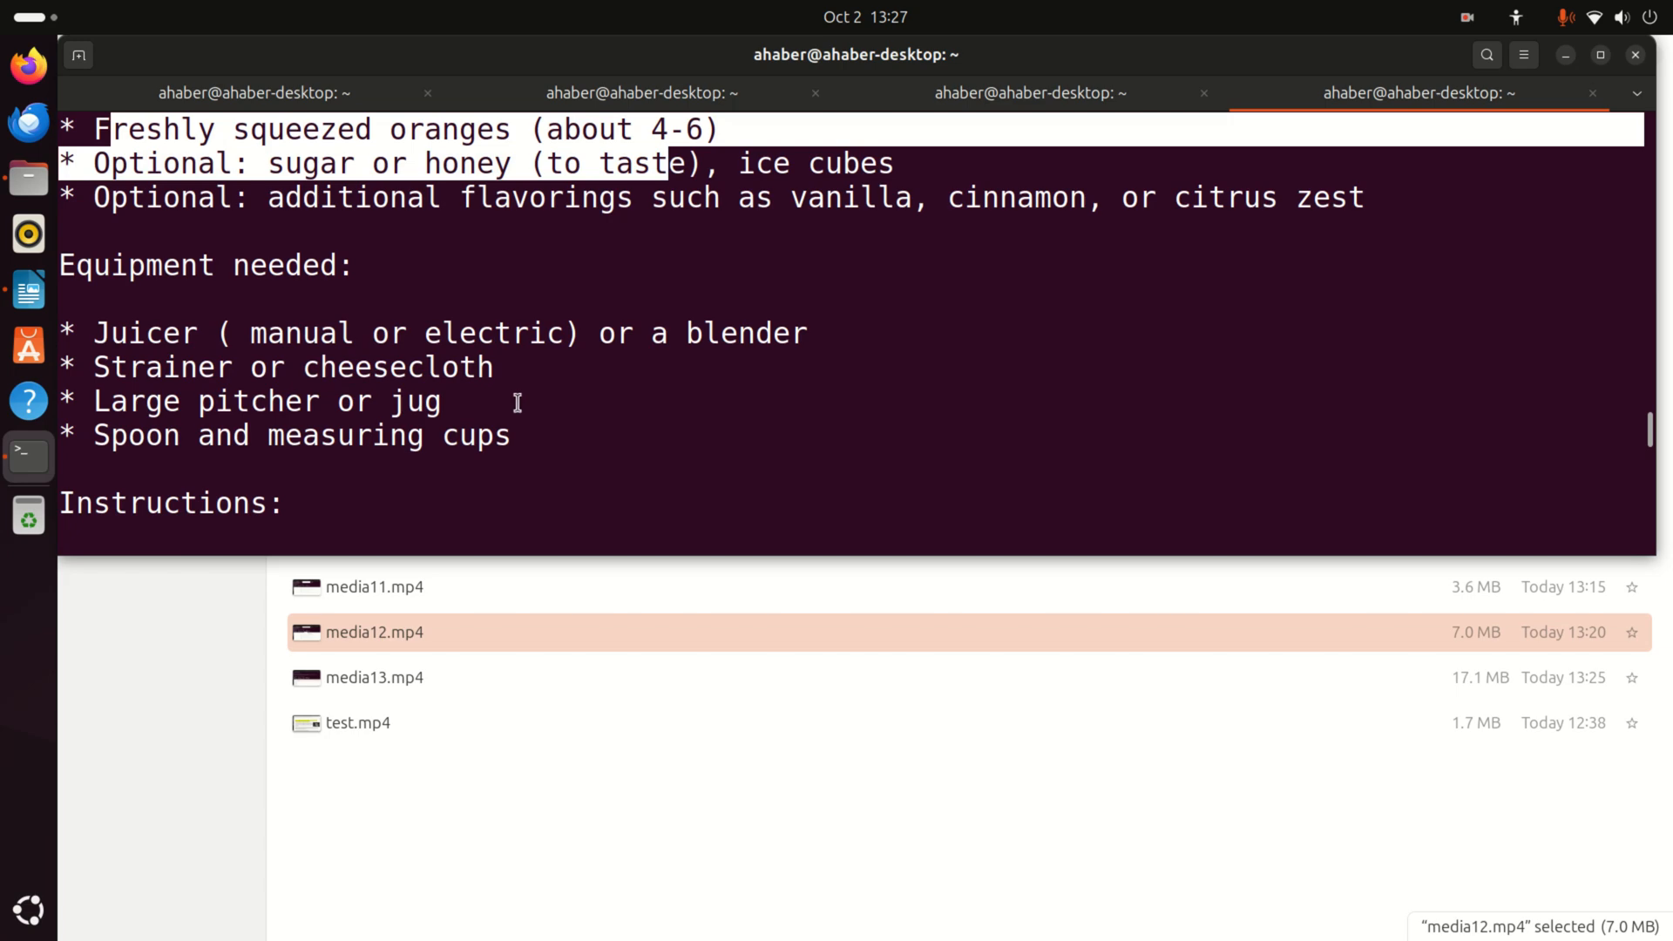
scroll("down", 3)
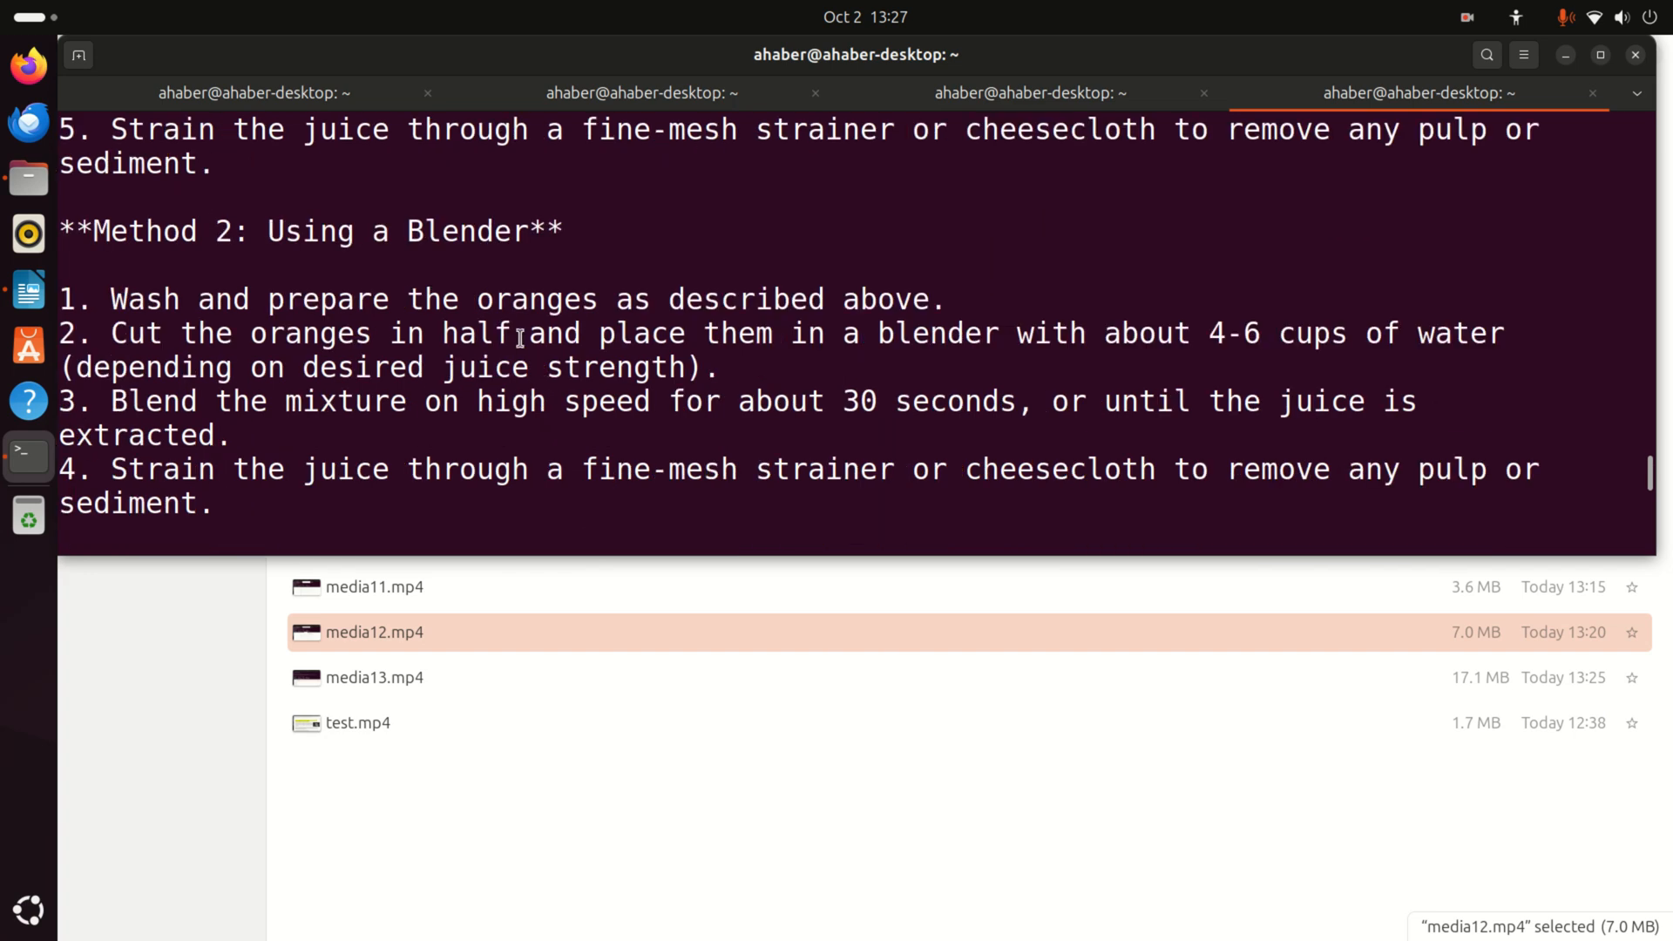
mouse_move(379, 262)
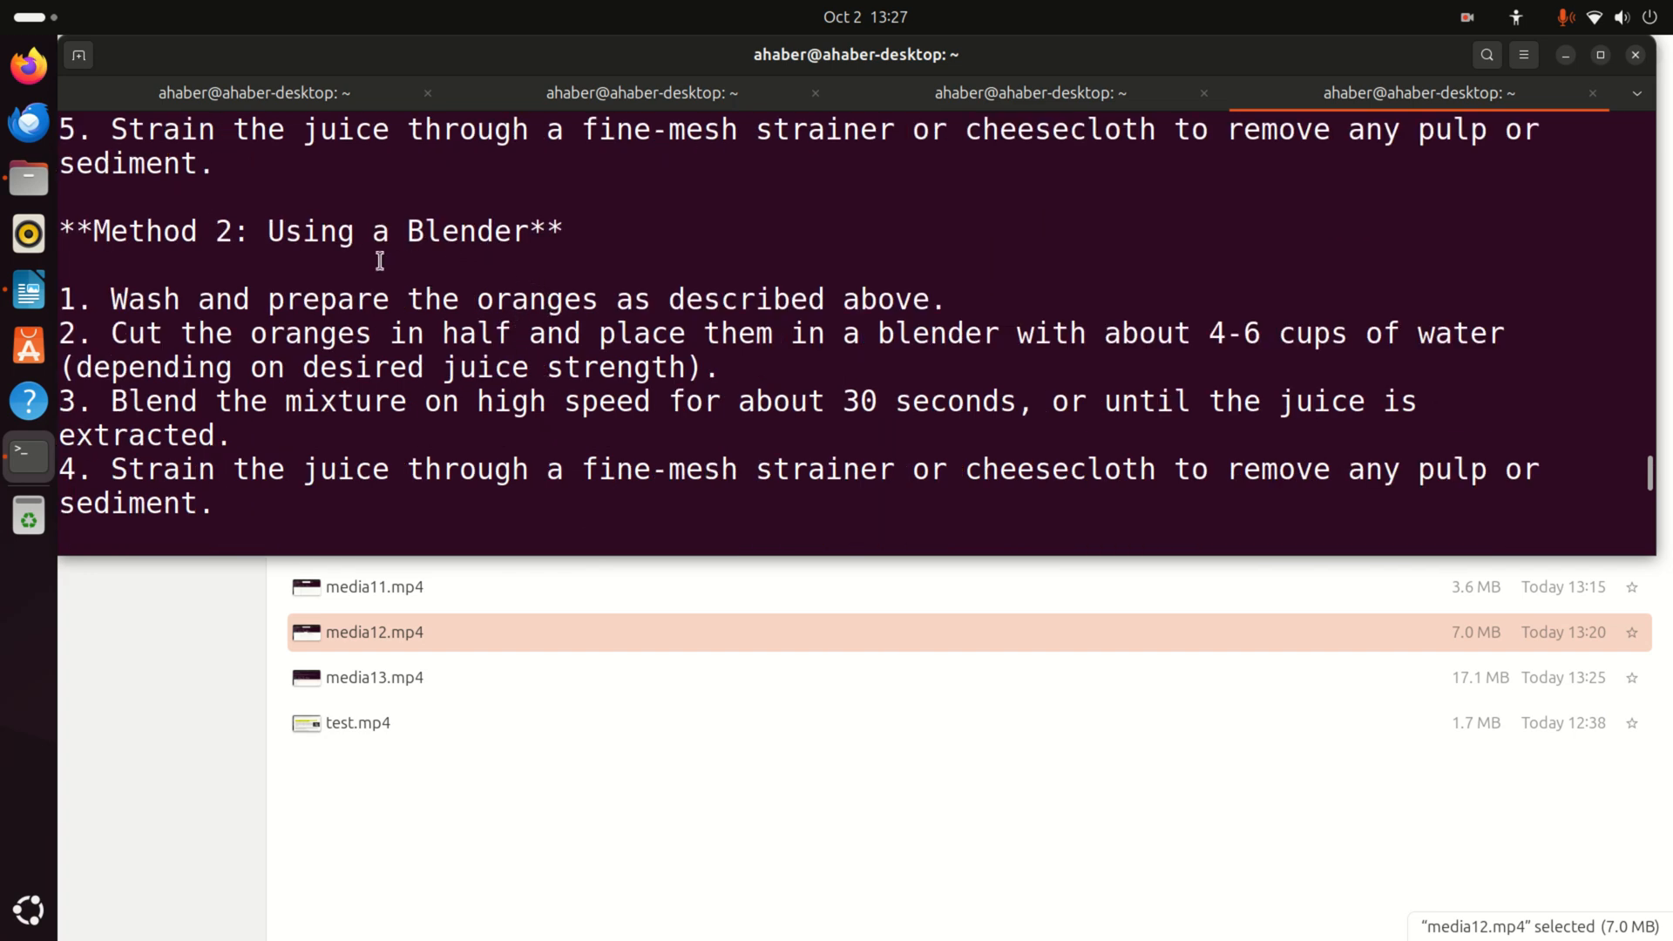
mouse_move(288, 289)
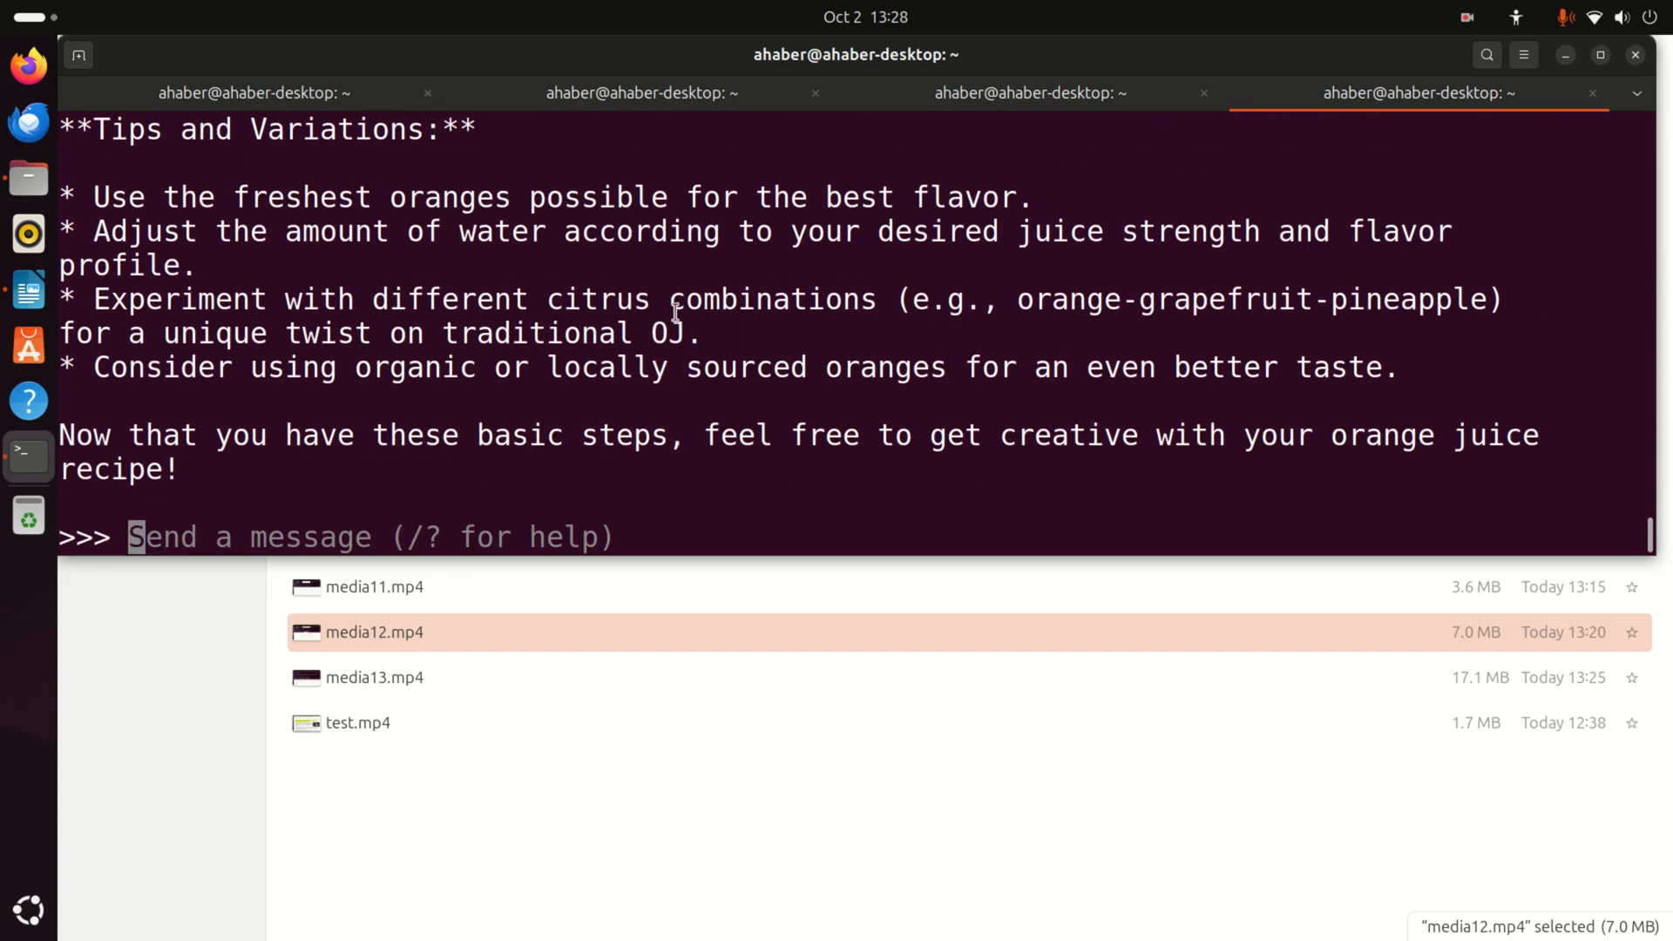
left_click(1028, 93)
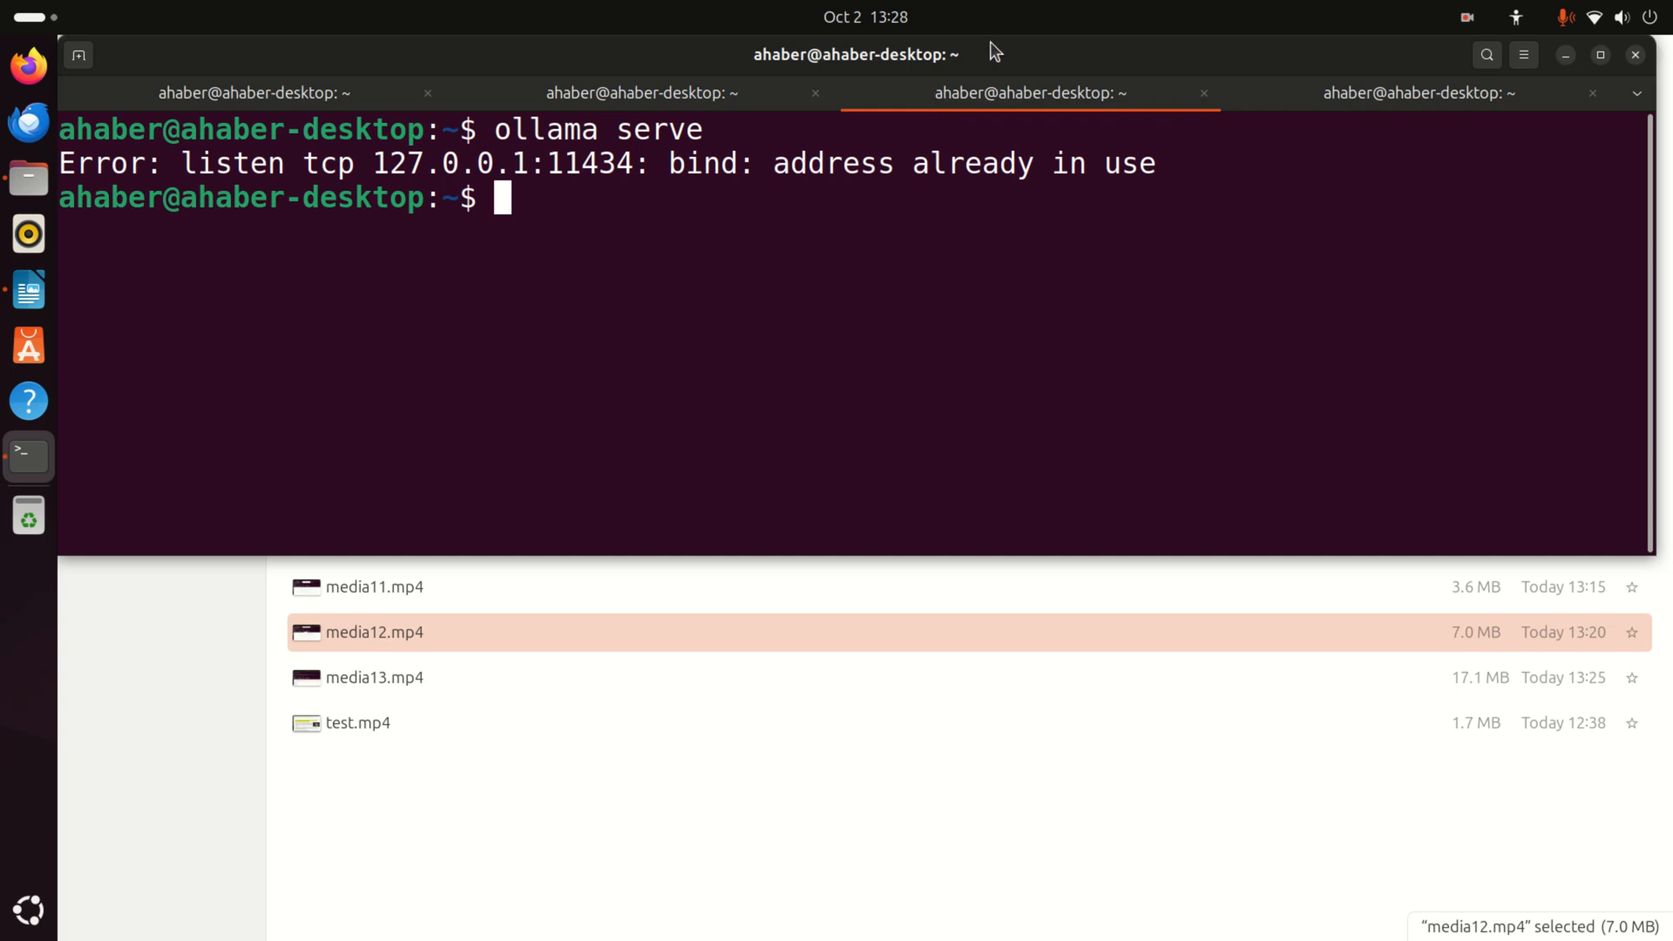
mouse_move(1468, 17)
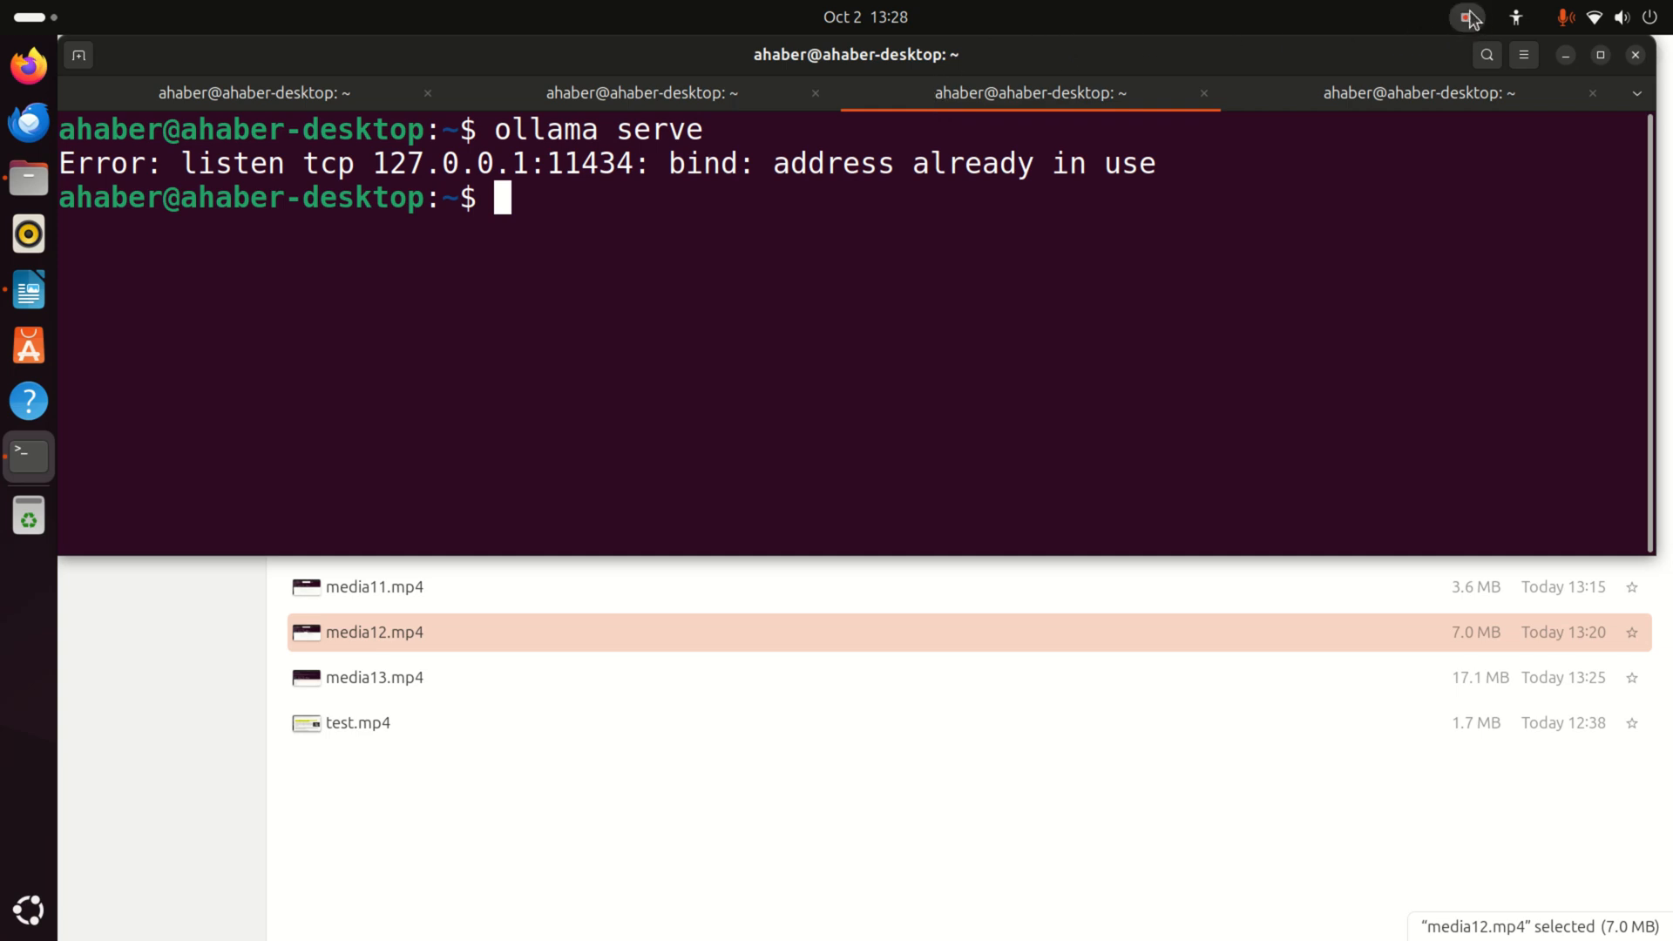